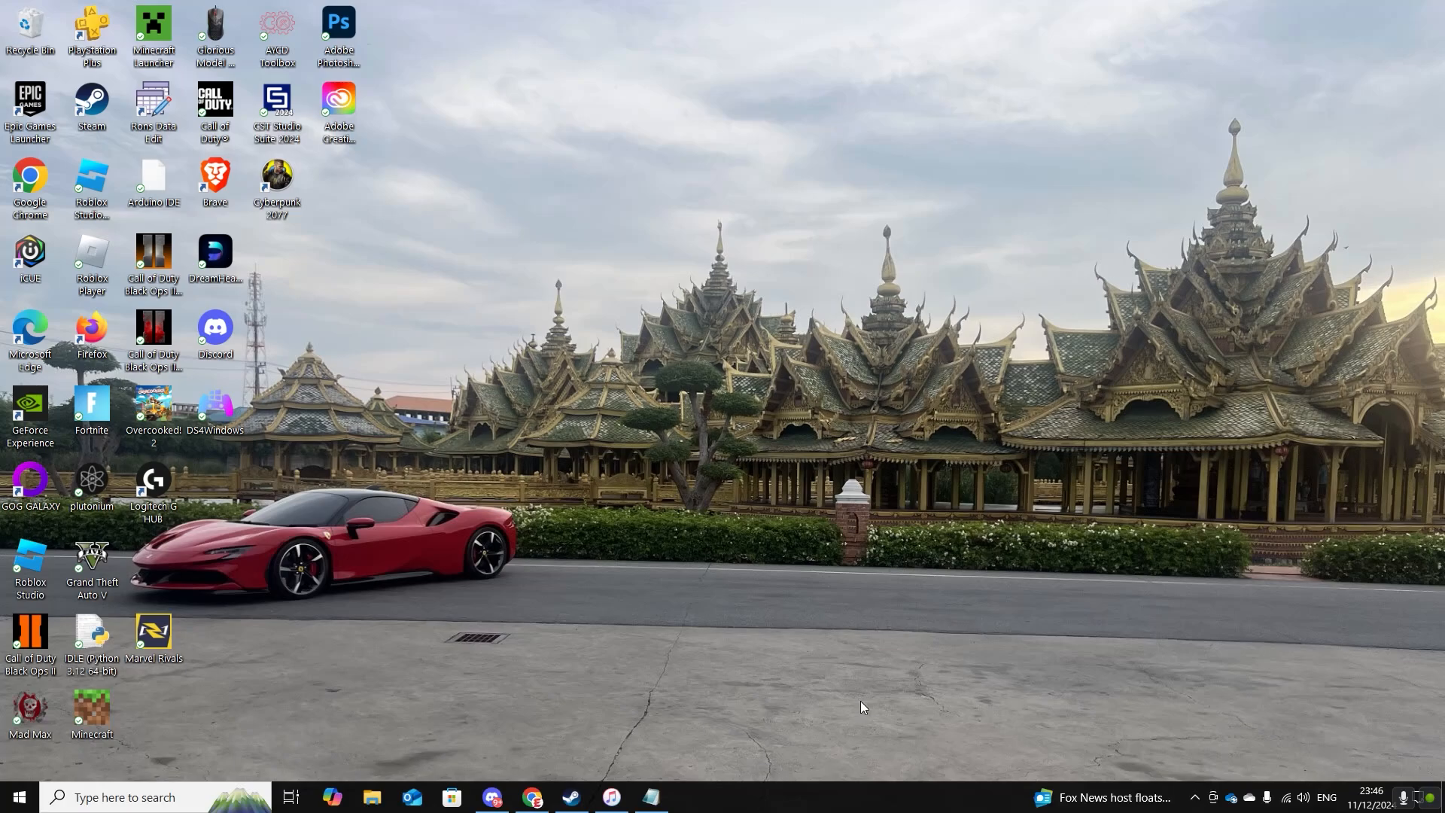
{"action": "mouse_move", "coordinate": [713, 583]}
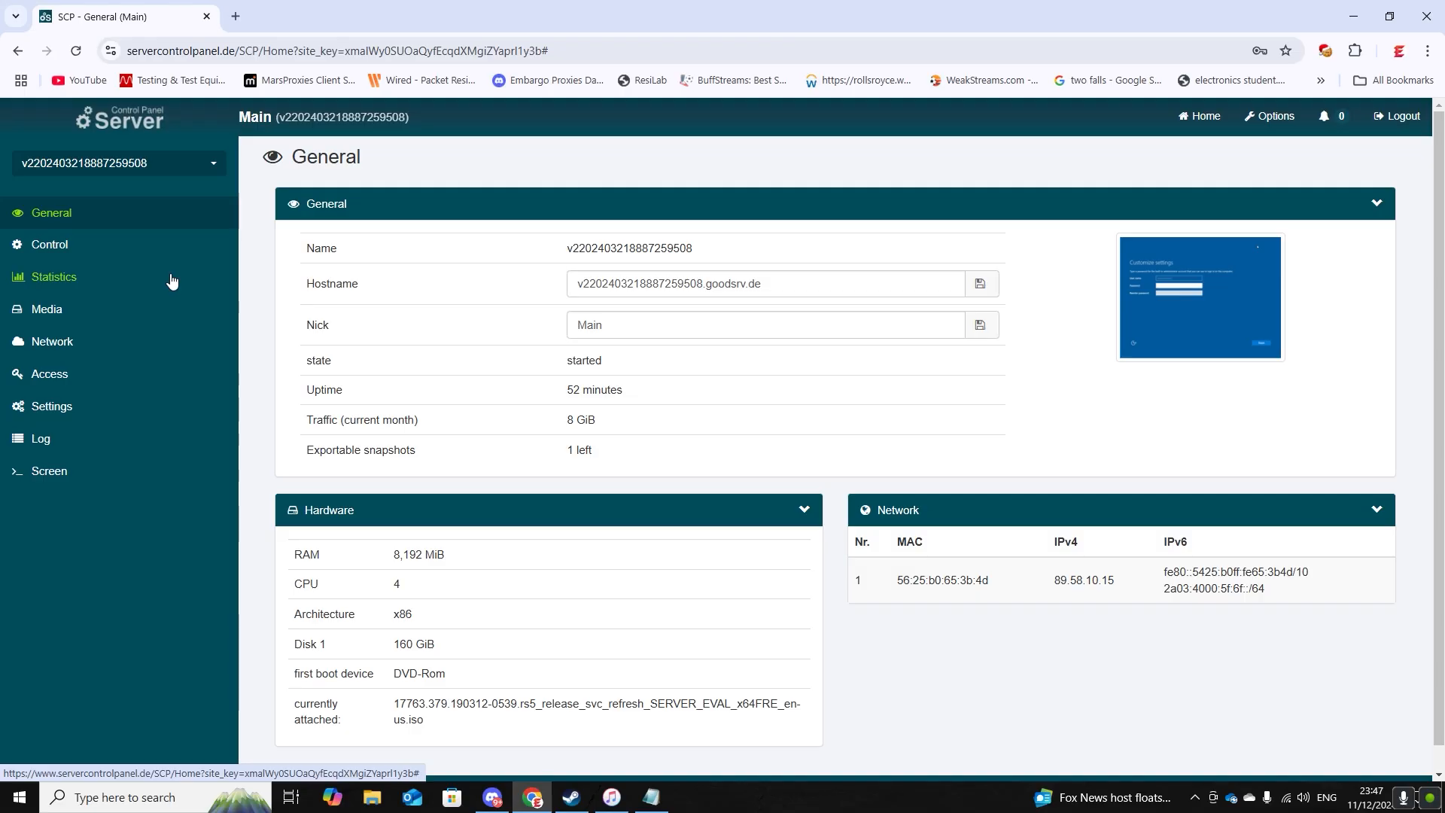
{"action": "mouse_move", "coordinate": [60, 312]}
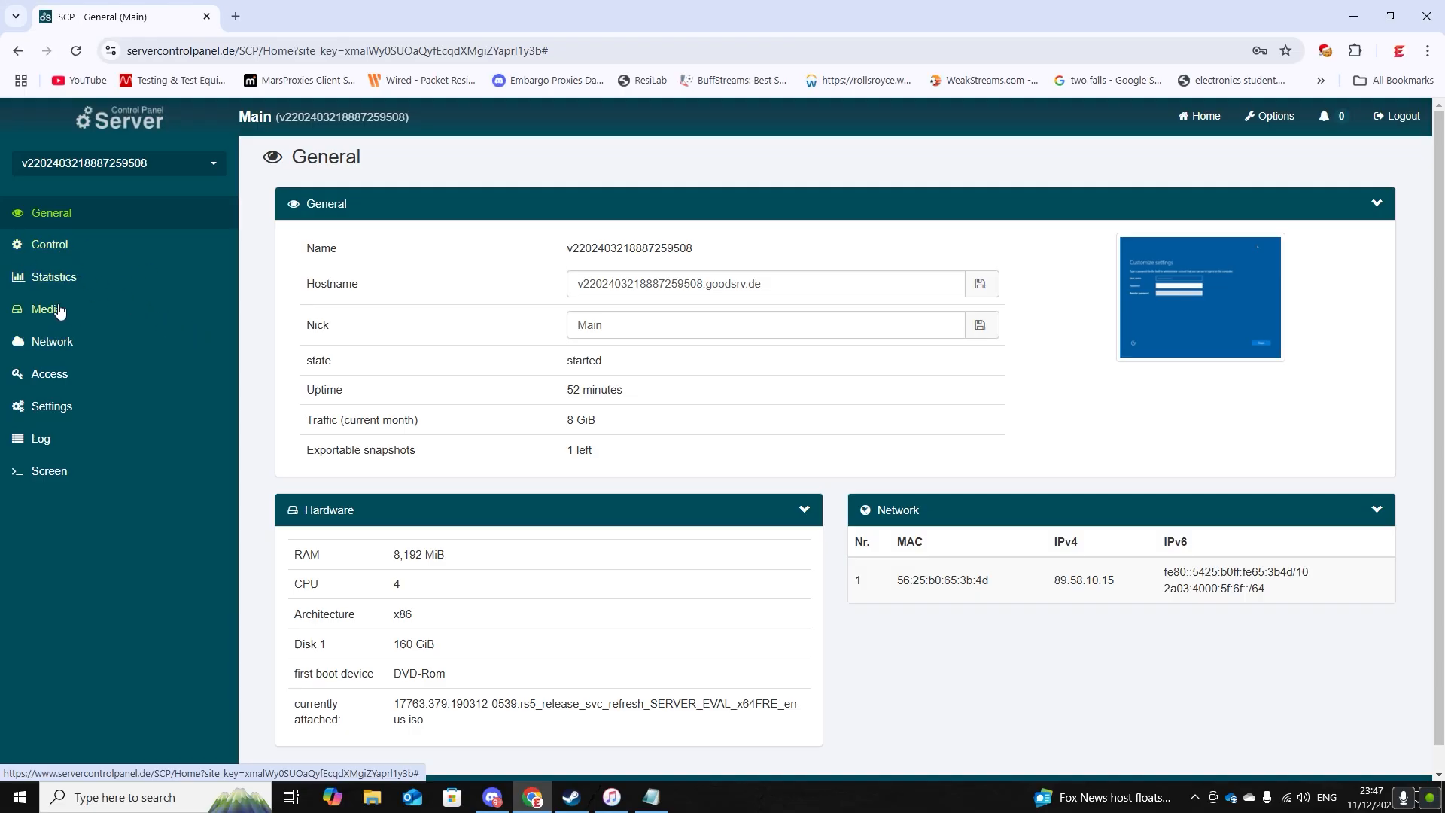
Step: Use Control's Forced Poweroff so SCP shows the server offline
{"action": "left_click", "coordinate": [48, 245]}
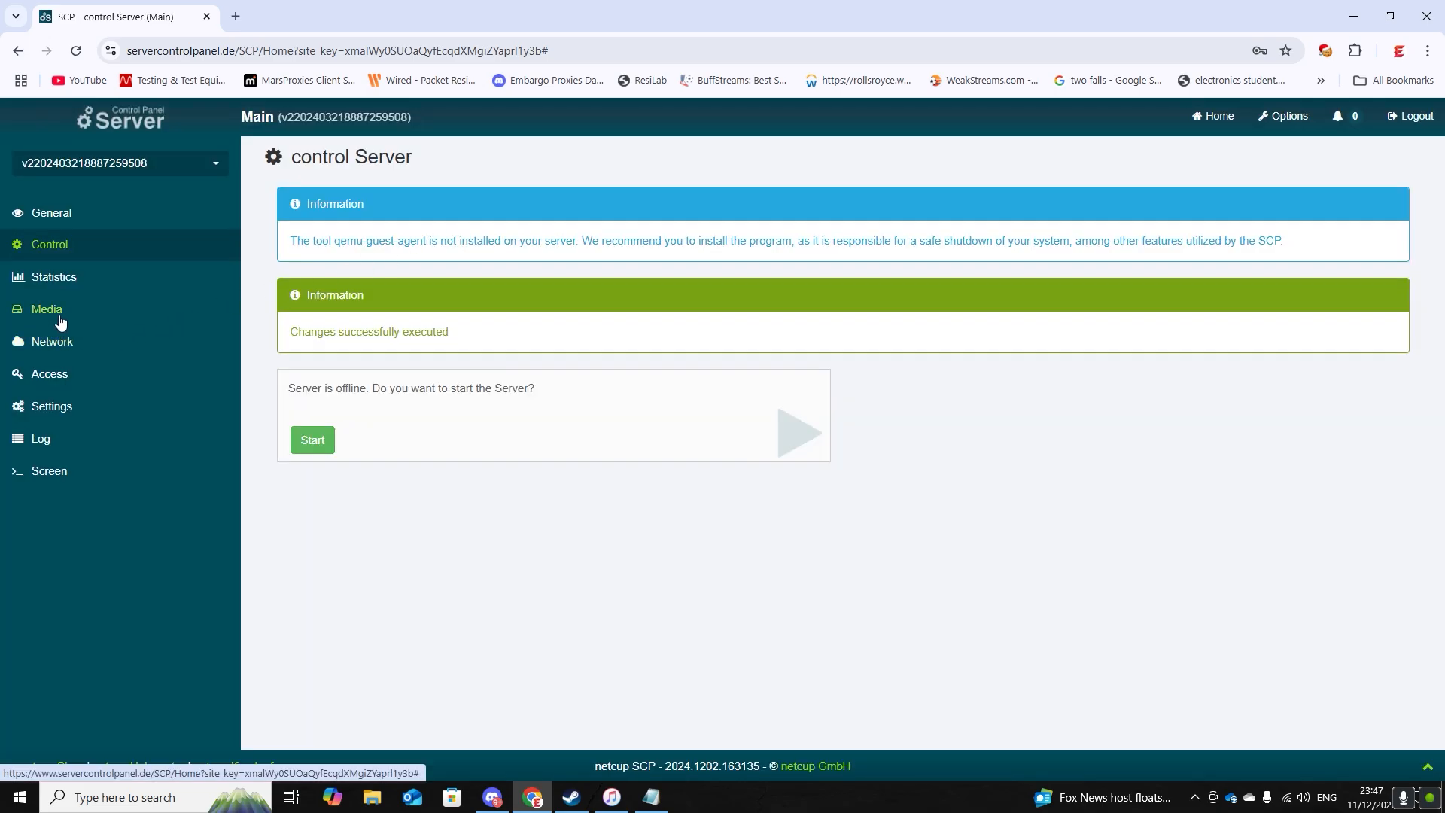
Step: Irreparably format the vda local disk from Media > Local Disks
{"action": "left_click", "coordinate": [46, 310]}
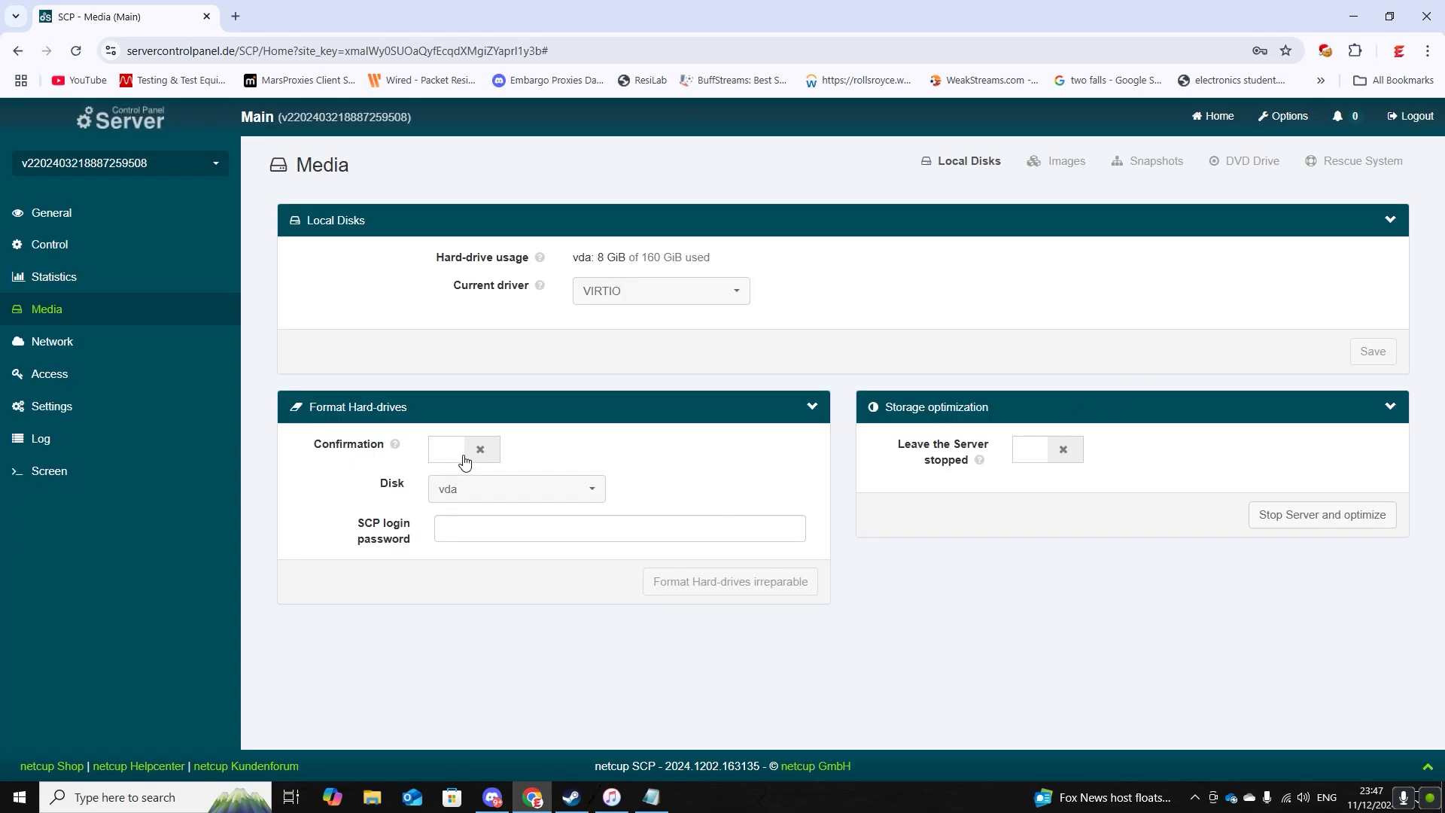
{"action": "left_click", "coordinate": [464, 449]}
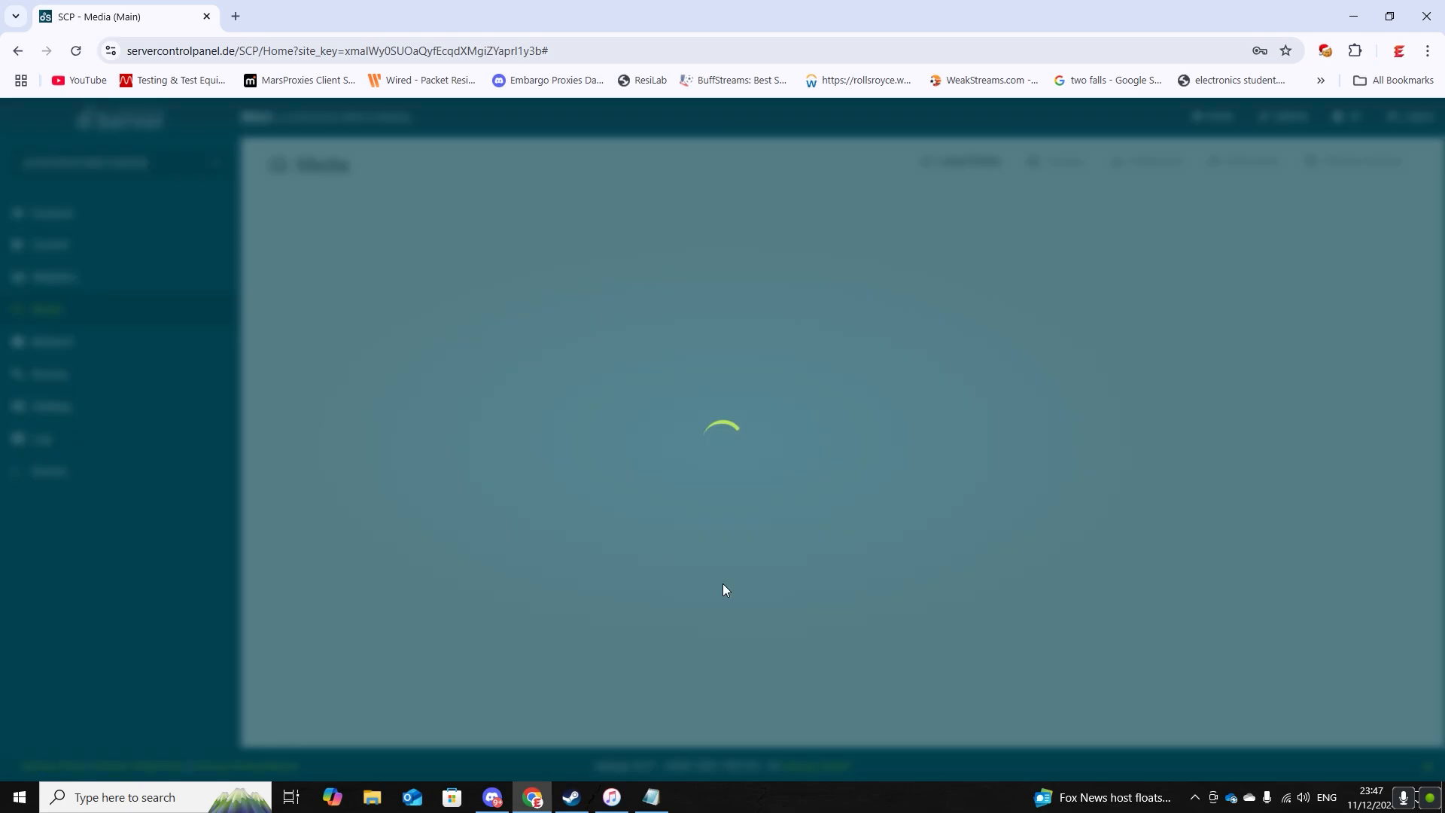
{"action": "mouse_move", "coordinate": [964, 503]}
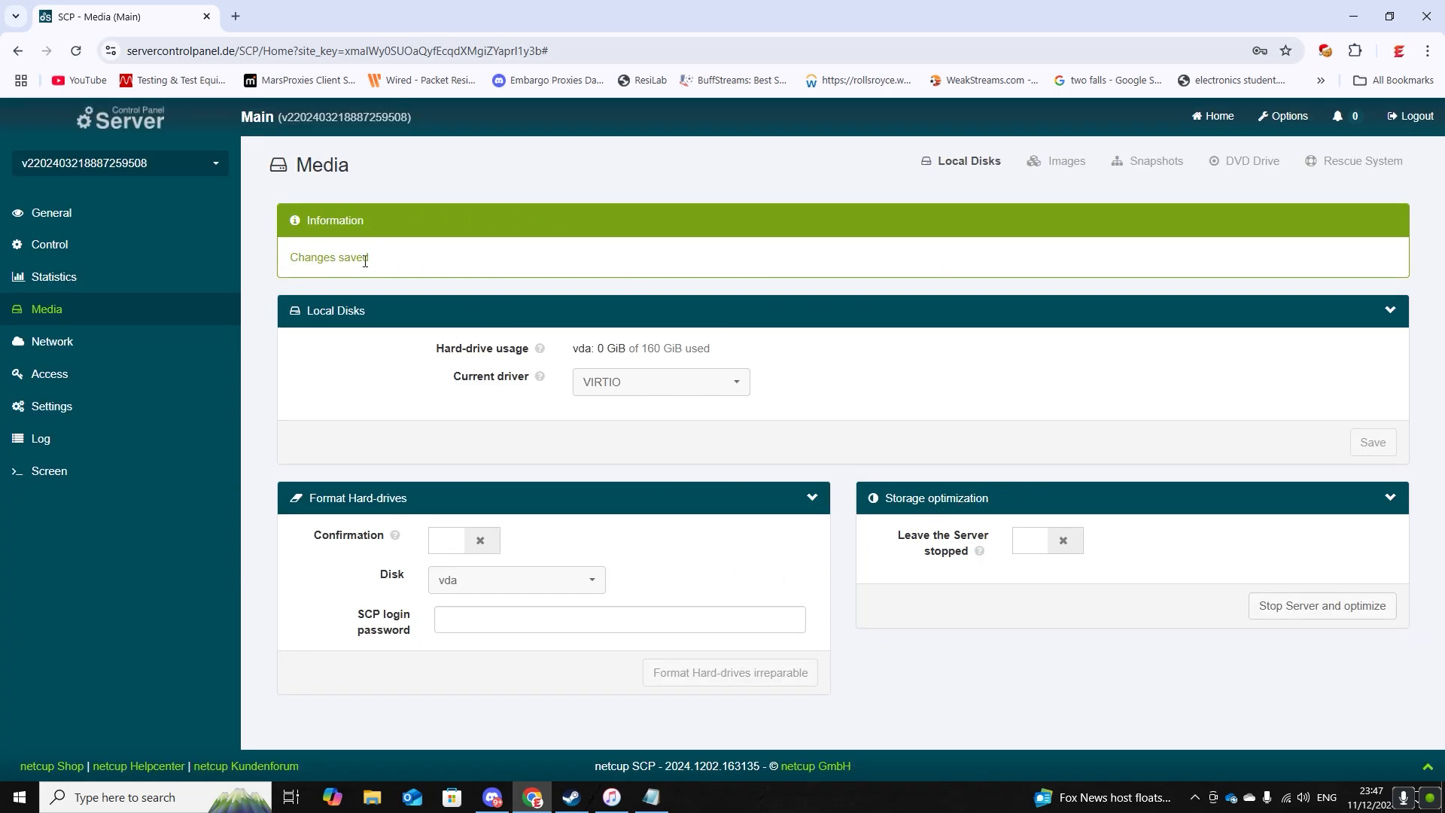
{"action": "mouse_move", "coordinate": [89, 316]}
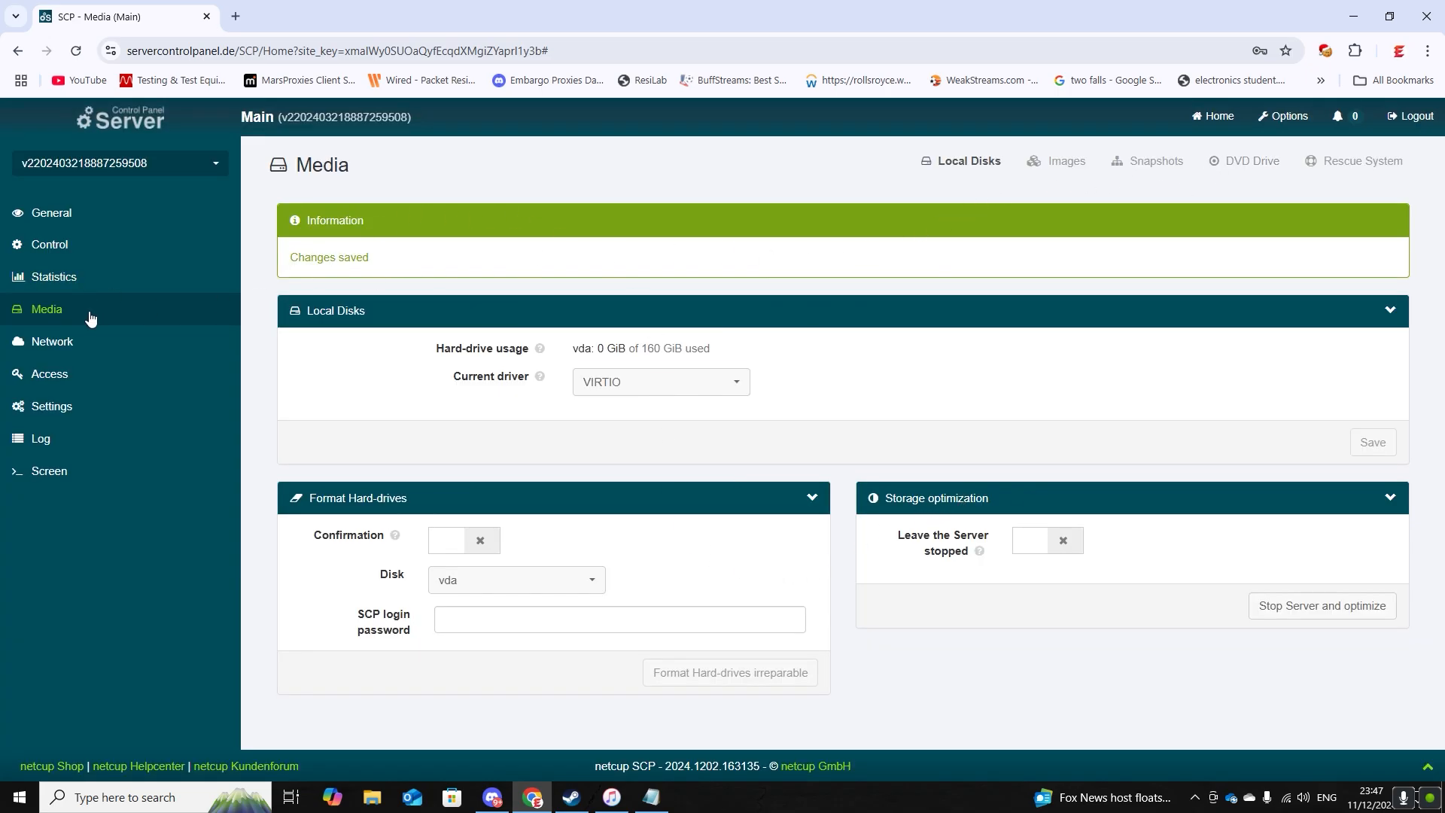
{"action": "mouse_move", "coordinate": [1259, 169]}
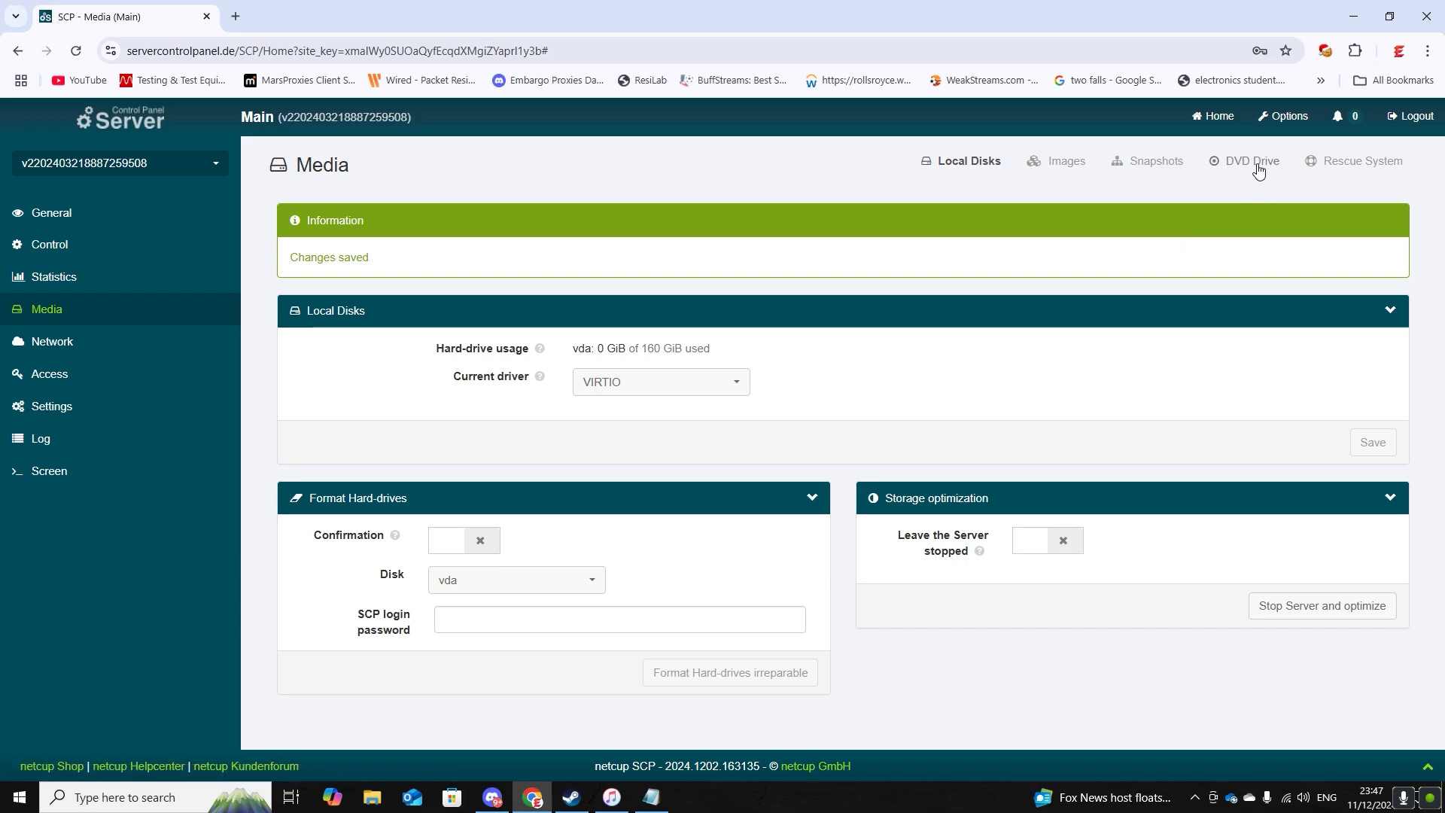
Step: Attach the Windows Server 2019 EN-US for Evaluation DVD with boot mode set to DVD
{"action": "left_click", "coordinate": [1251, 160]}
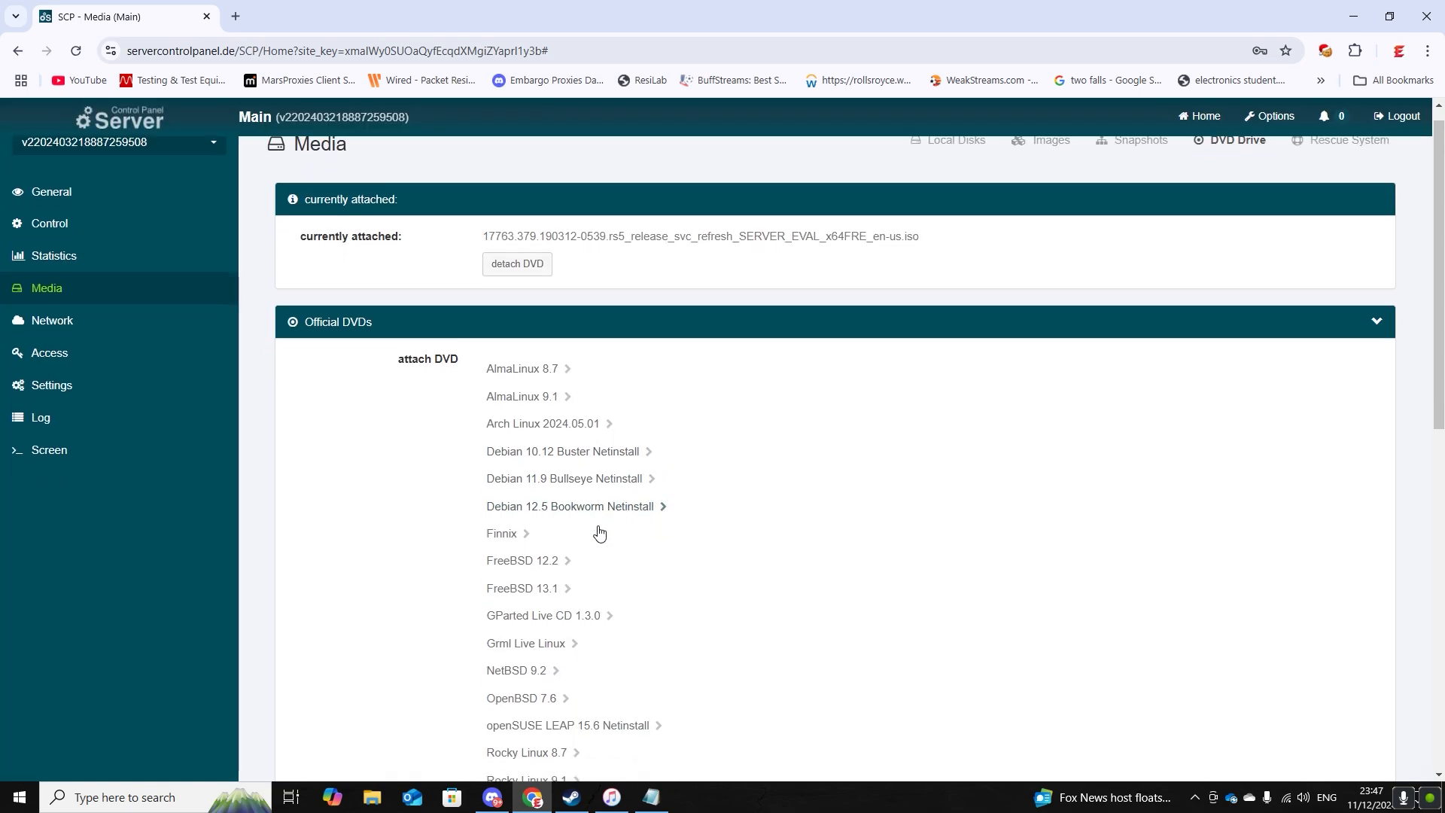
{"action": "scroll", "scroll_direction": "down", "scroll_amount": 3}
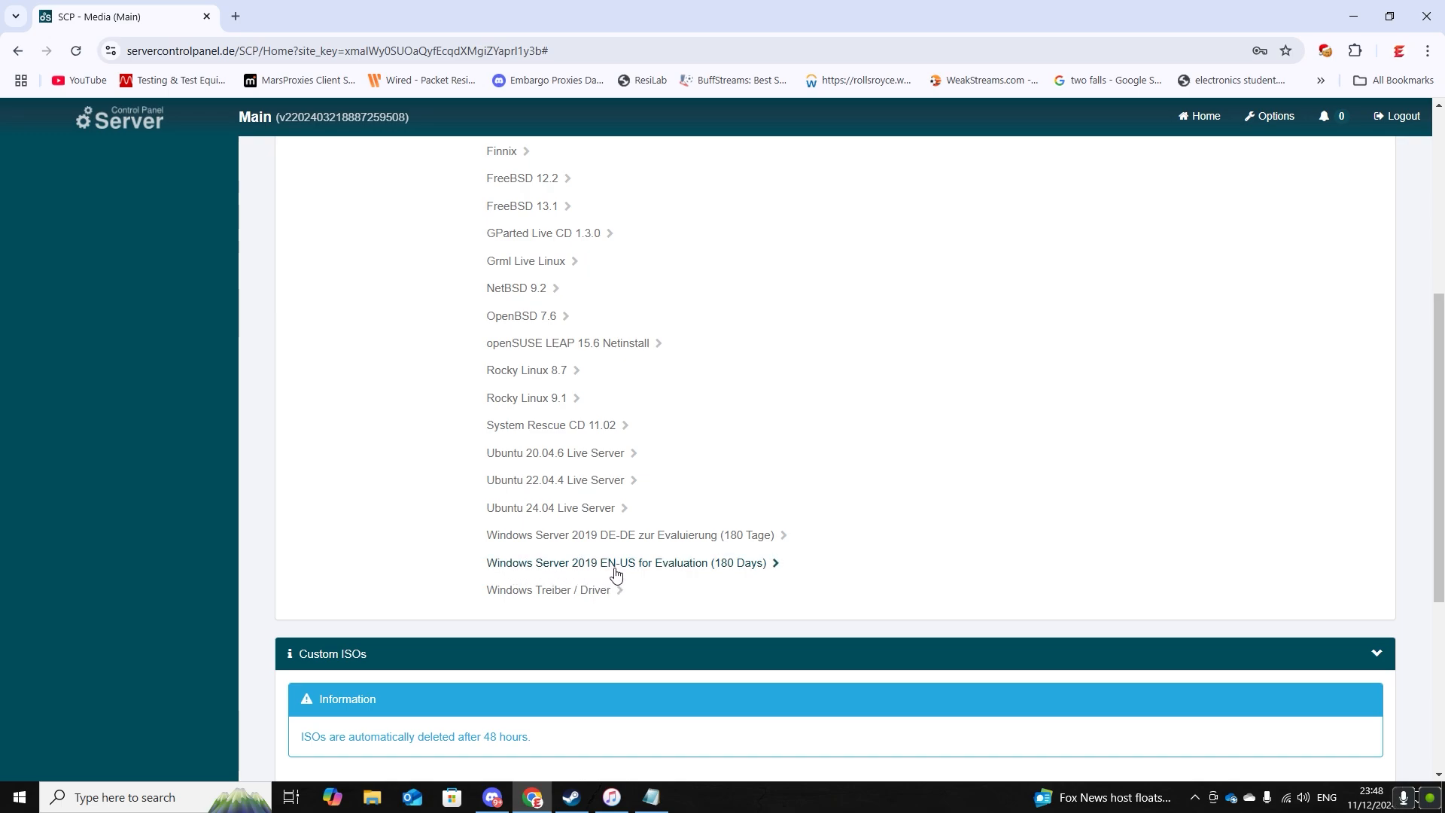
{"action": "mouse_move", "coordinate": [639, 577]}
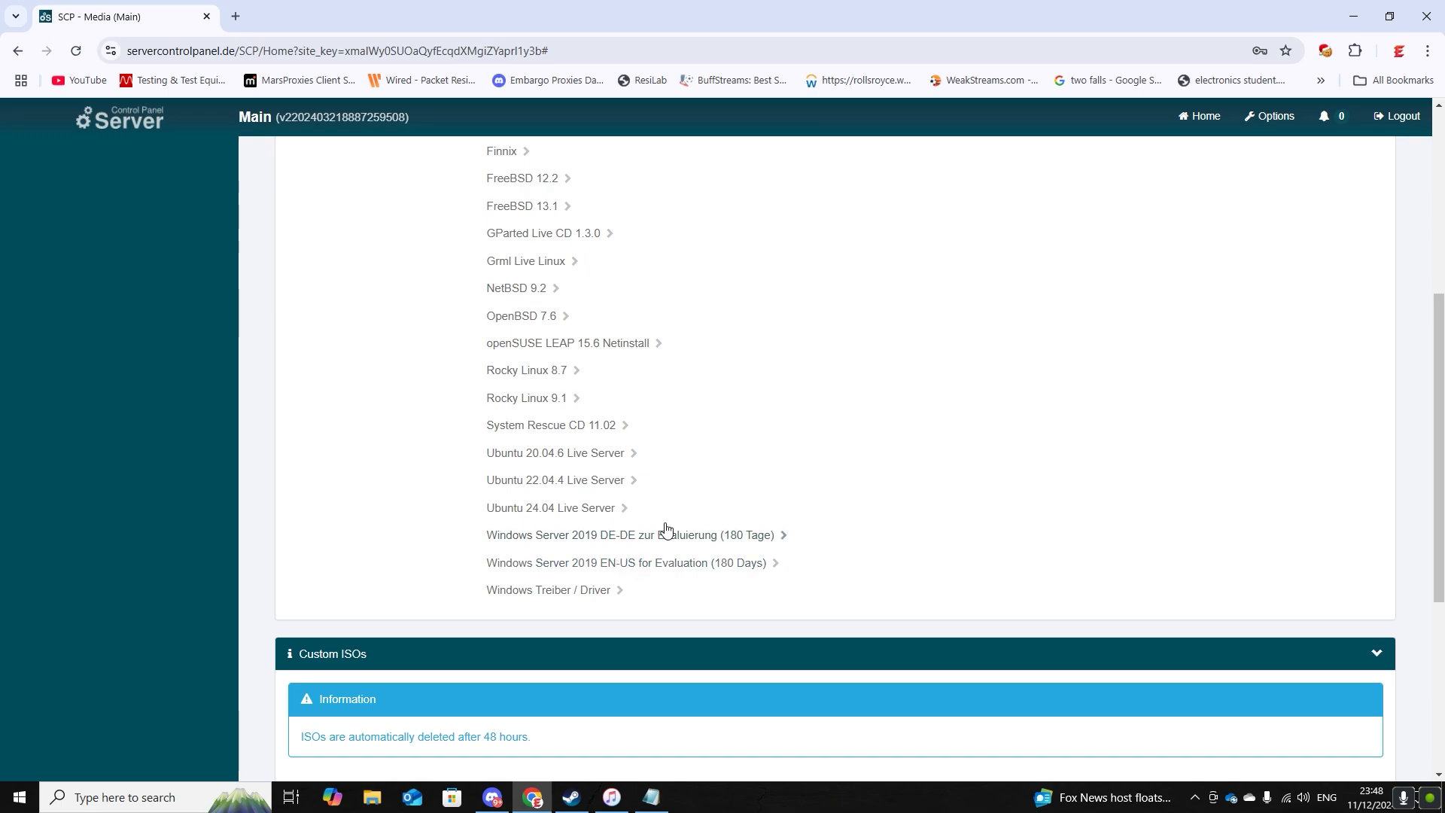
{"action": "mouse_move", "coordinate": [643, 541]}
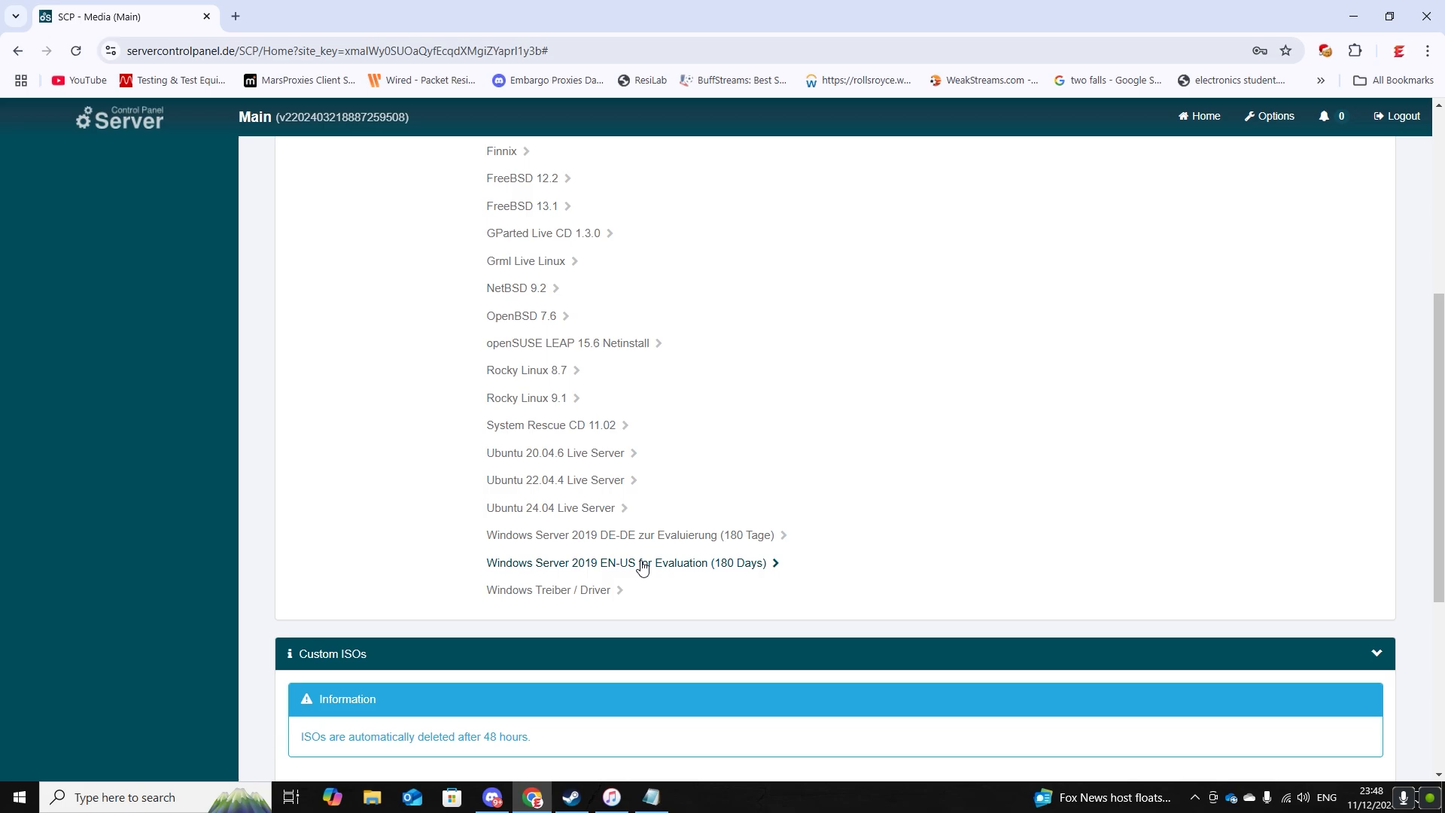
{"action": "left_click", "coordinate": [644, 563]}
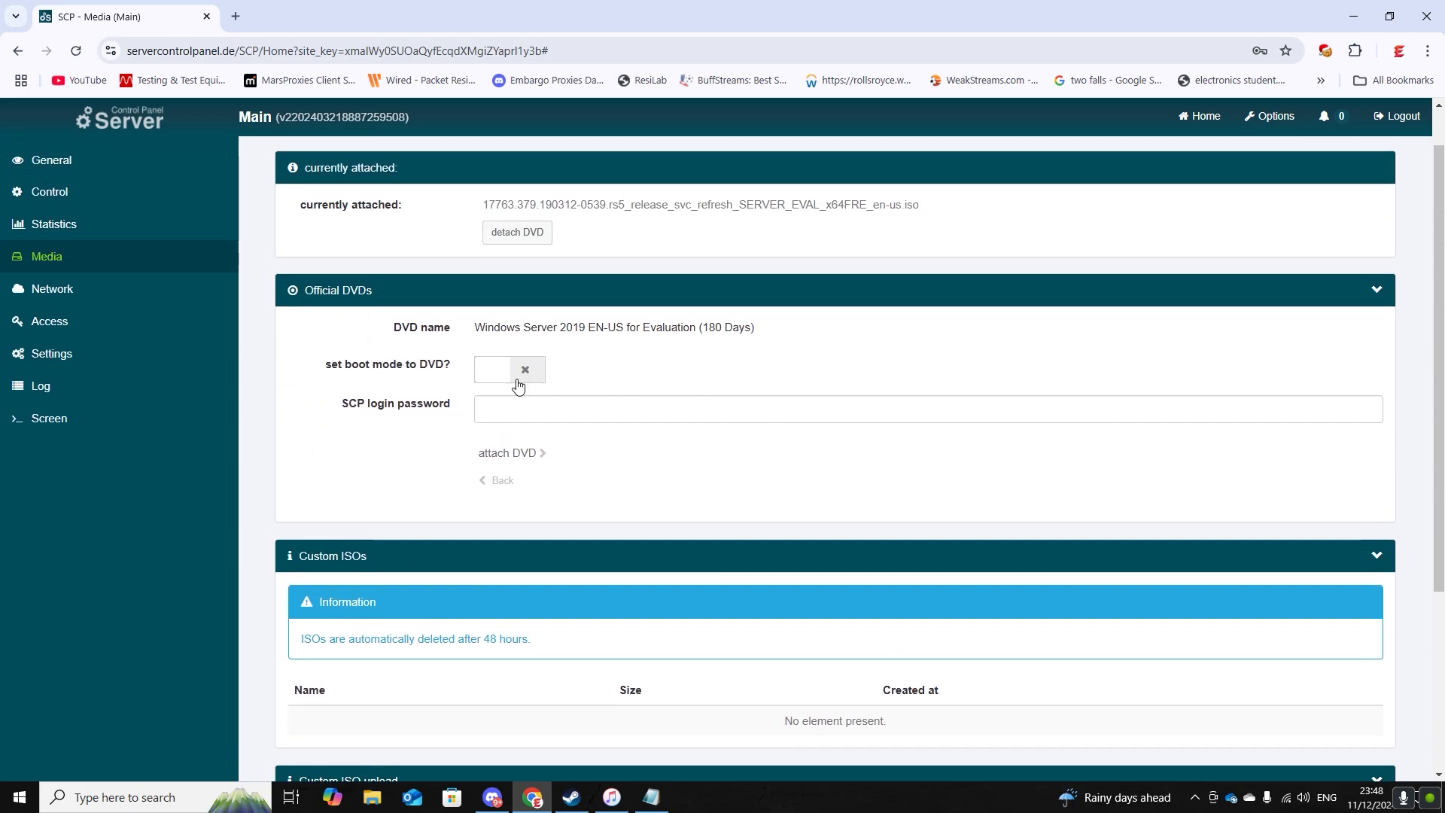
{"action": "left_click", "coordinate": [509, 369]}
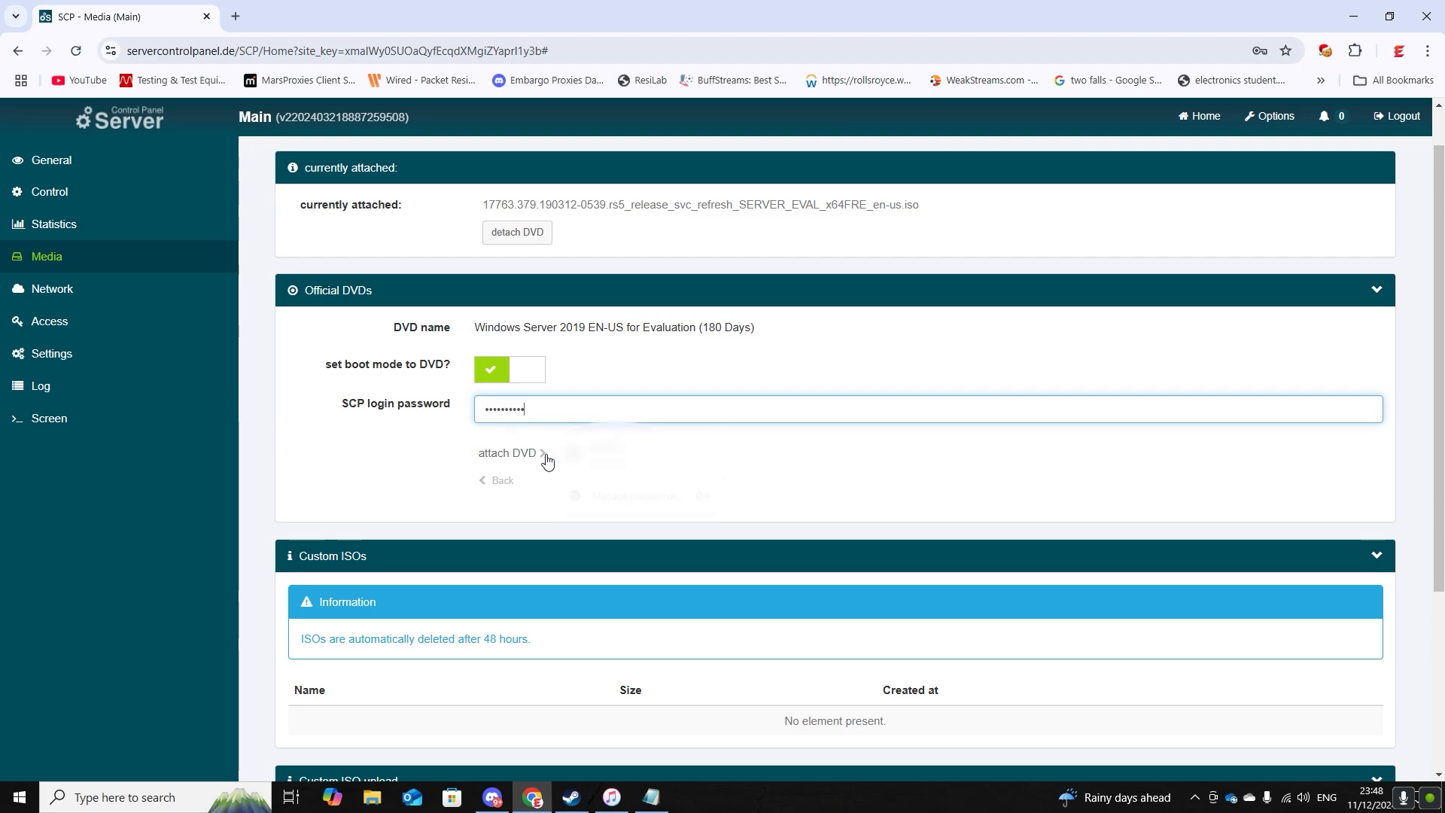
{"action": "left_click", "coordinate": [509, 453]}
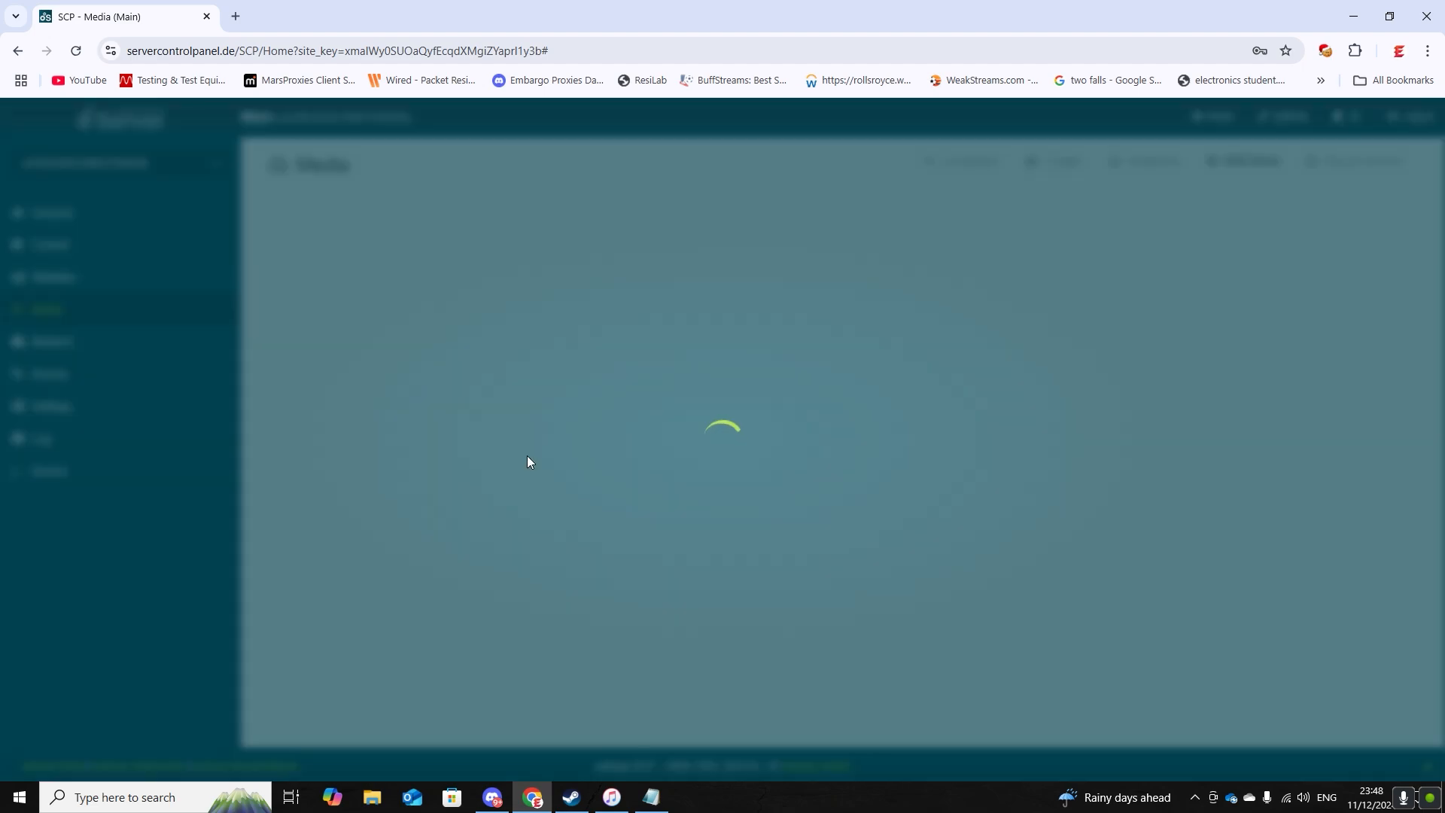
{"action": "mouse_move", "coordinate": [890, 549]}
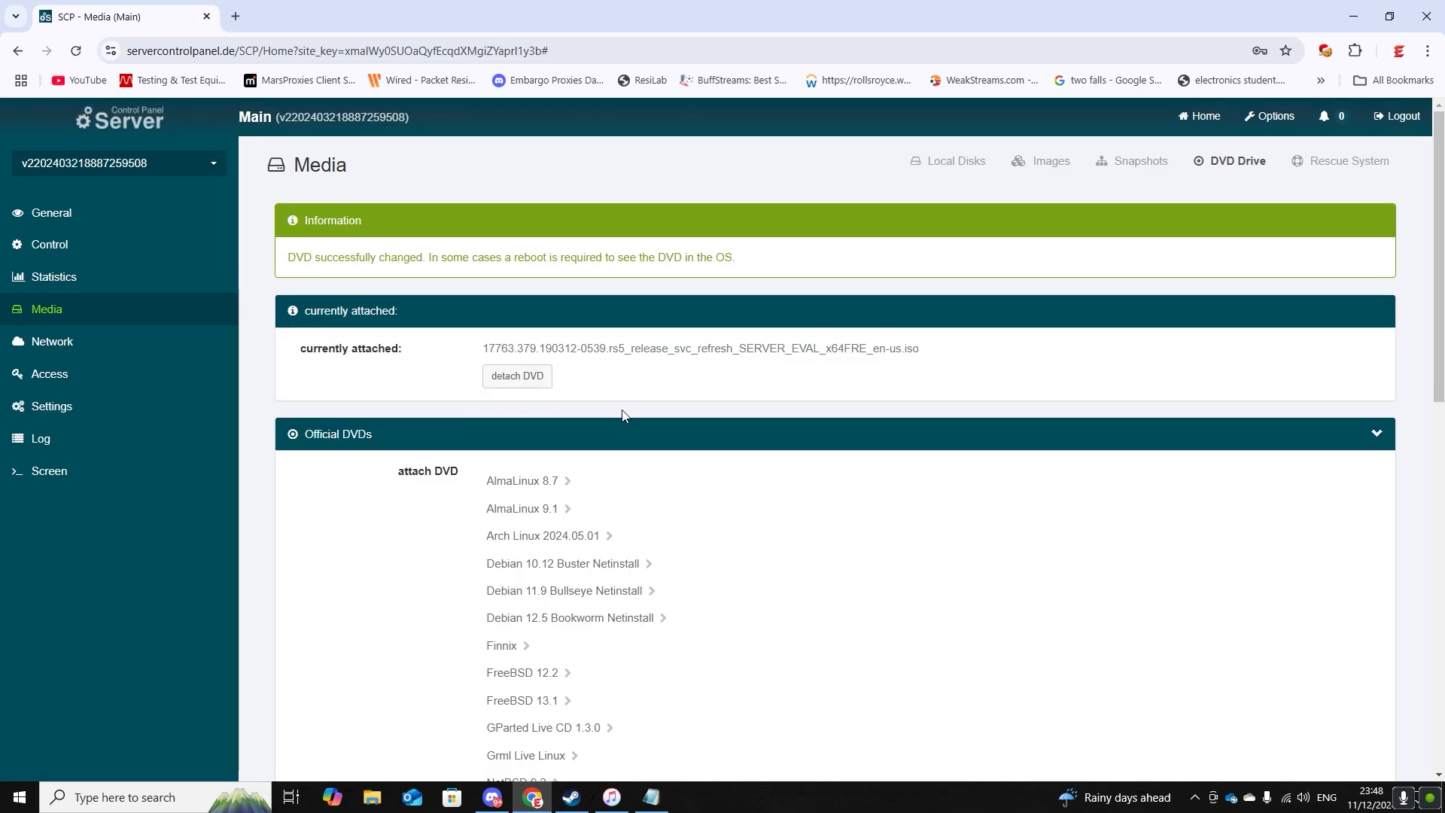
{"action": "mouse_move", "coordinate": [64, 264]}
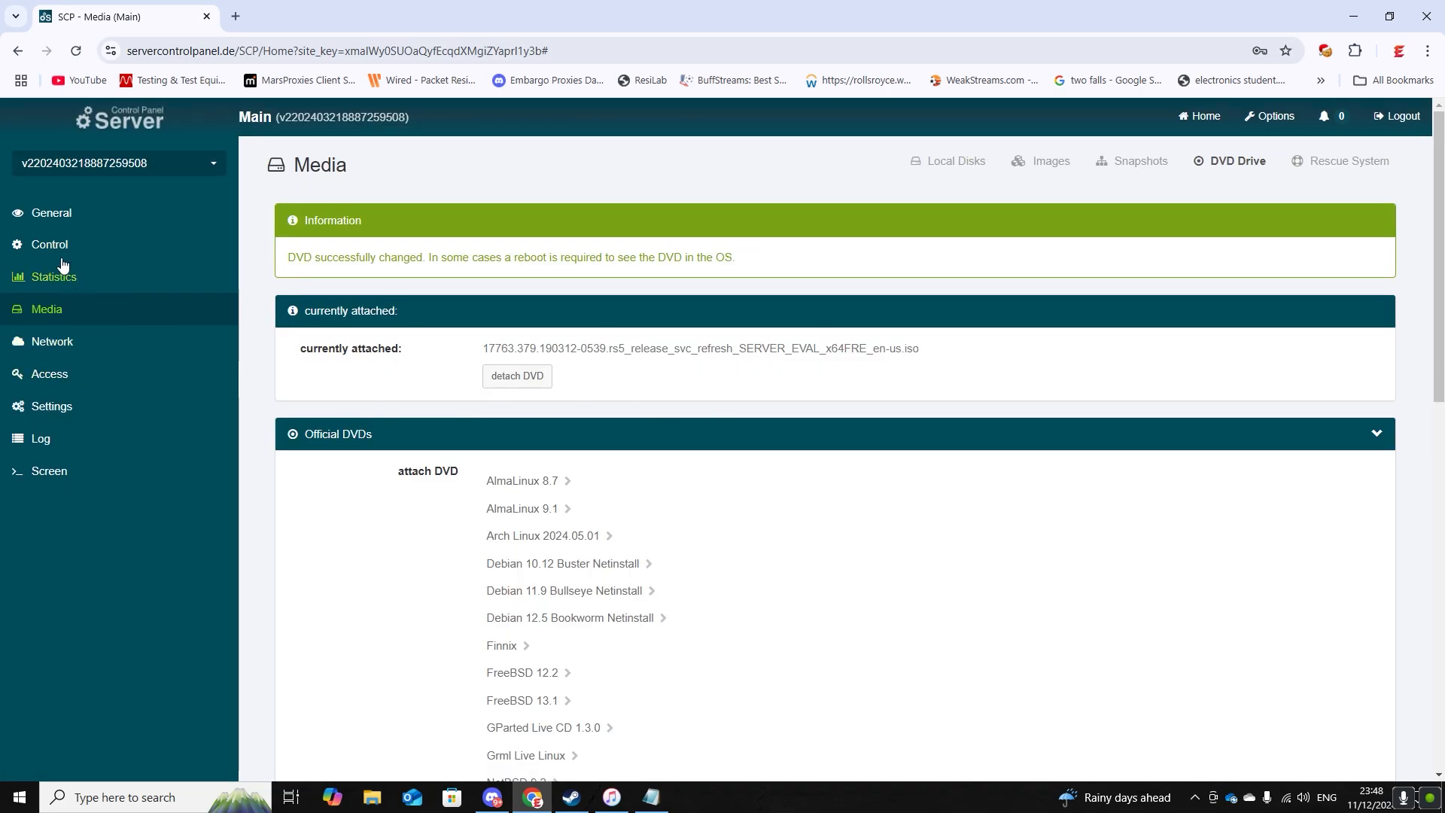
Step: Start the server and open the VNC console from the General page preview
{"action": "left_click", "coordinate": [49, 244]}
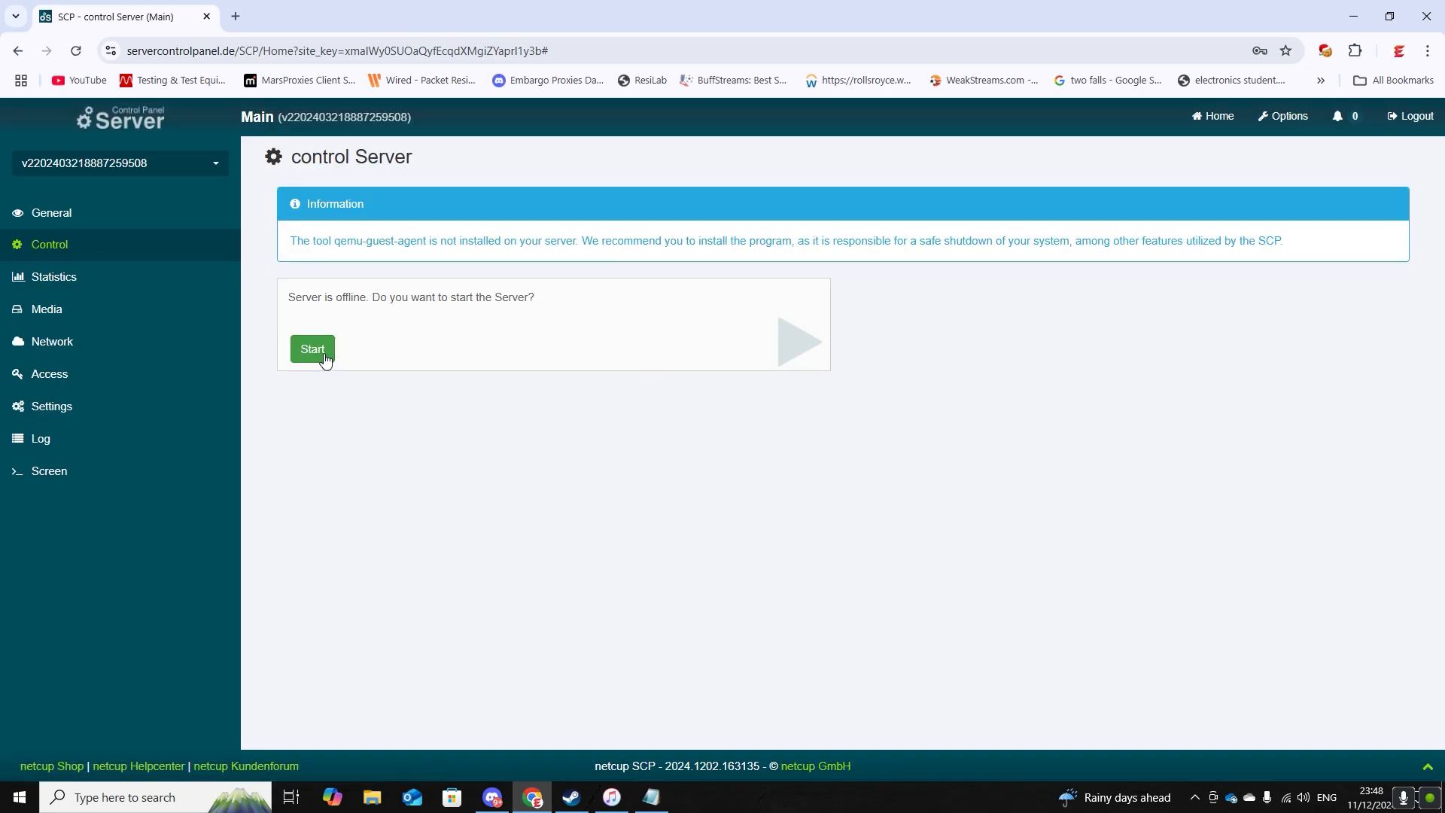
{"action": "left_click", "coordinate": [312, 348]}
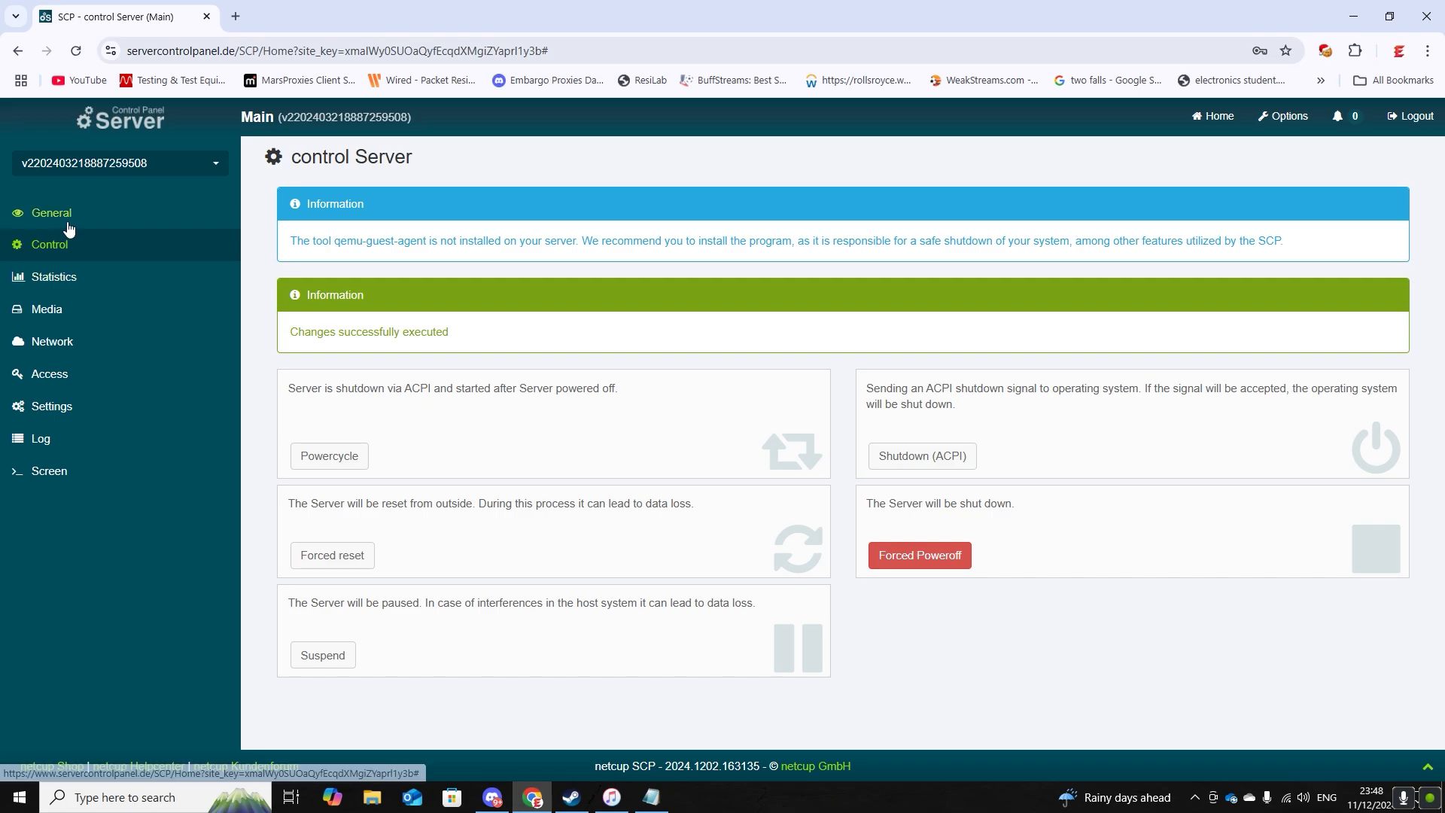
{"action": "left_click", "coordinate": [51, 213]}
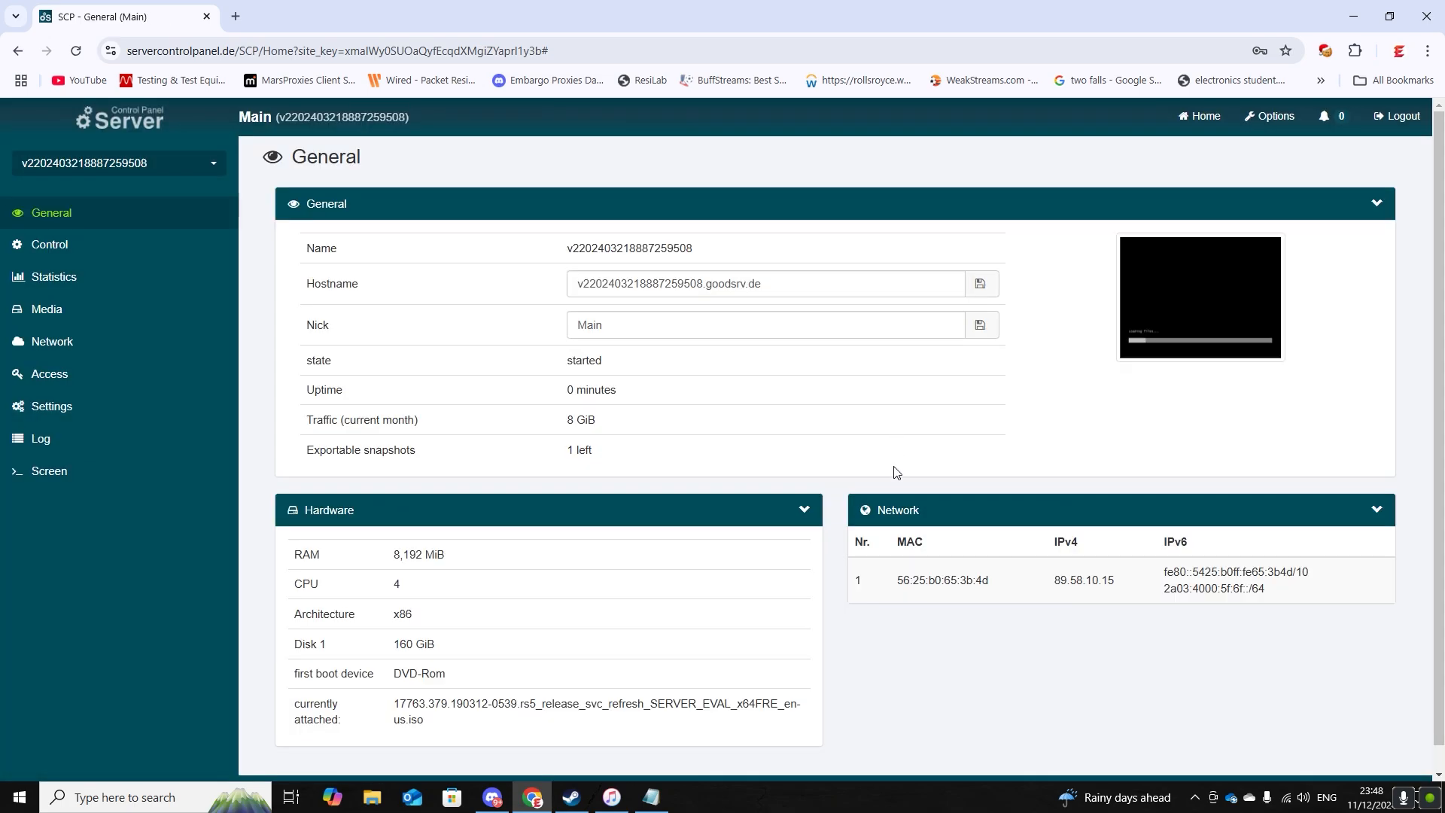
{"action": "mouse_move", "coordinate": [1279, 336]}
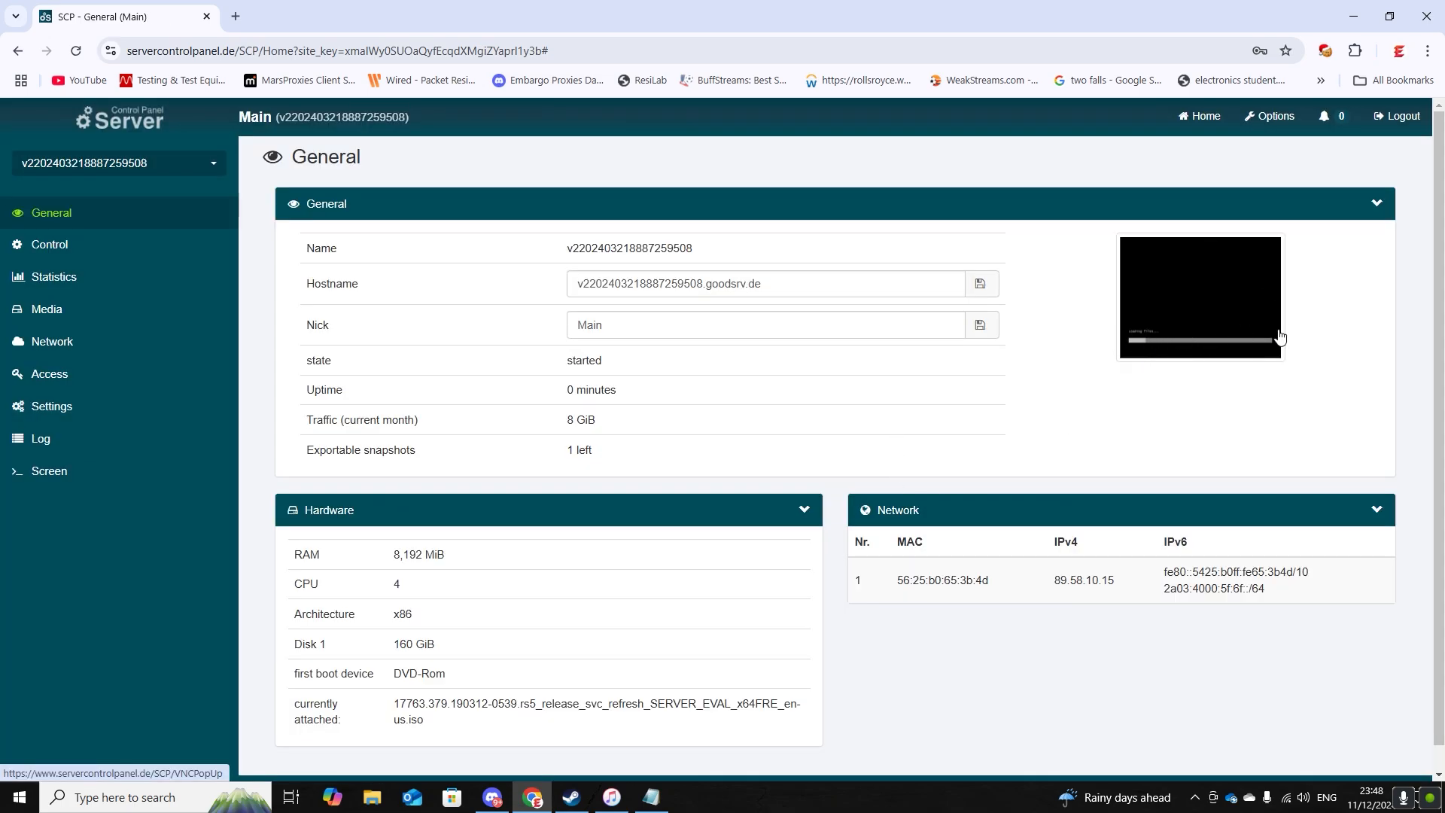
{"action": "mouse_move", "coordinate": [1234, 326]}
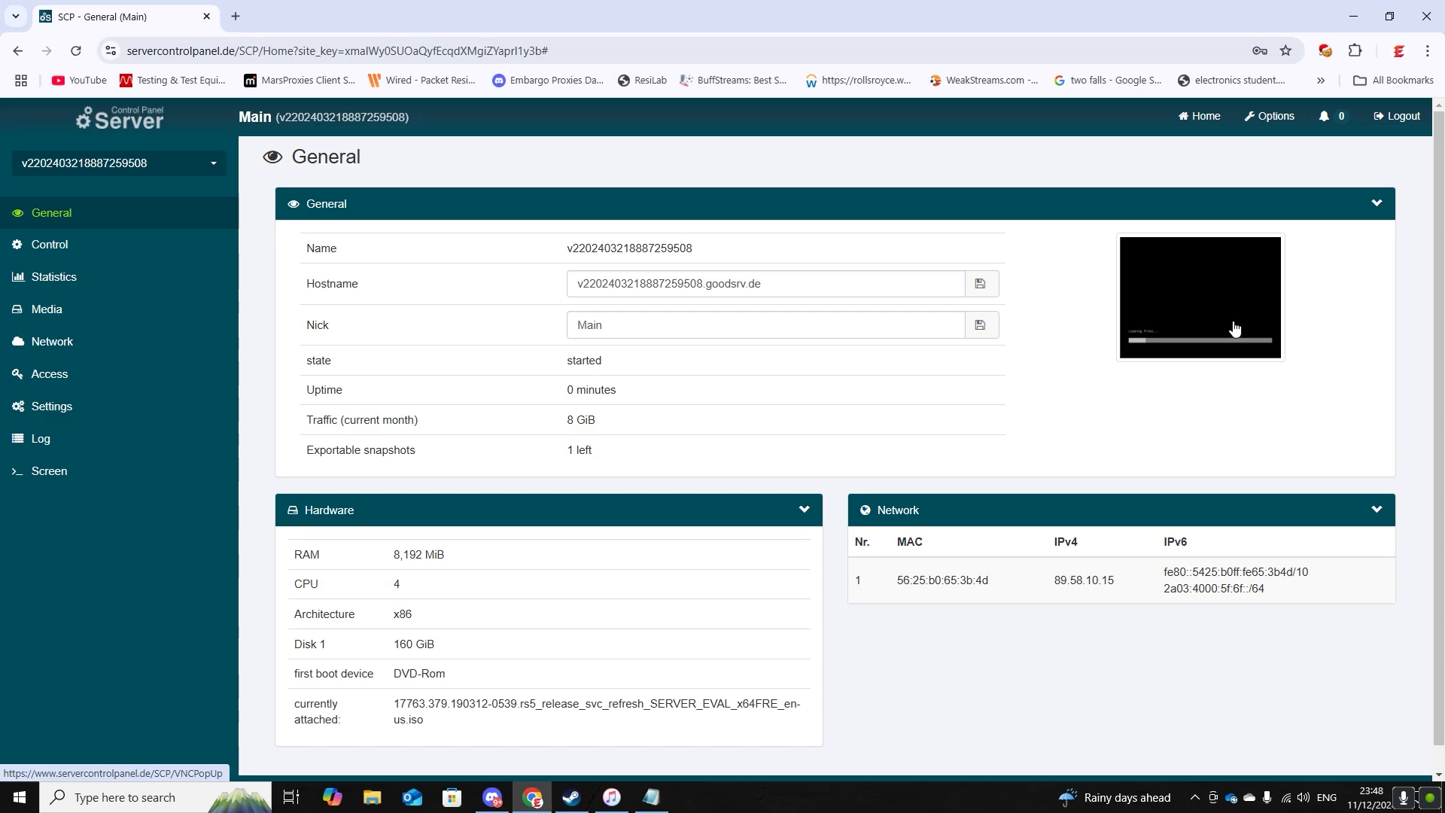
{"action": "left_click", "coordinate": [1212, 314]}
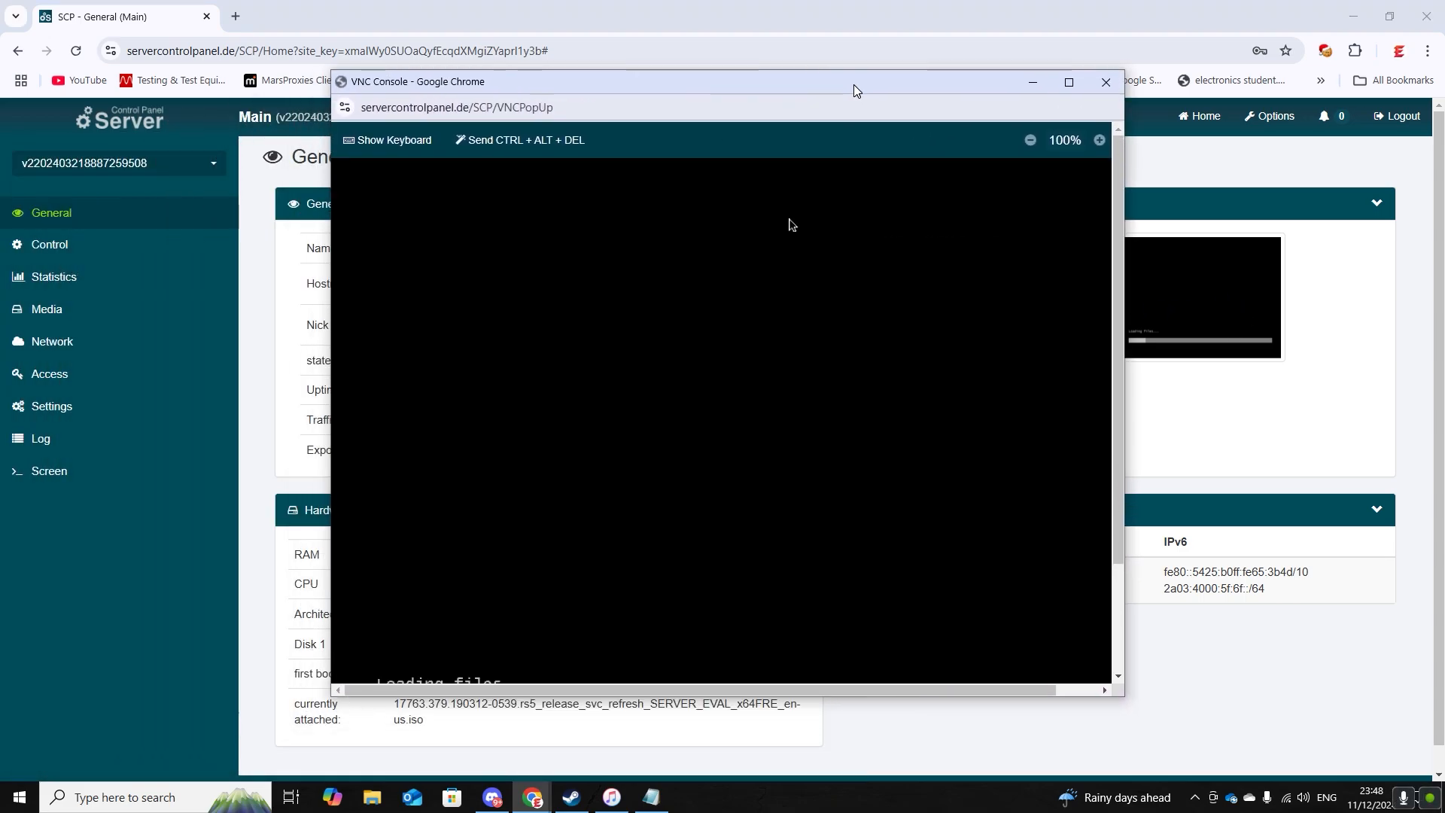
Step: Install Standard Evaluation (Desktop Experience) in maximized console, accept license, choose Custom
{"action": "left_click", "coordinate": [1068, 82]}
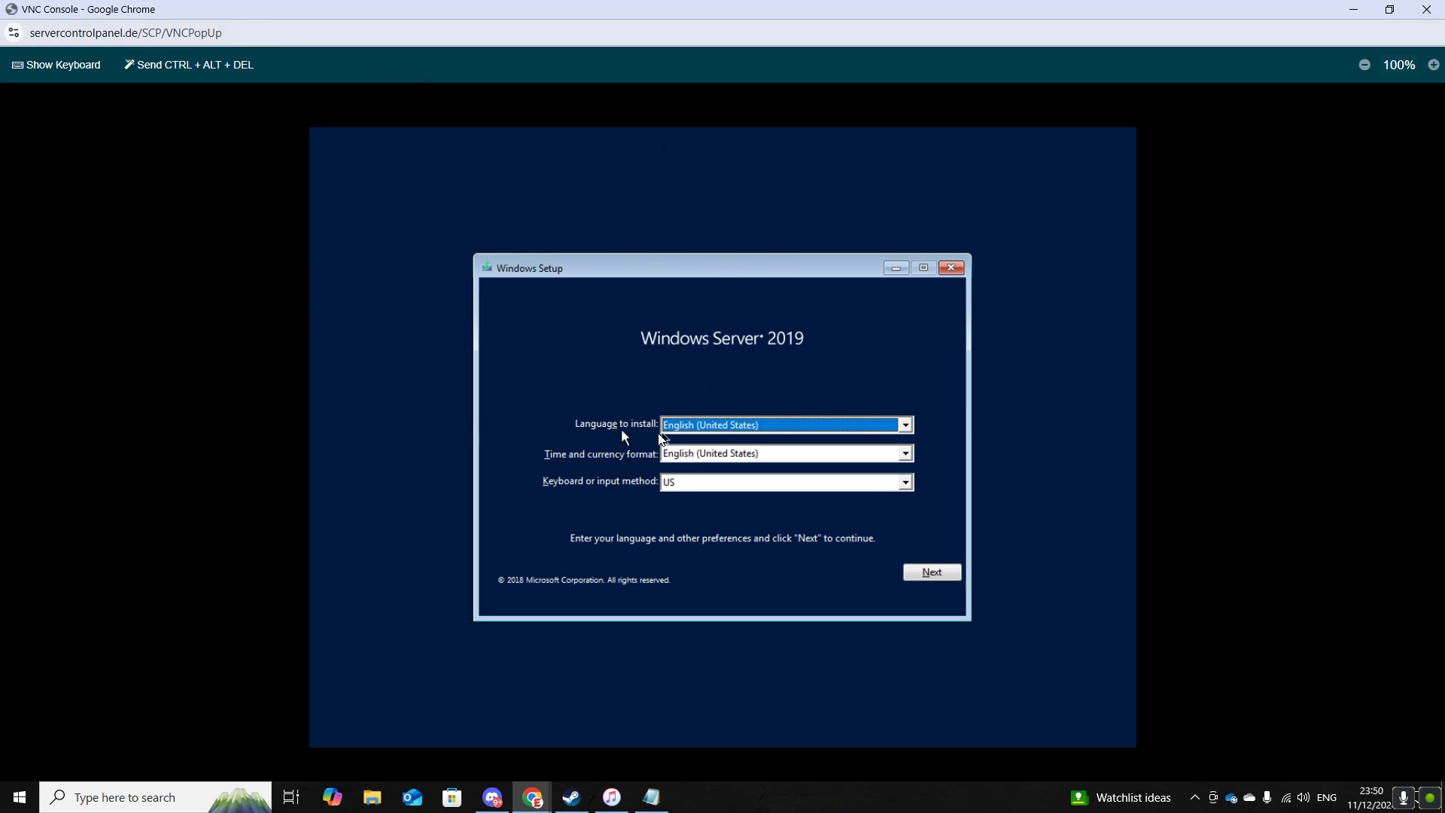
{"action": "mouse_move", "coordinate": [716, 487]}
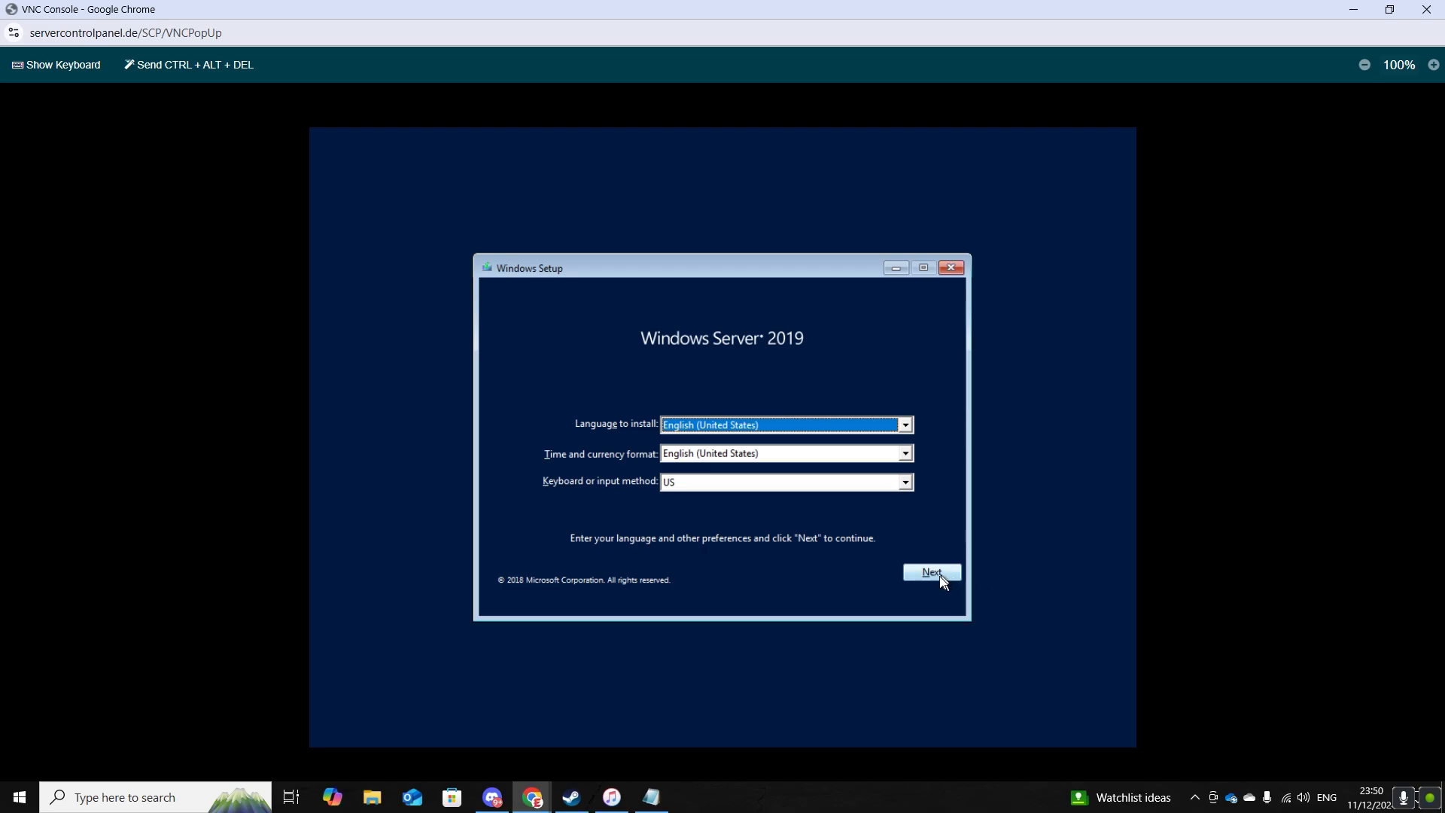
{"action": "left_click", "coordinate": [932, 572]}
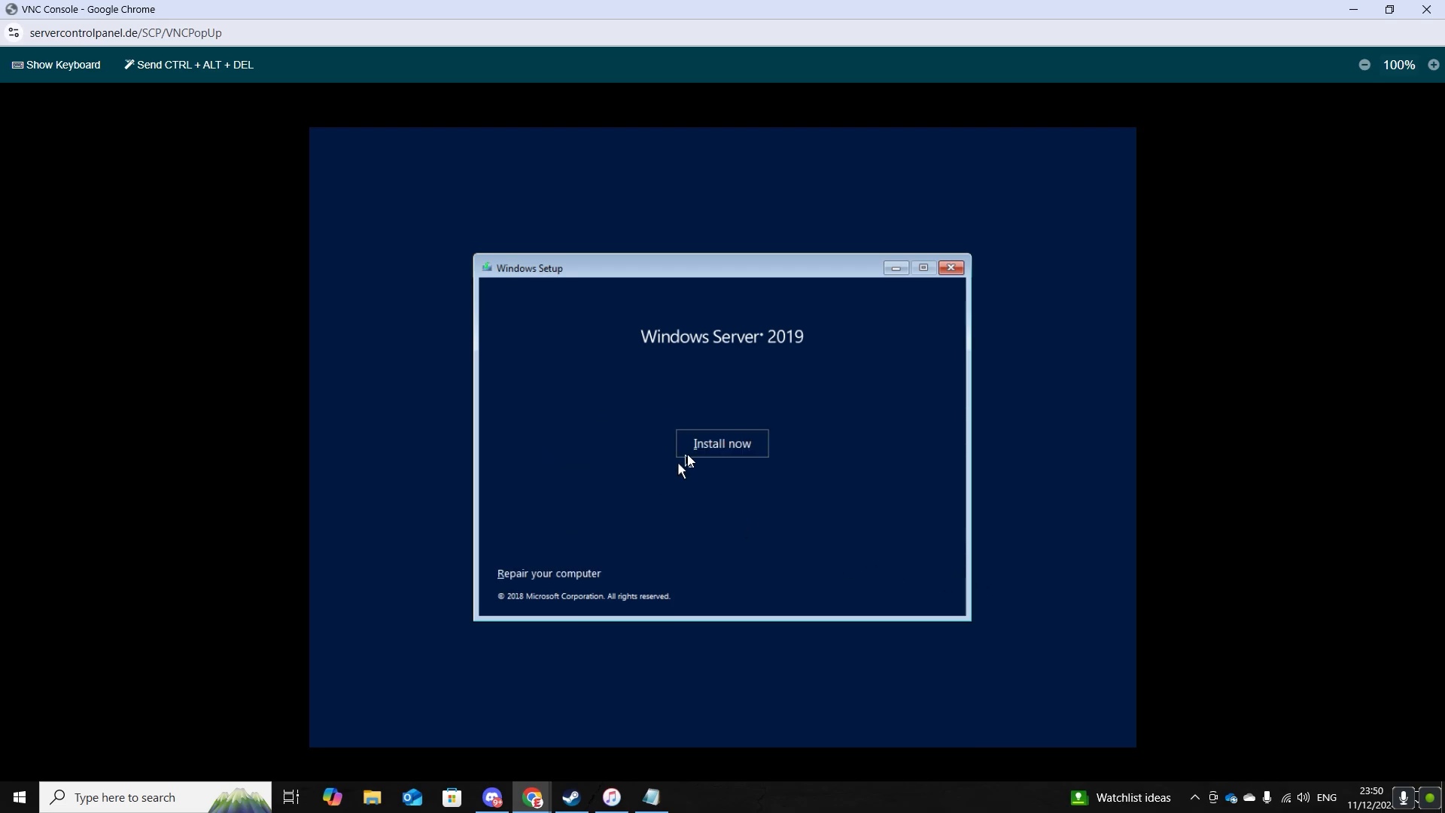
{"action": "left_click", "coordinate": [722, 443]}
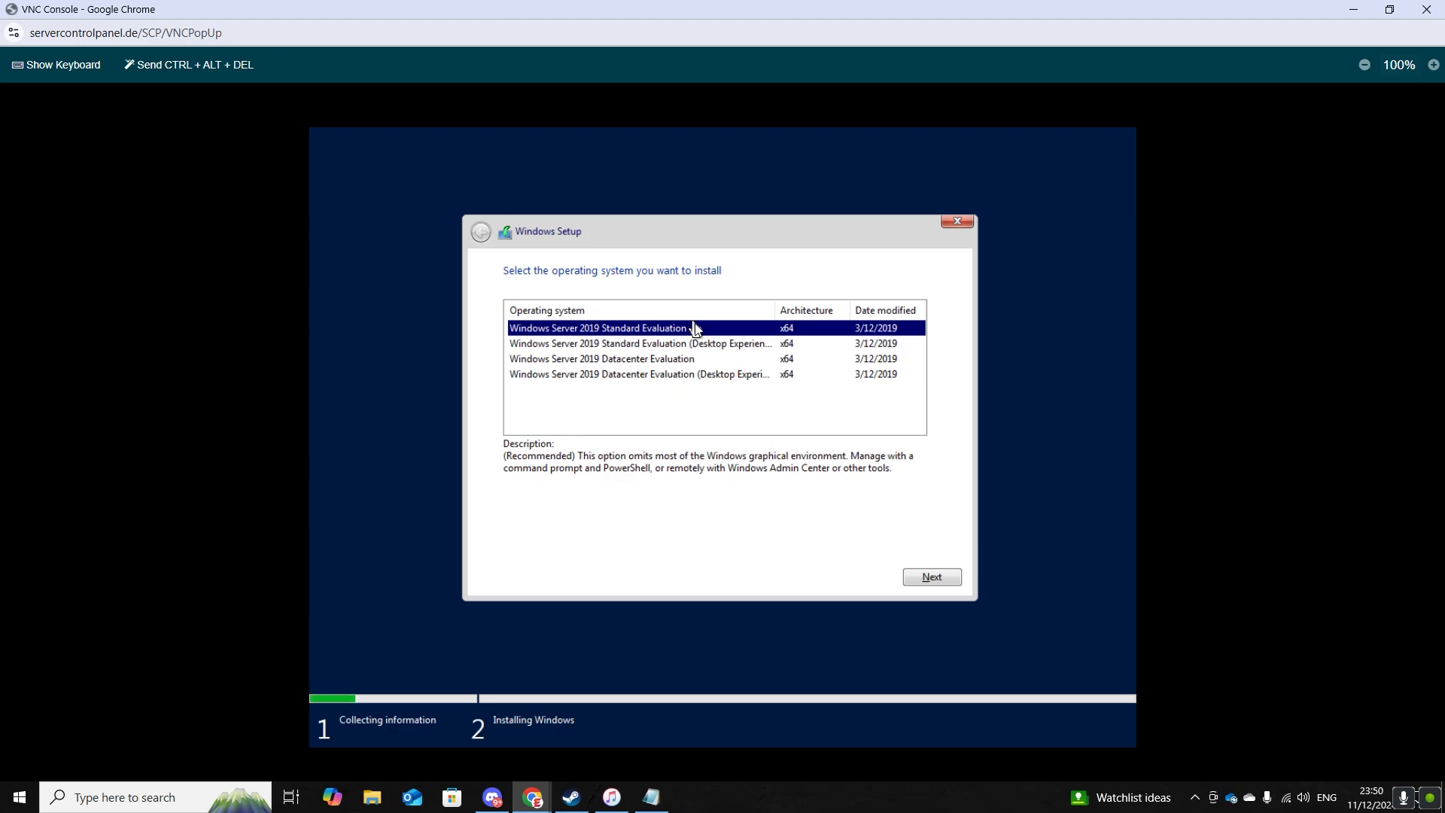
{"action": "left_click", "coordinate": [639, 343]}
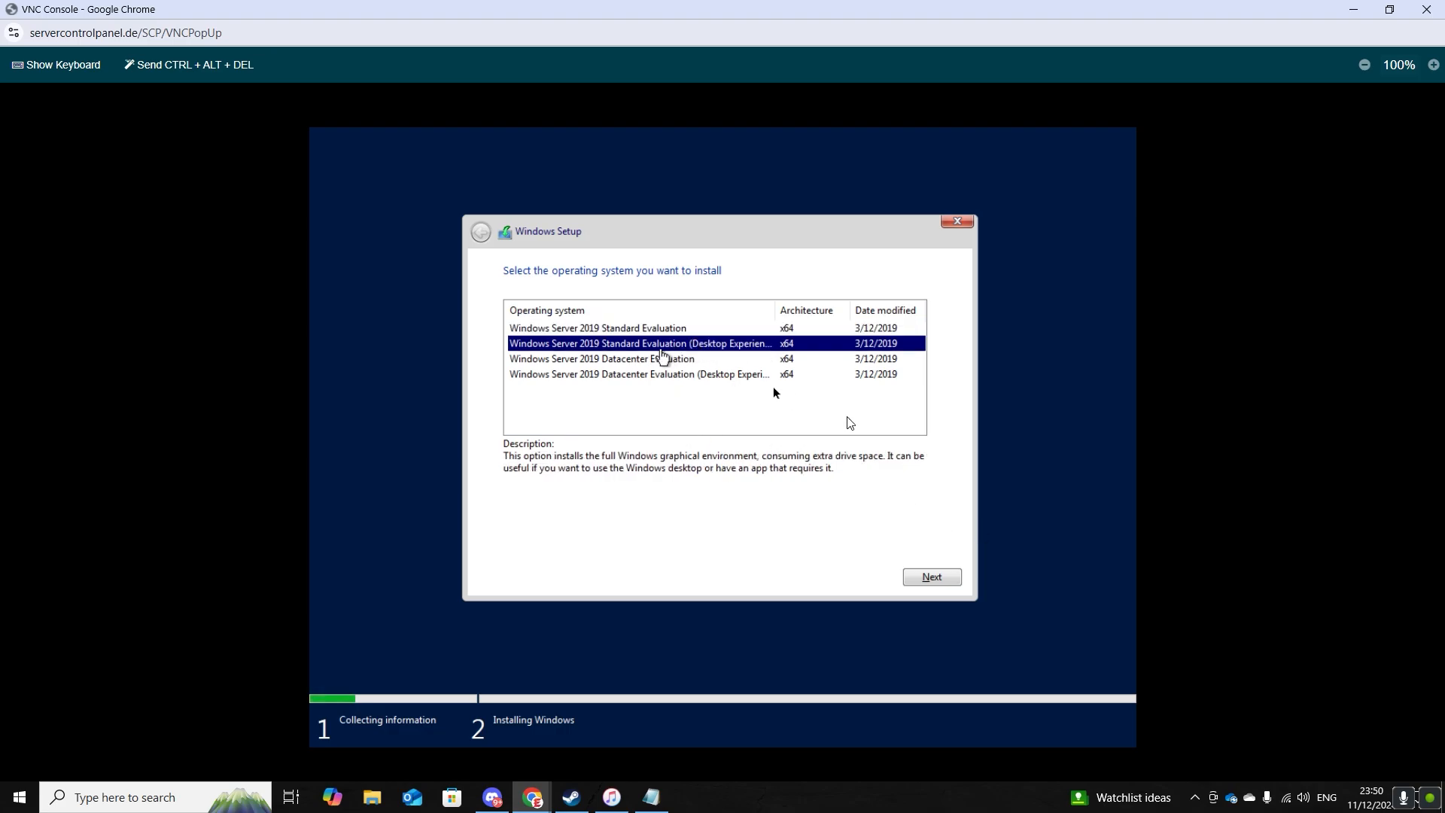
{"action": "left_click", "coordinate": [932, 577]}
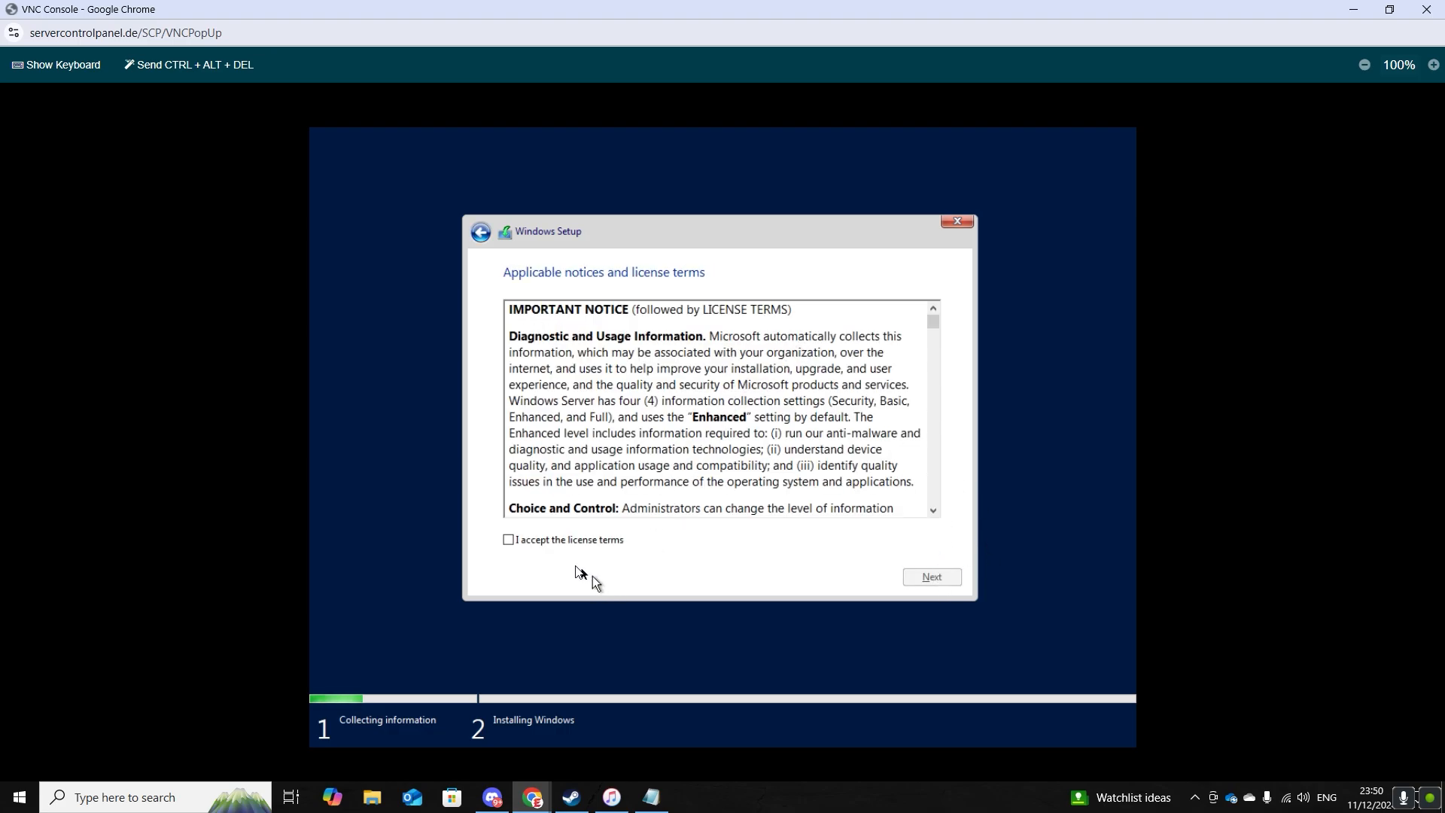
{"action": "left_click", "coordinate": [508, 539]}
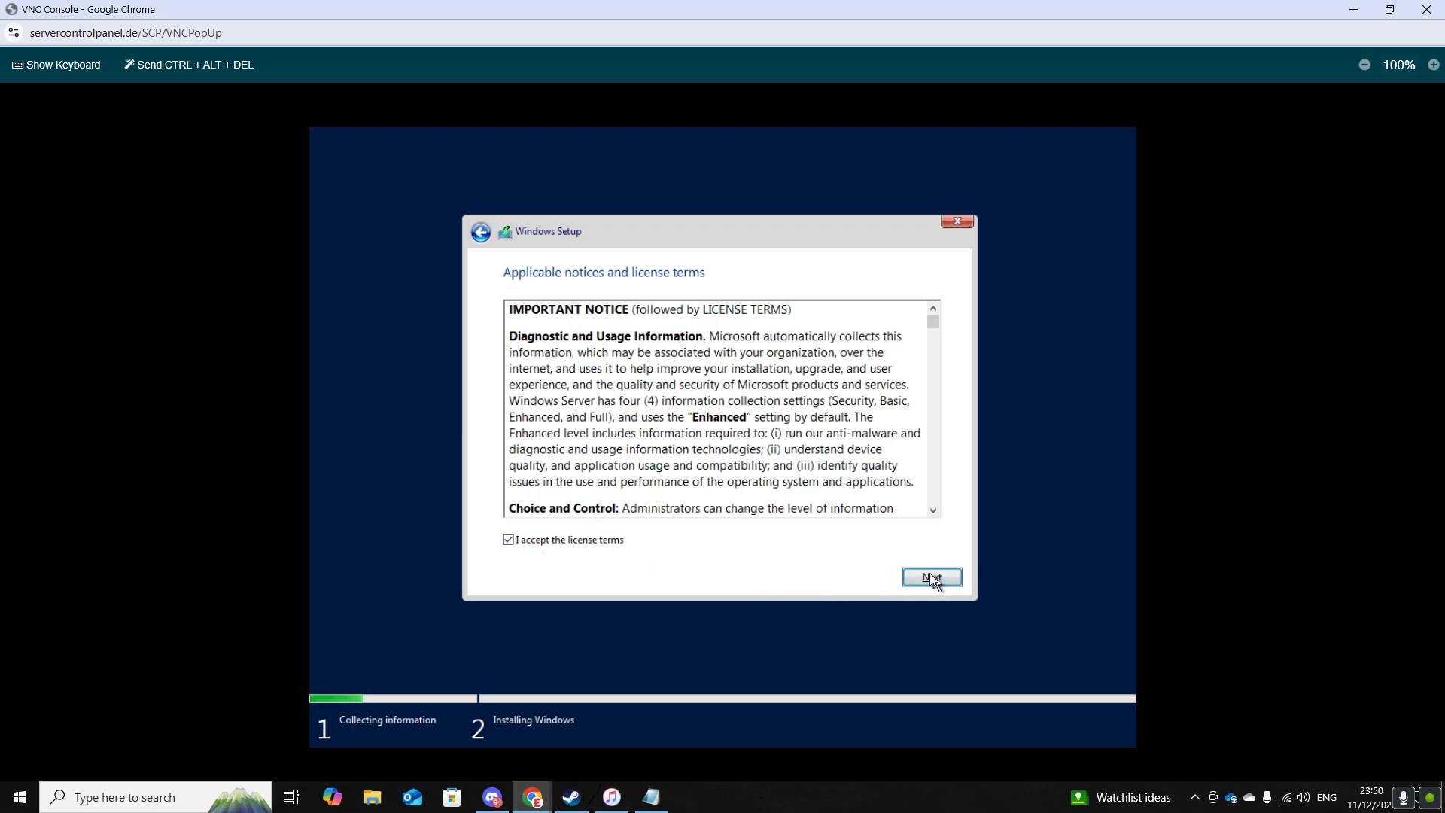
{"action": "left_click", "coordinate": [932, 577]}
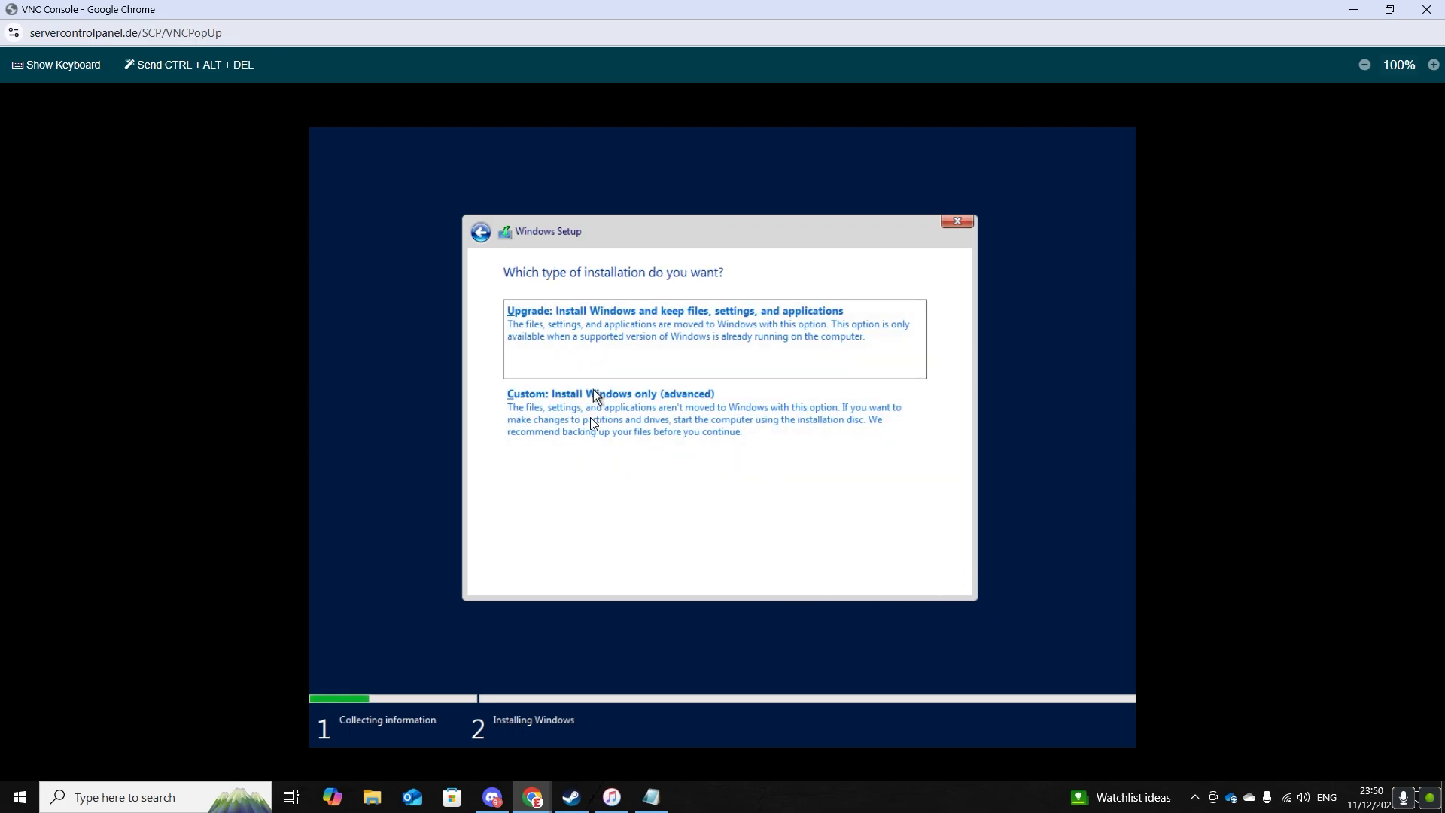
{"action": "left_click", "coordinate": [607, 394]}
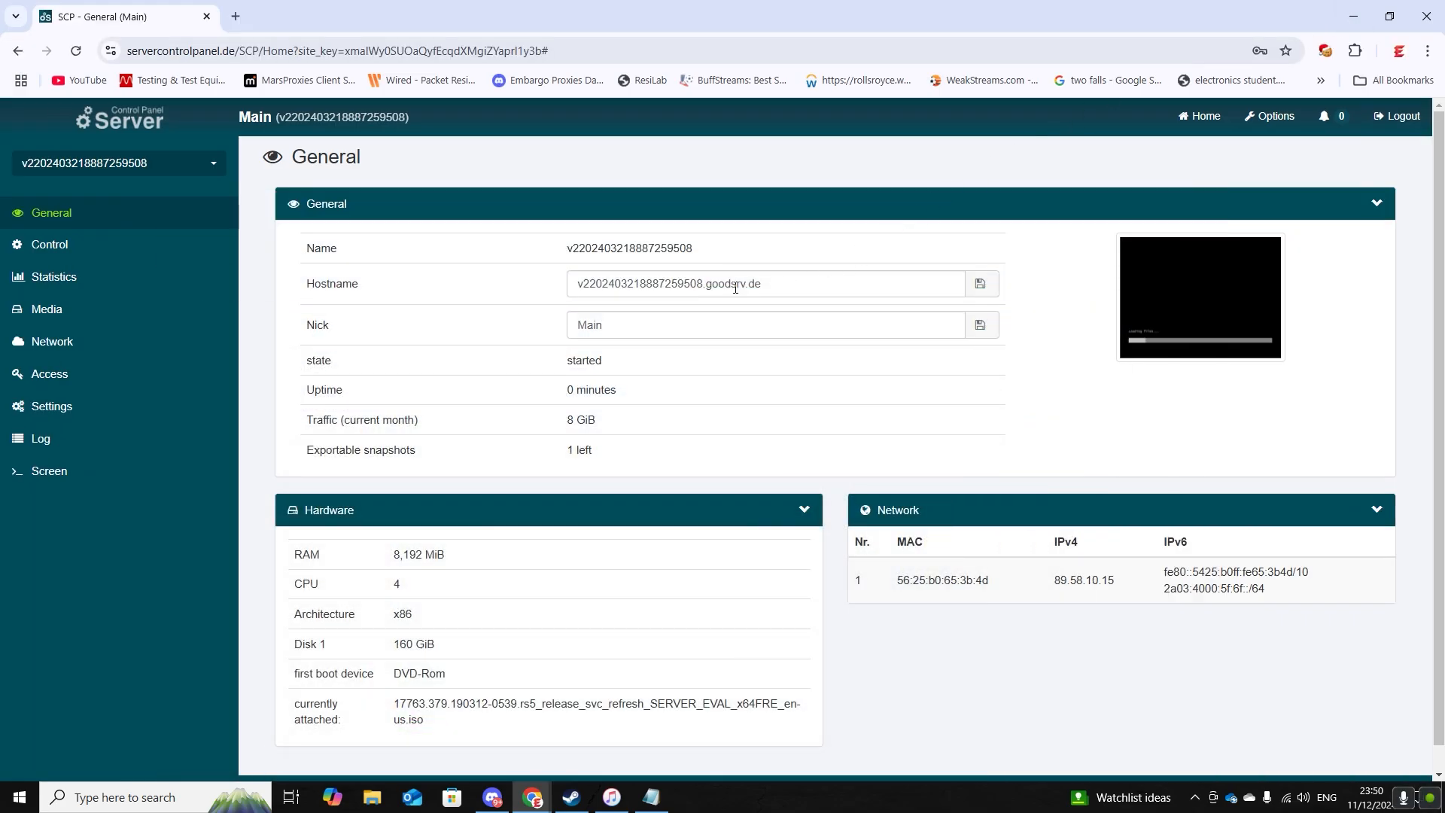
{"action": "mouse_move", "coordinate": [61, 311]}
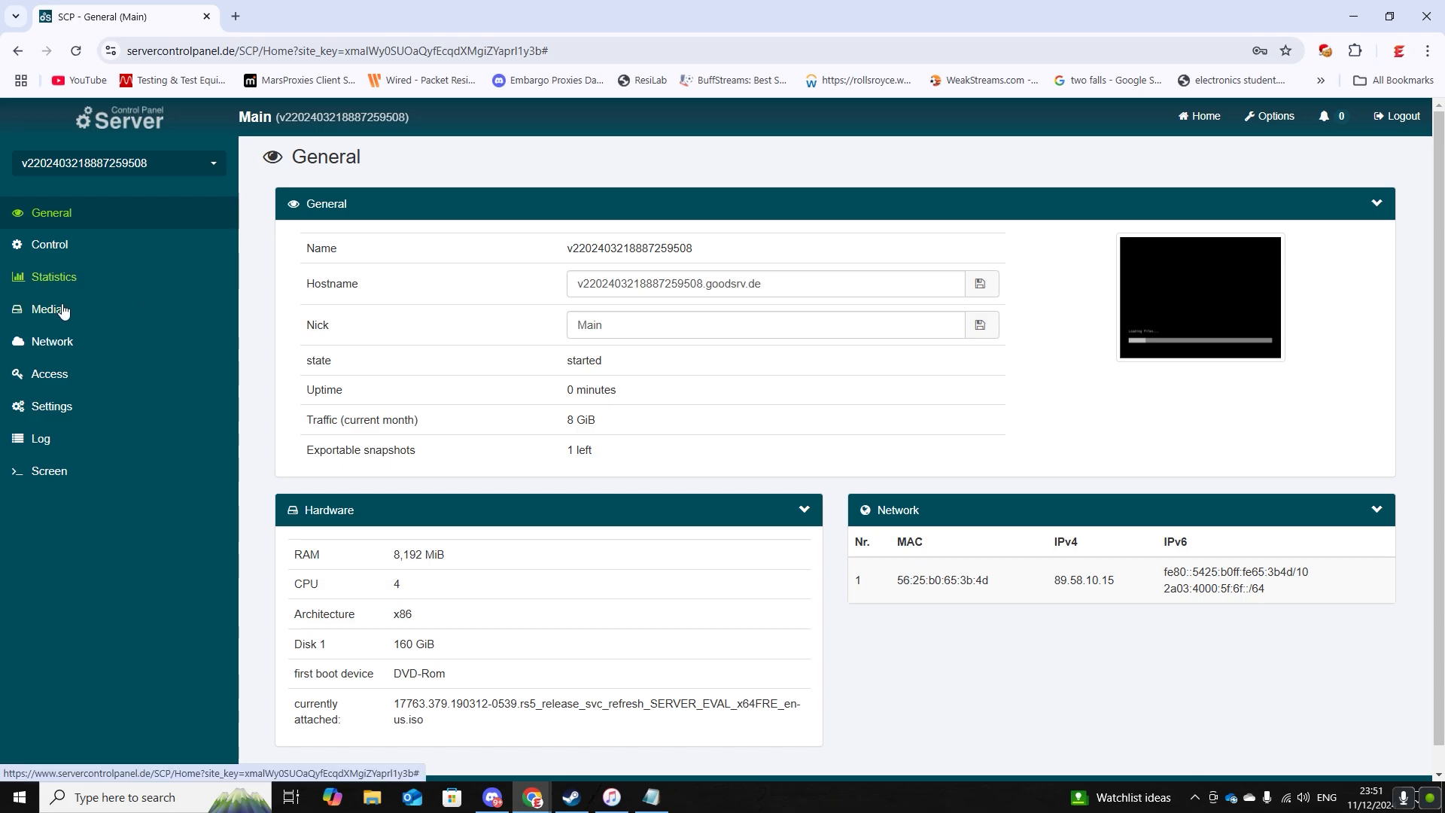
Step: Choose the Windows Treiber / Driver disc from Media's Official DVDs list
{"action": "left_click", "coordinate": [45, 310]}
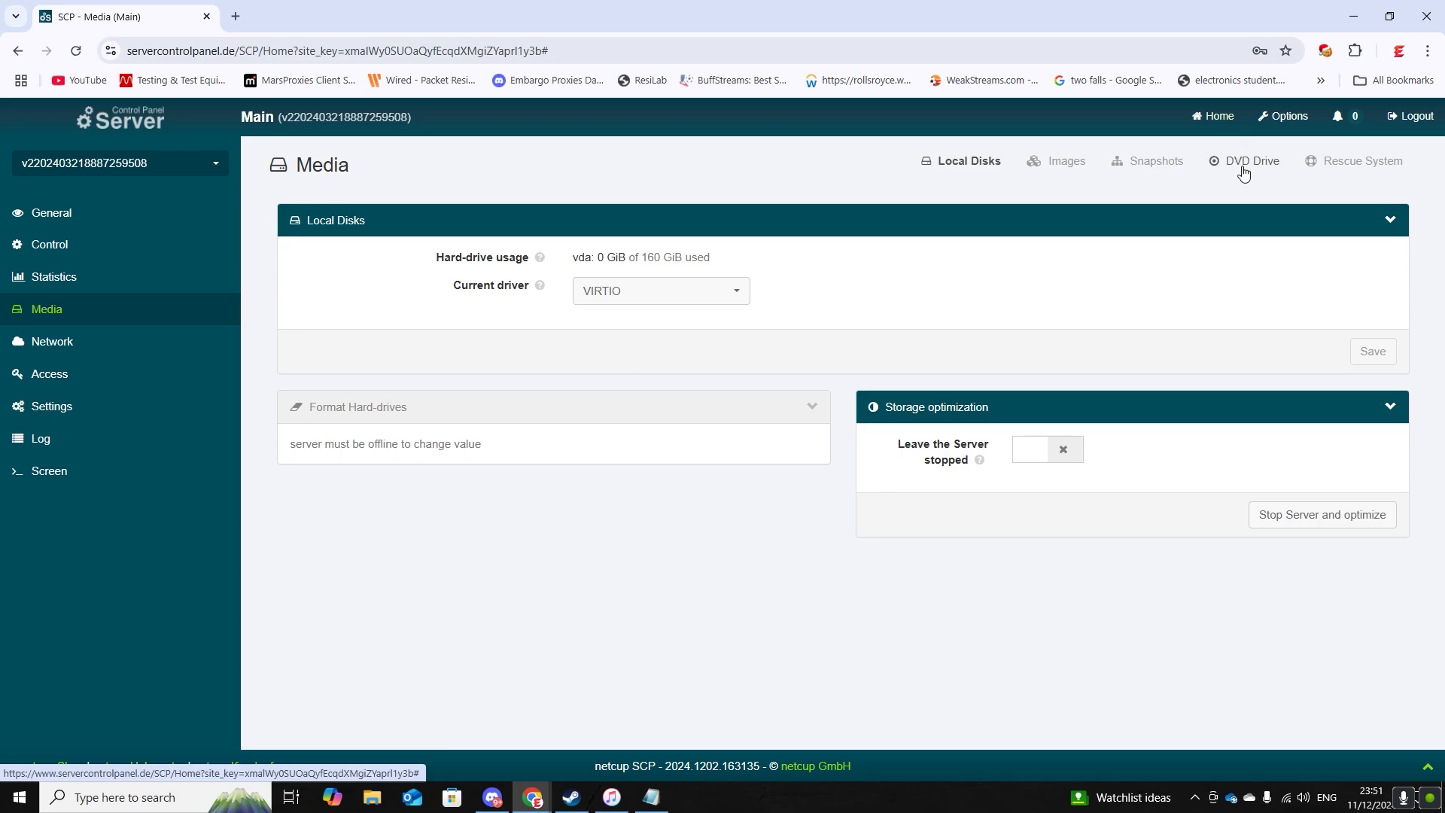
{"action": "left_click", "coordinate": [1251, 161]}
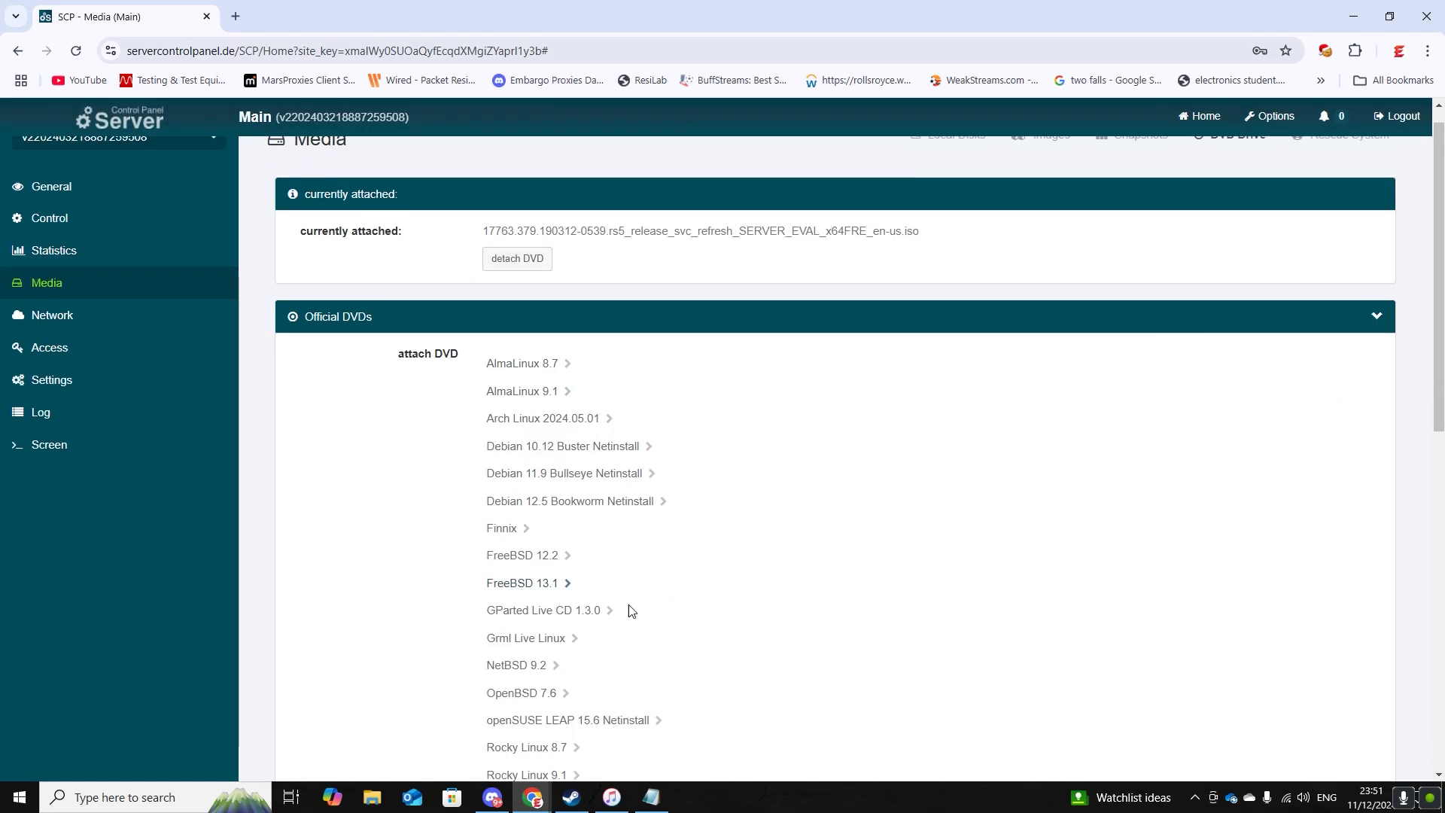
{"action": "scroll", "scroll_direction": "down", "scroll_amount": 3}
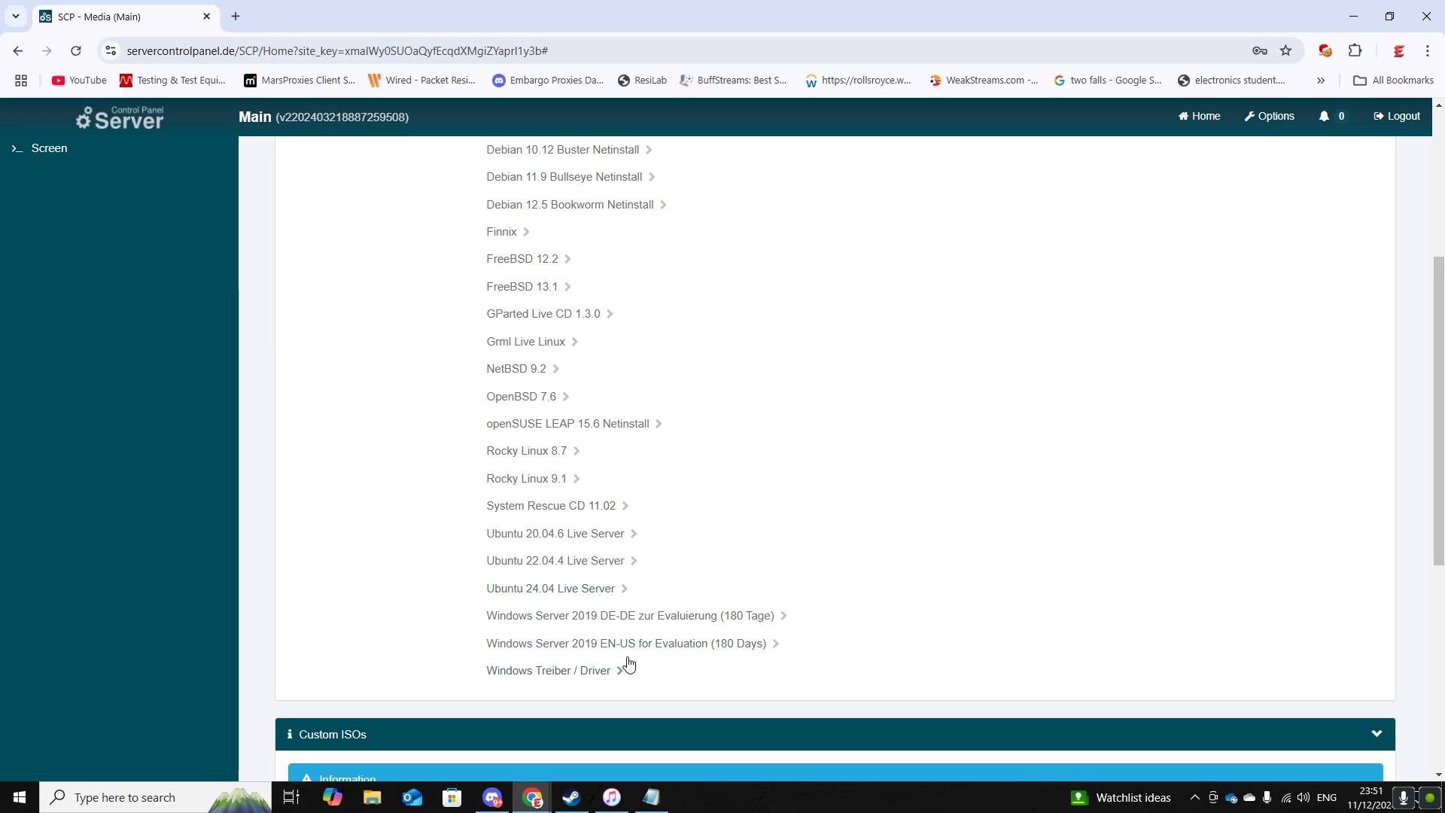
{"action": "mouse_move", "coordinate": [595, 677]}
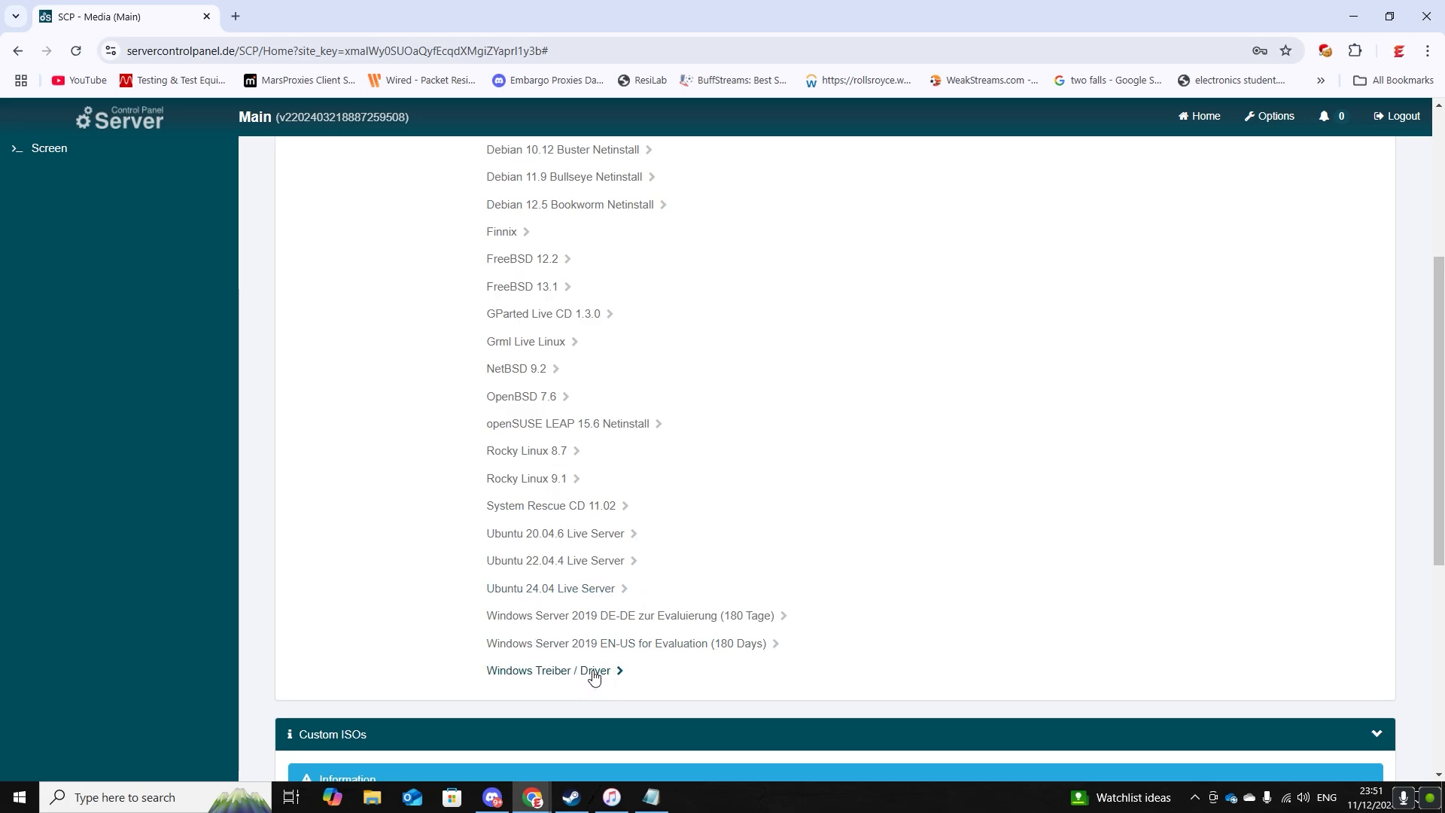
{"action": "left_click", "coordinate": [565, 670]}
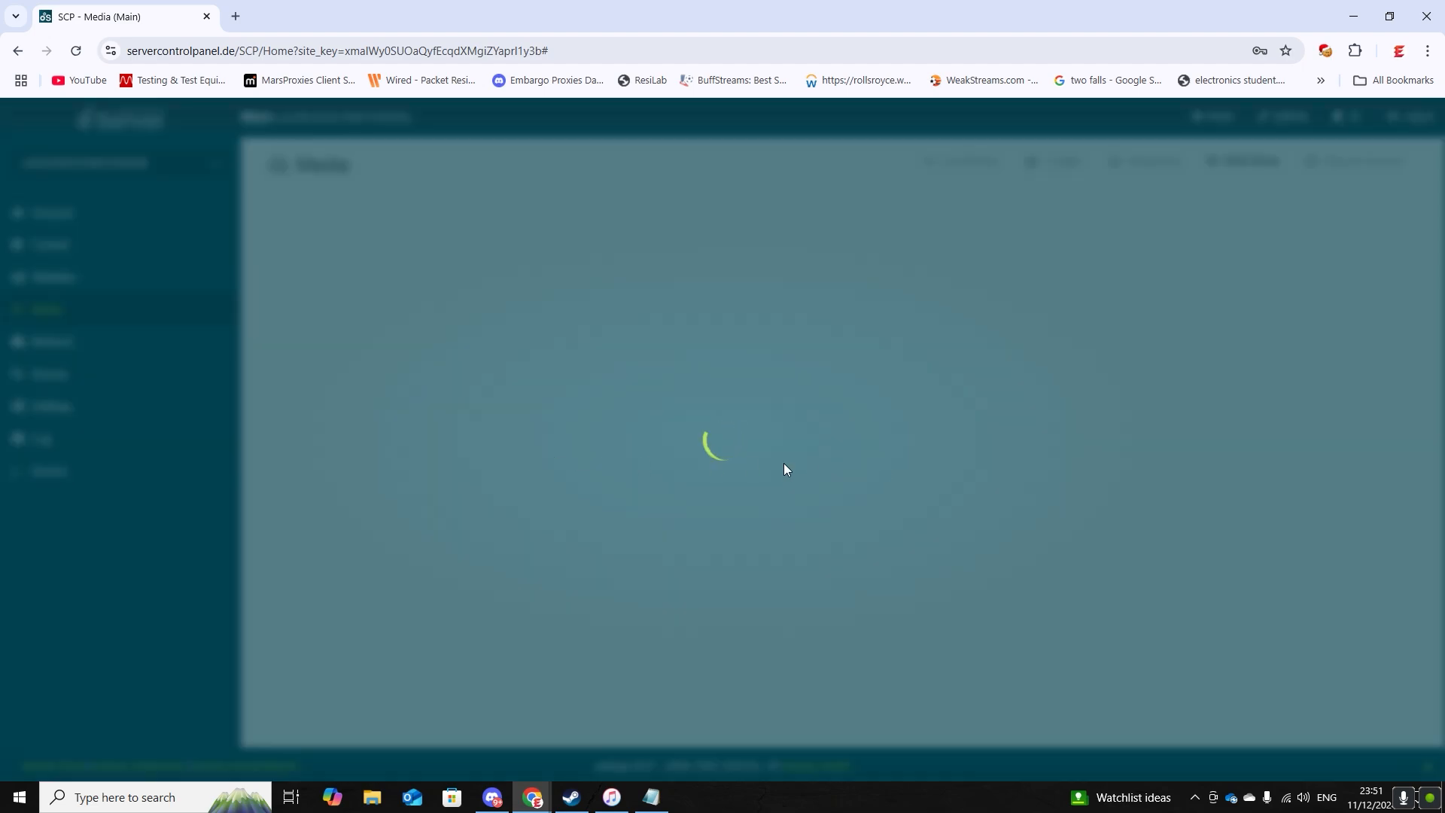
{"action": "mouse_move", "coordinate": [797, 490]}
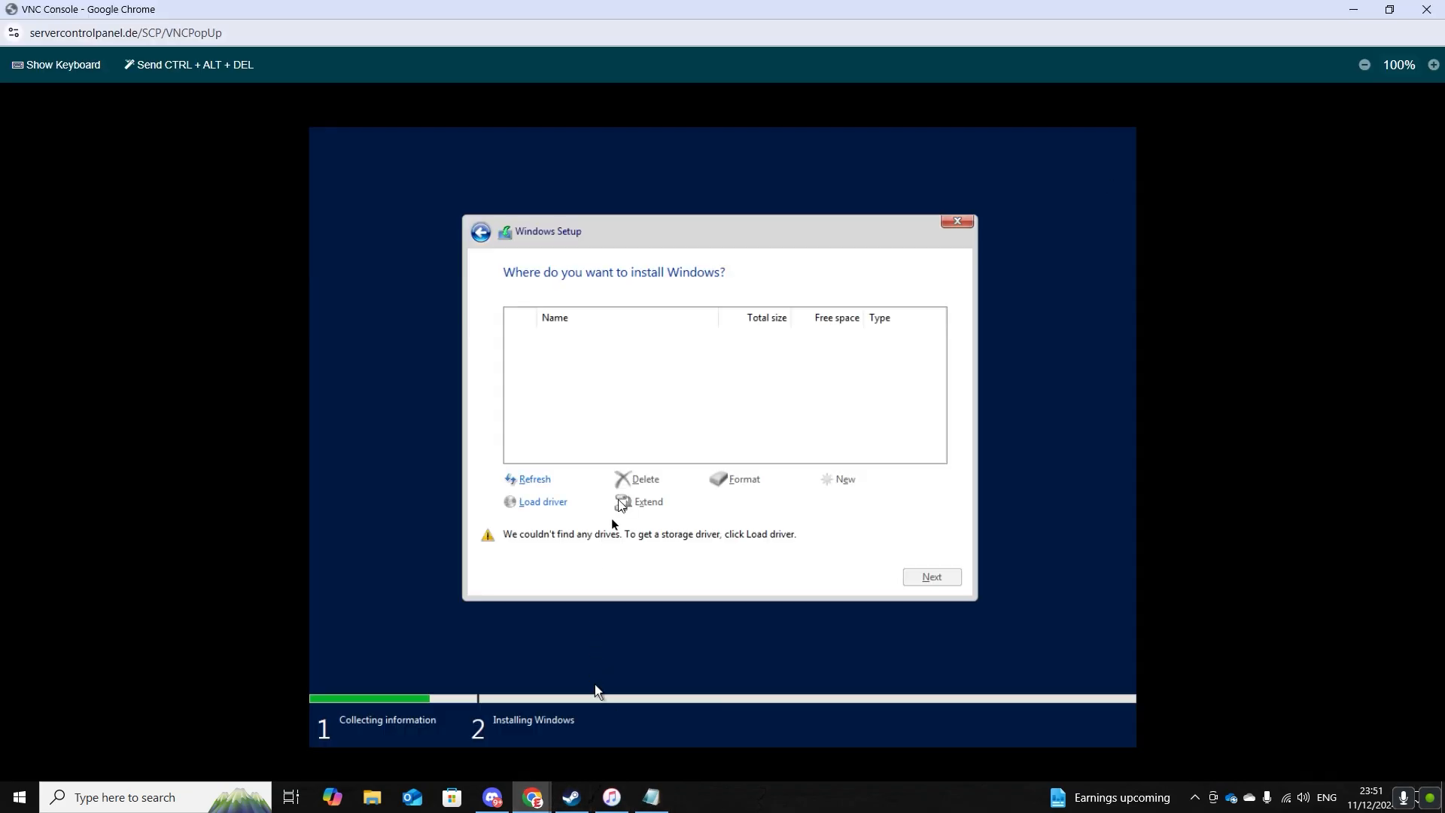
Step: Load the Red Hat VirtIO SCSI driver from viostor > 2k19 > amd64
{"action": "left_click", "coordinate": [542, 502]}
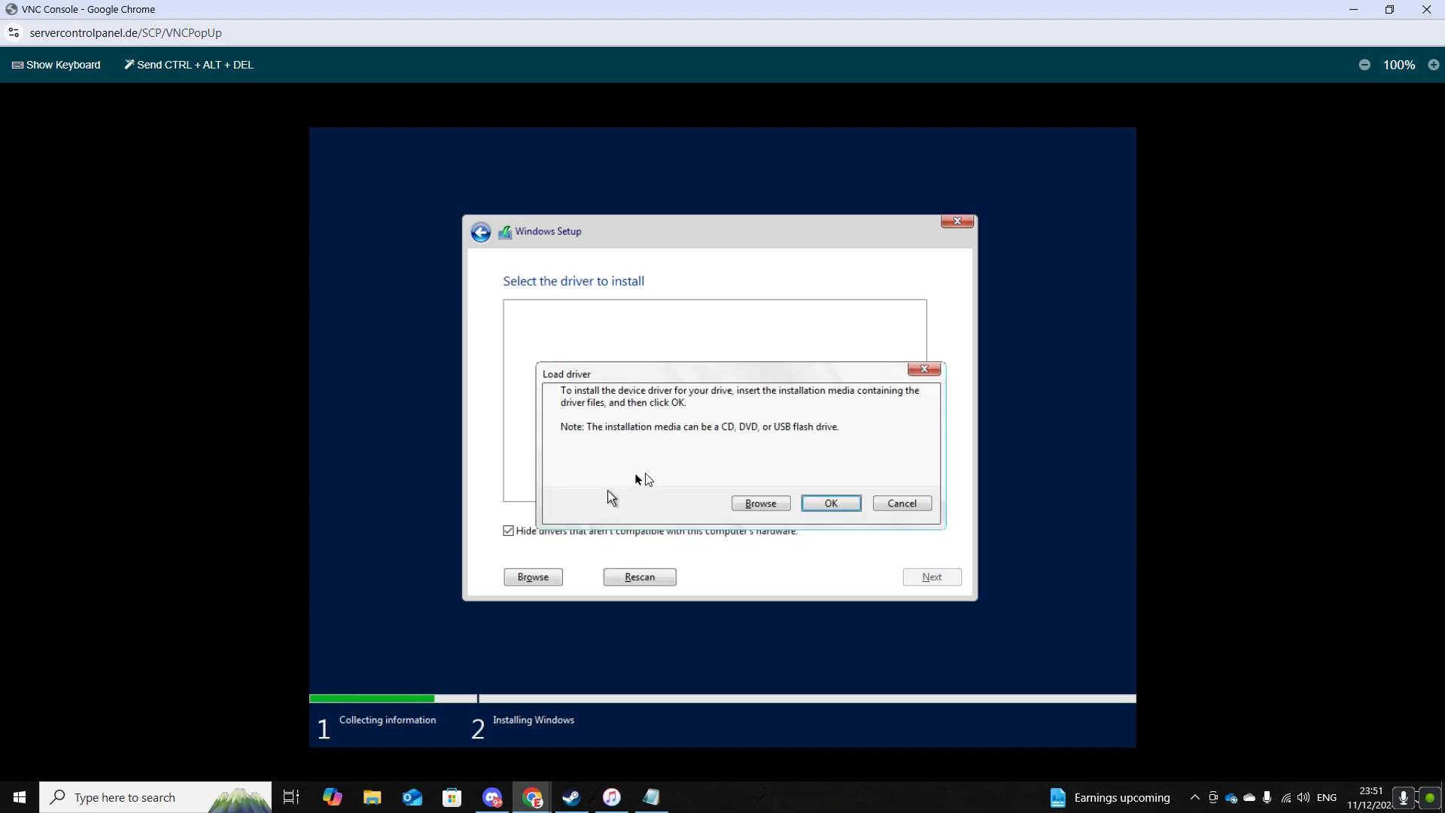
{"action": "left_click", "coordinate": [760, 503]}
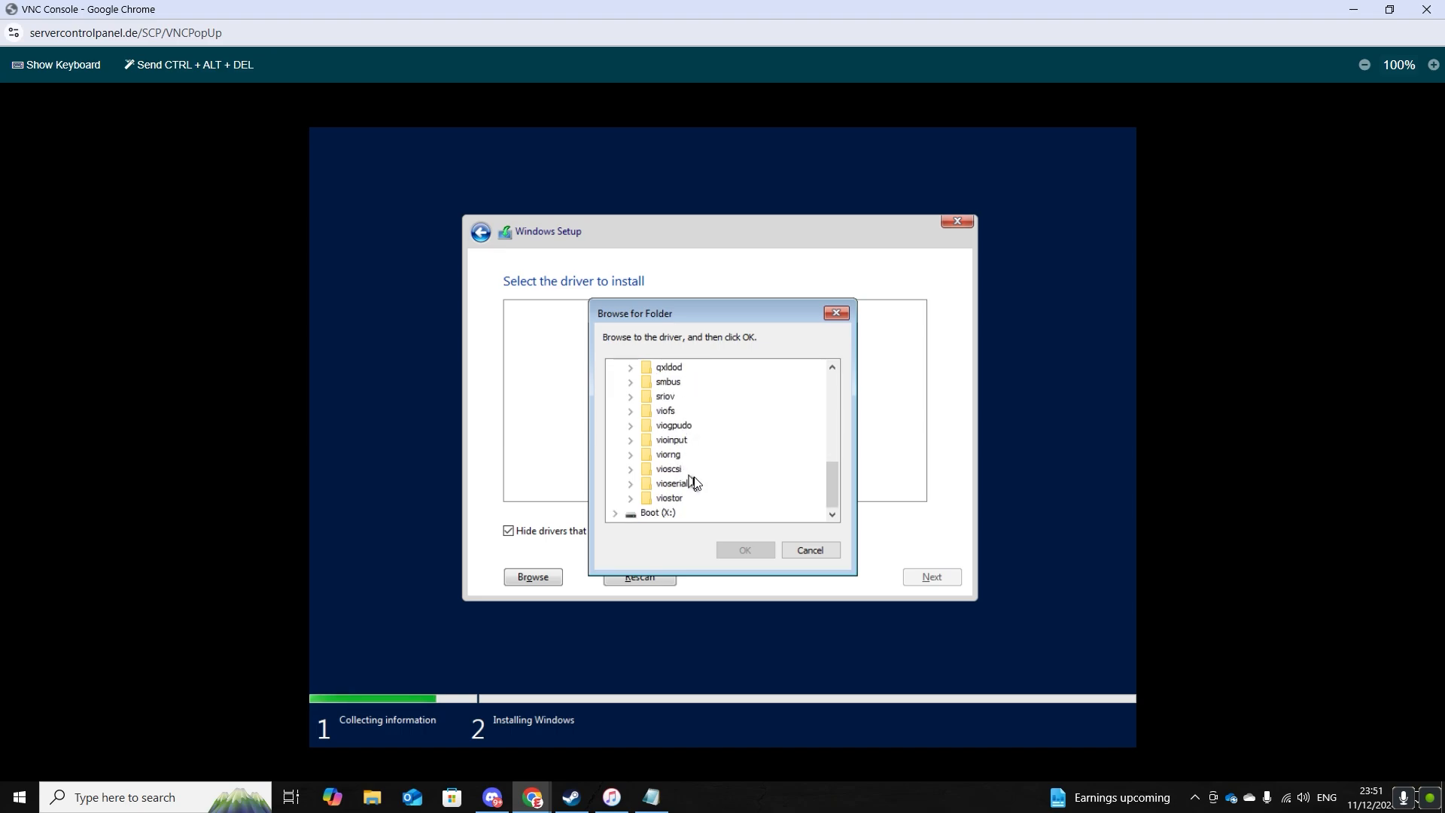
{"action": "mouse_move", "coordinate": [681, 481]}
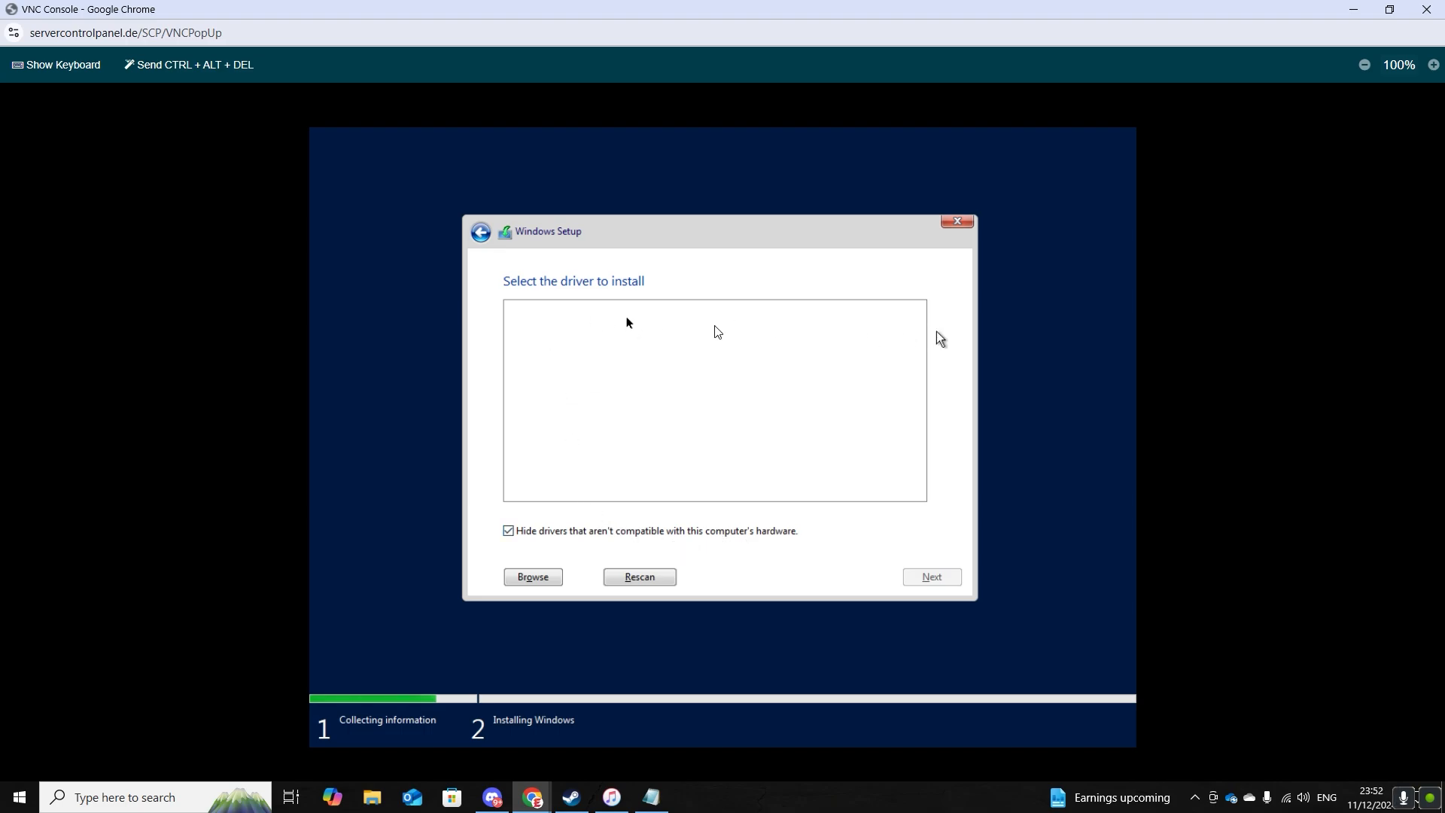
{"action": "left_click", "coordinate": [533, 577]}
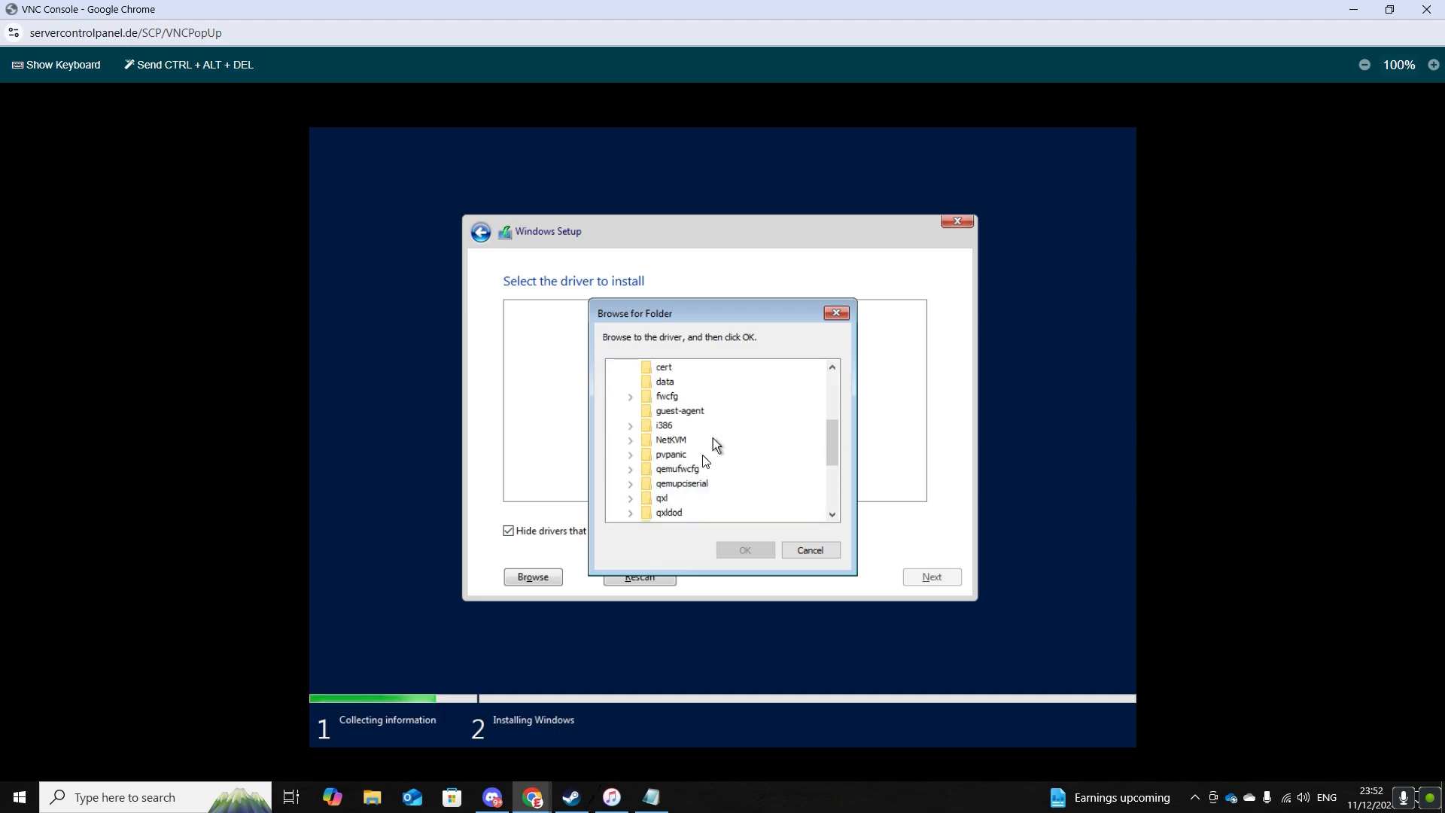
{"action": "scroll", "scroll_direction": "down", "scroll_amount": 3}
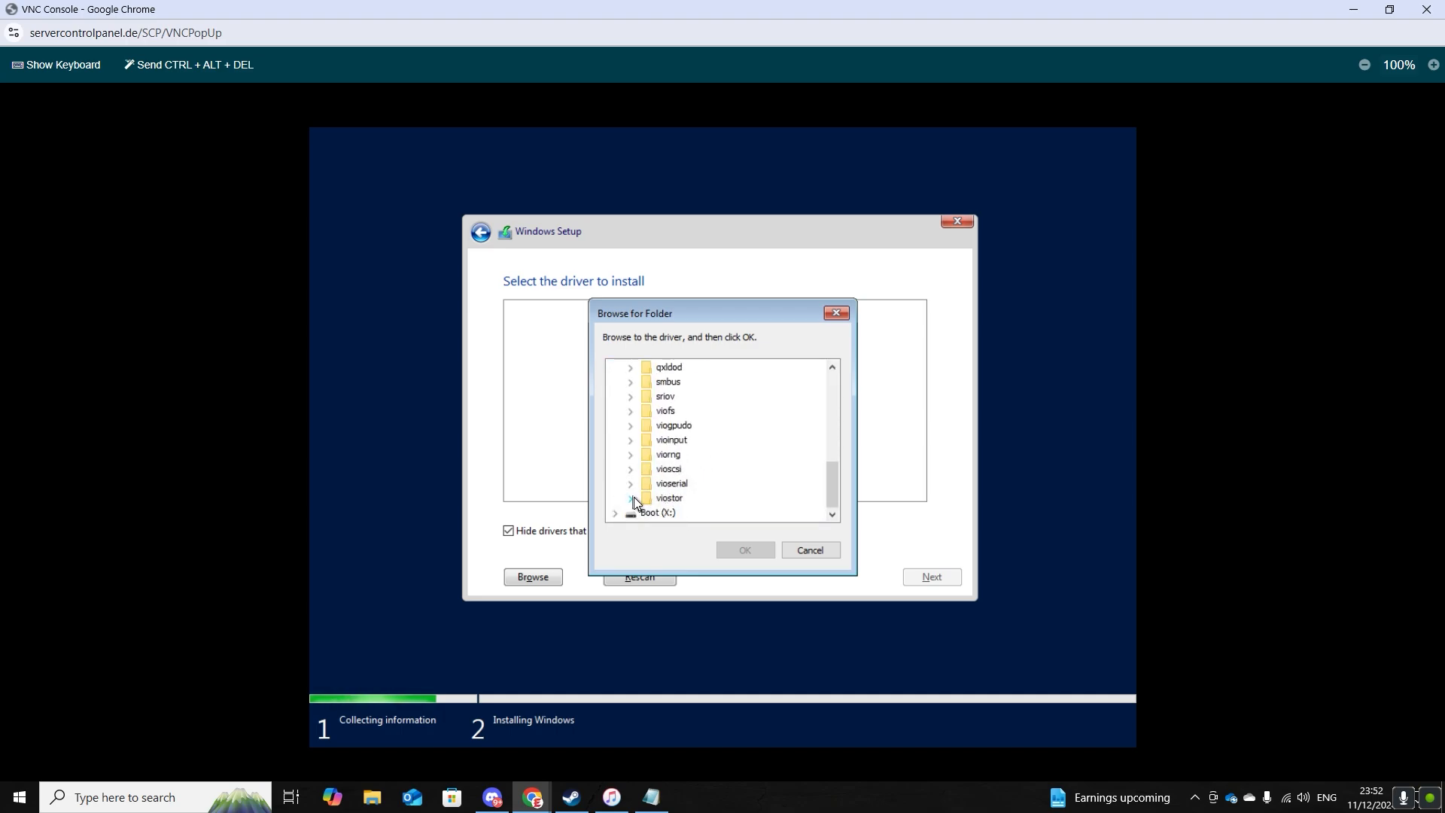
{"action": "left_click", "coordinate": [630, 498]}
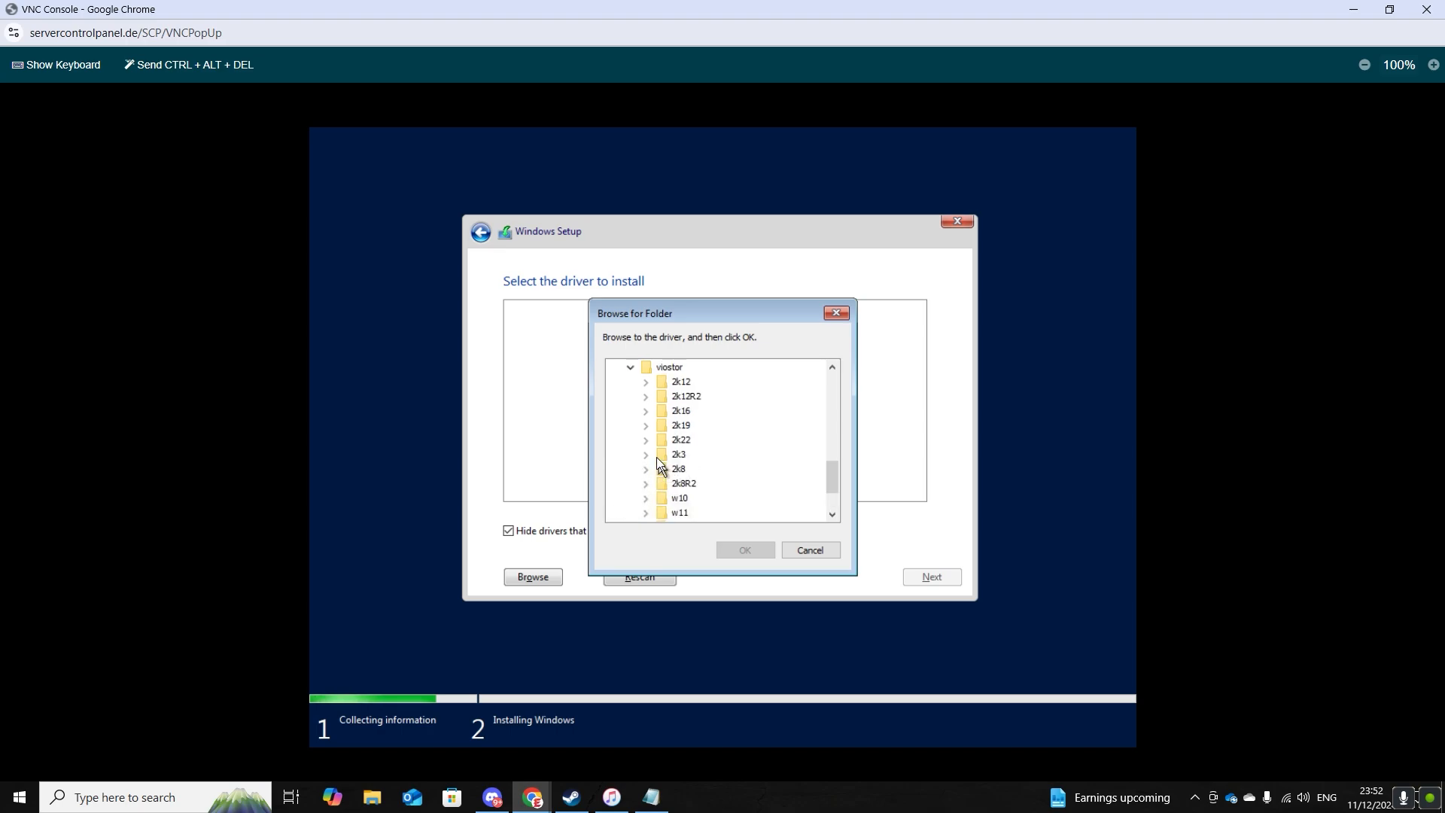
{"action": "left_click", "coordinate": [645, 424]}
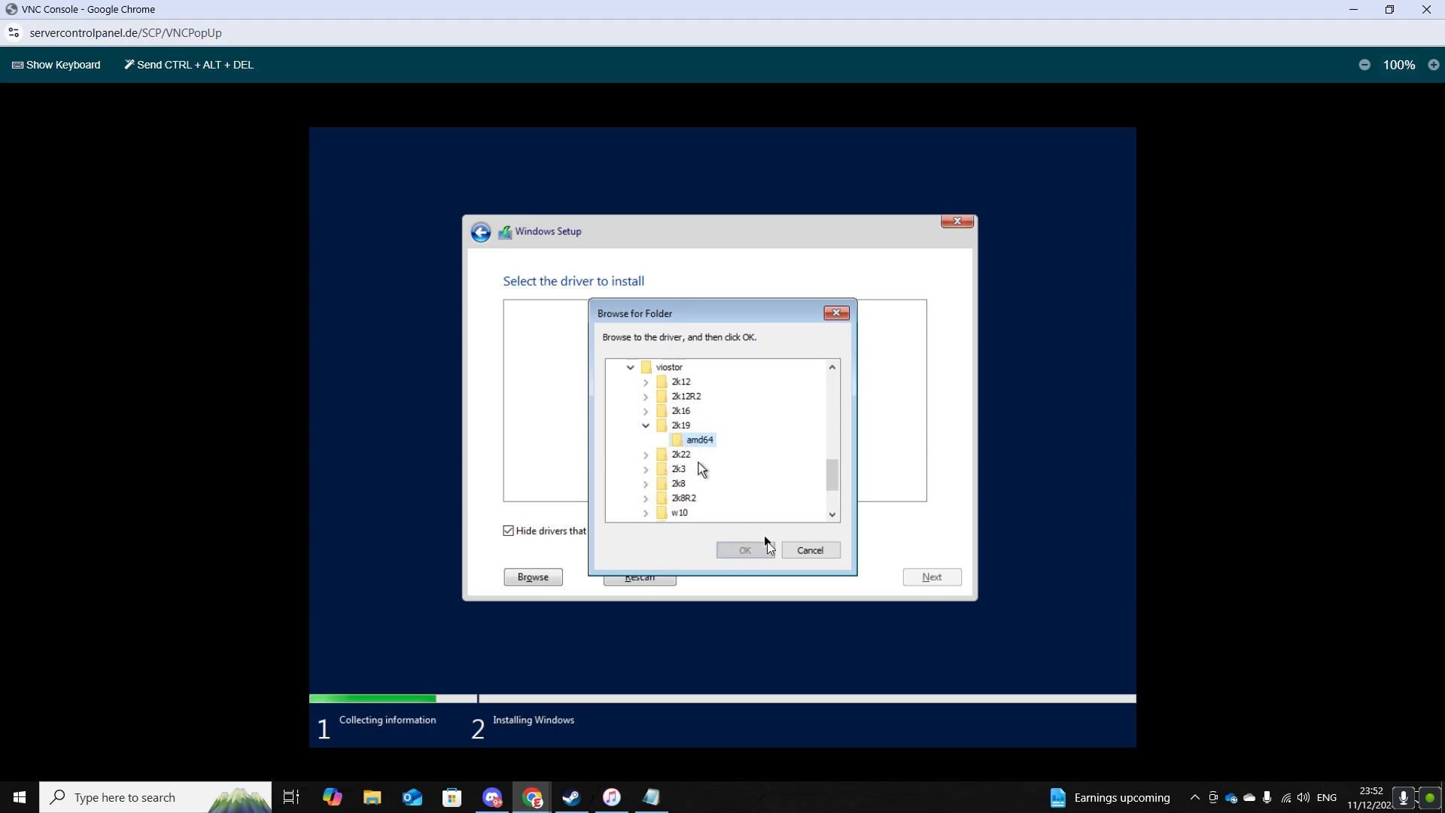
{"action": "left_click", "coordinate": [744, 549]}
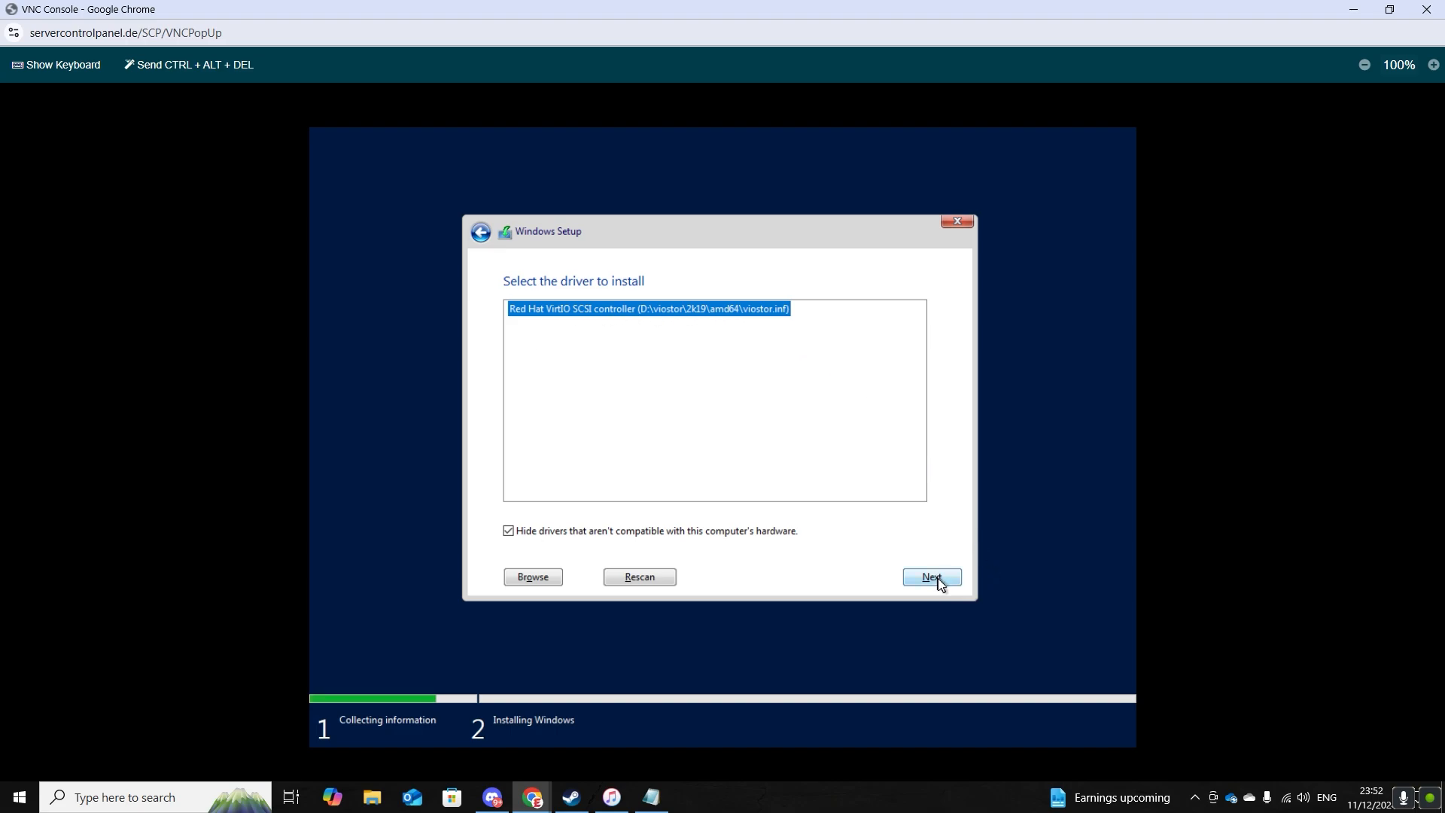
{"action": "left_click", "coordinate": [932, 577]}
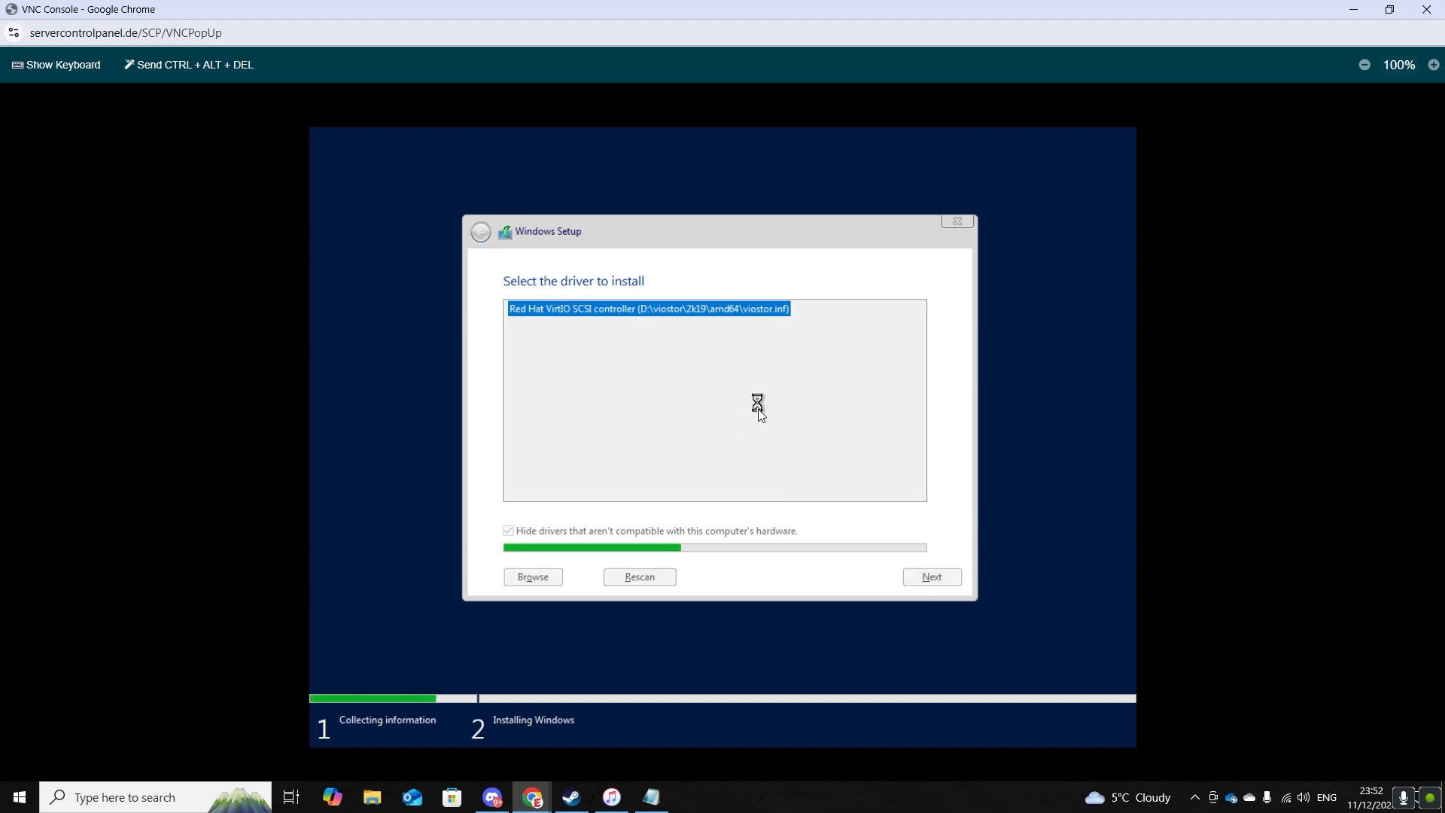
{"action": "left_click", "coordinate": [931, 577]}
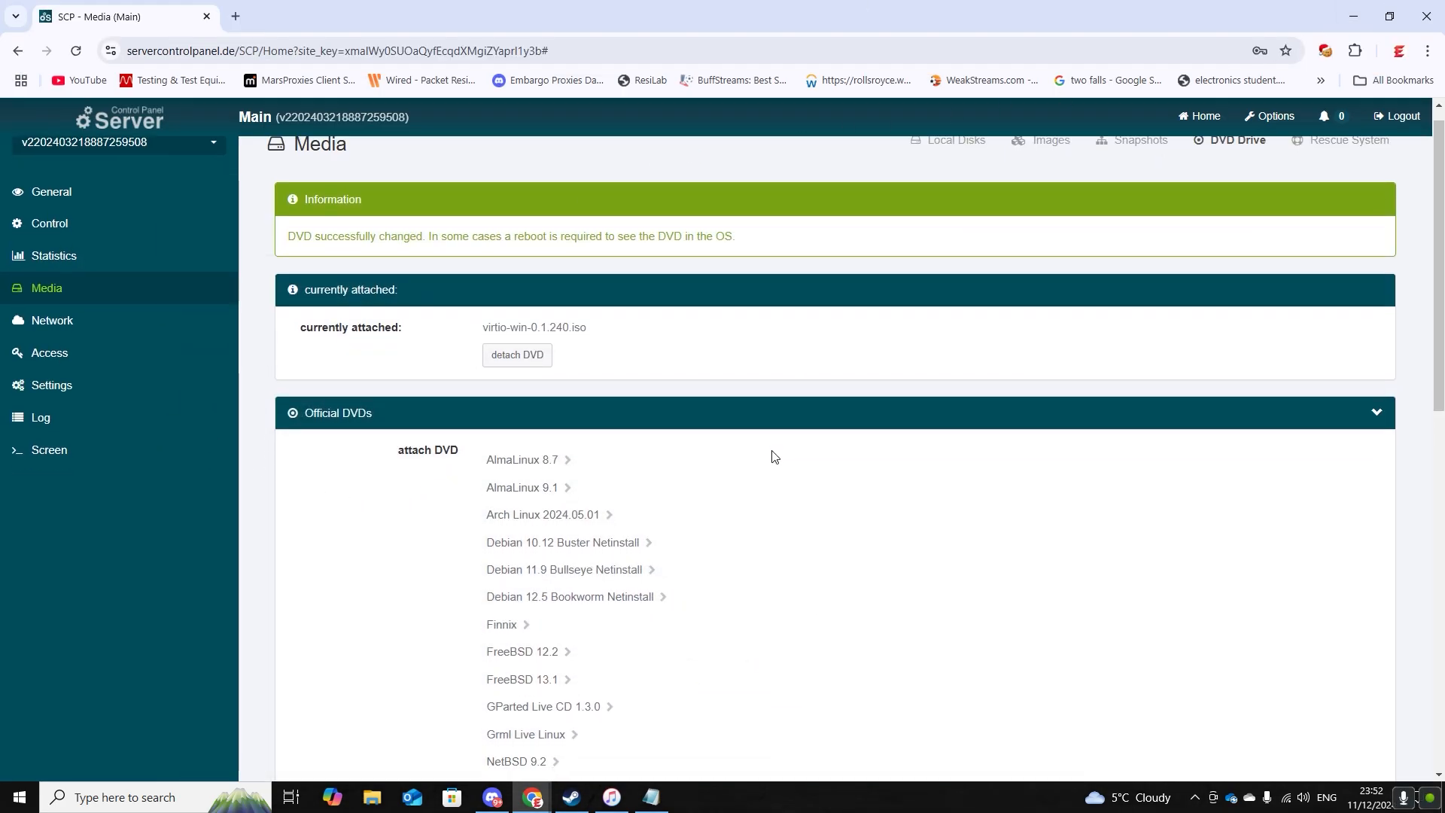
Step: Reattach the Windows Server 2019 EN-US for Evaluation disc with DVD boot
{"action": "scroll", "scroll_direction": "down", "scroll_amount": 3}
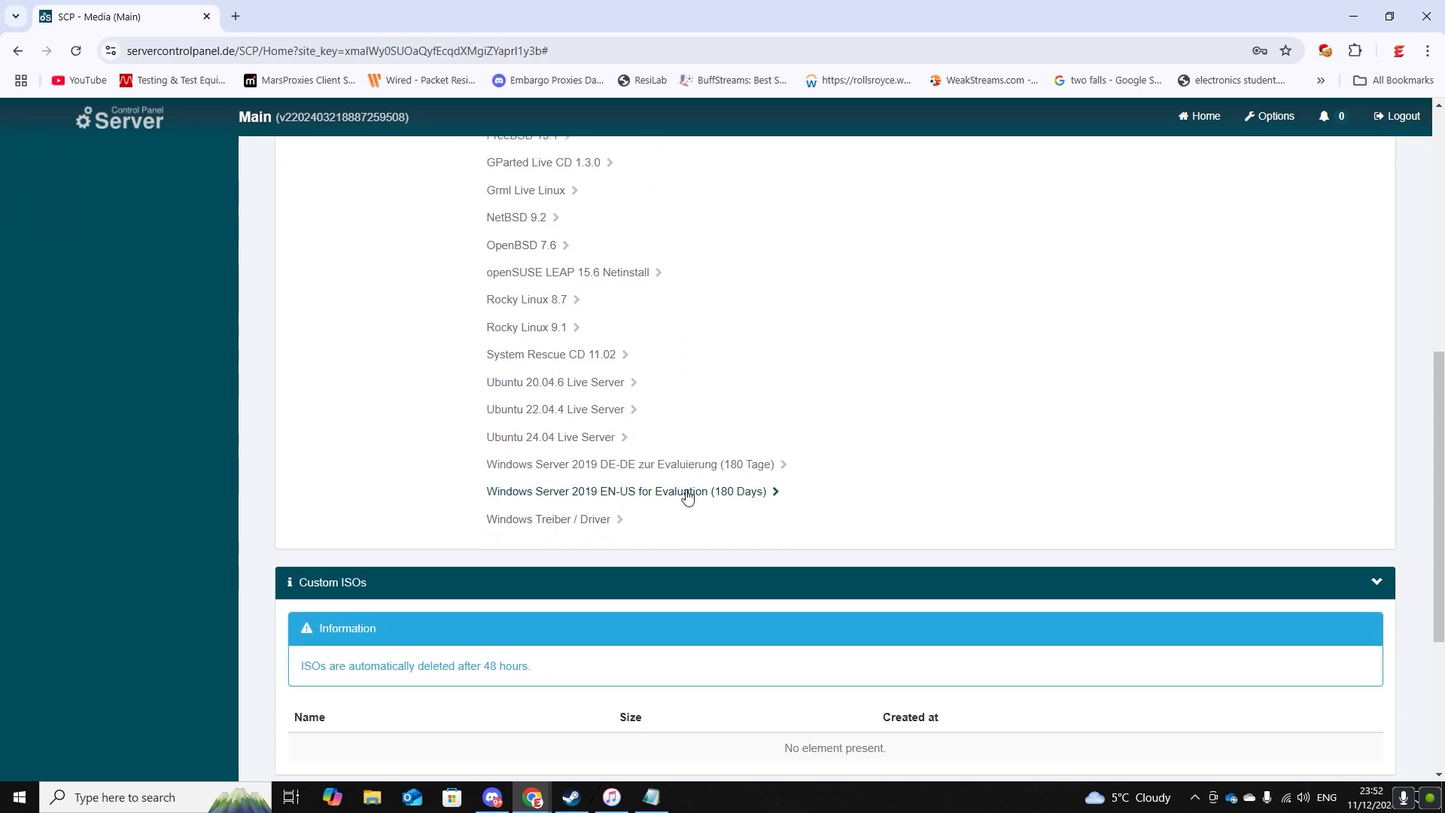
{"action": "mouse_move", "coordinate": [746, 497]}
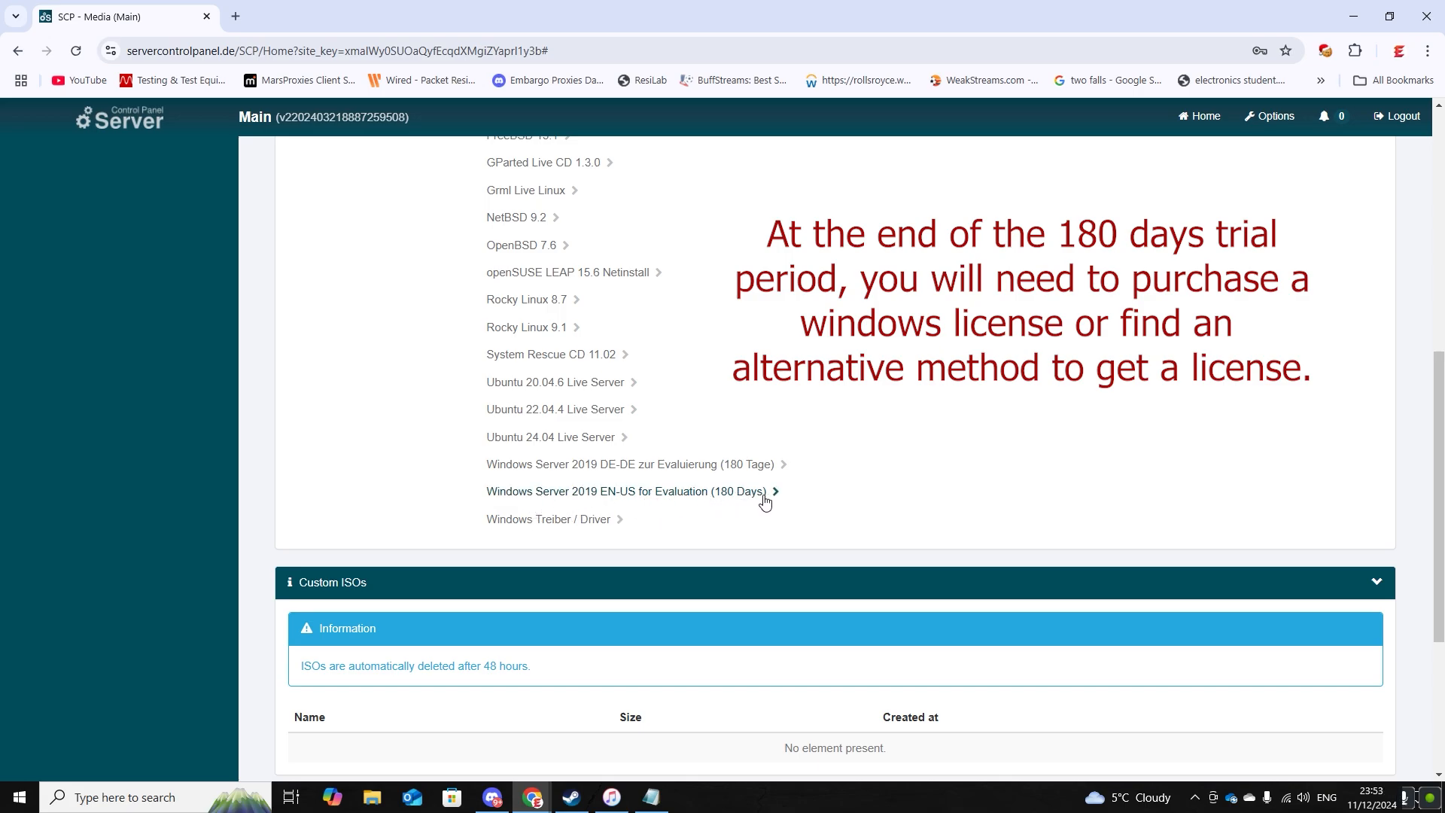
{"action": "left_click", "coordinate": [627, 490]}
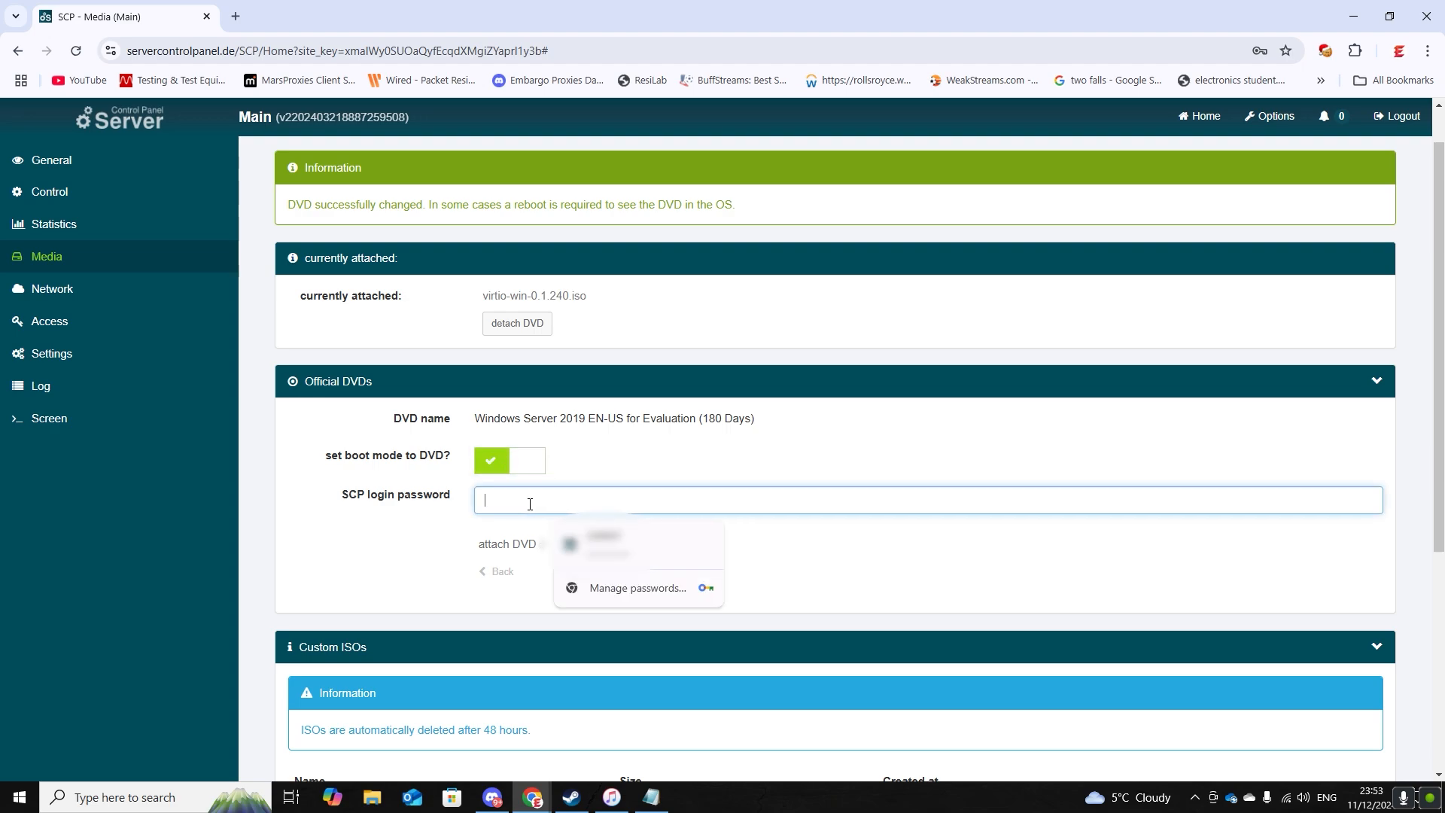
{"action": "left_click", "coordinate": [507, 544]}
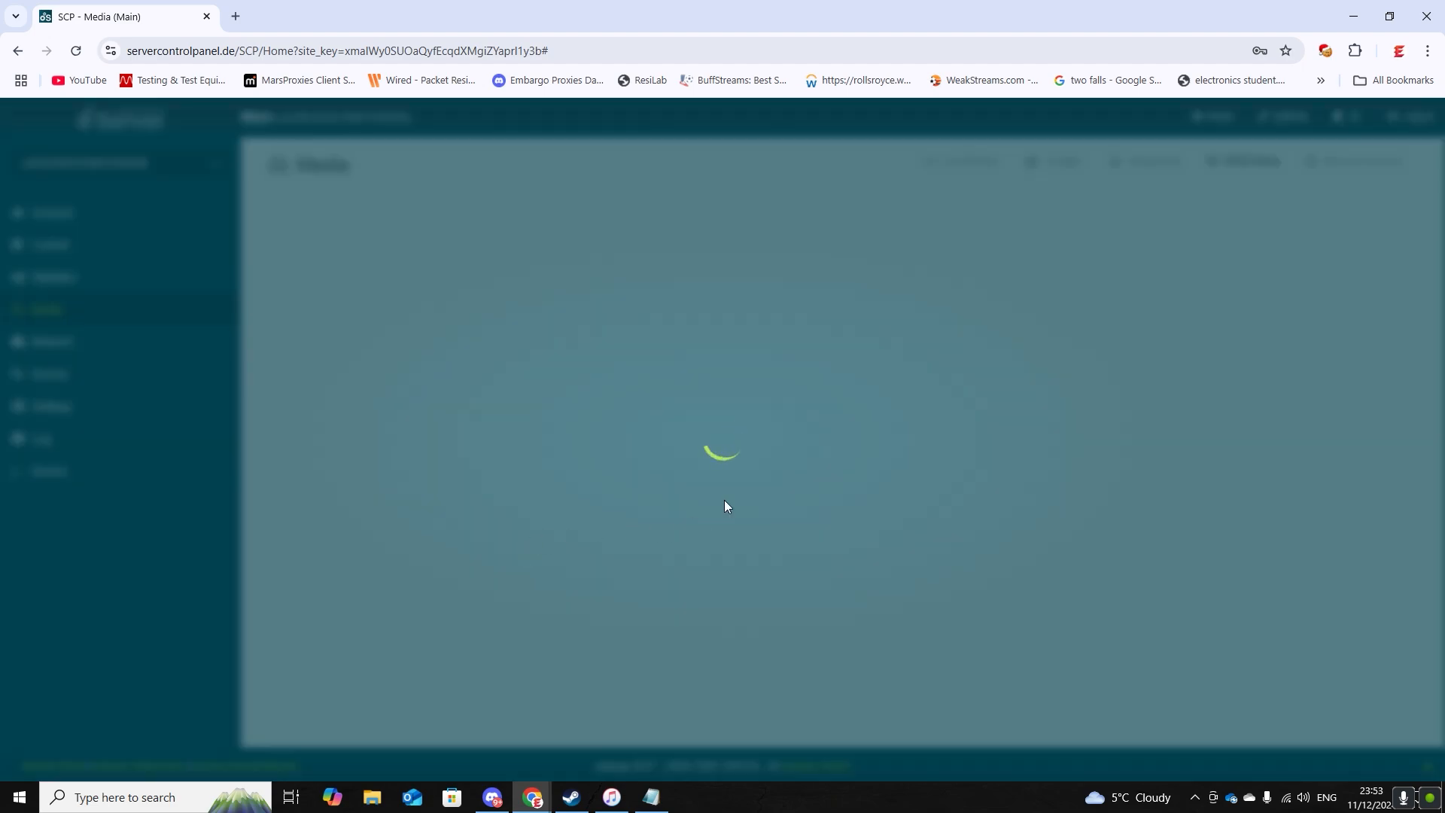
{"action": "mouse_move", "coordinate": [763, 482]}
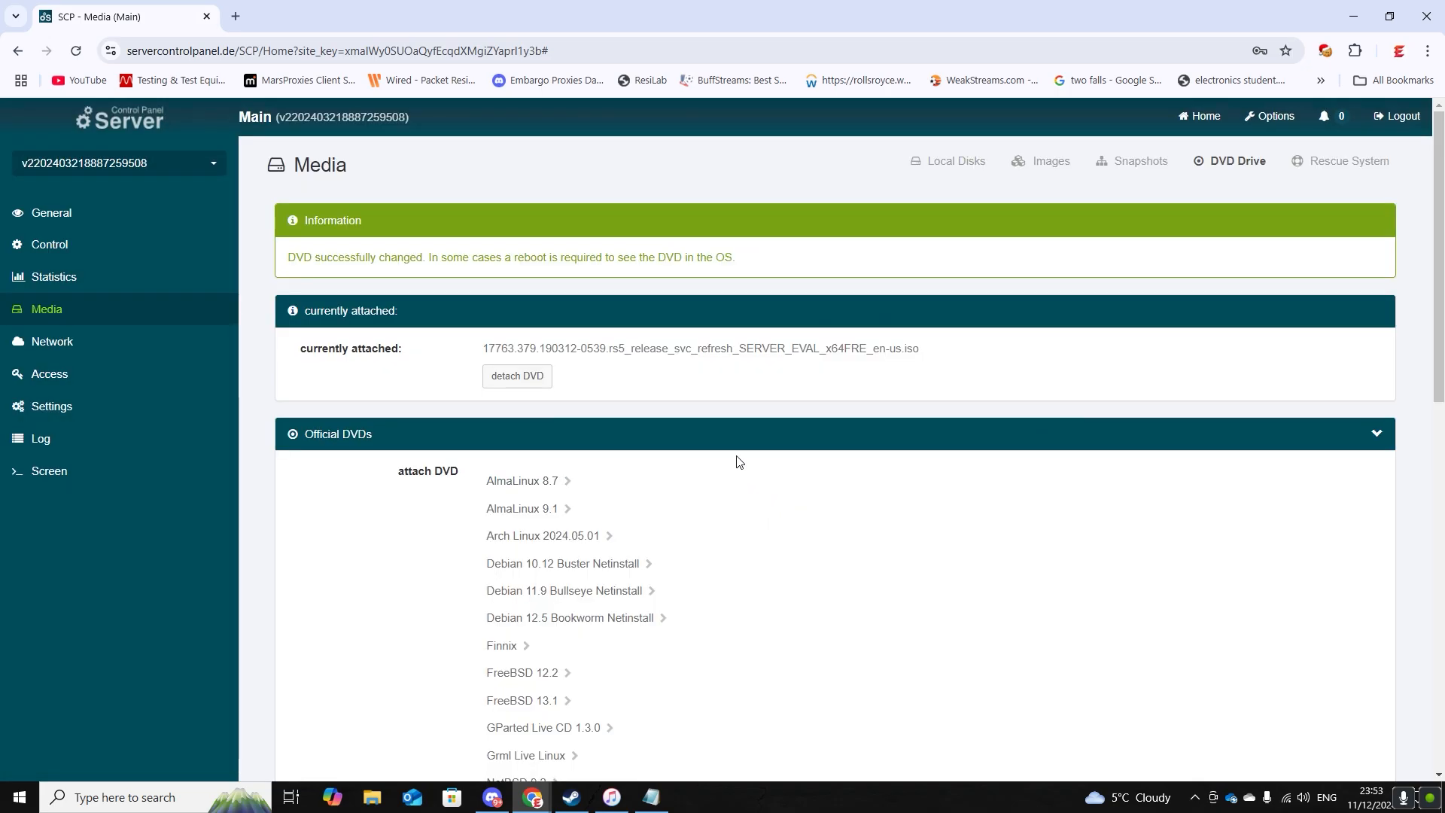
{"action": "mouse_move", "coordinate": [576, 564]}
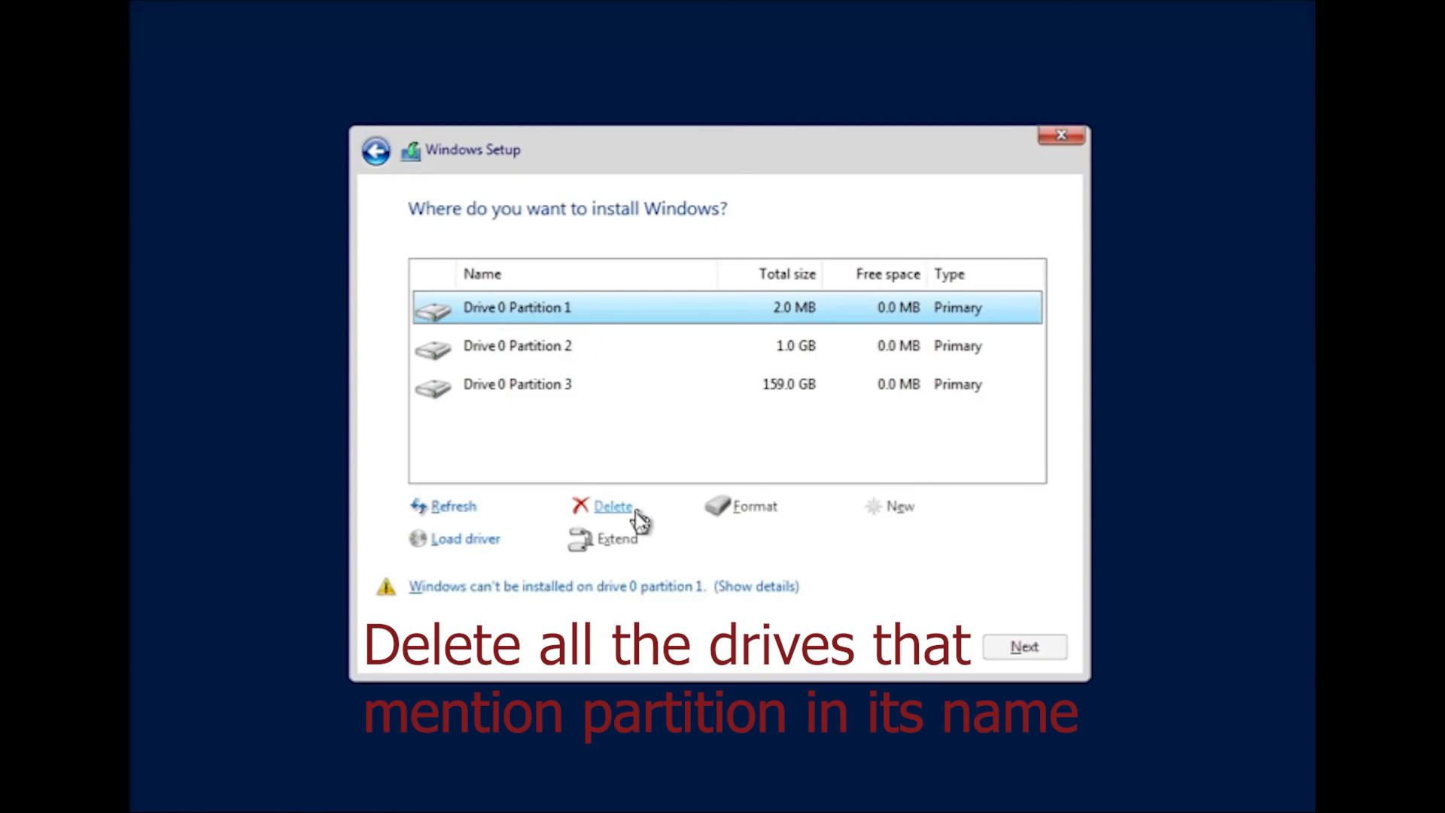
Step: Delete the old partition, create a full-size new one, install on Drive 0 Partition 2
{"action": "left_click", "coordinate": [612, 506]}
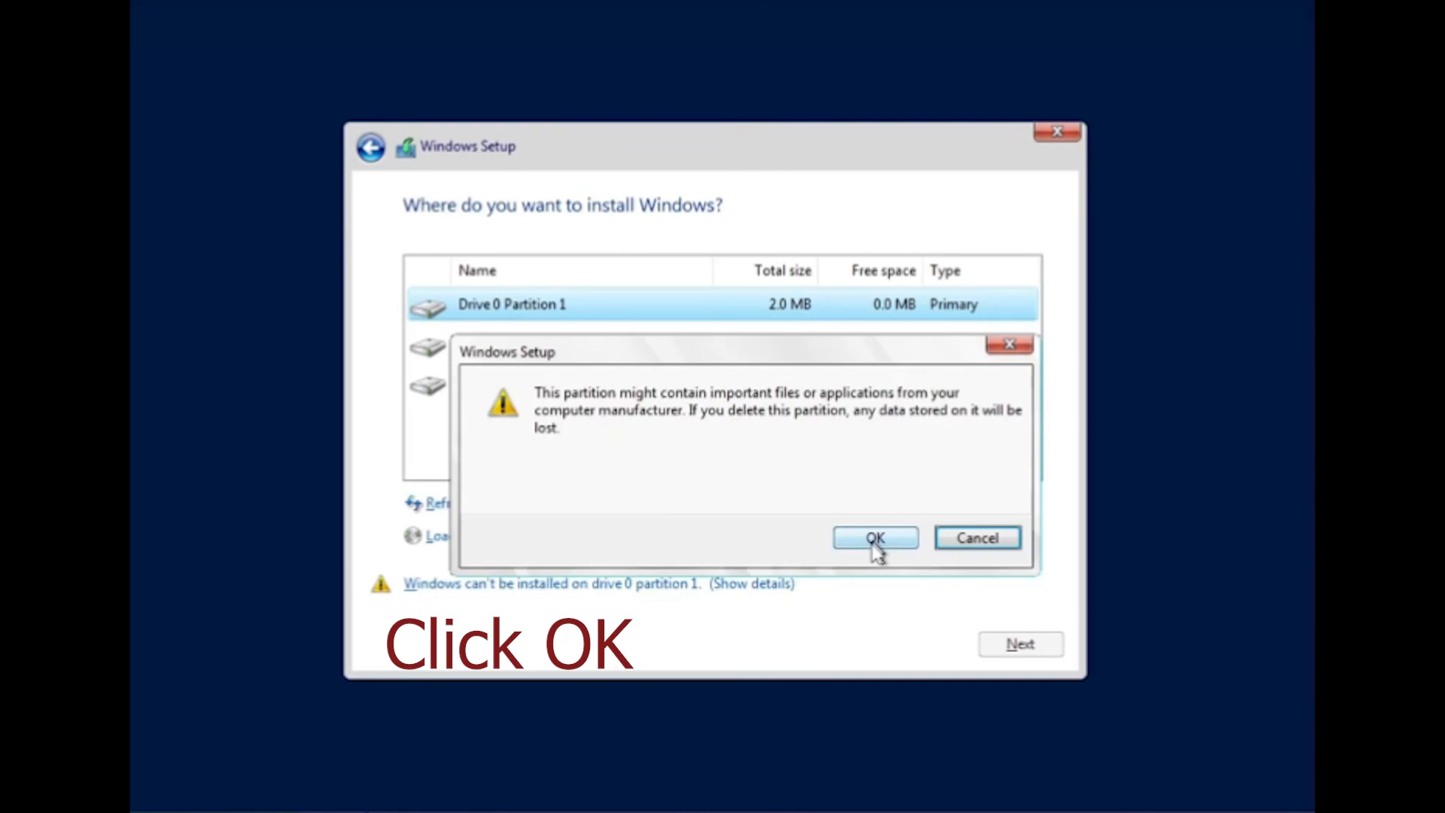
{"action": "left_click", "coordinate": [875, 537]}
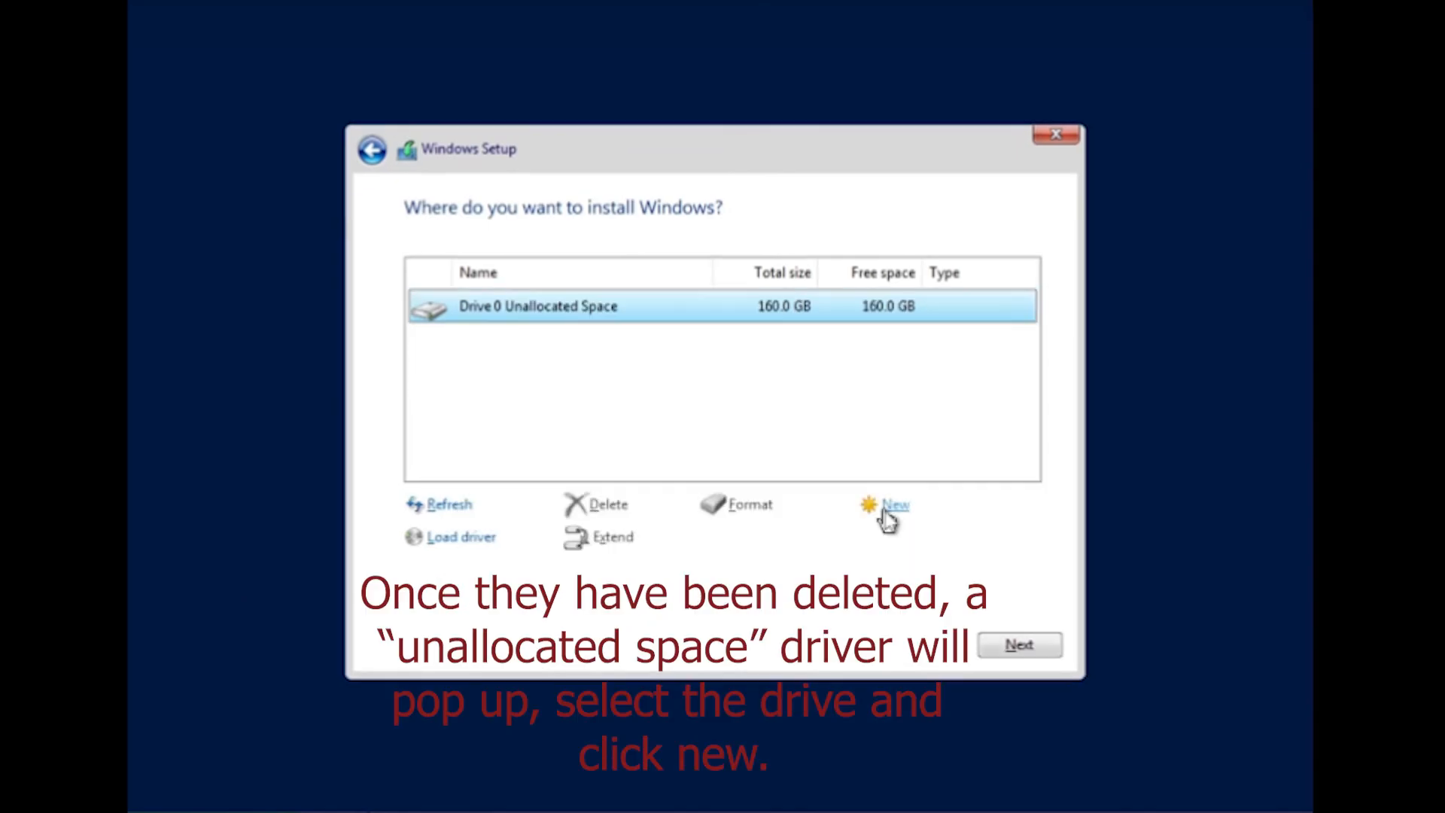
{"action": "left_click", "coordinate": [895, 506]}
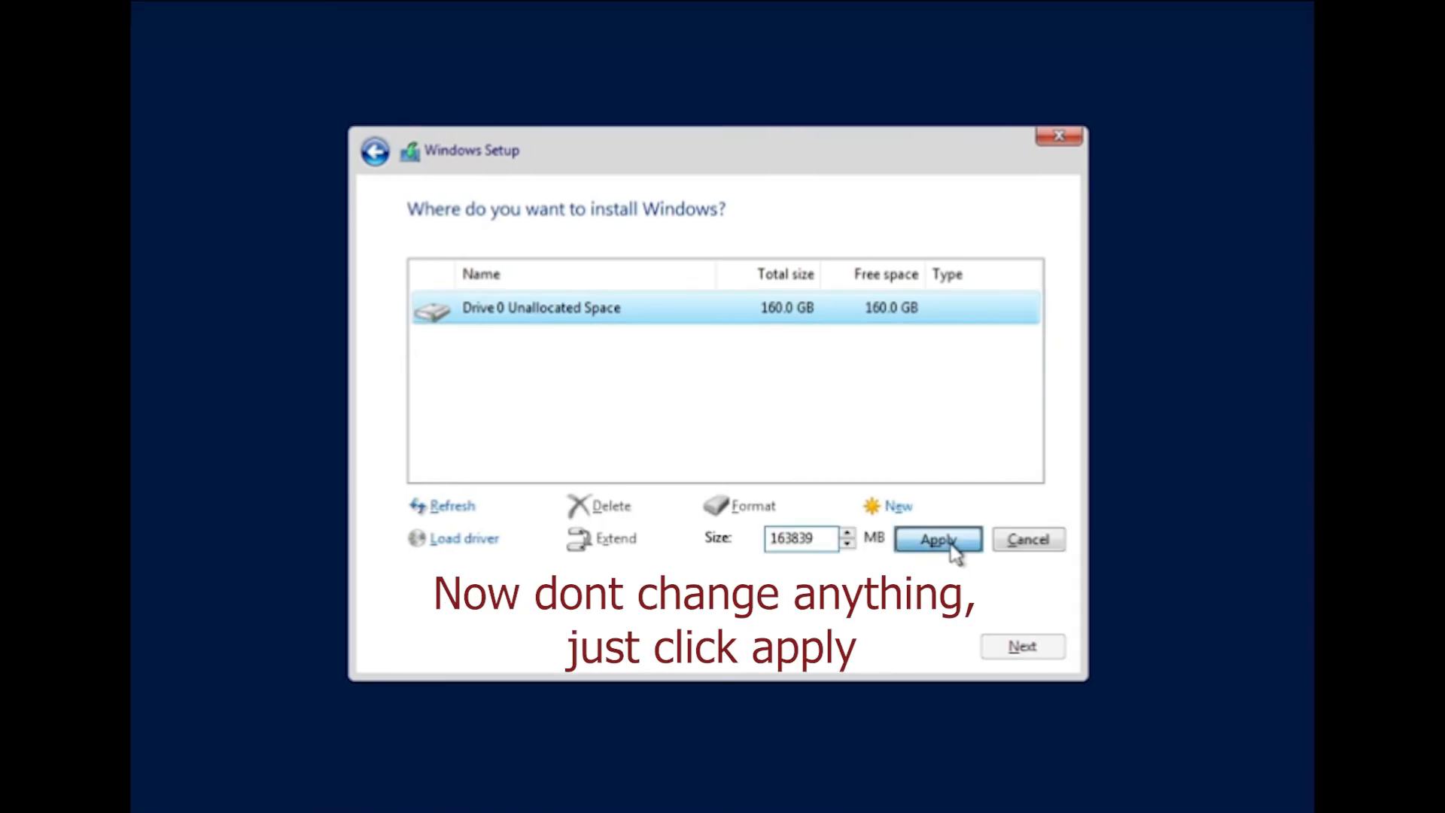
{"action": "left_click", "coordinate": [937, 540]}
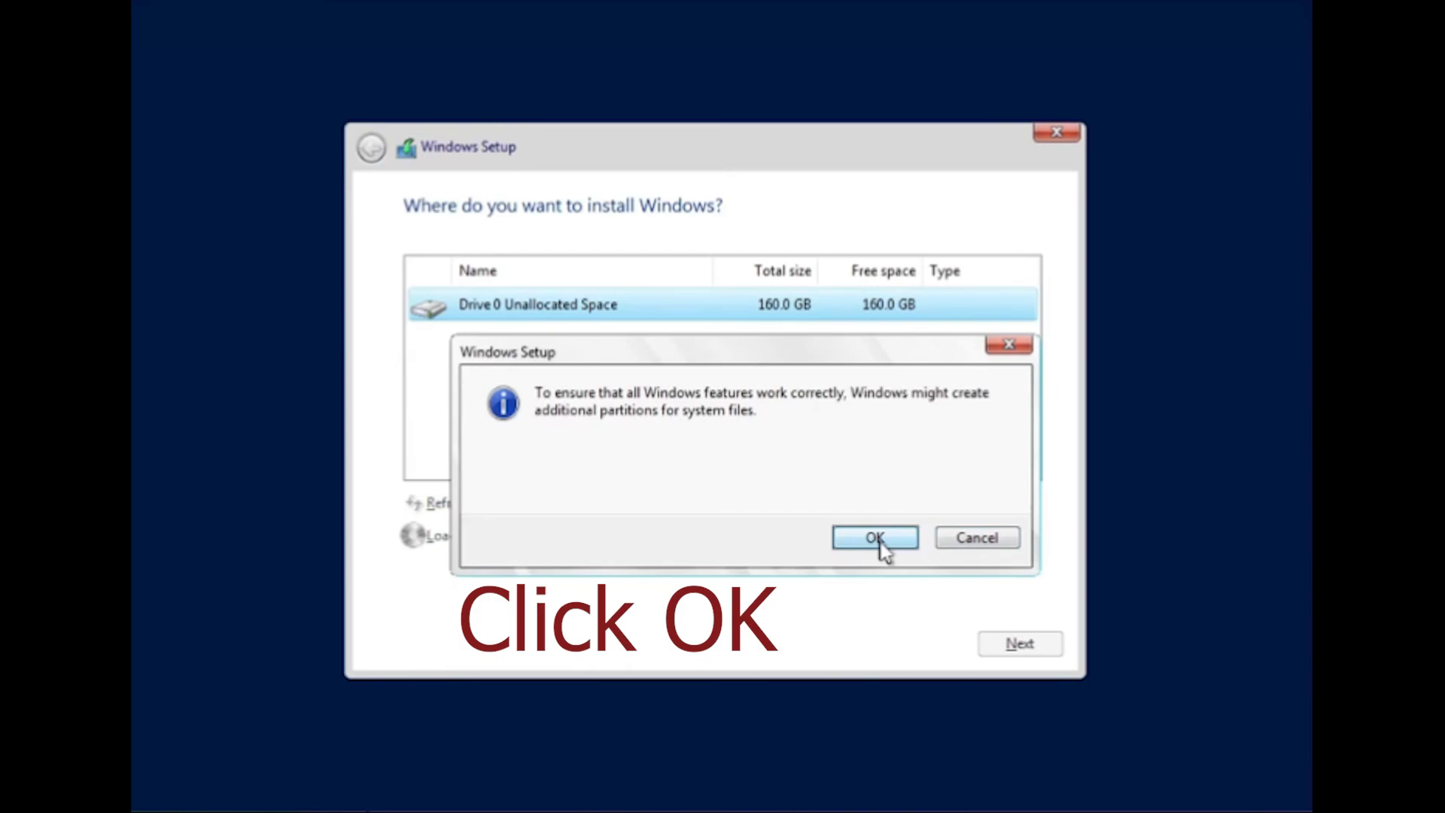
{"action": "left_click", "coordinate": [875, 537]}
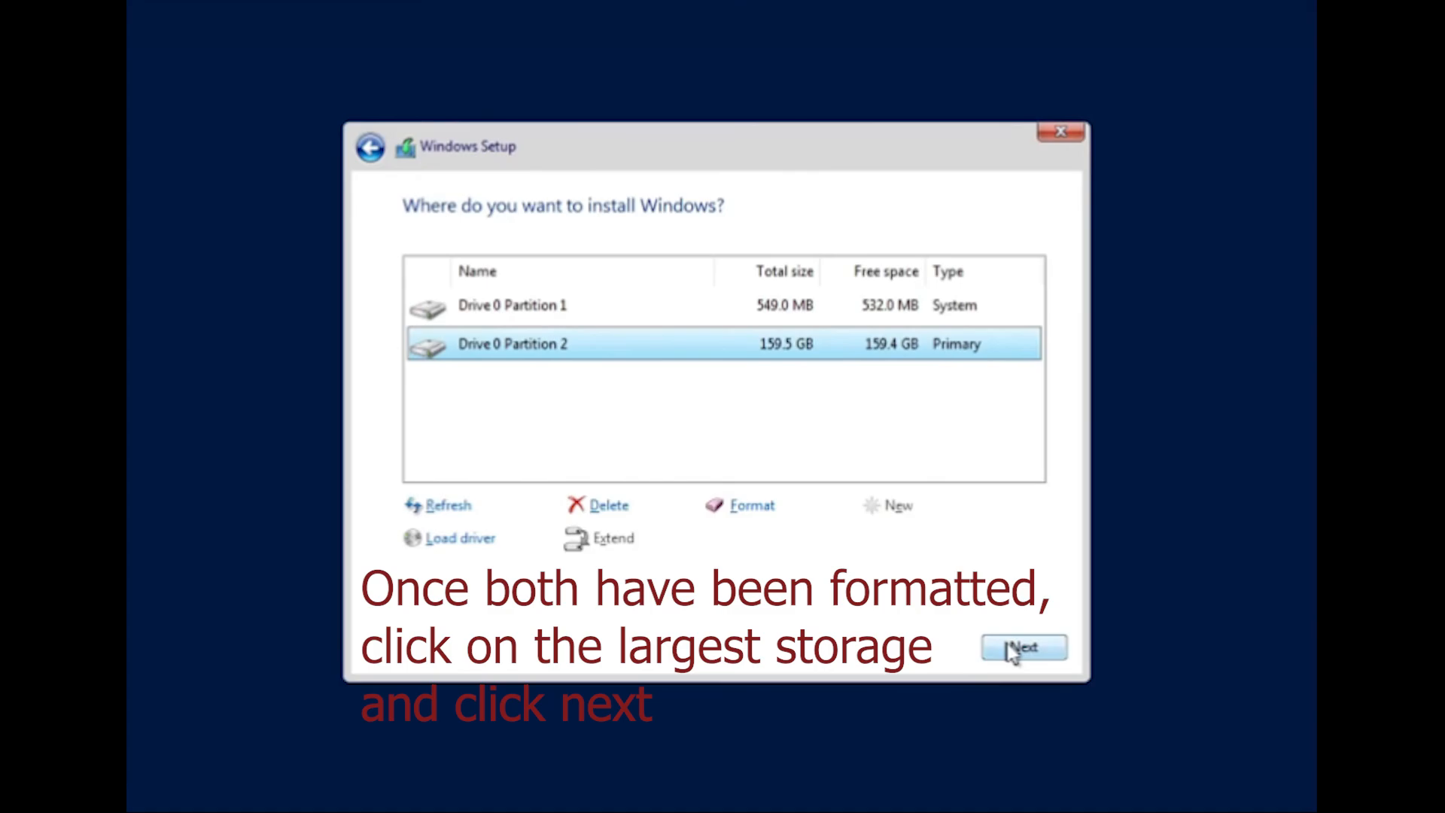
{"action": "left_click", "coordinate": [1023, 648]}
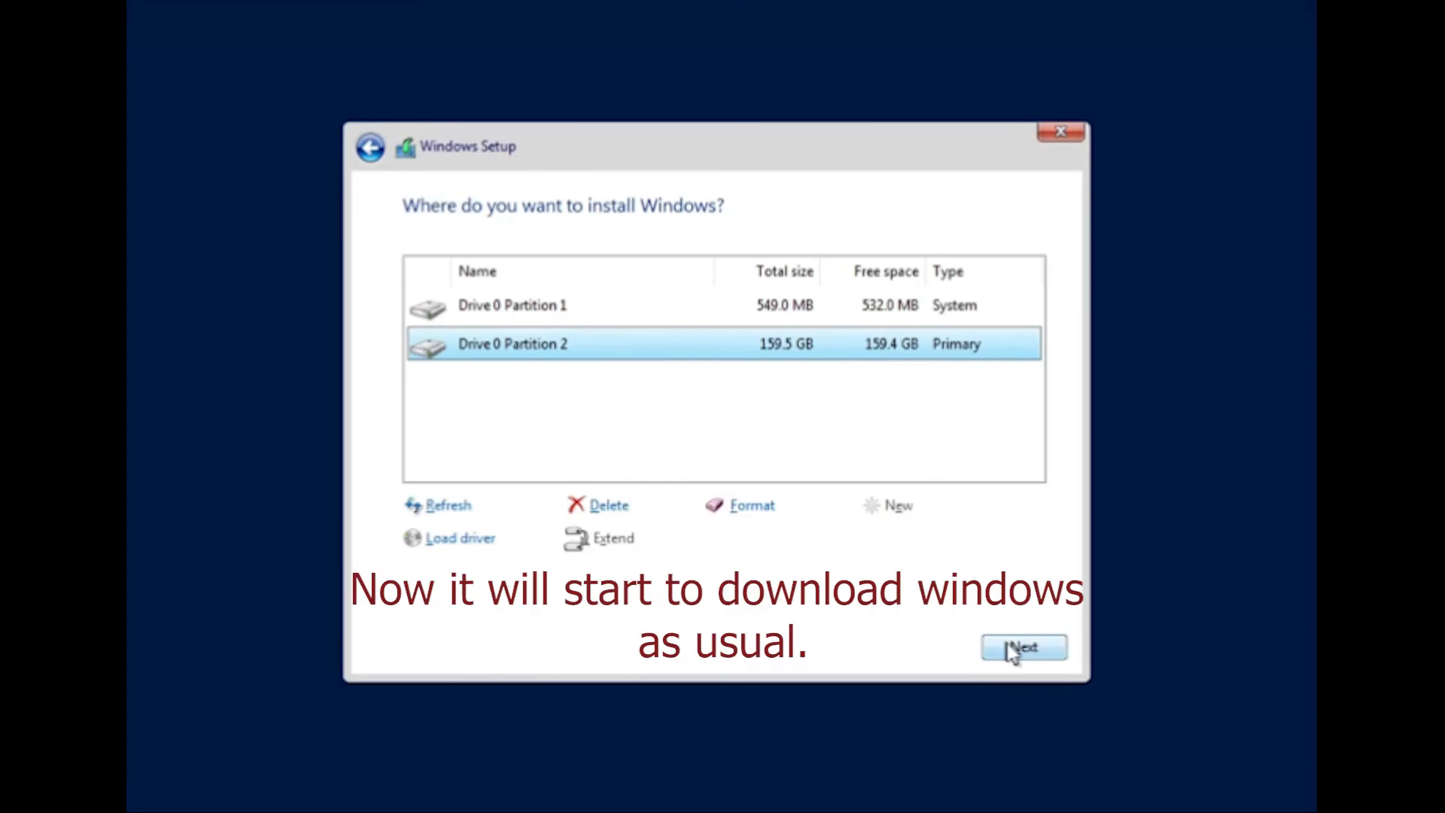
{"action": "left_click", "coordinate": [1023, 648]}
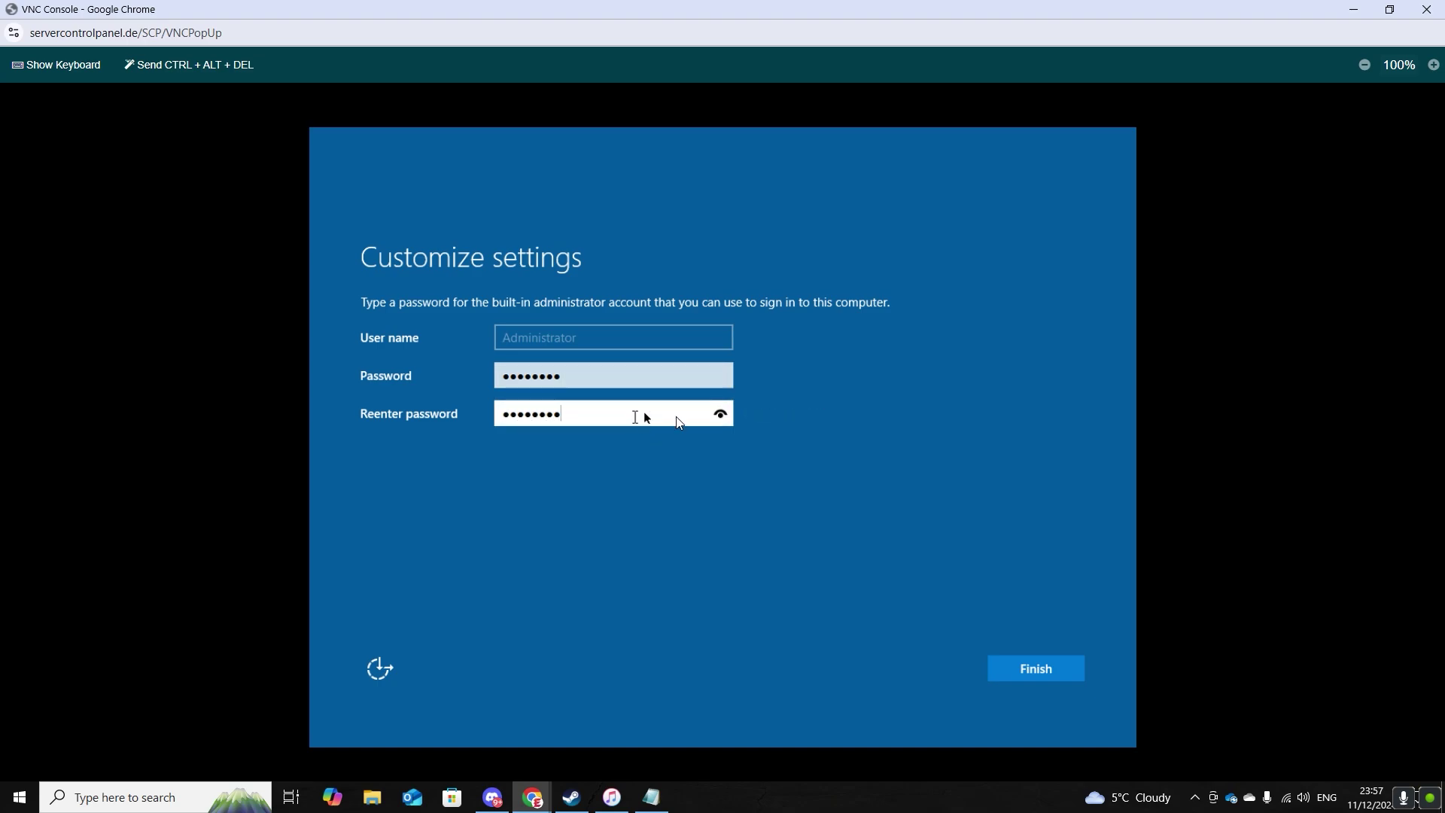
Step: Save the Administrator password, then unlock and sign in as Administrator
{"action": "left_click", "coordinate": [1036, 668]}
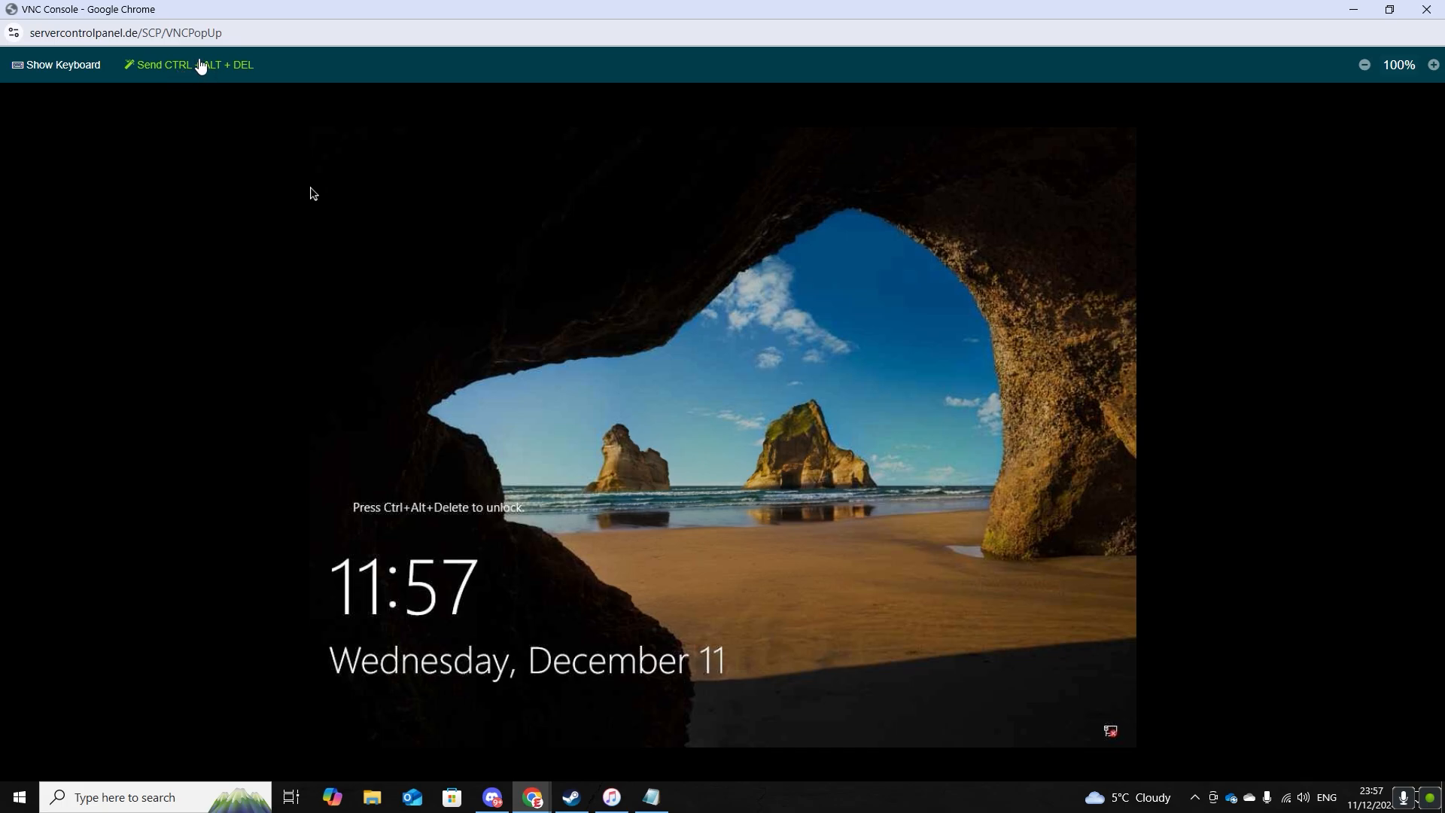
{"action": "left_click", "coordinate": [193, 64]}
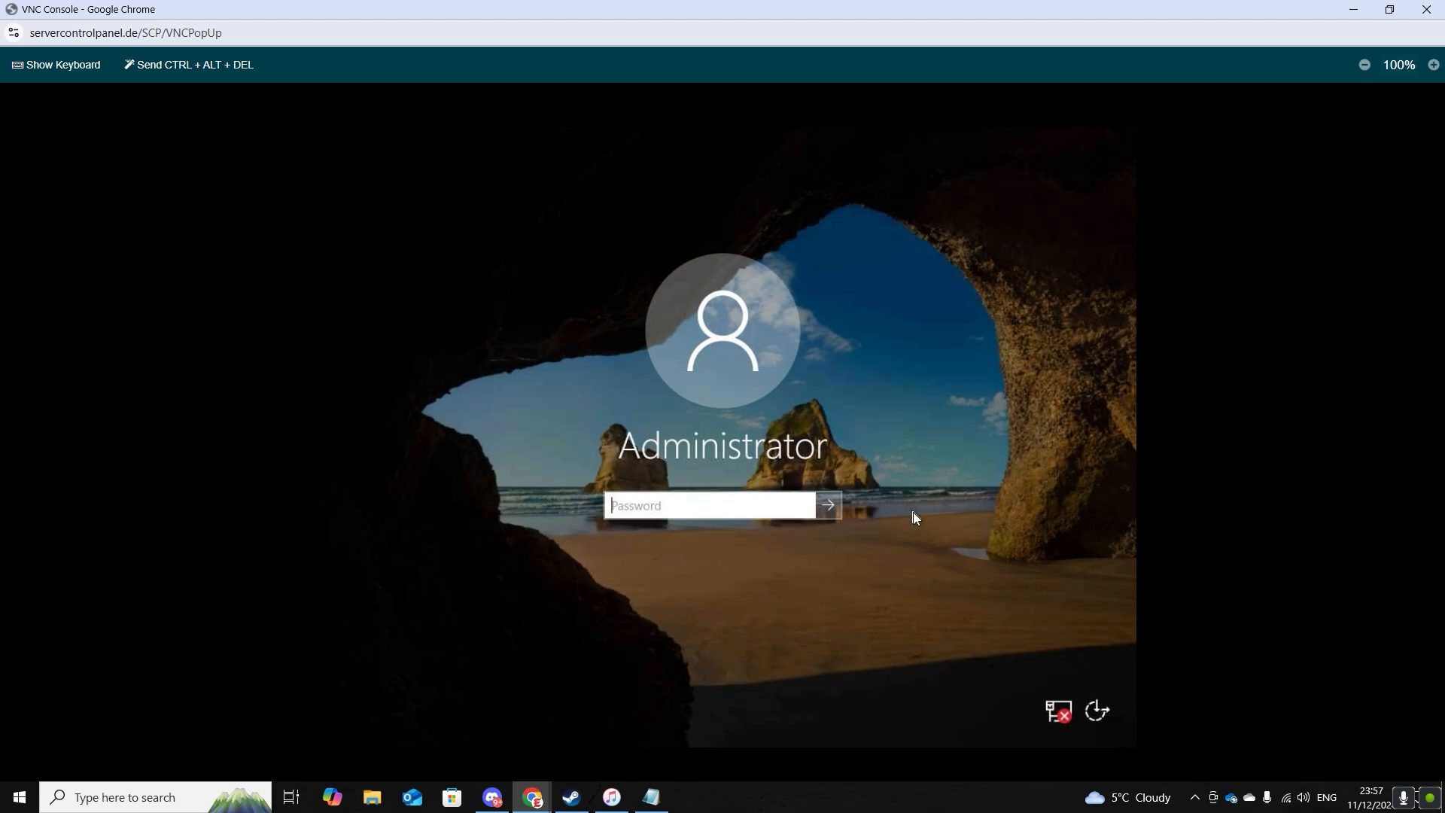
{"action": "type", "text": "•••••"}
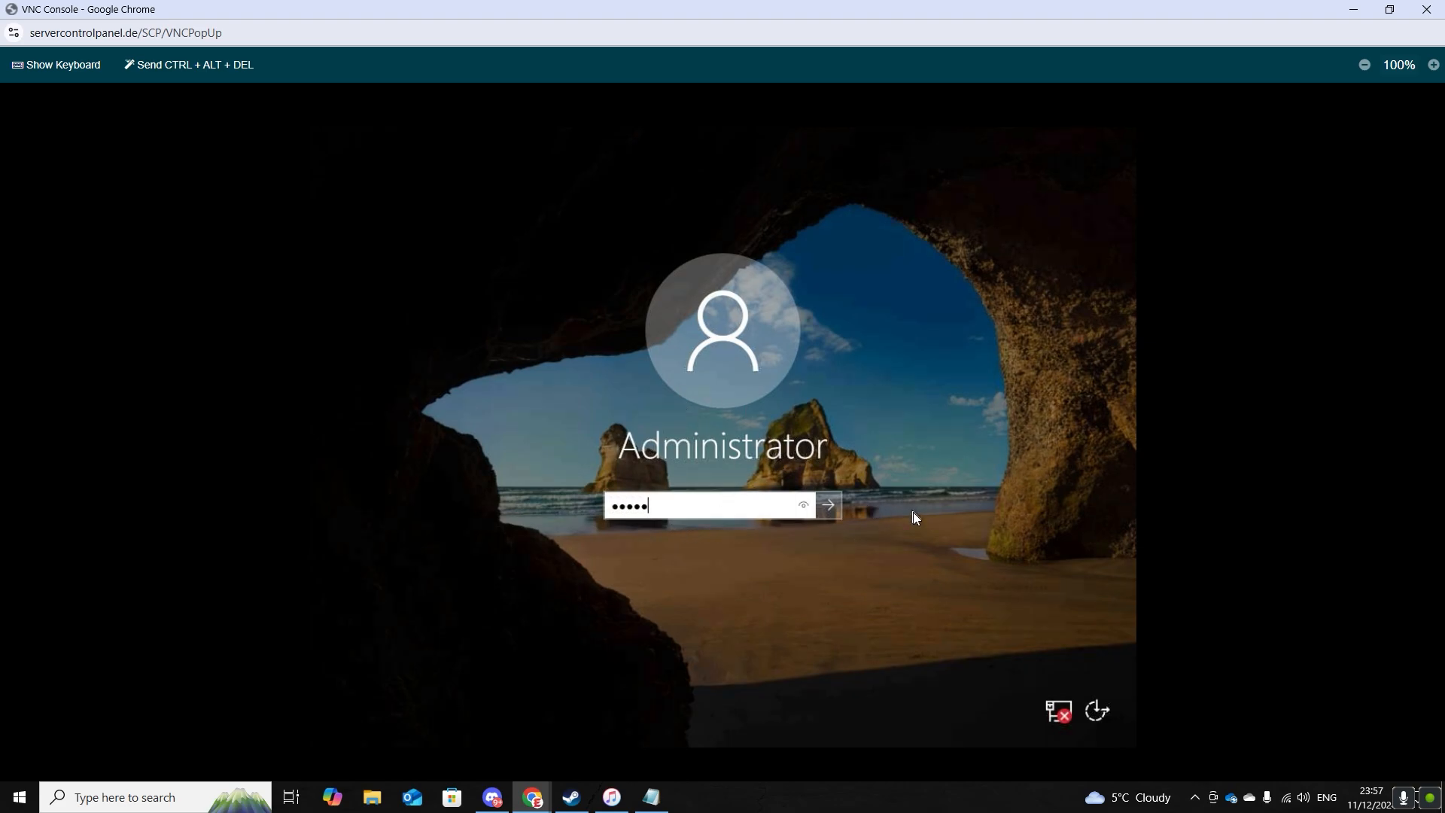
{"action": "left_click", "coordinate": [832, 505]}
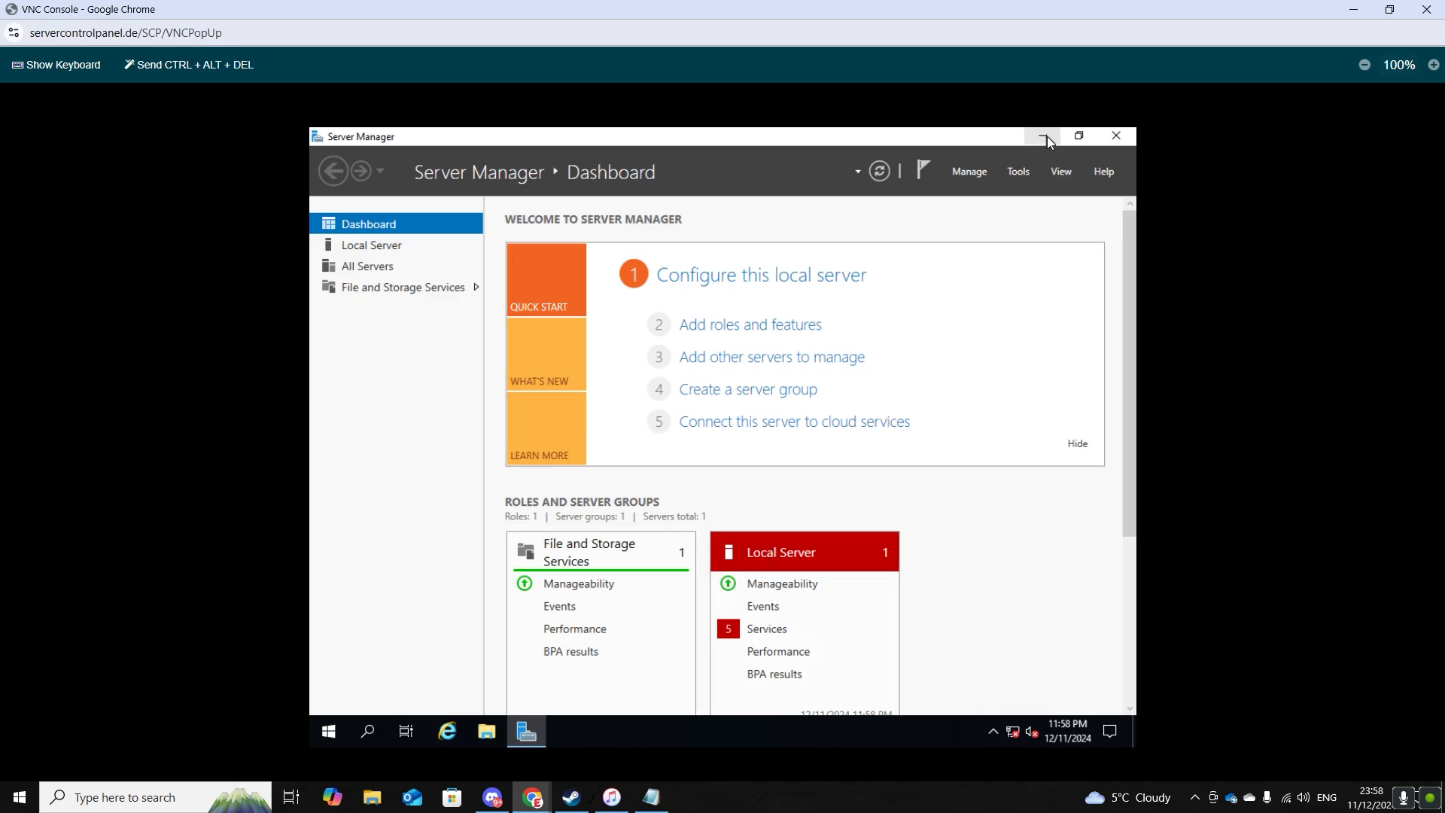
Step: Minimise Server Manager and open Device Manager by searching 'device manager'
{"action": "left_click", "coordinate": [1043, 135]}
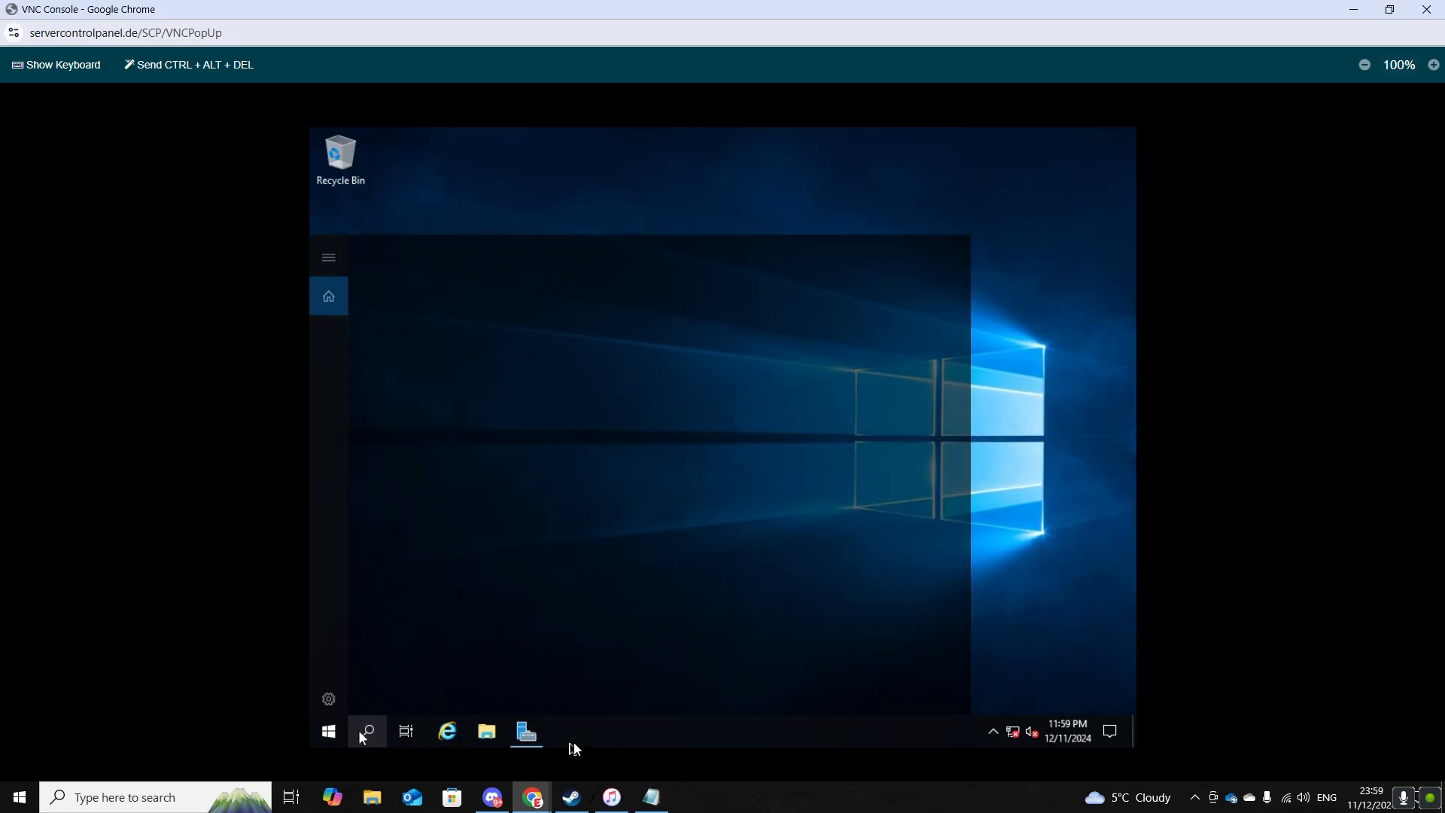
{"action": "left_click", "coordinate": [366, 731]}
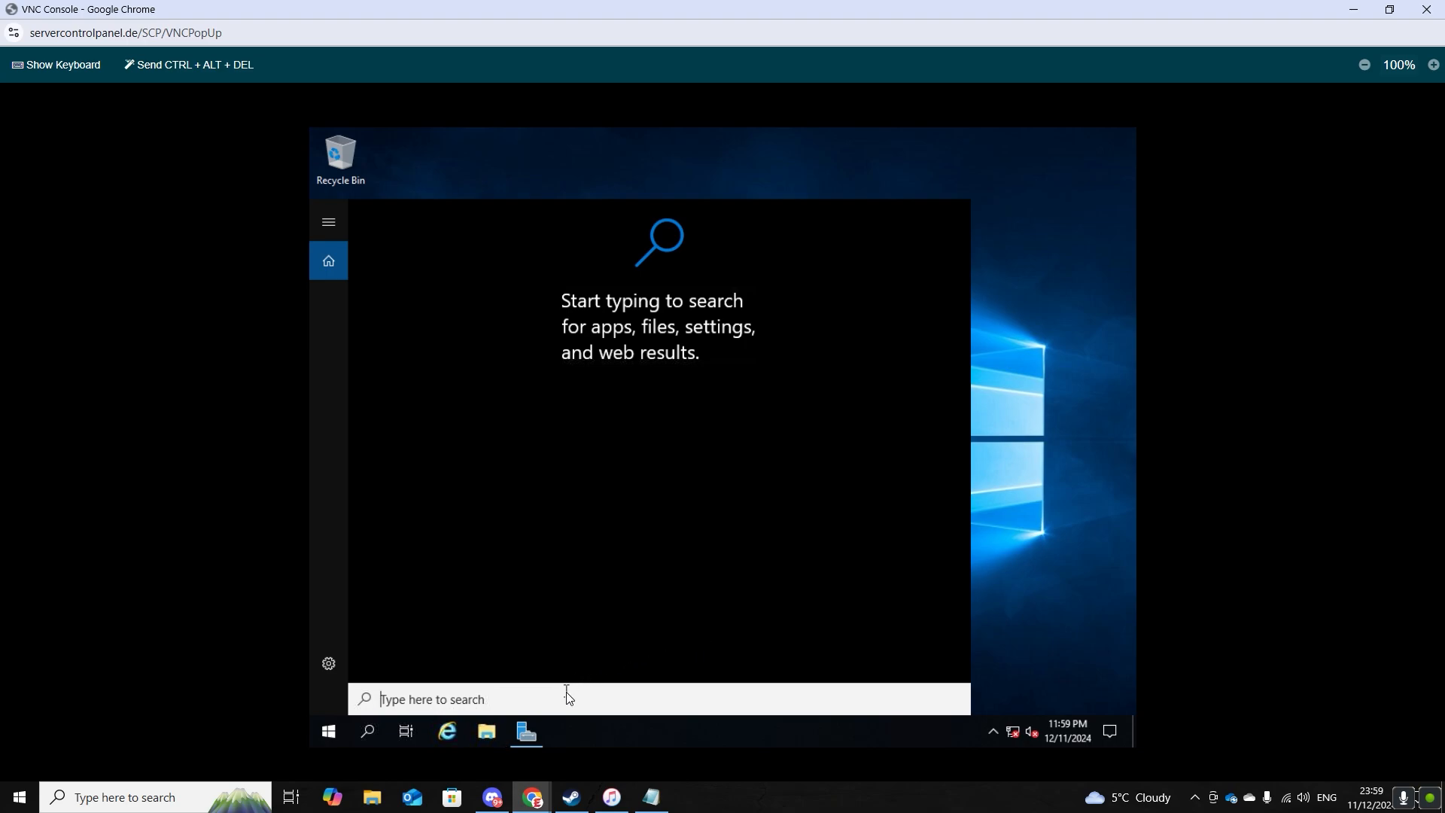
{"action": "type", "text": "setti"}
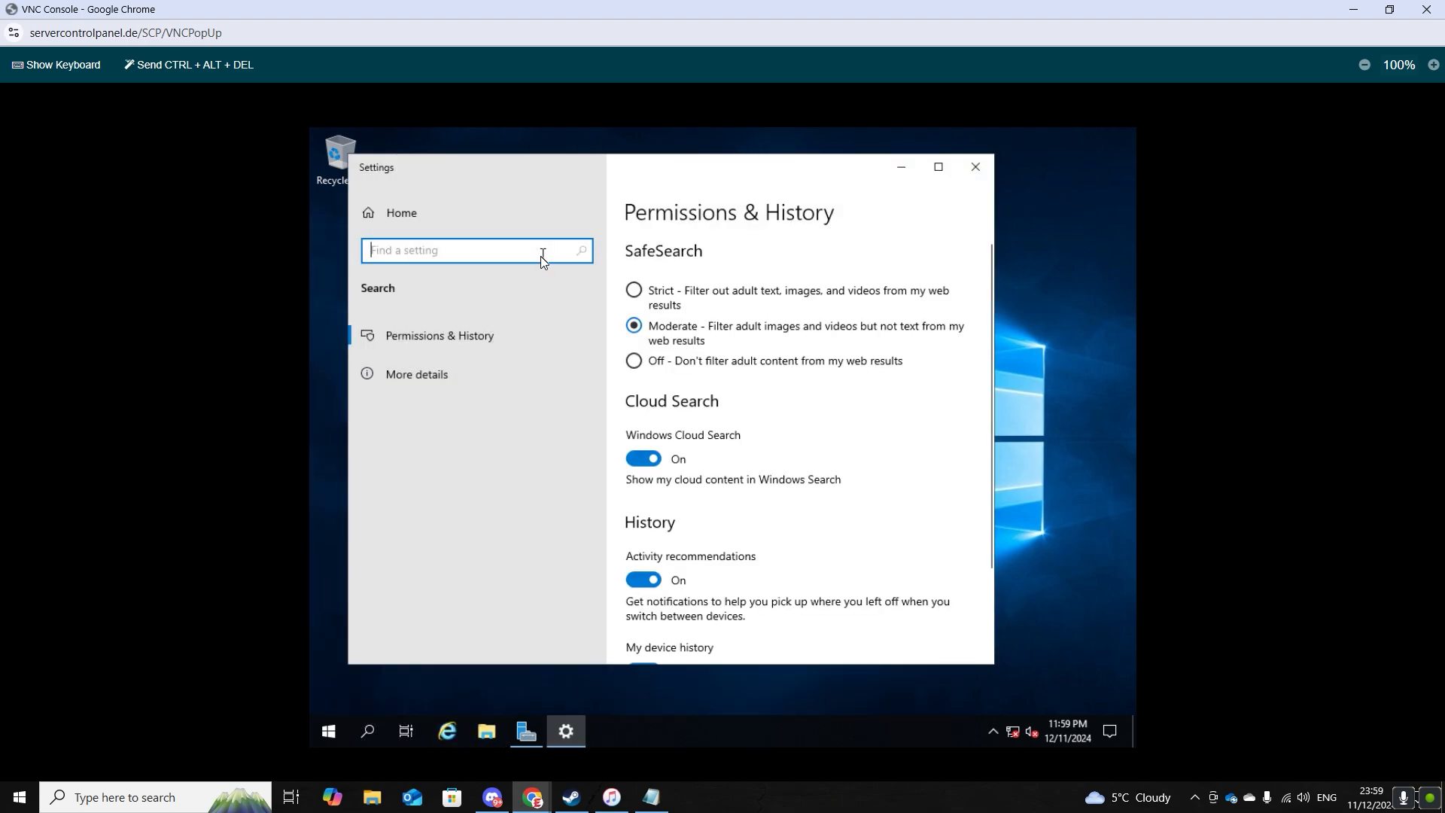
{"action": "type", "text": "device manager"}
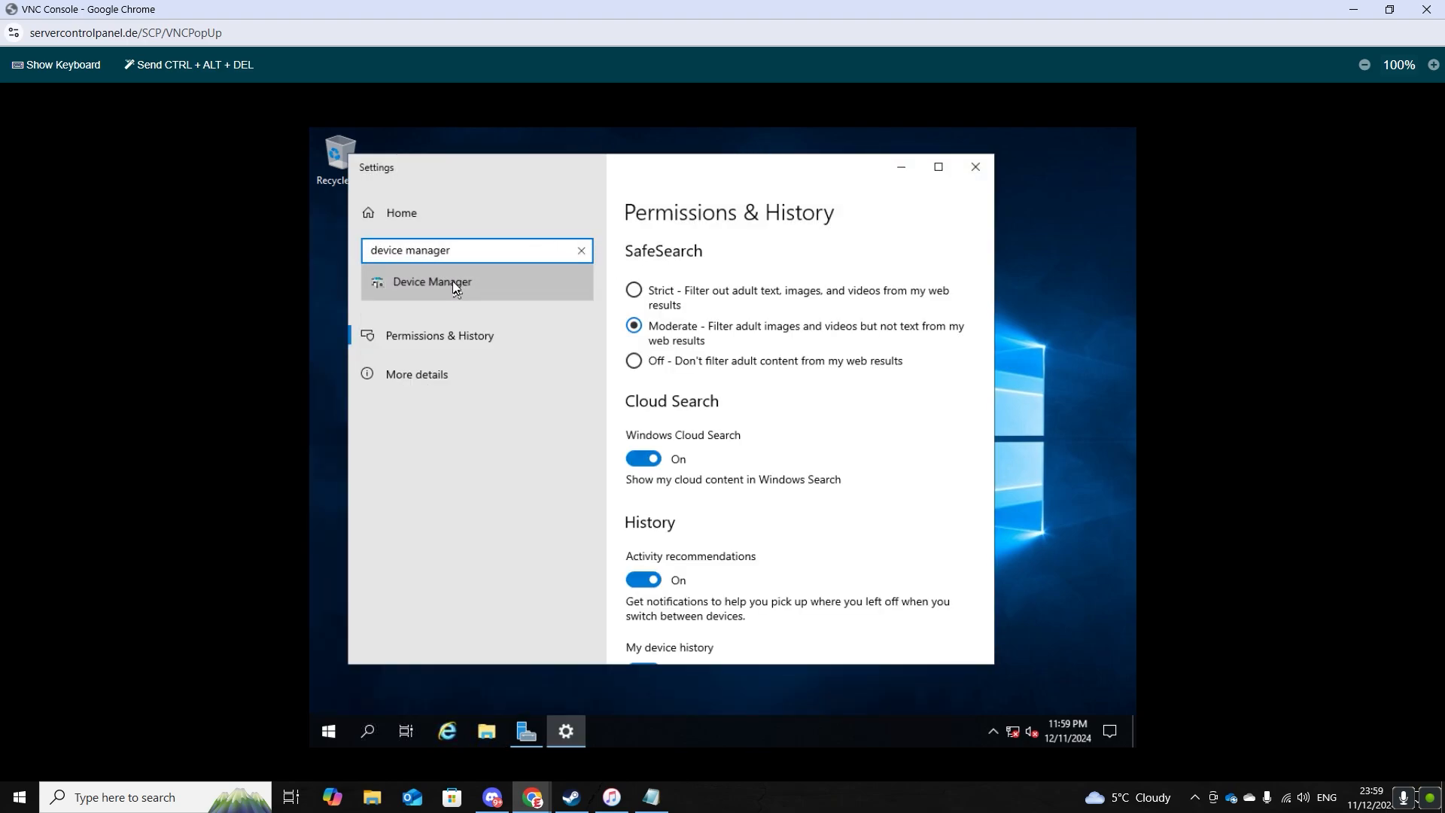
{"action": "left_click", "coordinate": [432, 281]}
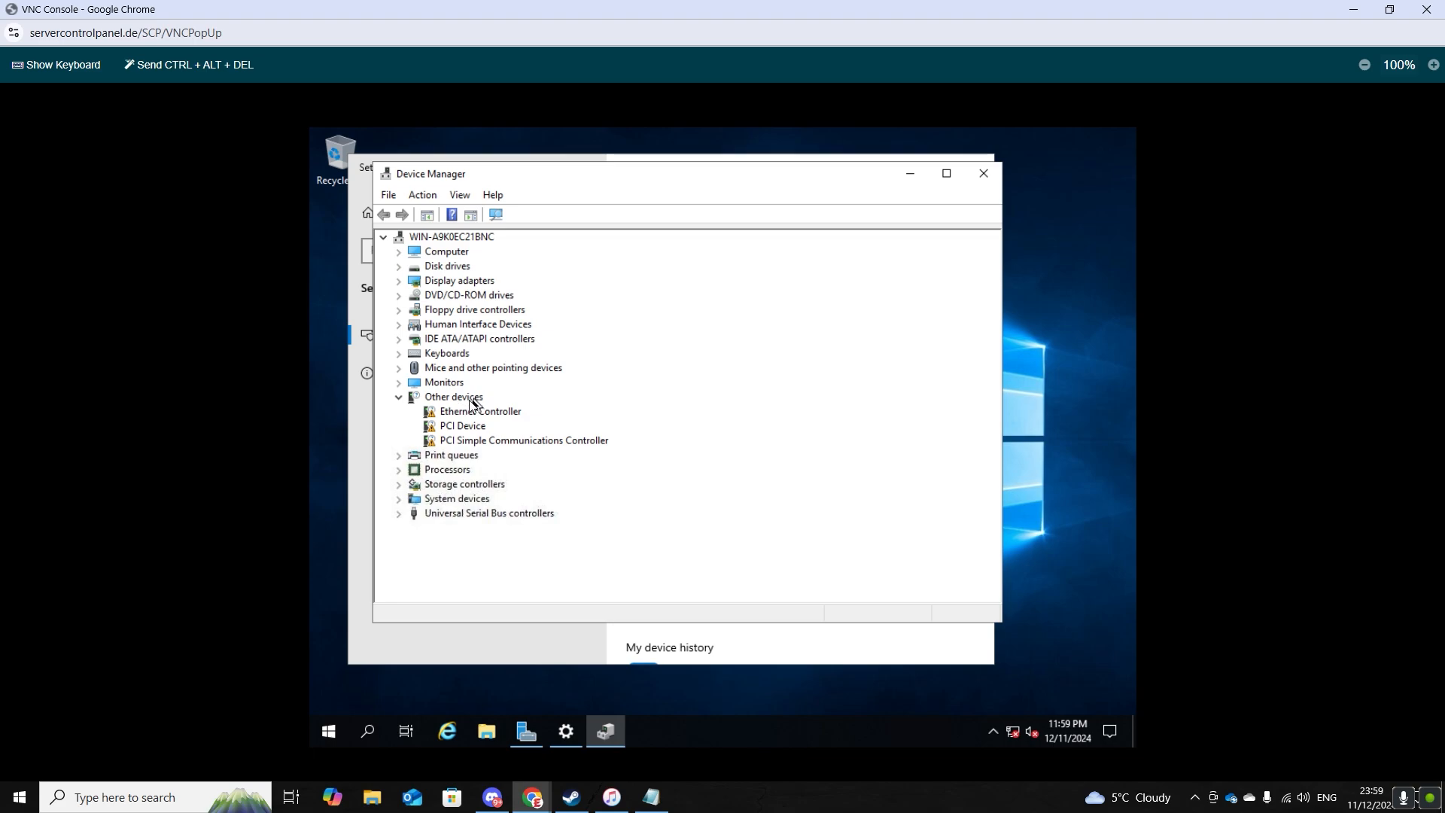
Step: Start Update driver on the unrecognised Ethernet Controller under Other devices
{"action": "left_click", "coordinate": [480, 411]}
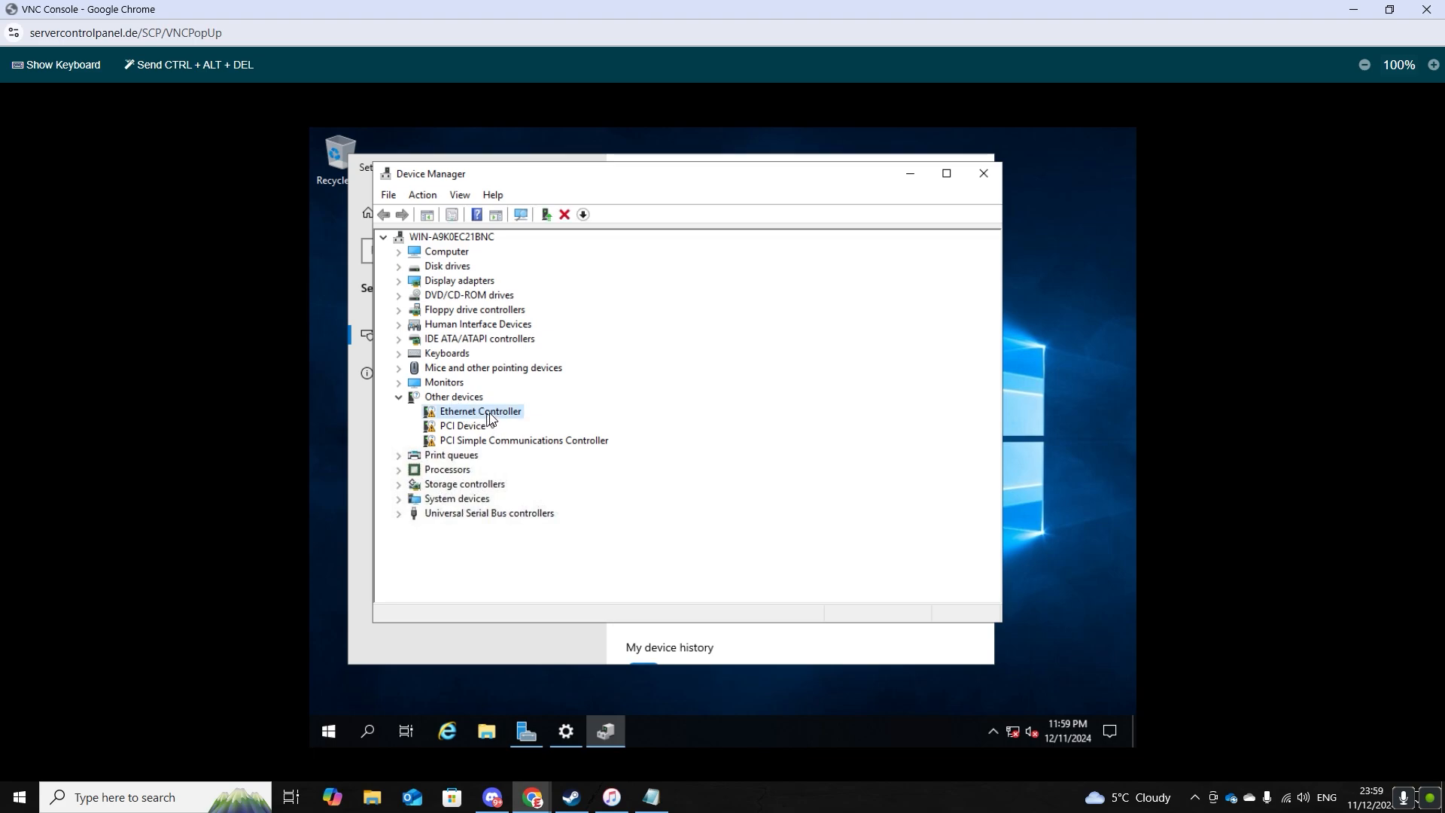
{"action": "right_click", "coordinate": [481, 411]}
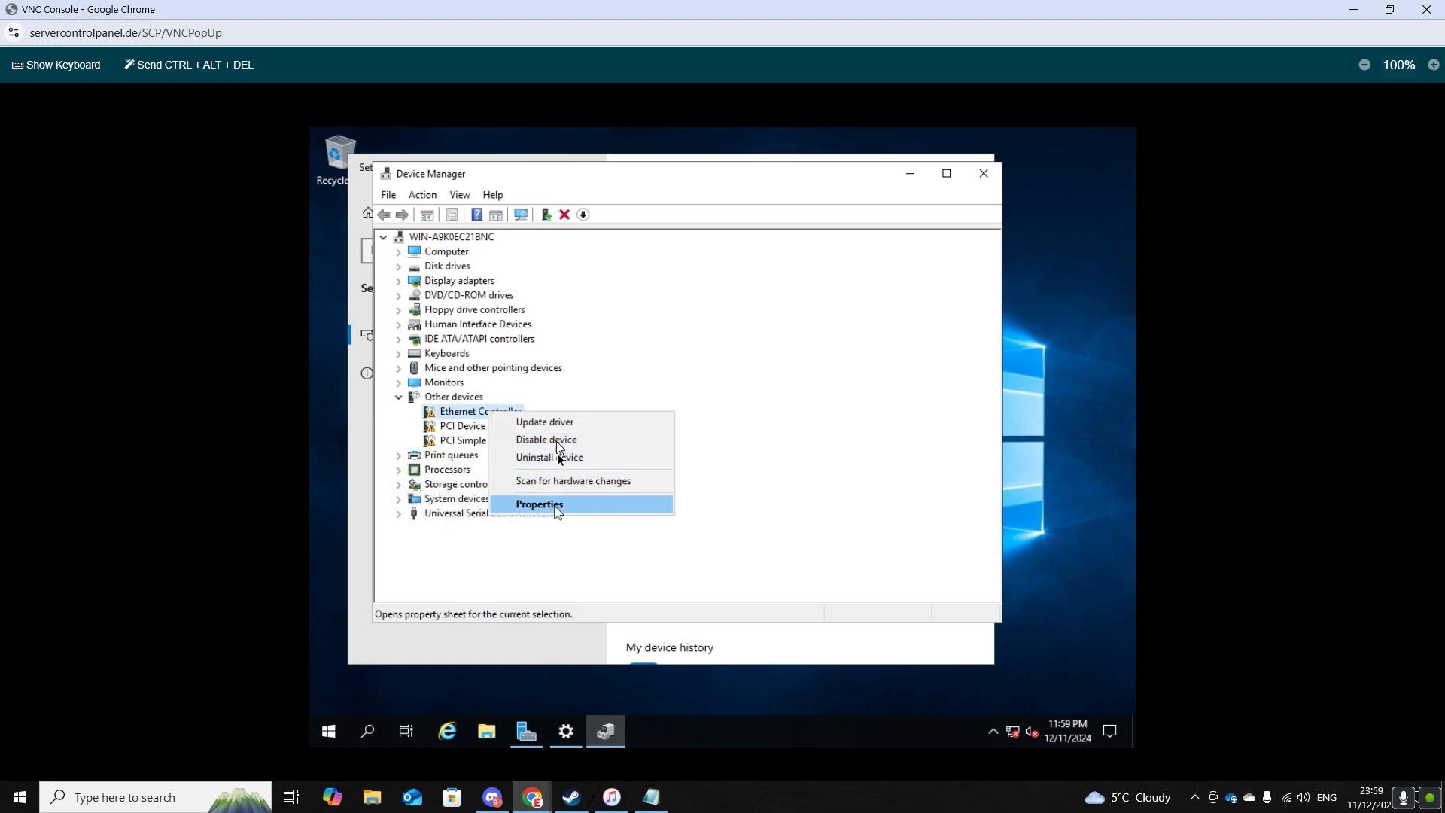
{"action": "mouse_move", "coordinate": [561, 427]}
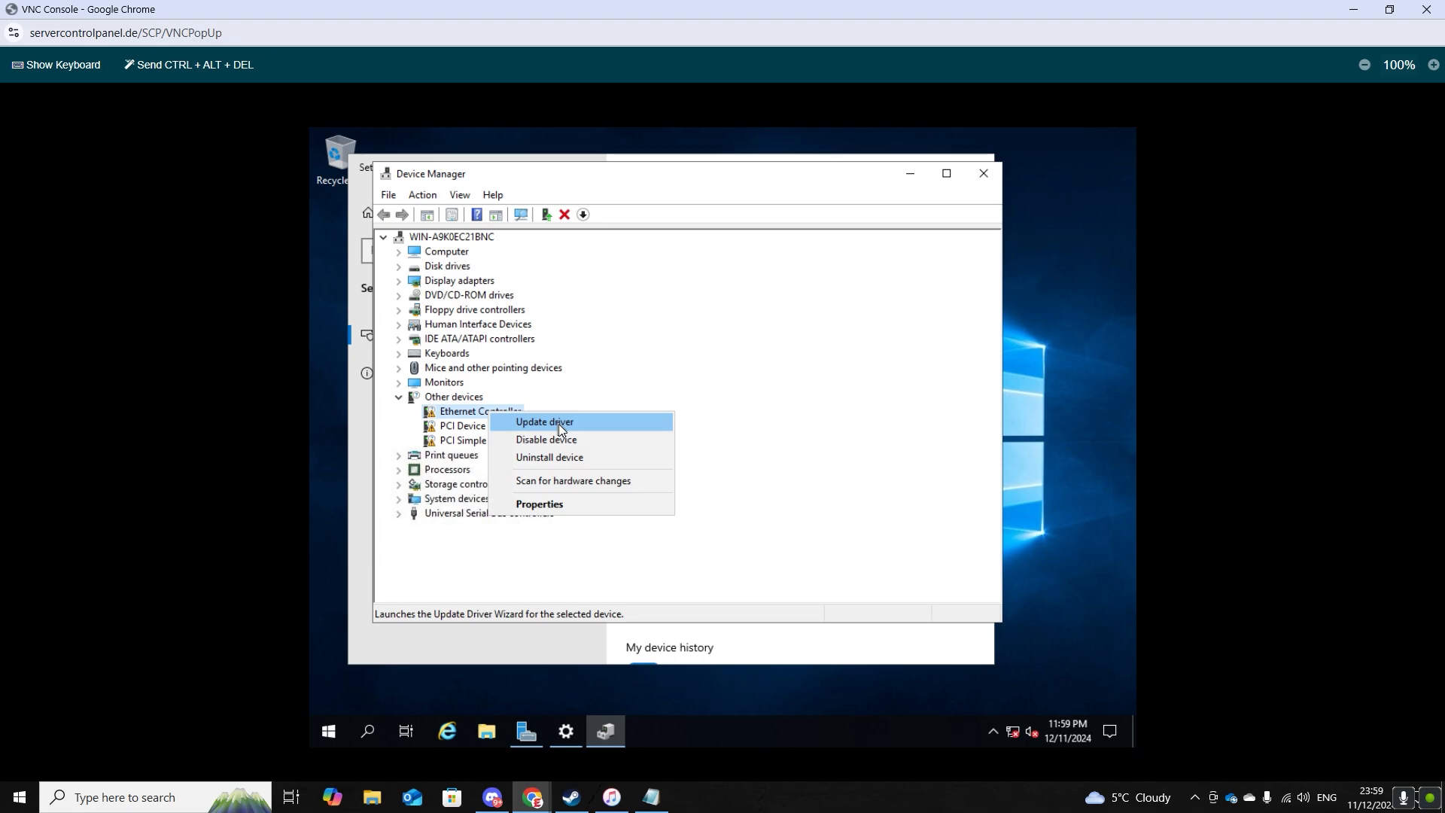
{"action": "left_click", "coordinate": [543, 421]}
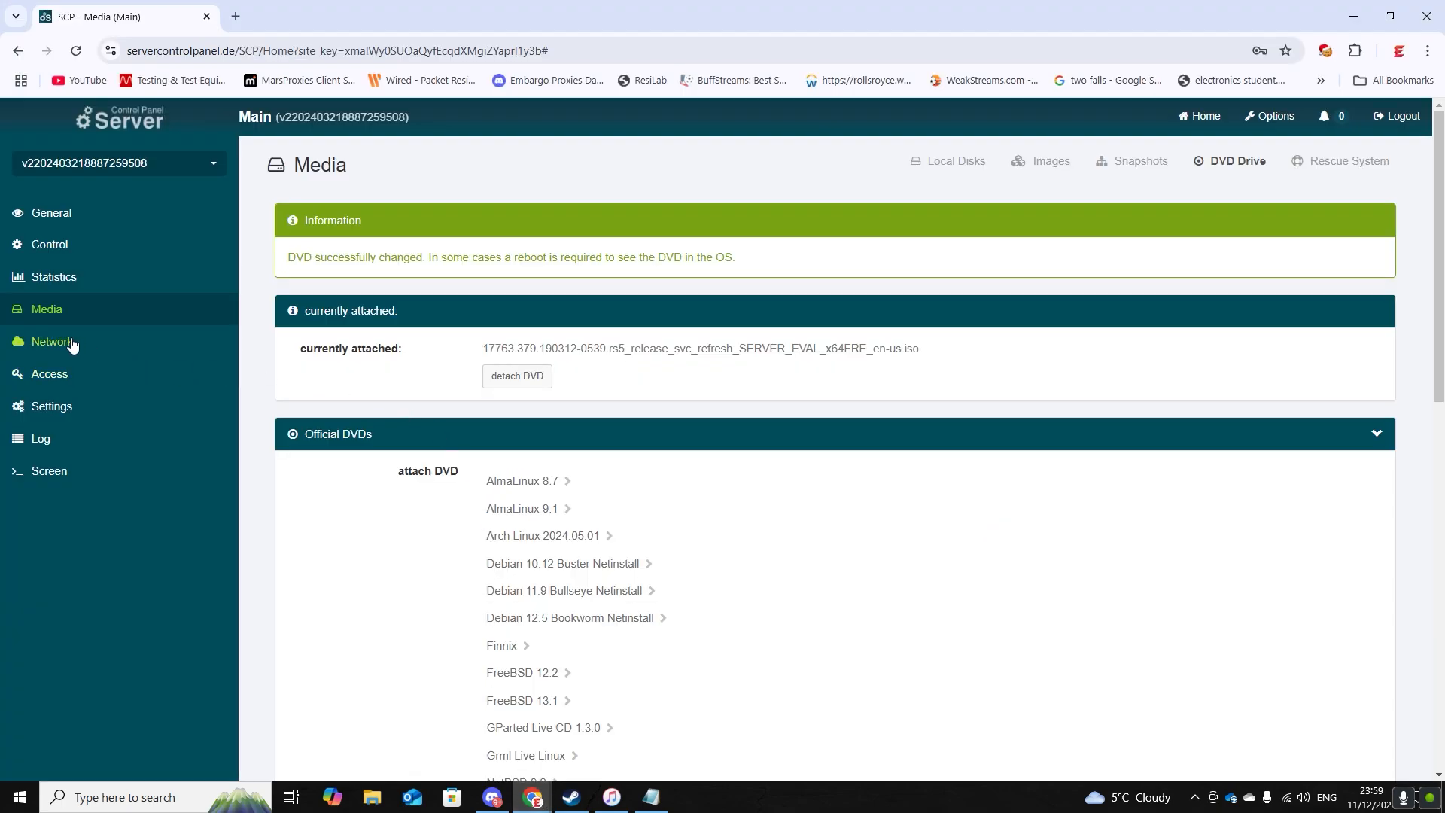
{"action": "mouse_move", "coordinate": [1180, 199]}
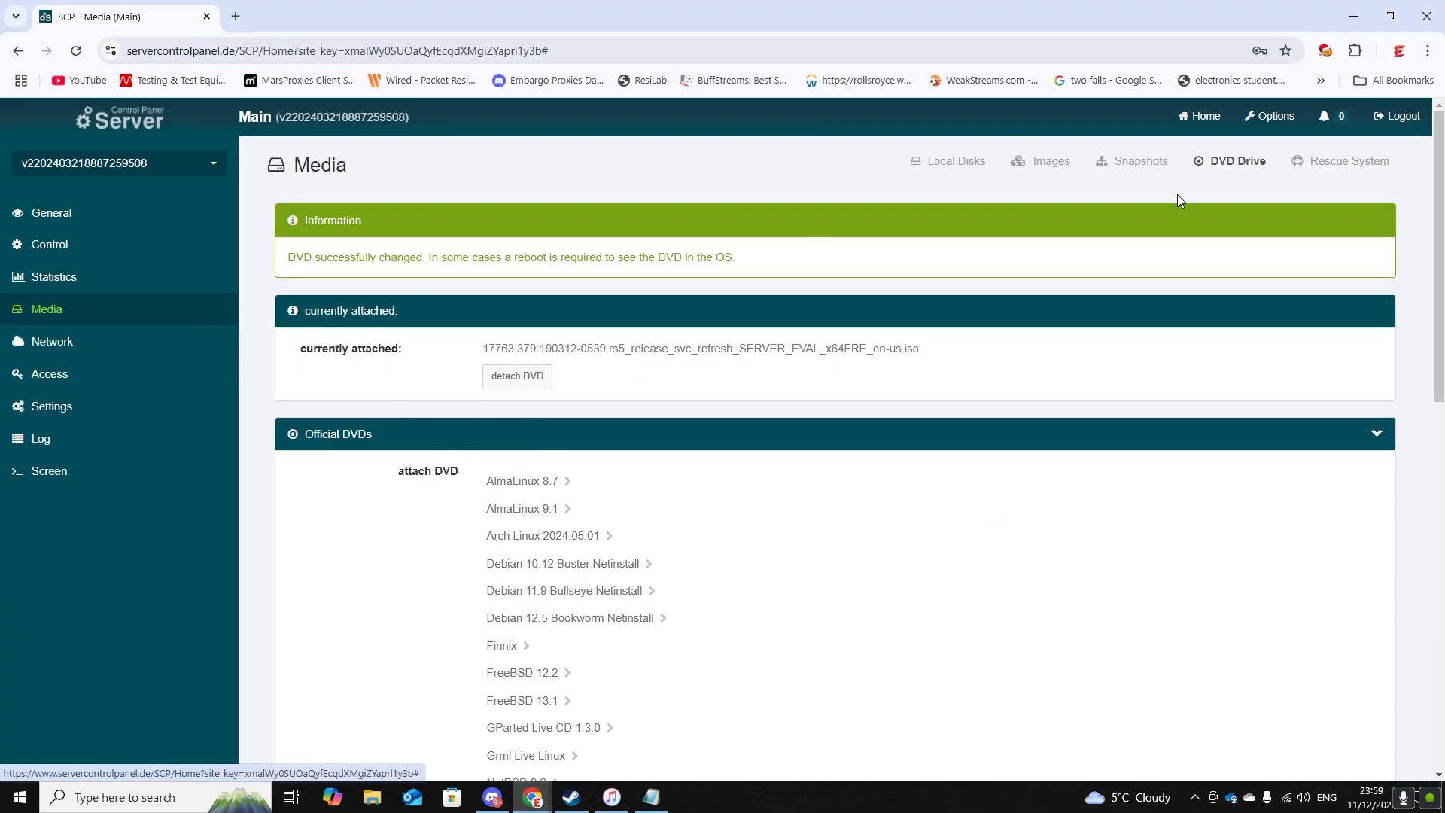
Step: Attach the Windows Treiber / Driver disc from the Official DVDs list
{"action": "scroll", "scroll_direction": "down", "scroll_amount": 3}
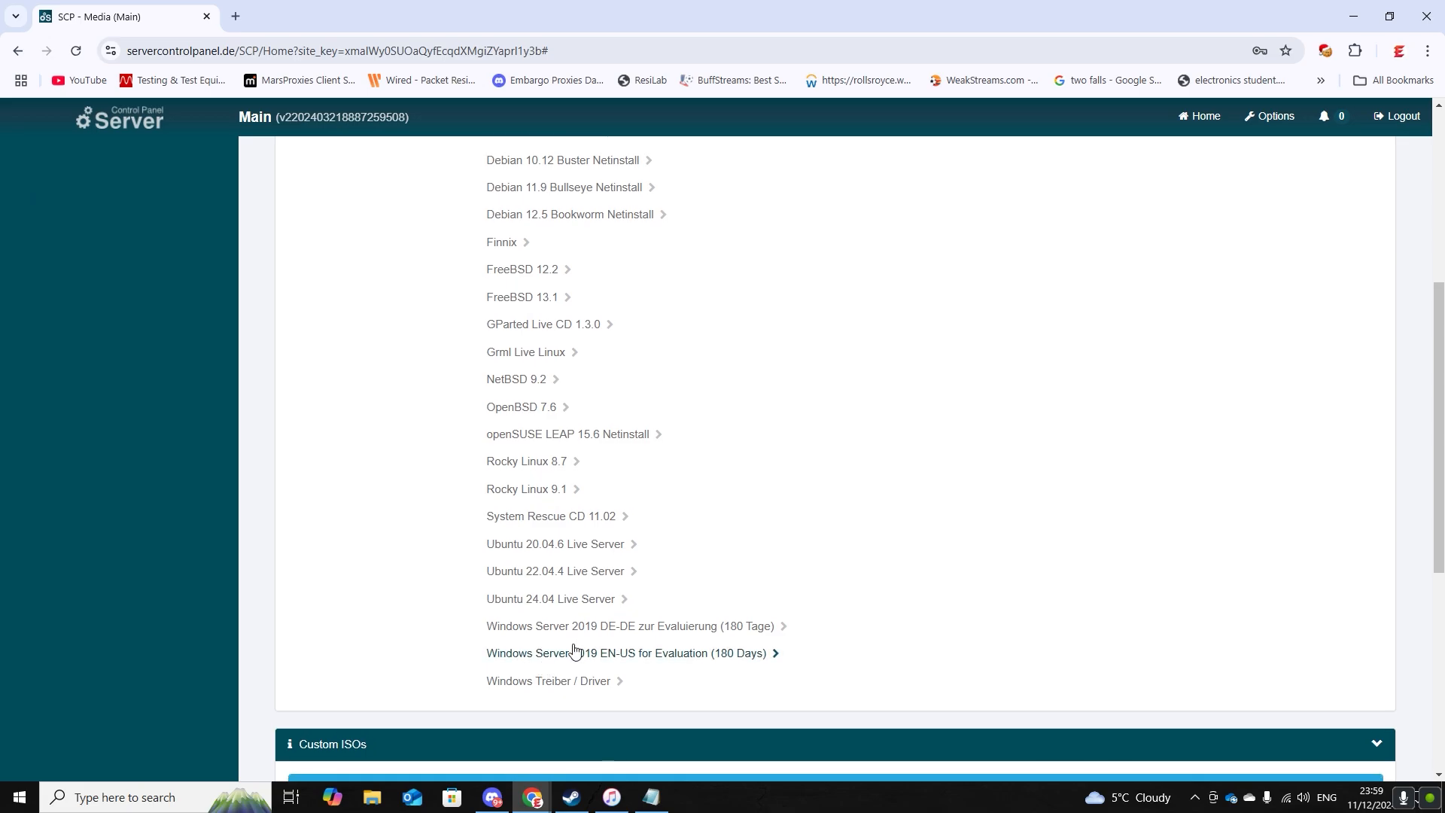
{"action": "left_click", "coordinate": [627, 654]}
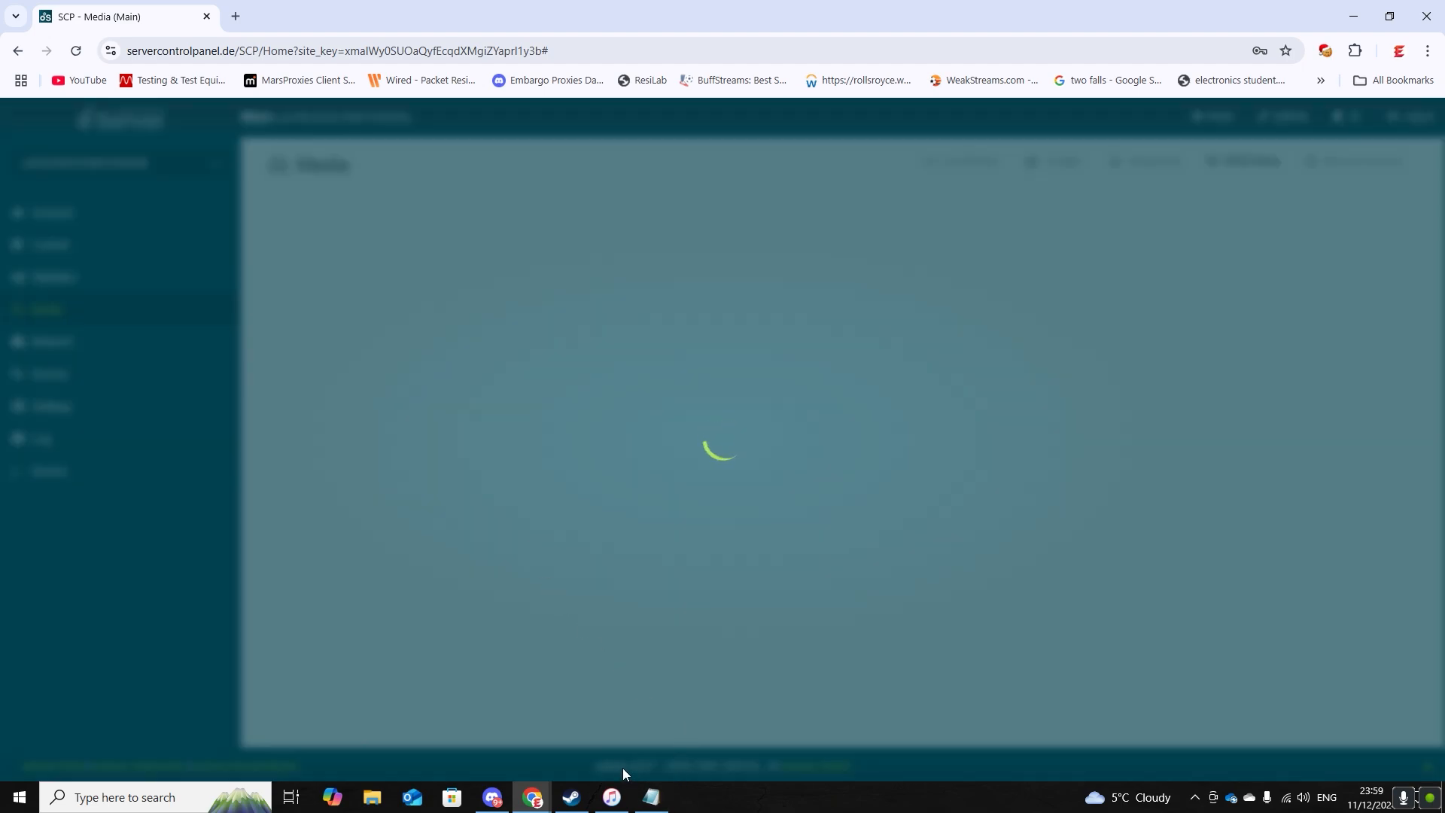
{"action": "mouse_move", "coordinate": [634, 766]}
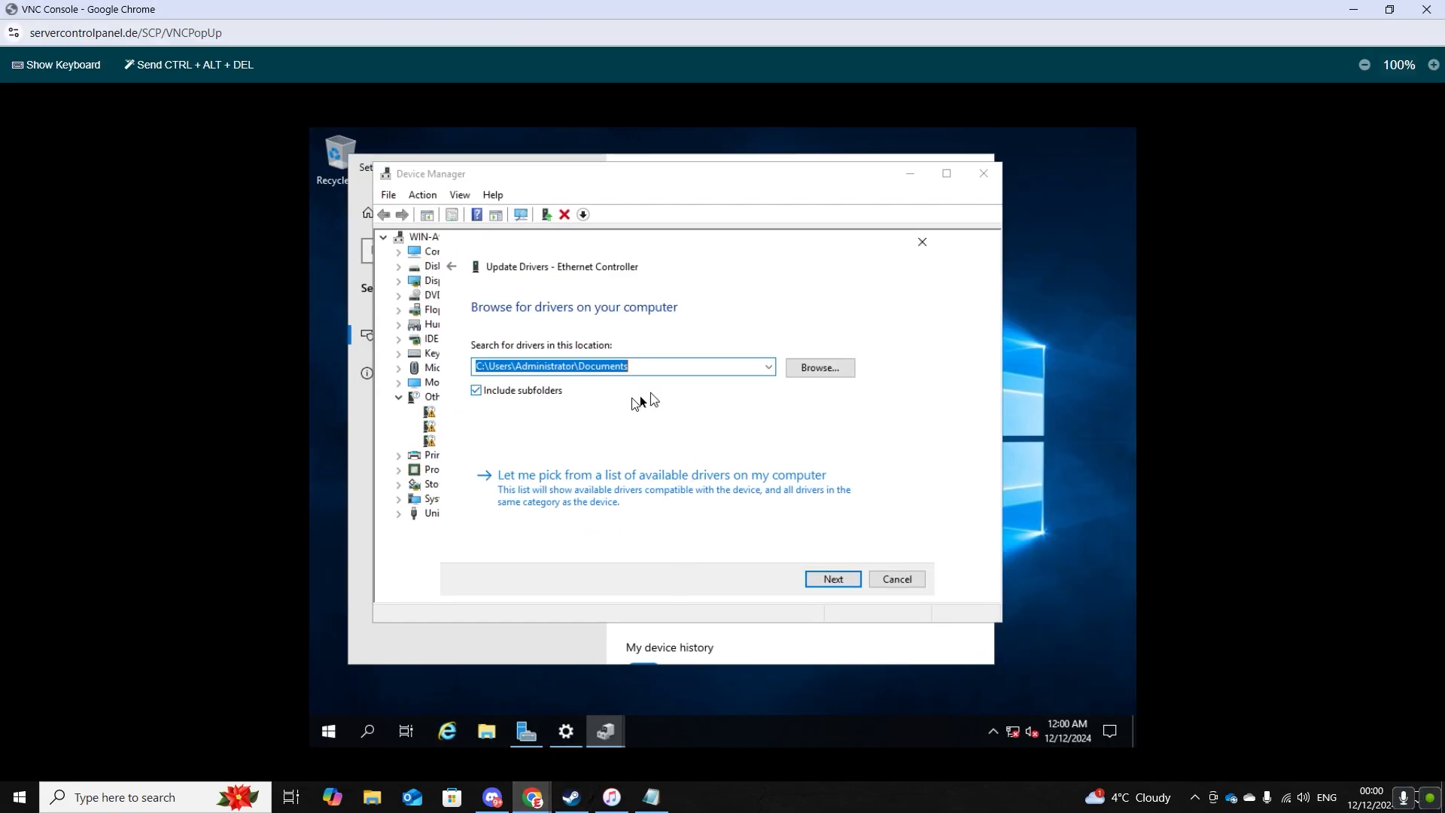
{"action": "mouse_move", "coordinate": [659, 319]}
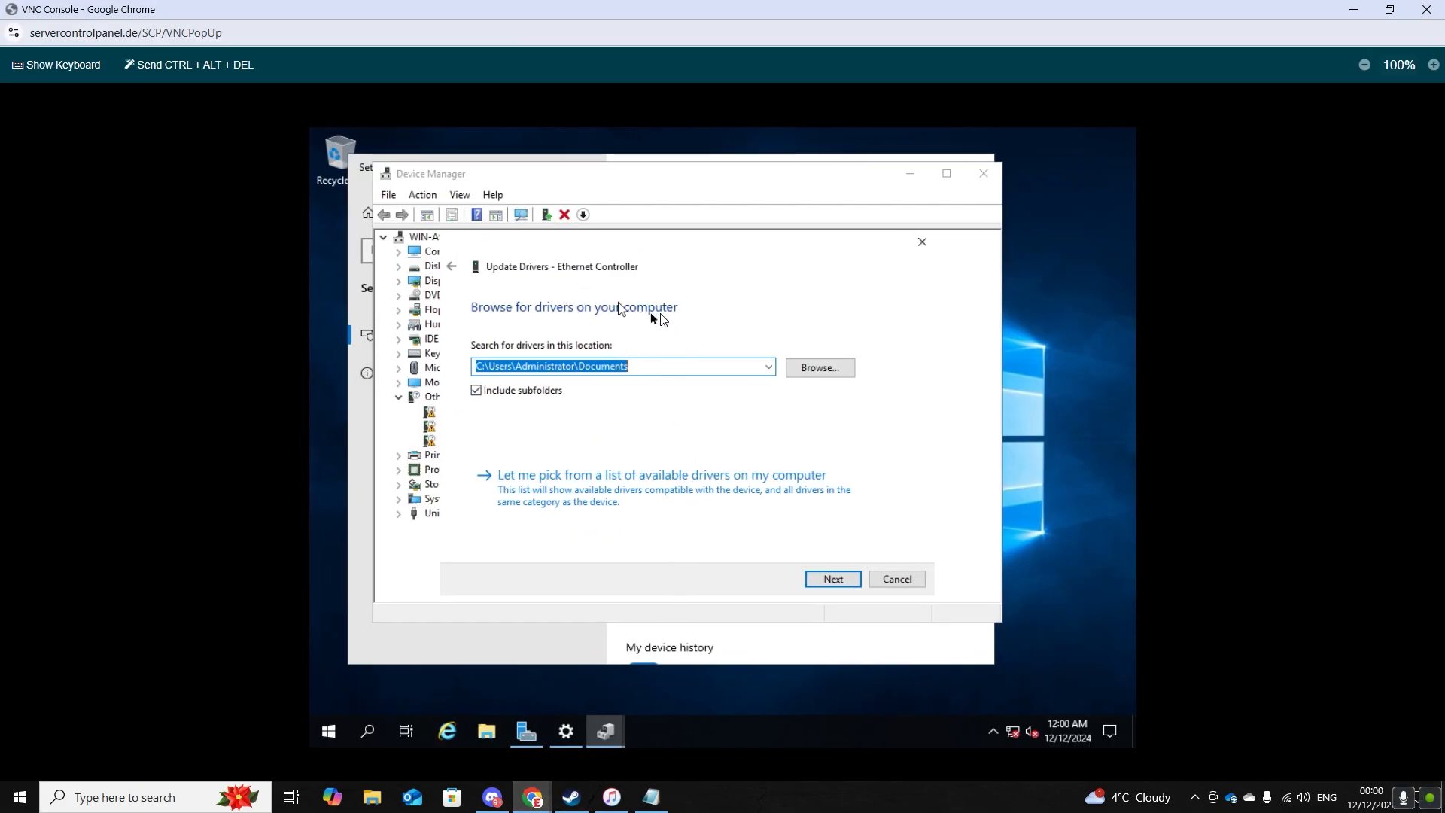
Step: Browse to the disc's NetKVM > 2k19 > amd64 folder and install the driver from it
{"action": "left_click", "coordinate": [820, 367]}
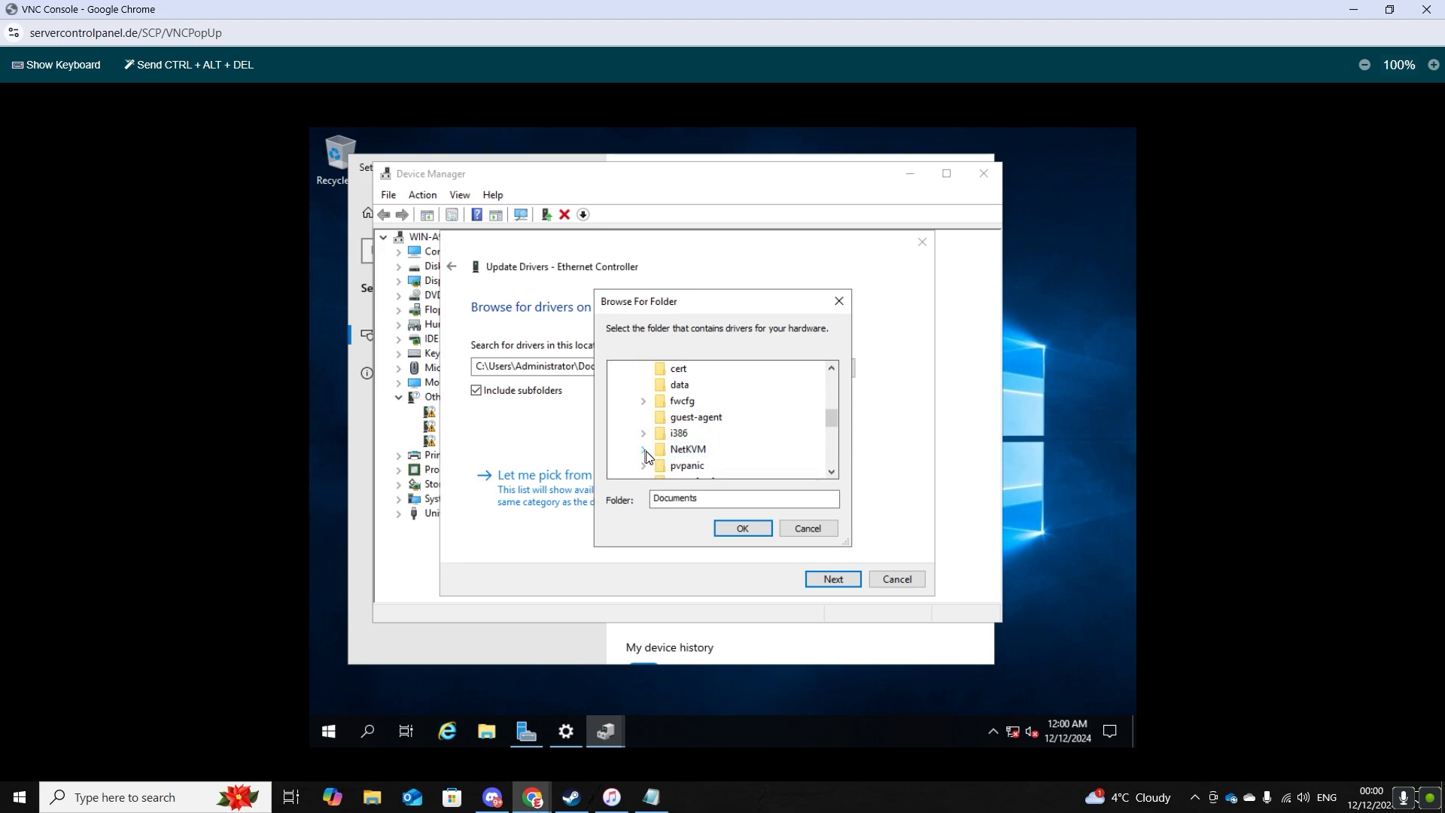
{"action": "left_click", "coordinate": [646, 449]}
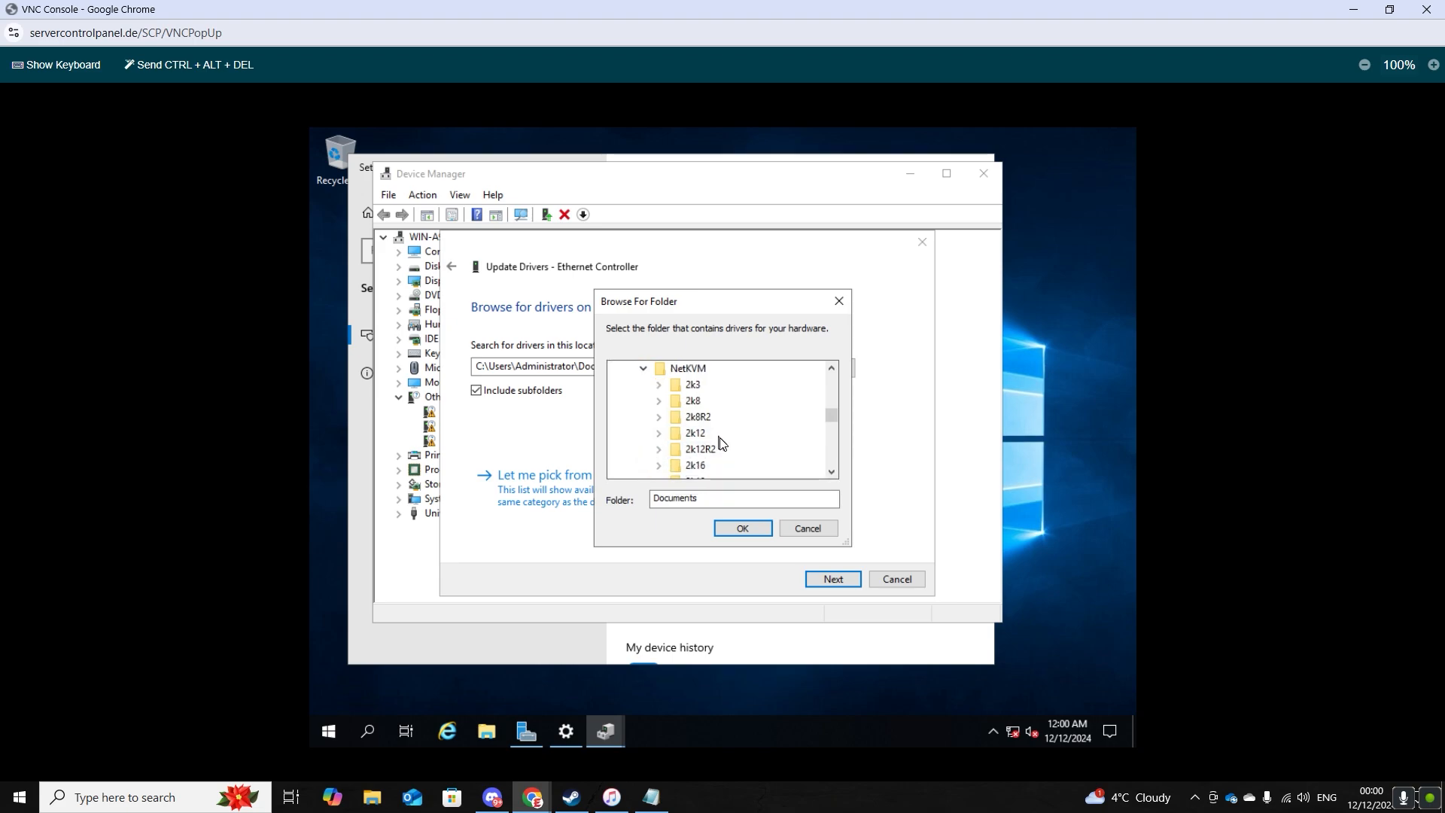
{"action": "left_click", "coordinate": [660, 433]}
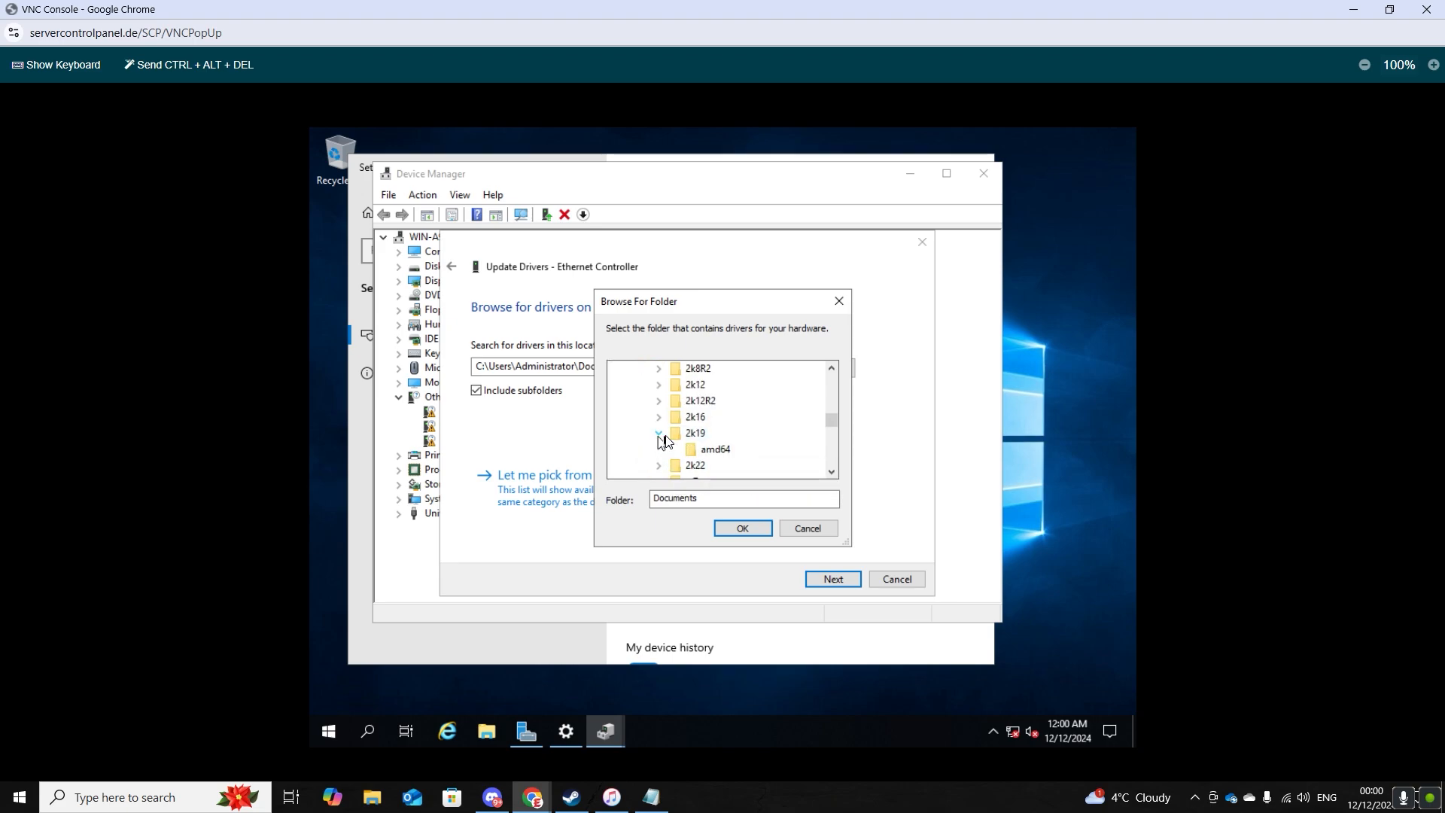
{"action": "left_click", "coordinate": [716, 449]}
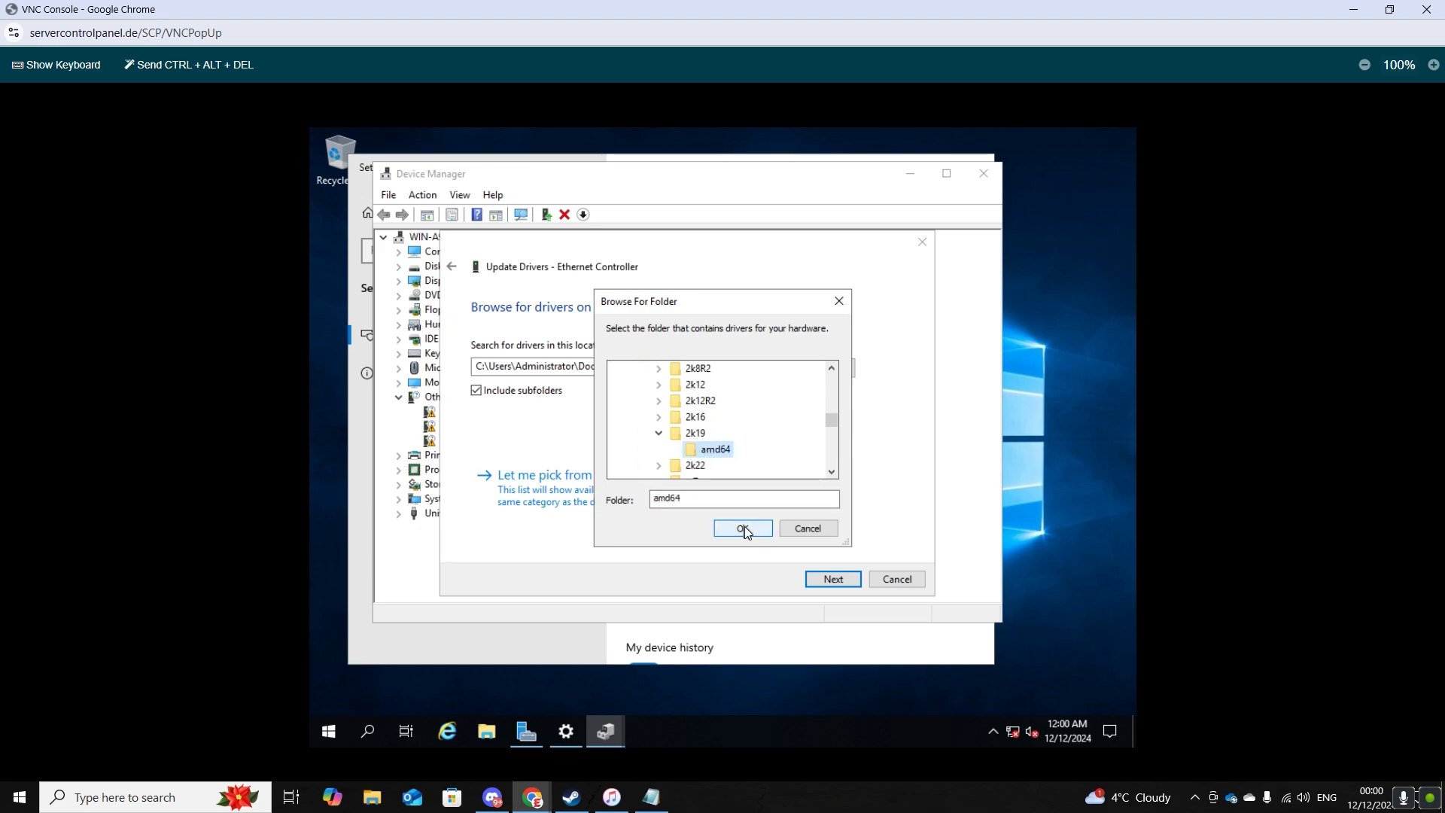
{"action": "left_click", "coordinate": [743, 529]}
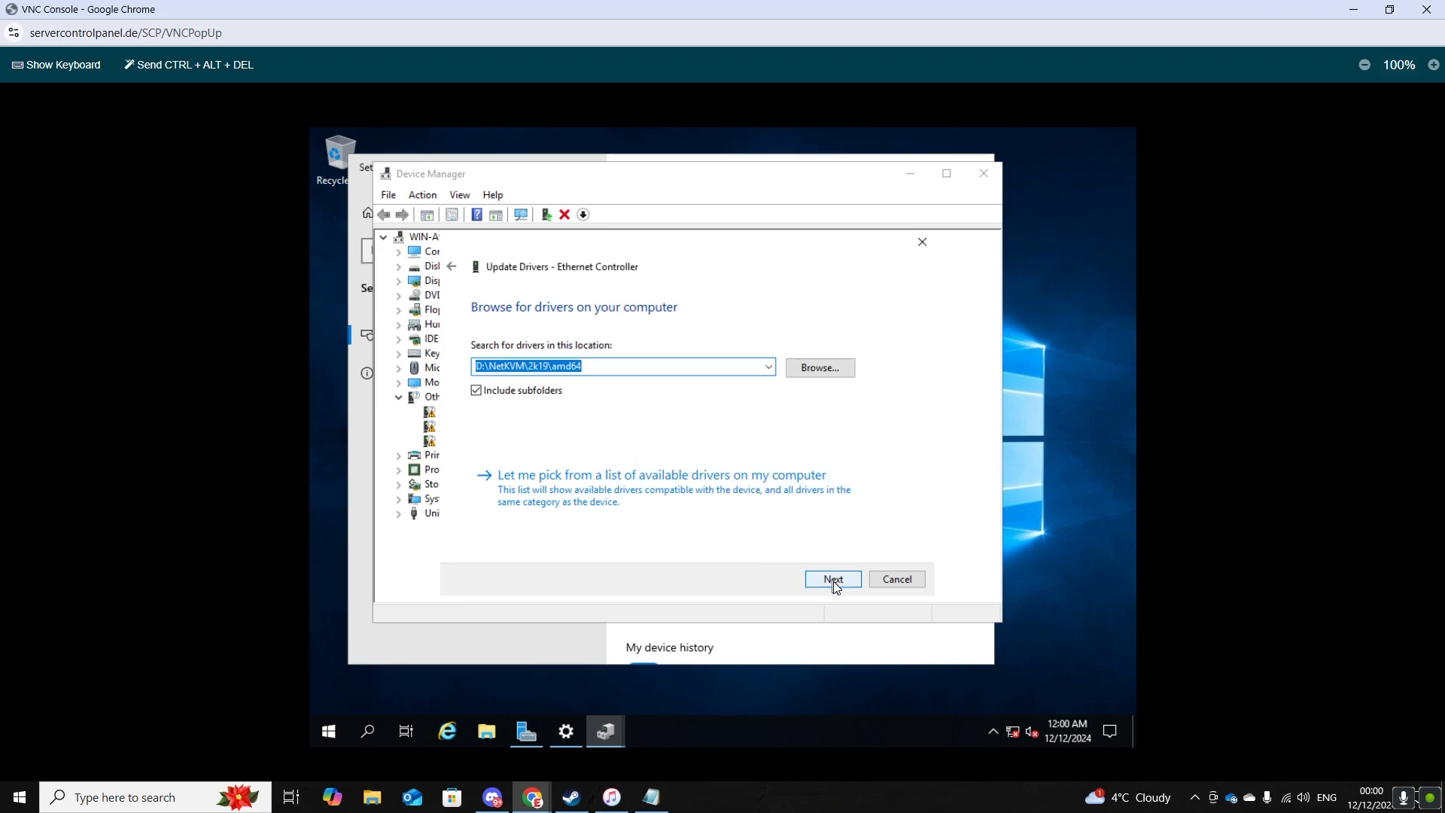
{"action": "left_click", "coordinate": [833, 579]}
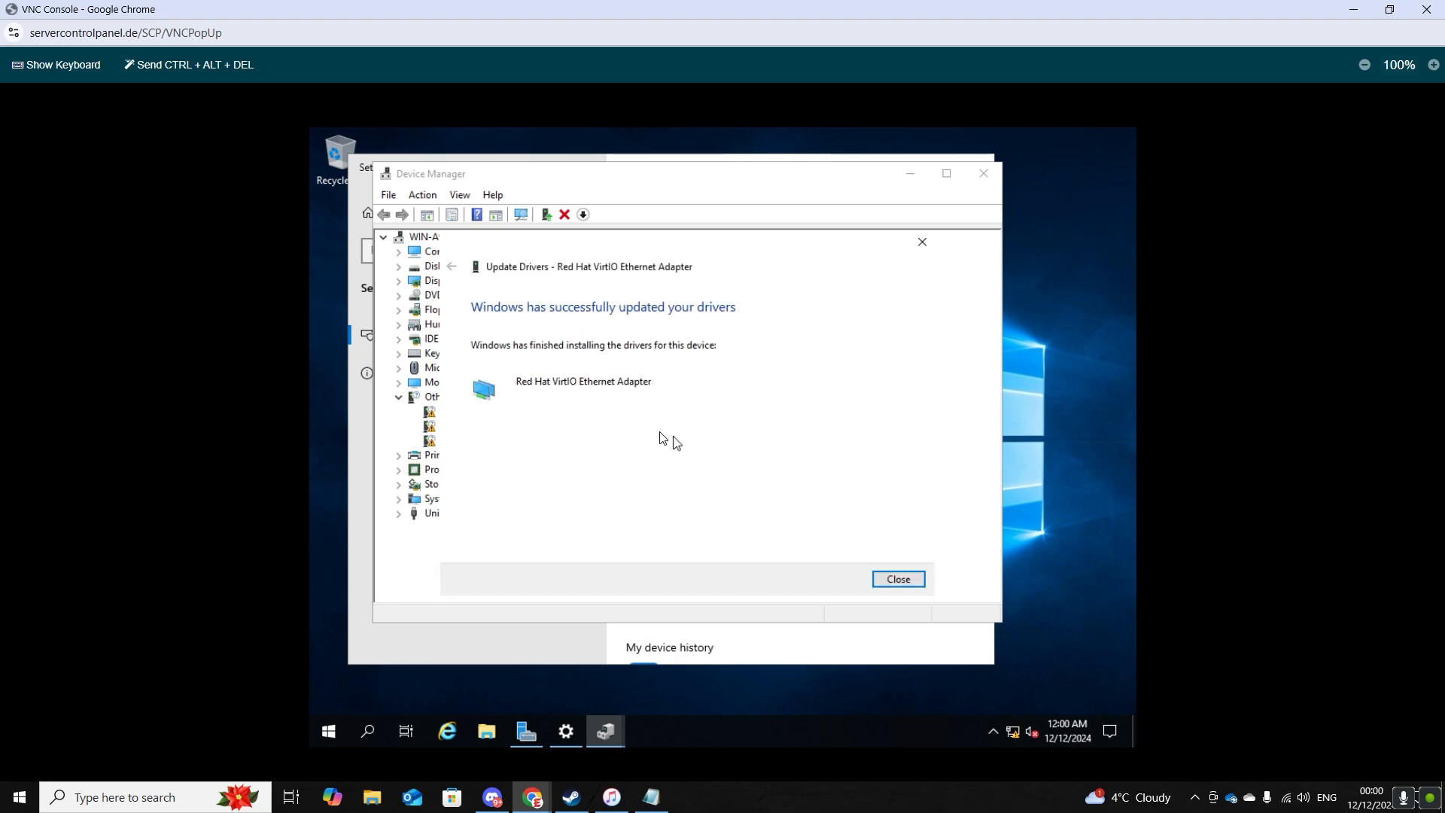
{"action": "mouse_move", "coordinate": [482, 315]}
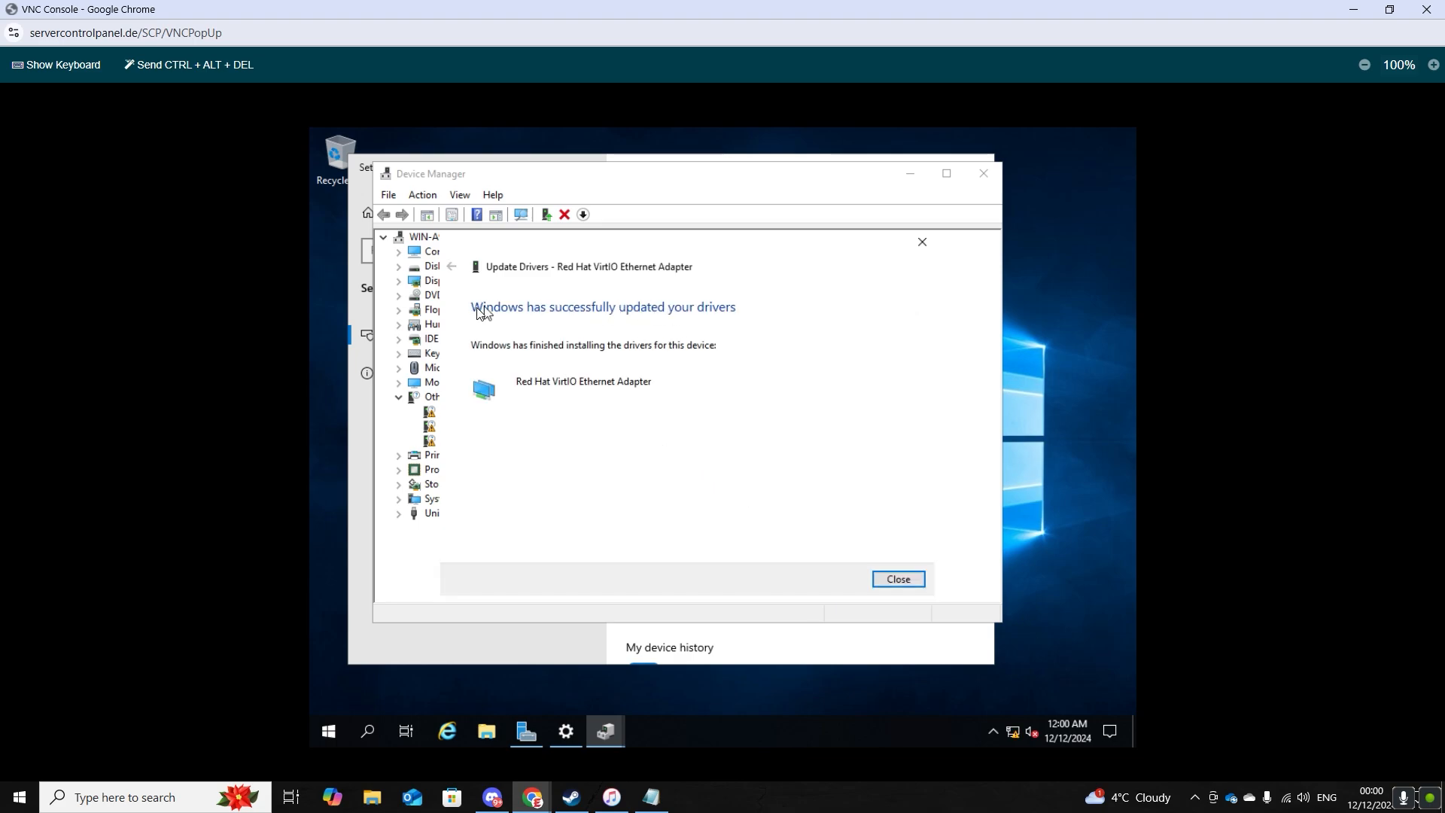
{"action": "mouse_move", "coordinate": [761, 359]}
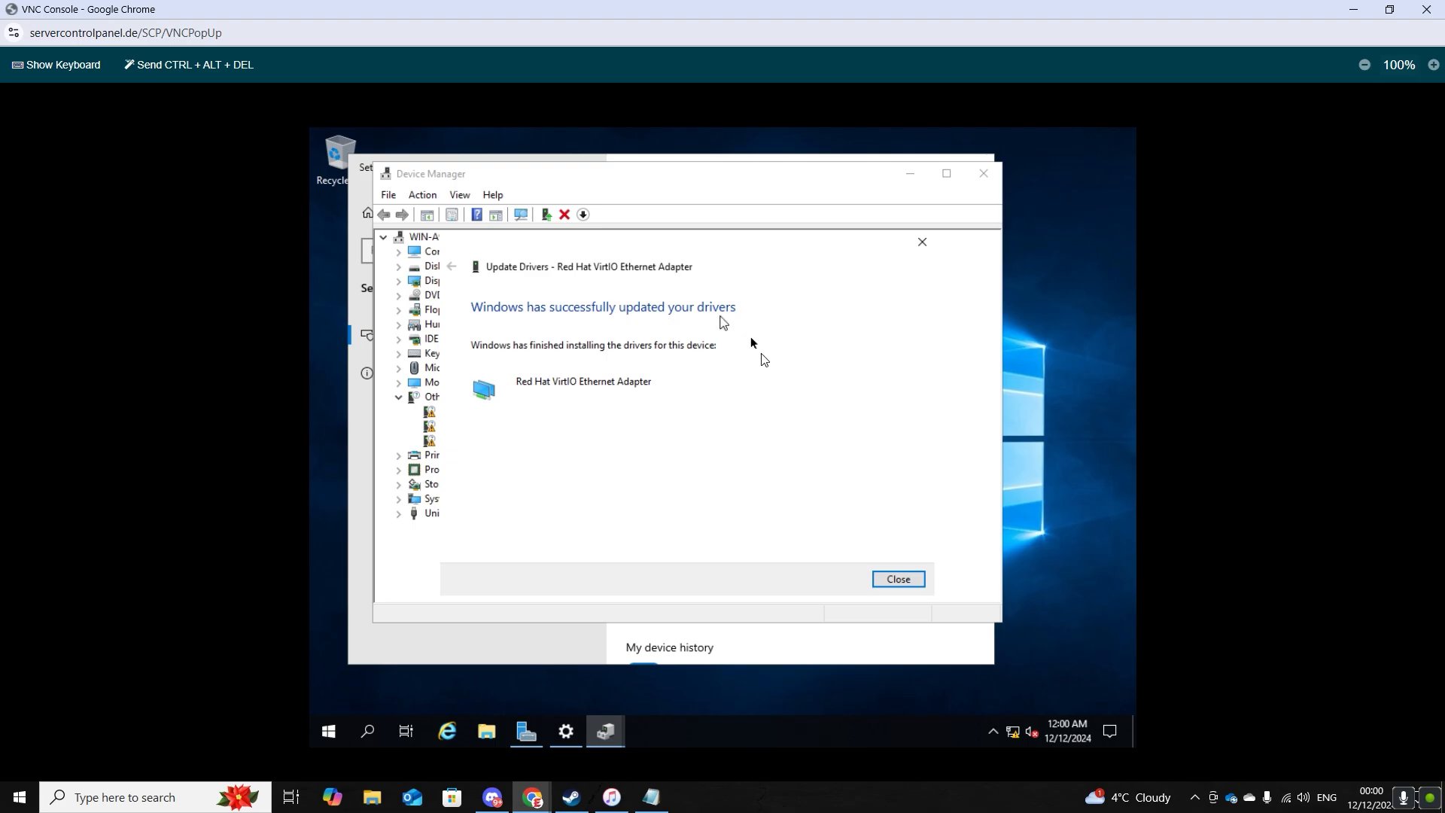
Step: Close the driver wizard, allow network discoverability and confirm the Red Hat VirtIO Ethernet Adapter
{"action": "left_click", "coordinate": [898, 579]}
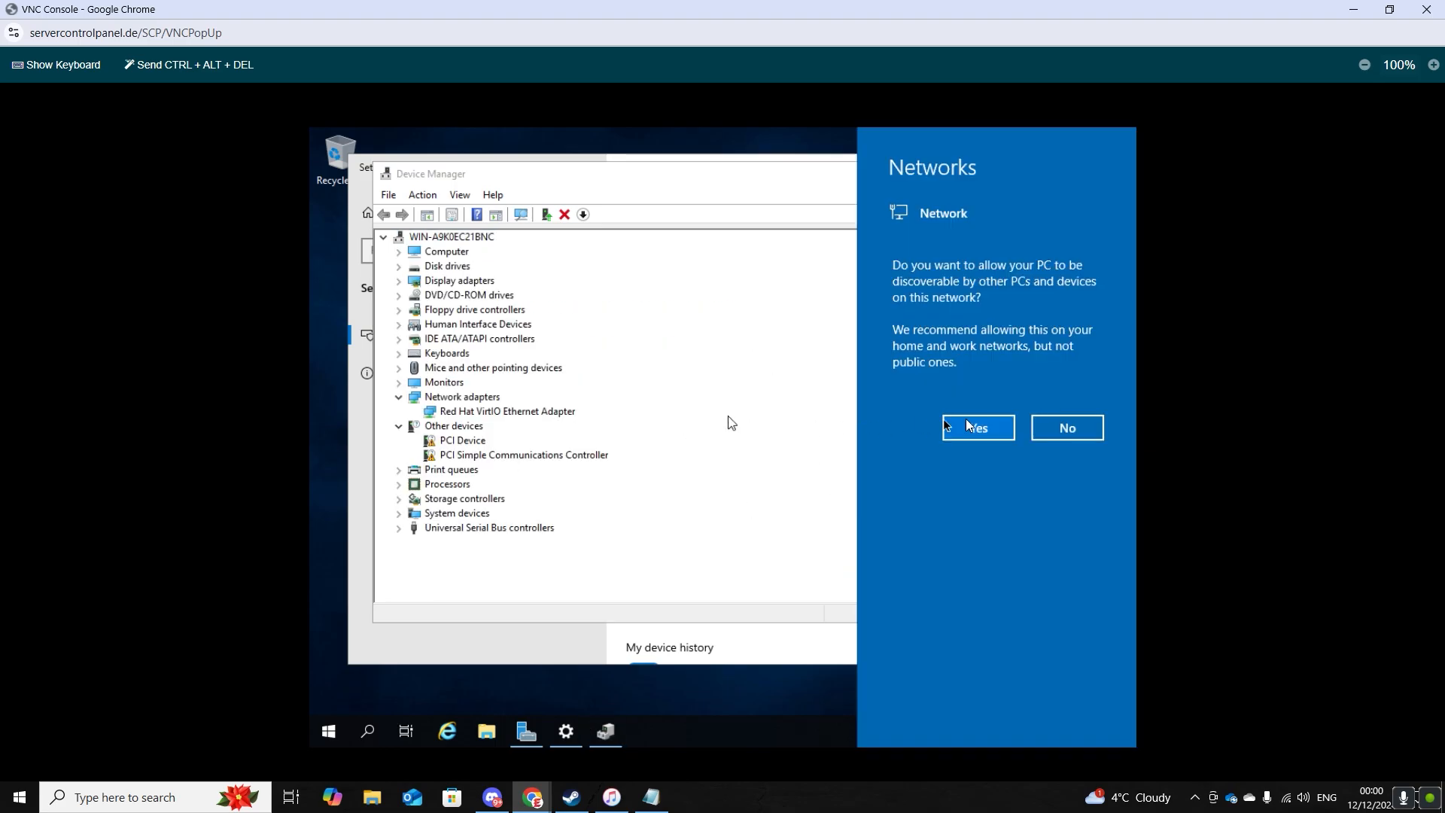
{"action": "left_click", "coordinate": [977, 427]}
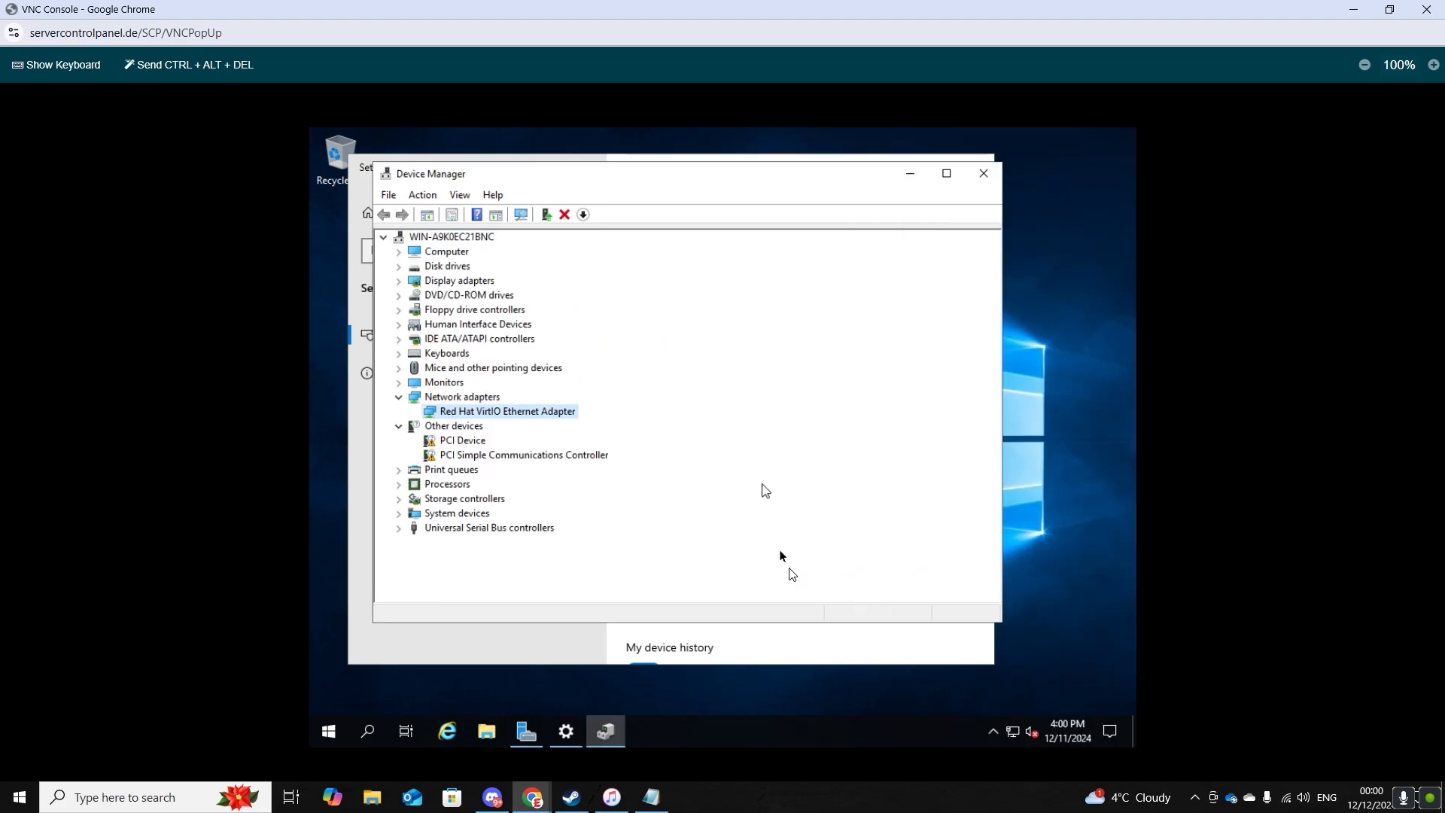
{"action": "mouse_move", "coordinate": [1012, 733]}
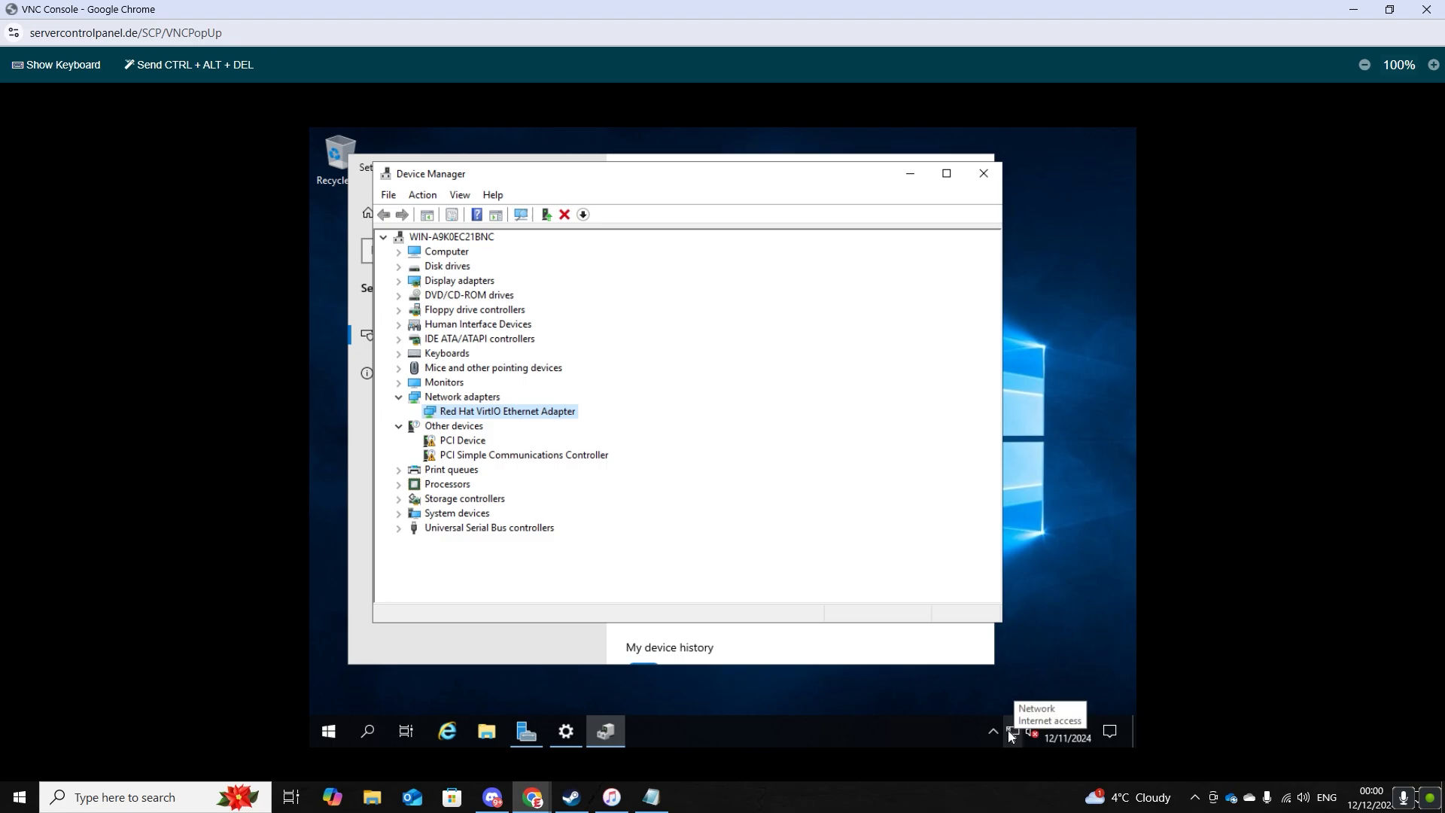
{"action": "left_click", "coordinate": [1012, 731]}
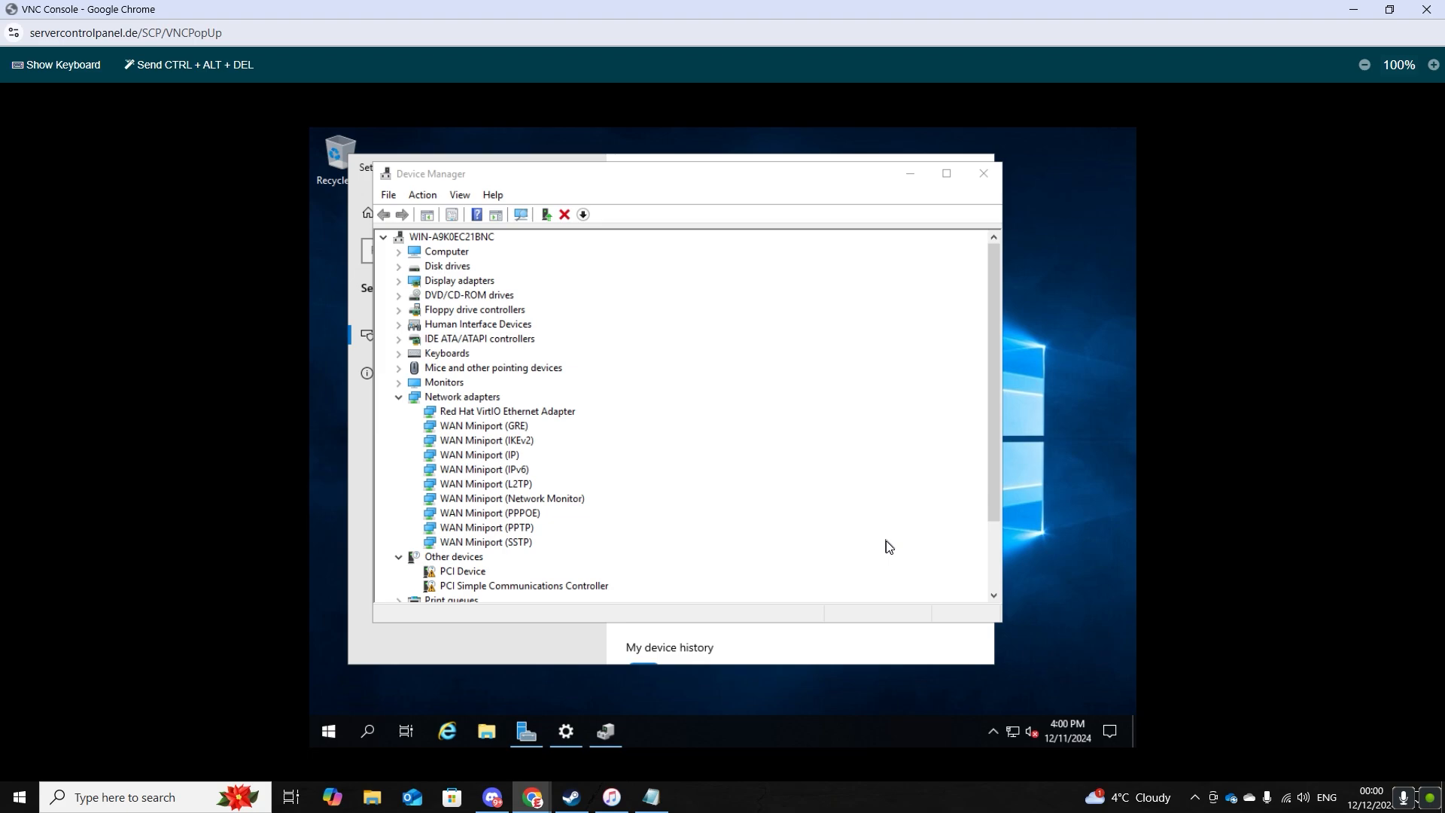
{"action": "mouse_move", "coordinate": [764, 529]}
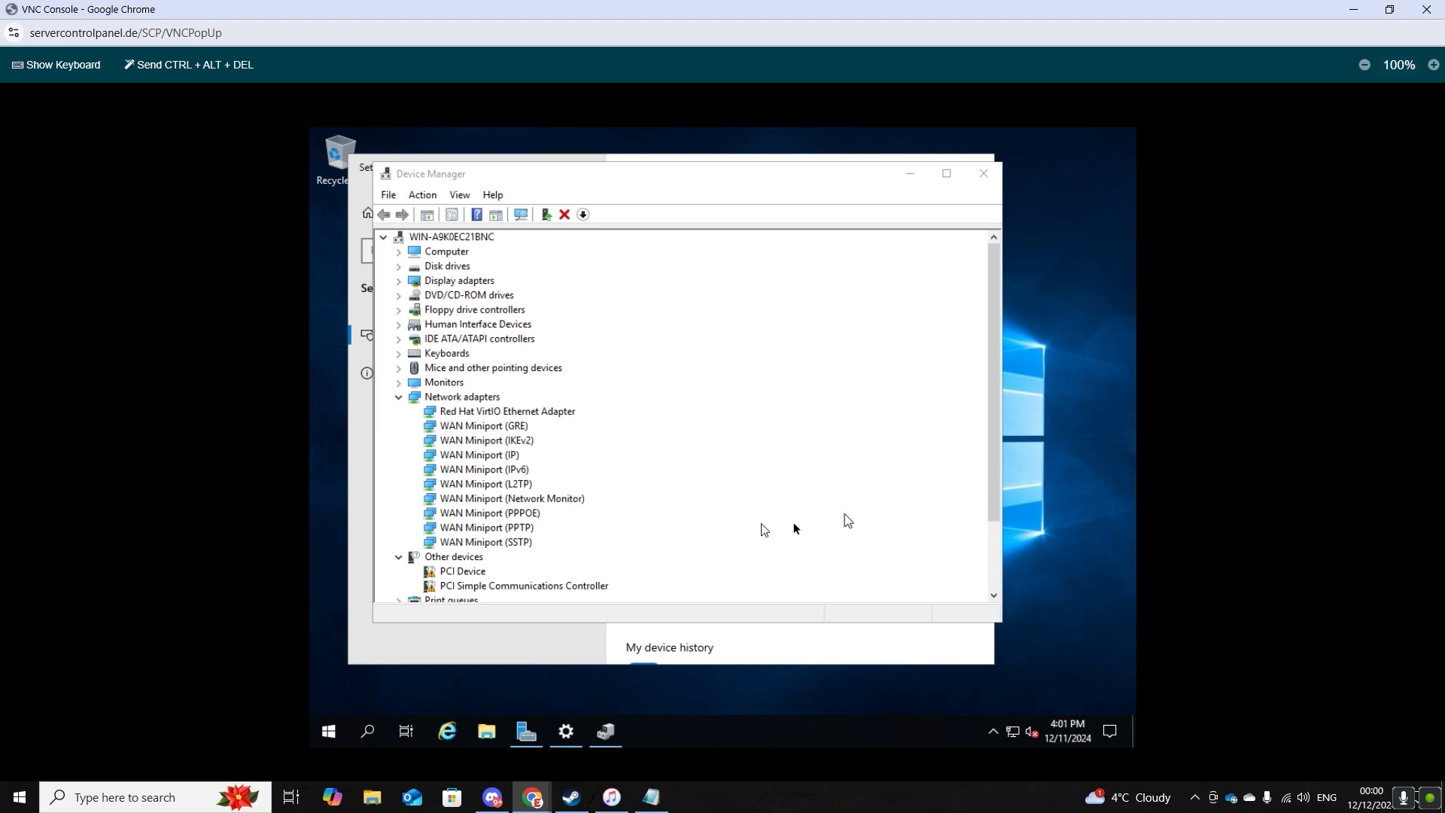
{"action": "mouse_move", "coordinate": [962, 354]}
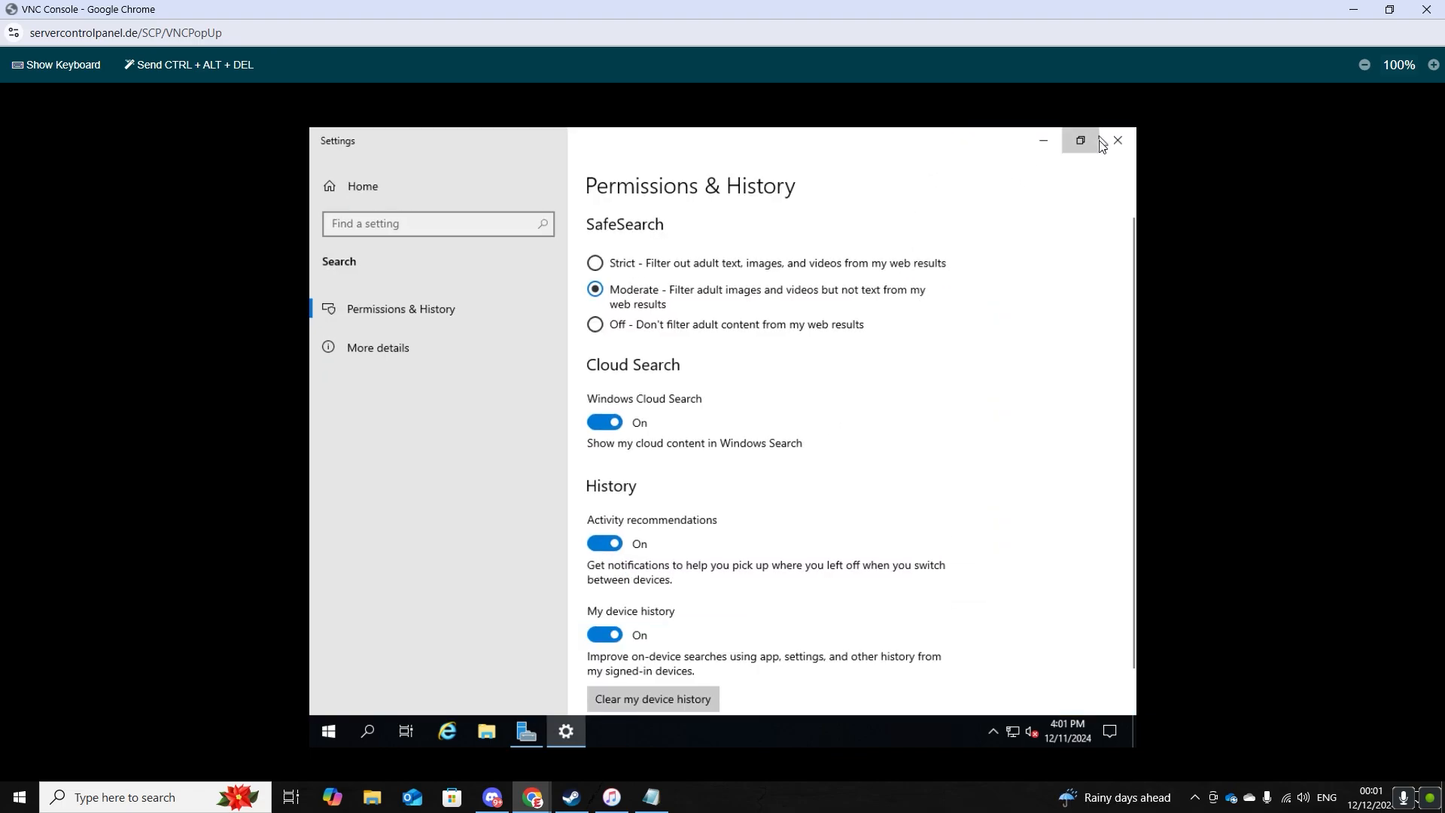
Step: Open Control Panel by searching 'control panel' in Windows Settings
{"action": "left_click", "coordinate": [1117, 140]}
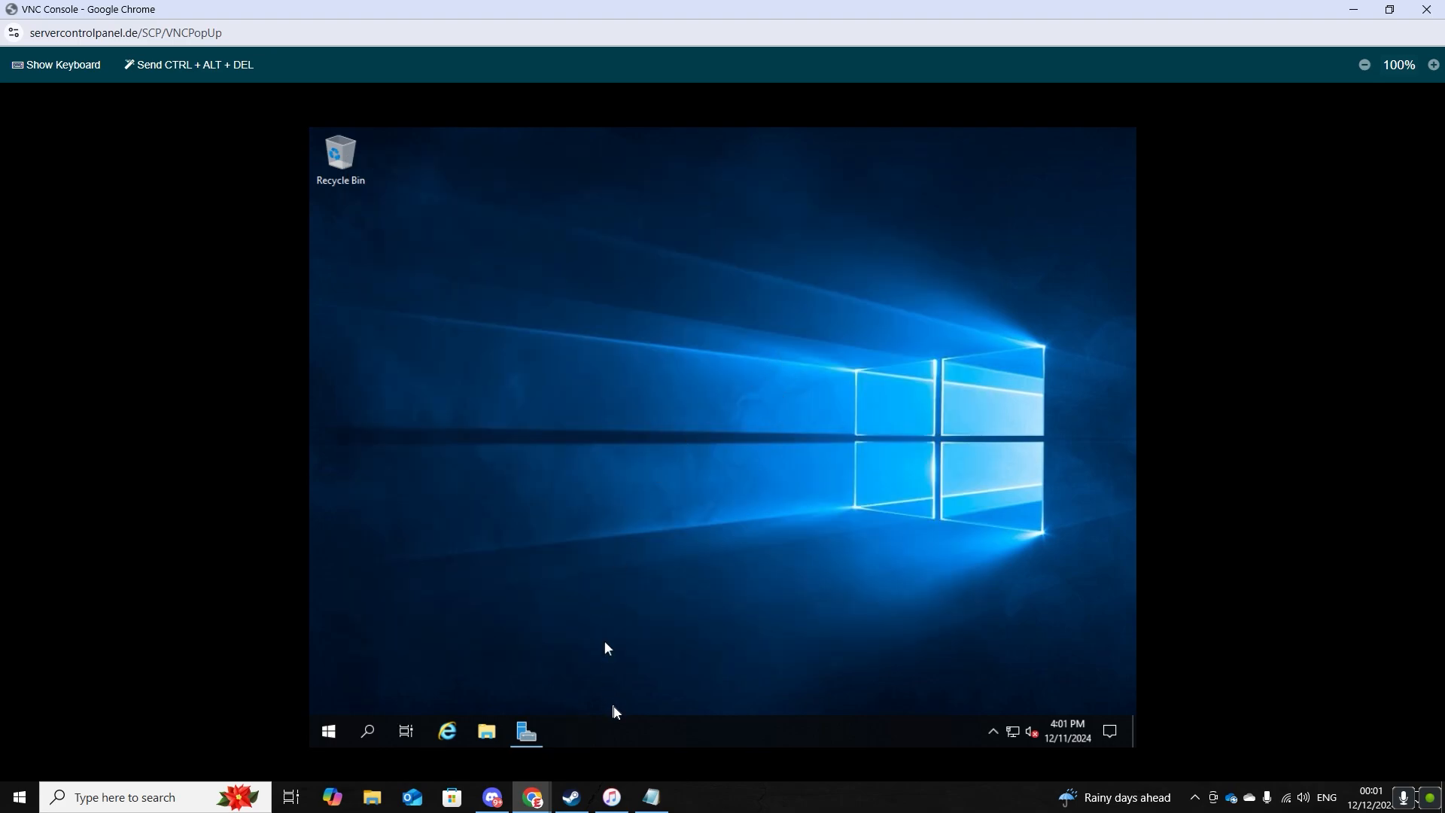
{"action": "type", "text": "se"}
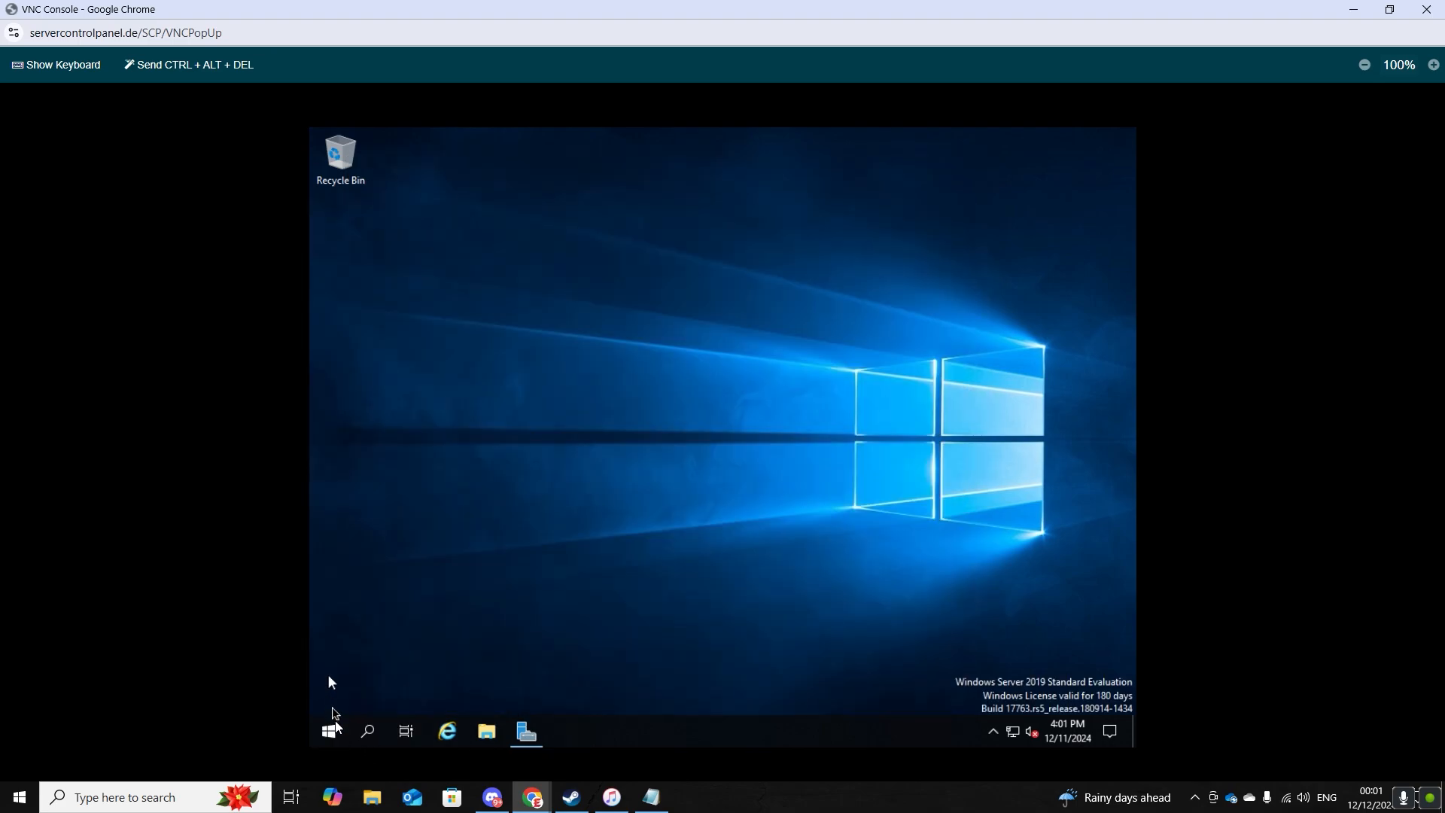
{"action": "left_click", "coordinate": [329, 730]}
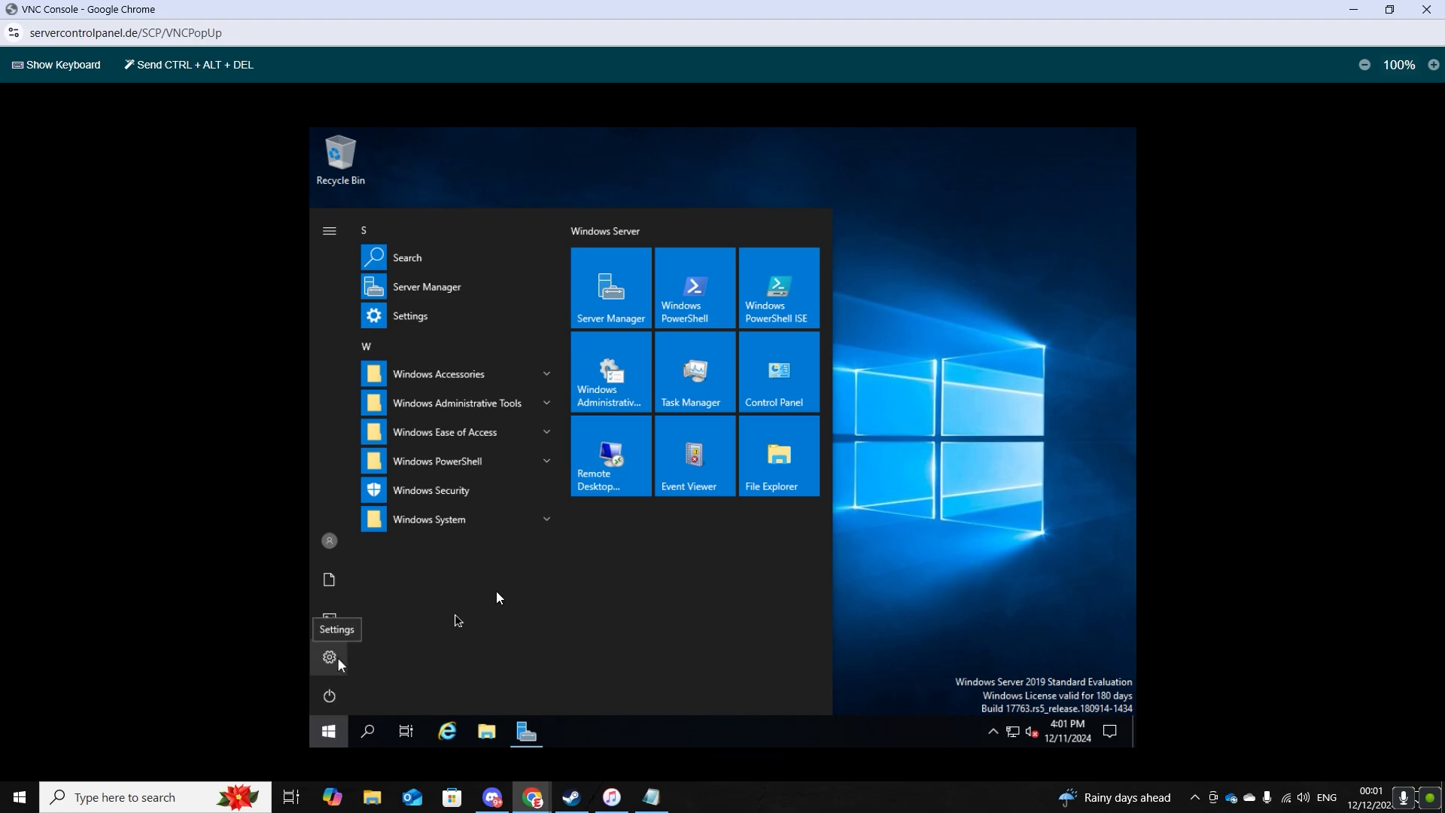
{"action": "left_click", "coordinate": [328, 657]}
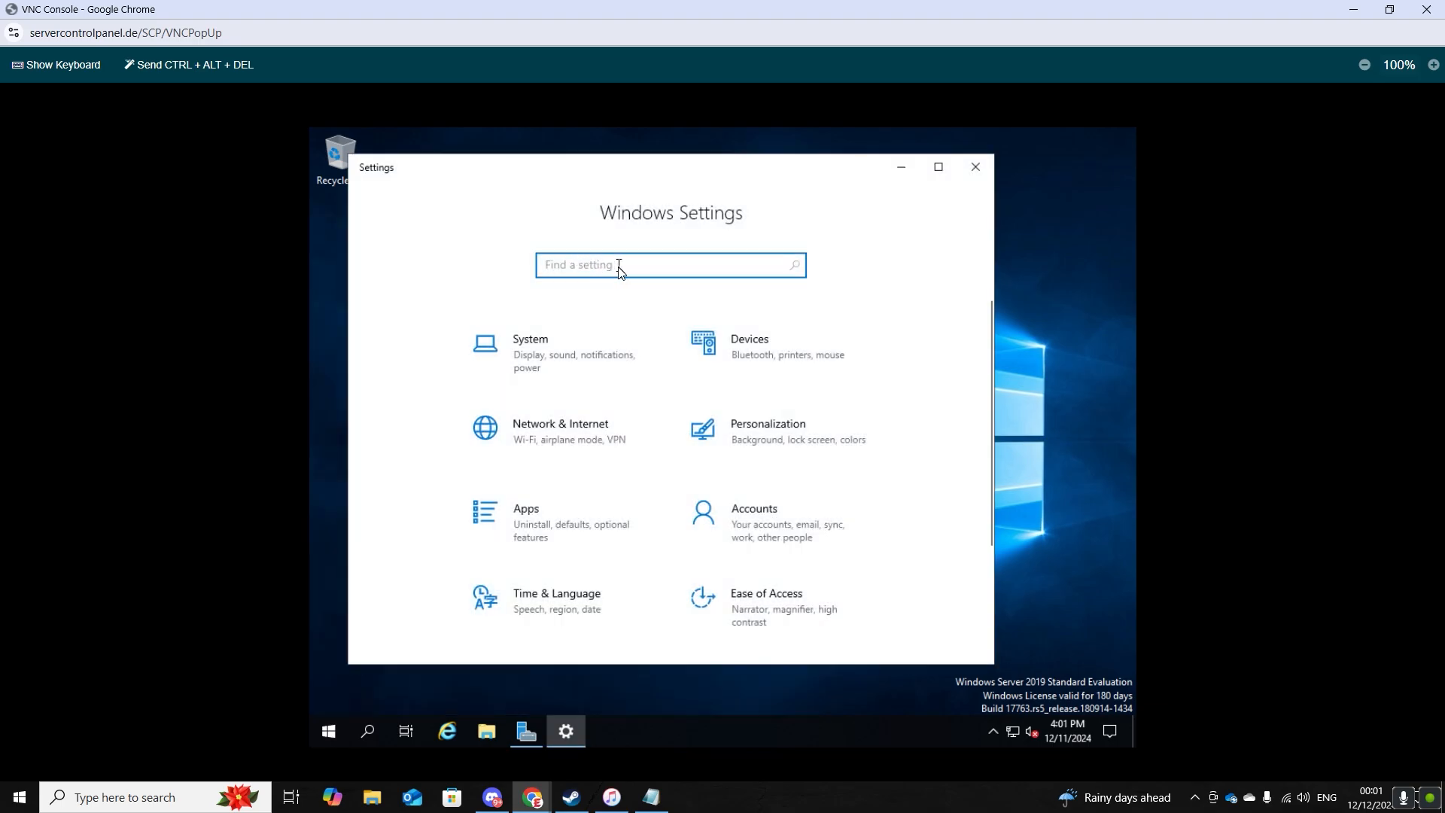
{"action": "type", "text": "control"}
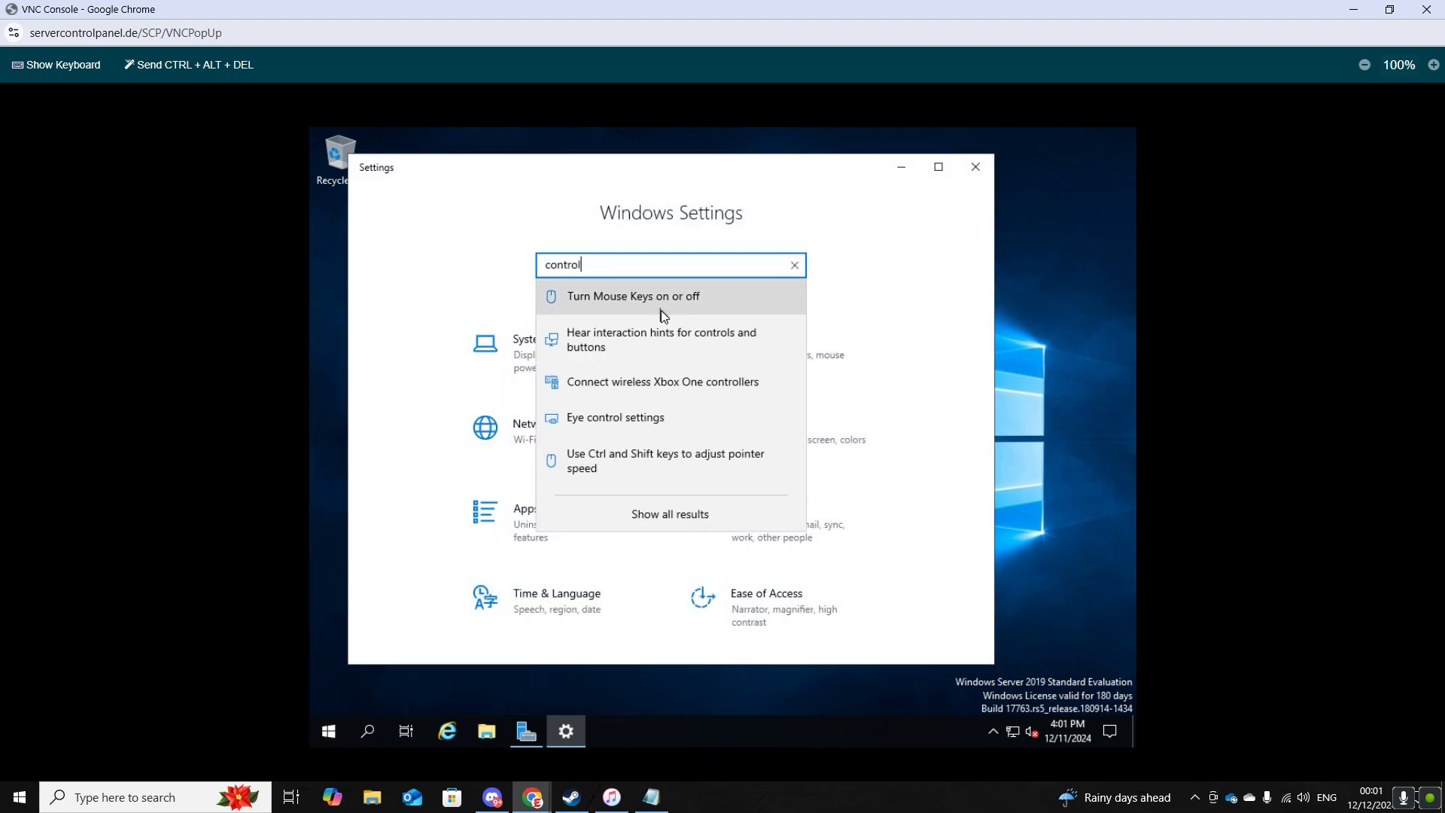
{"action": "type", "text": "panel"}
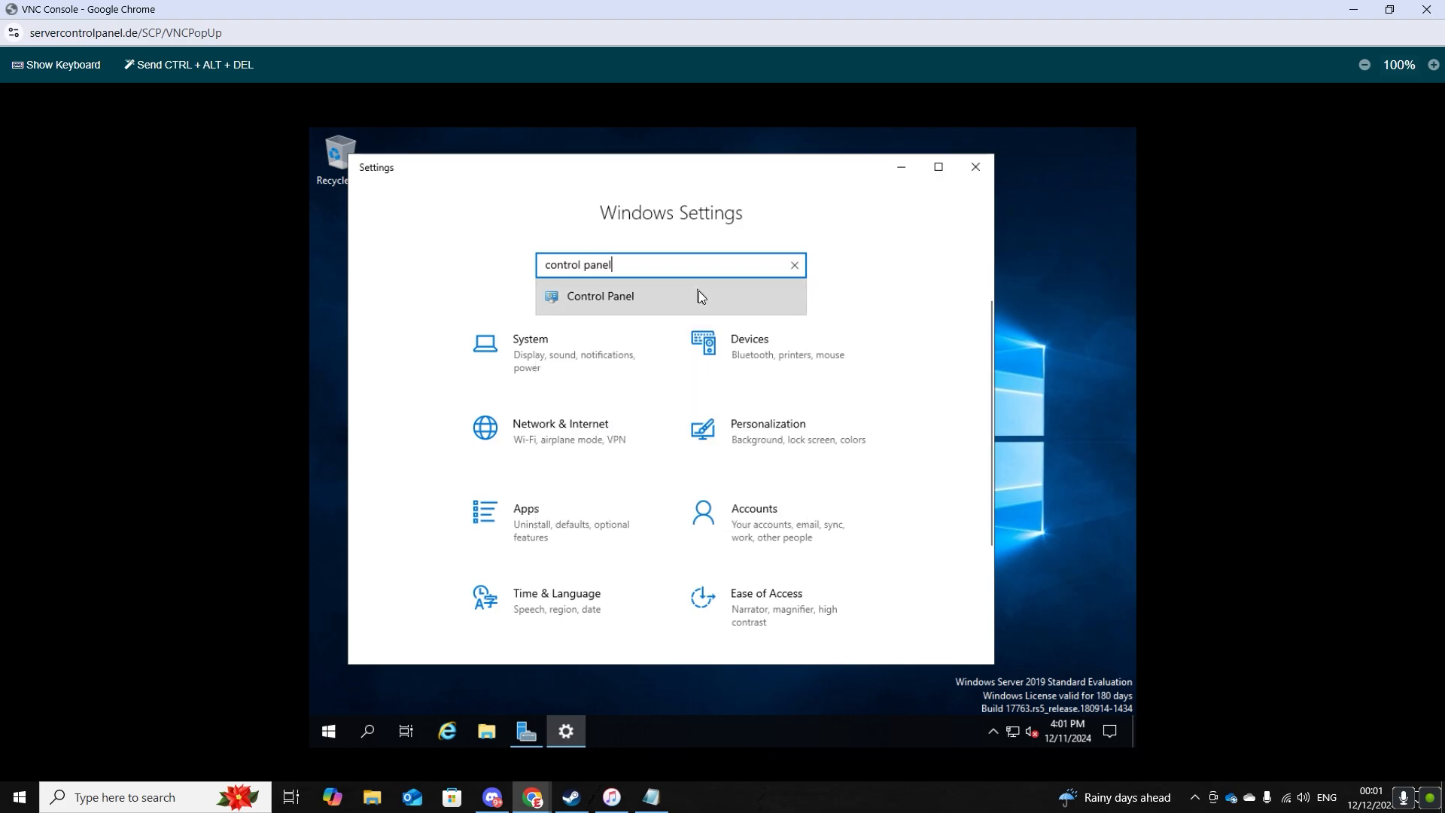
{"action": "left_click", "coordinate": [600, 295]}
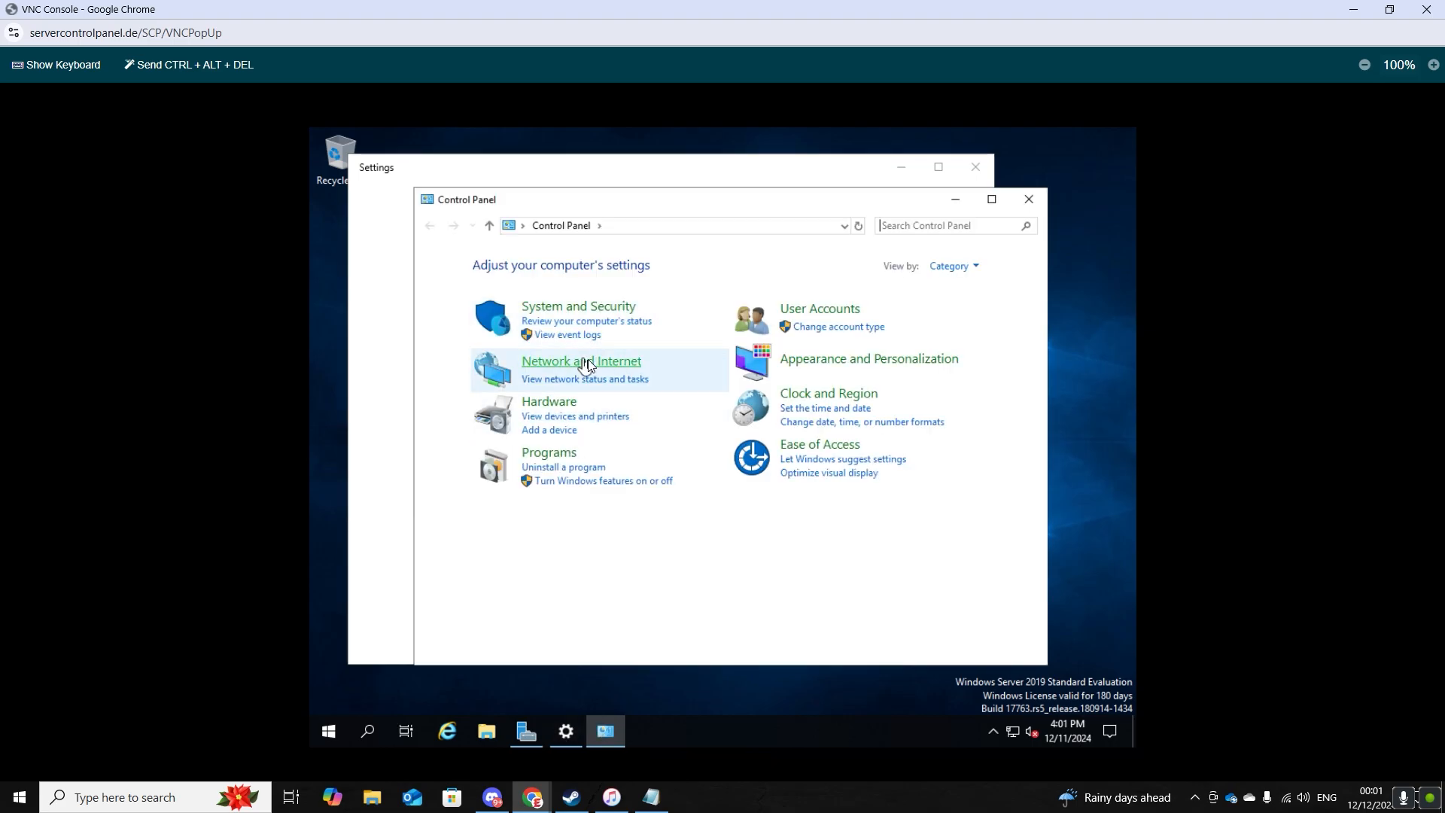
Step: Go through Network and Internet to the Network and Sharing Center
{"action": "left_click", "coordinate": [581, 362]}
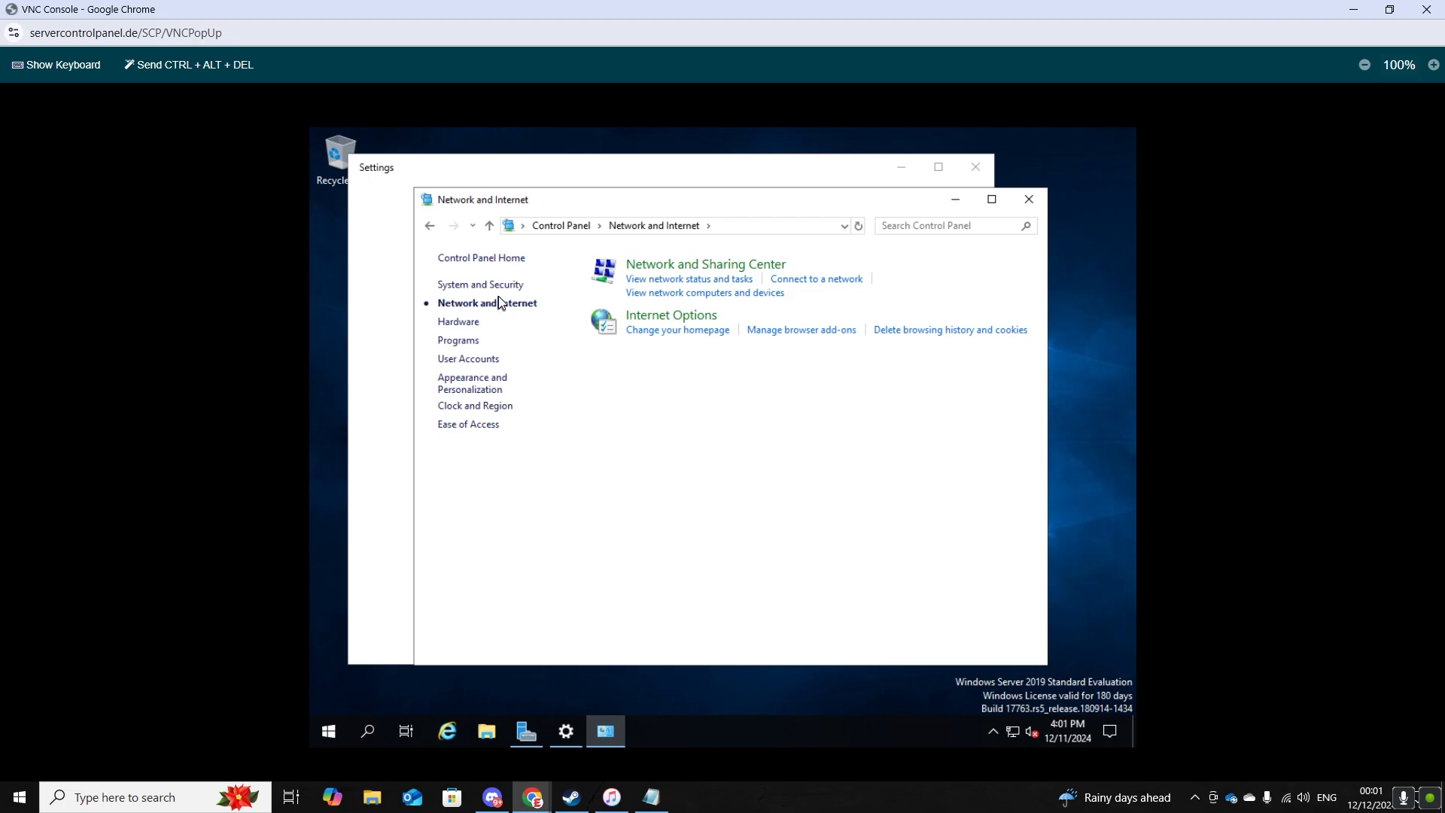
{"action": "left_click", "coordinate": [706, 264]}
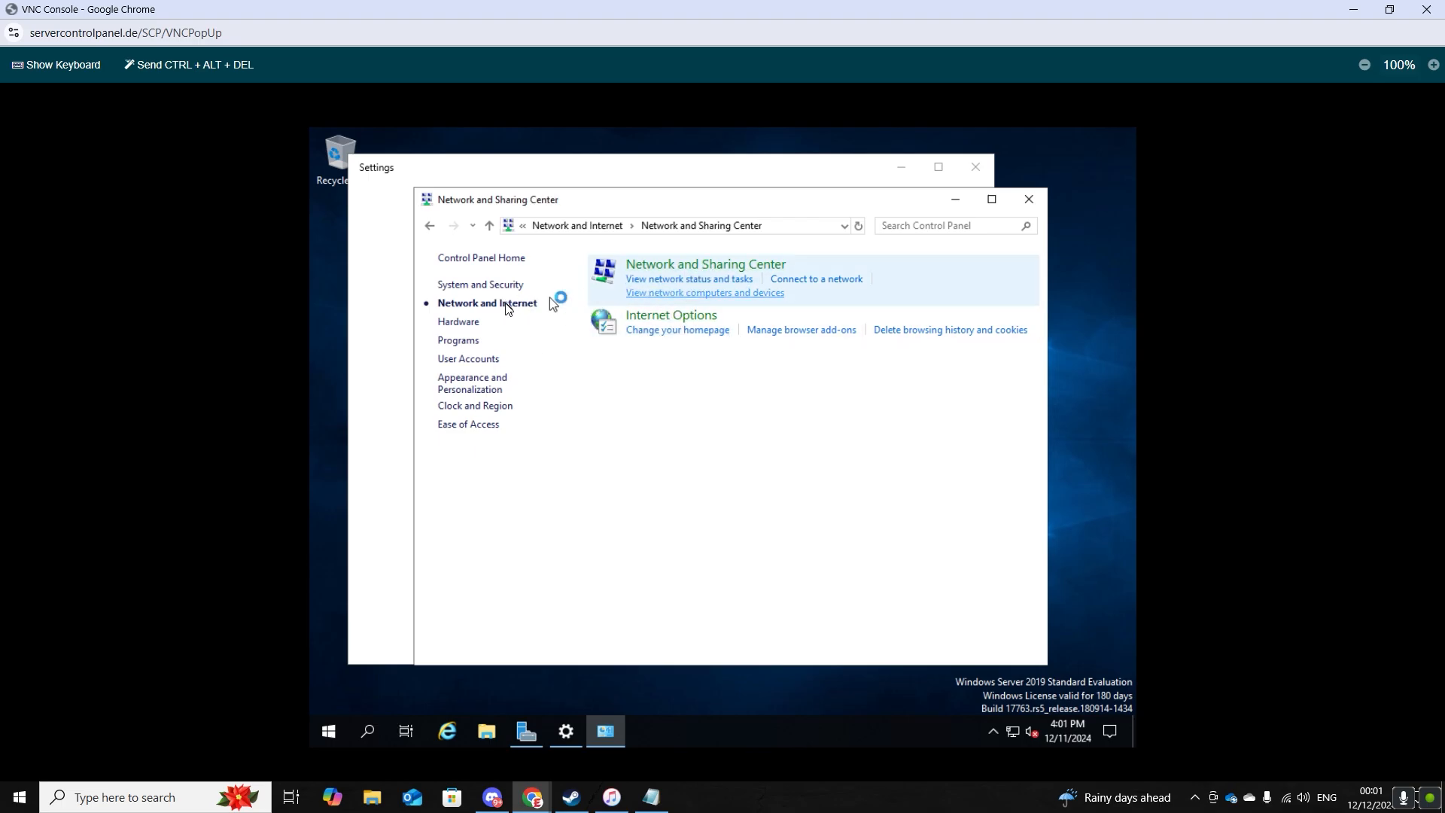
{"action": "left_click", "coordinate": [706, 264]}
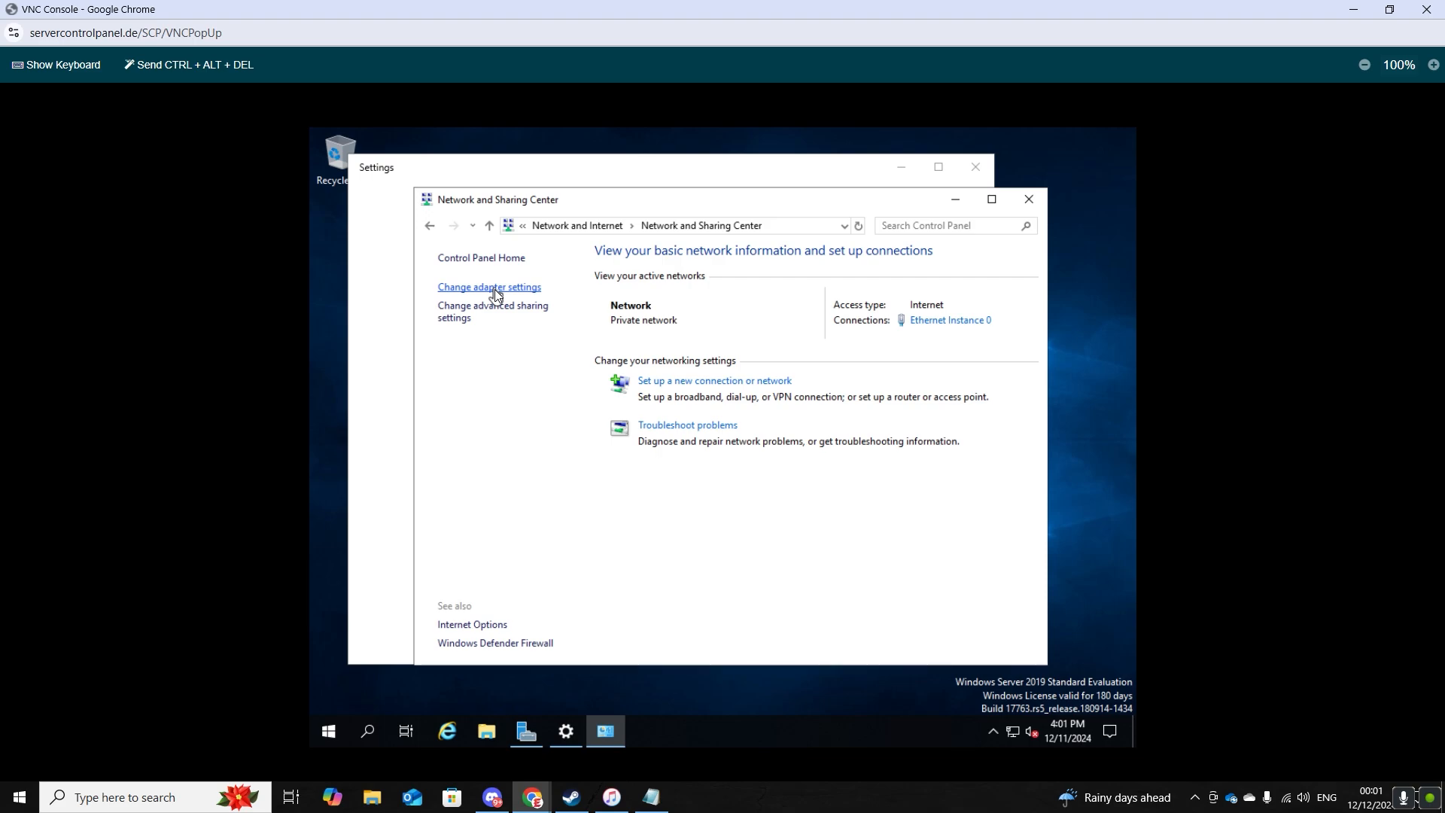
Step: Open Ethernet Instance 0's IPv4 properties and select 'Use the following IP address'
{"action": "left_click", "coordinate": [488, 287]}
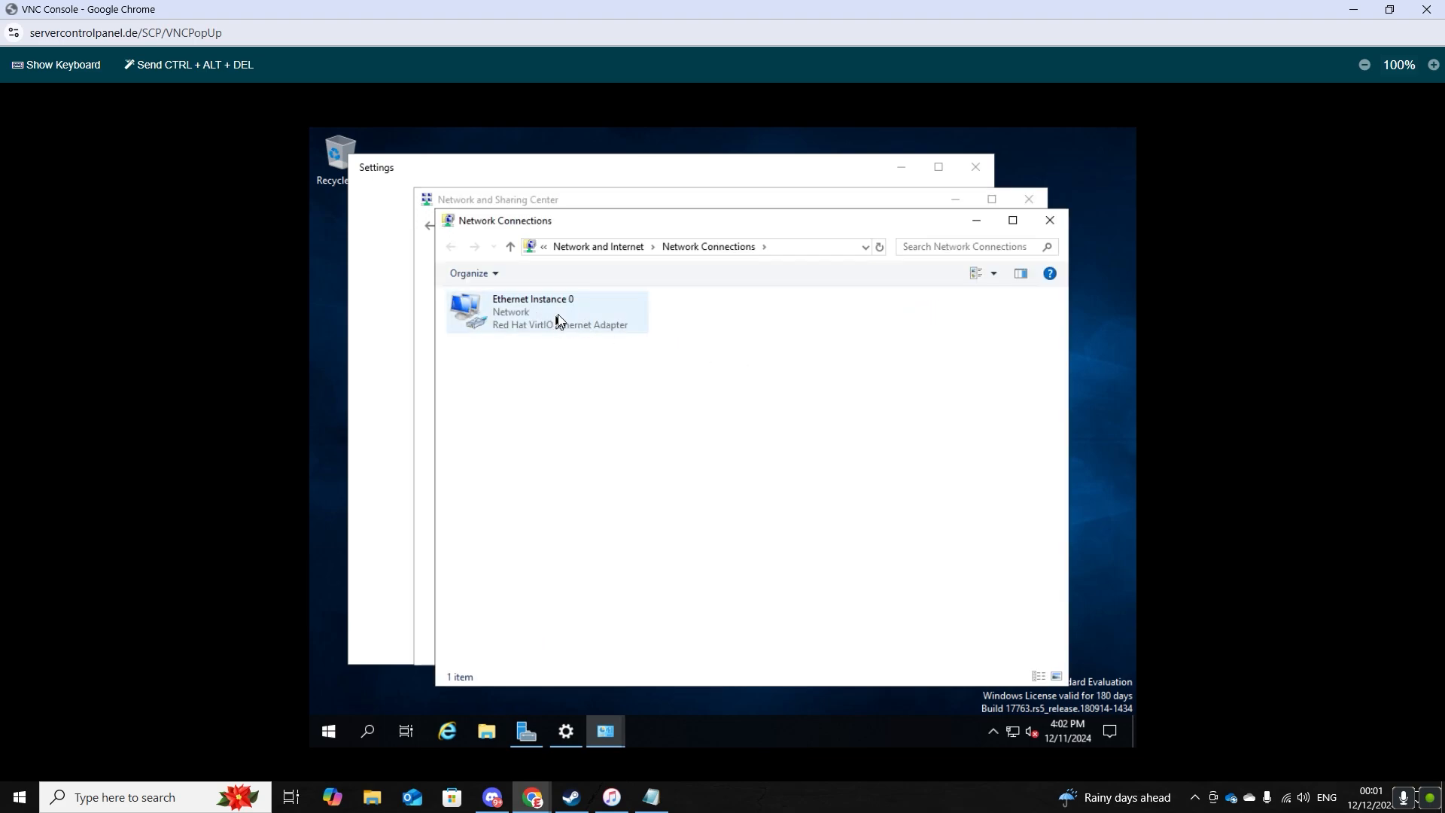
{"action": "left_click", "coordinate": [560, 312]}
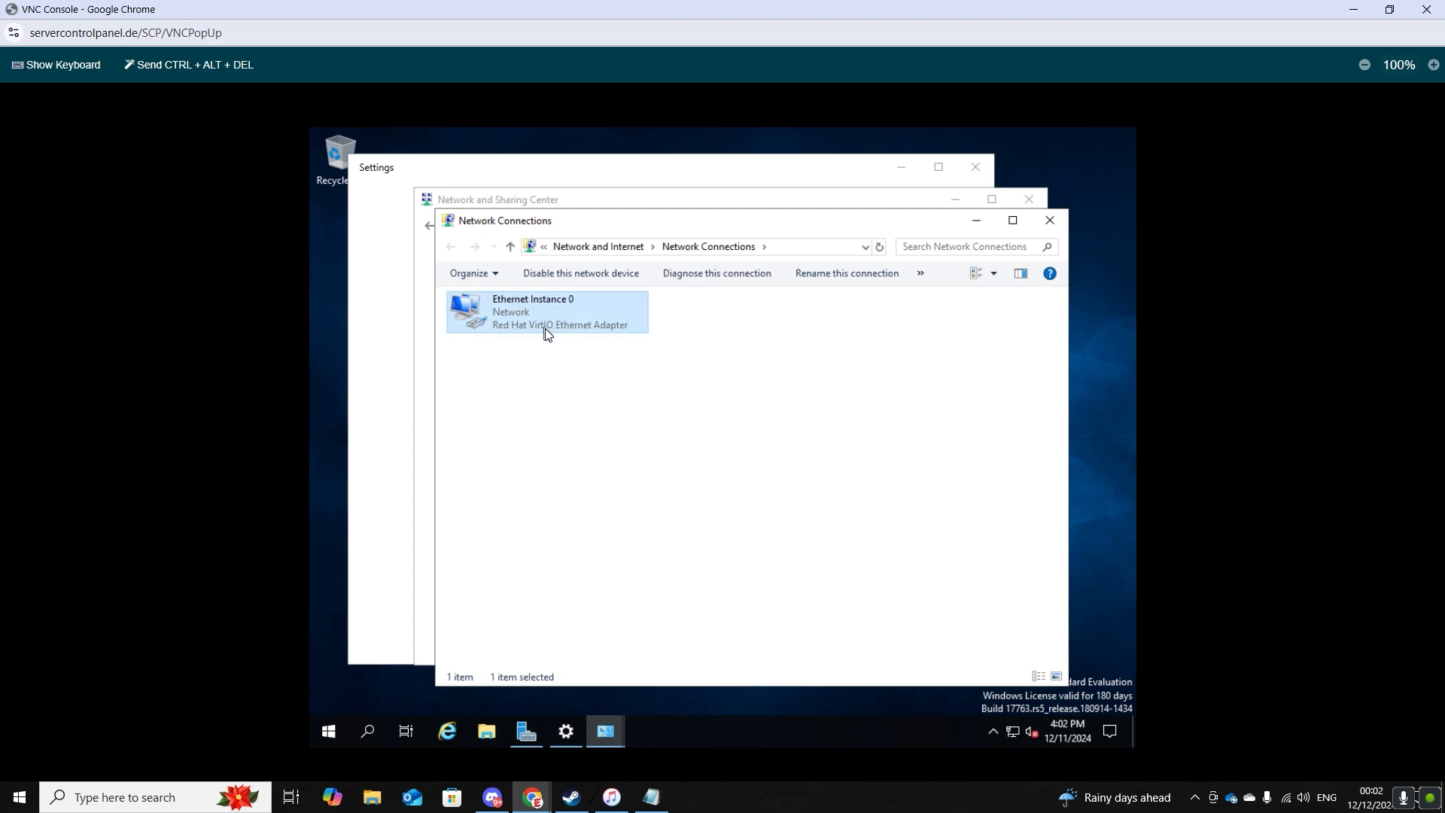
{"action": "right_click", "coordinate": [546, 333]}
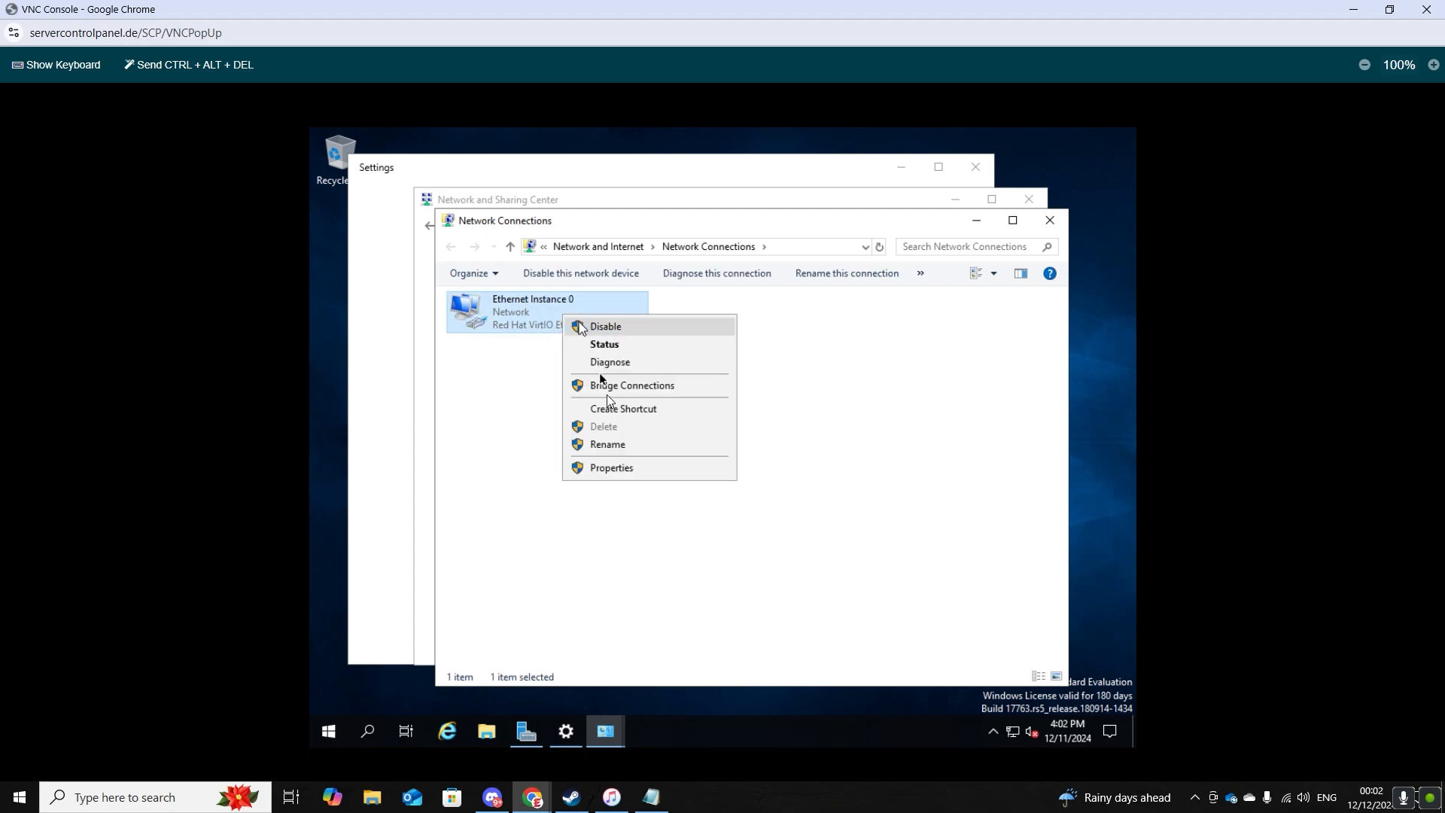
{"action": "mouse_move", "coordinate": [619, 477]}
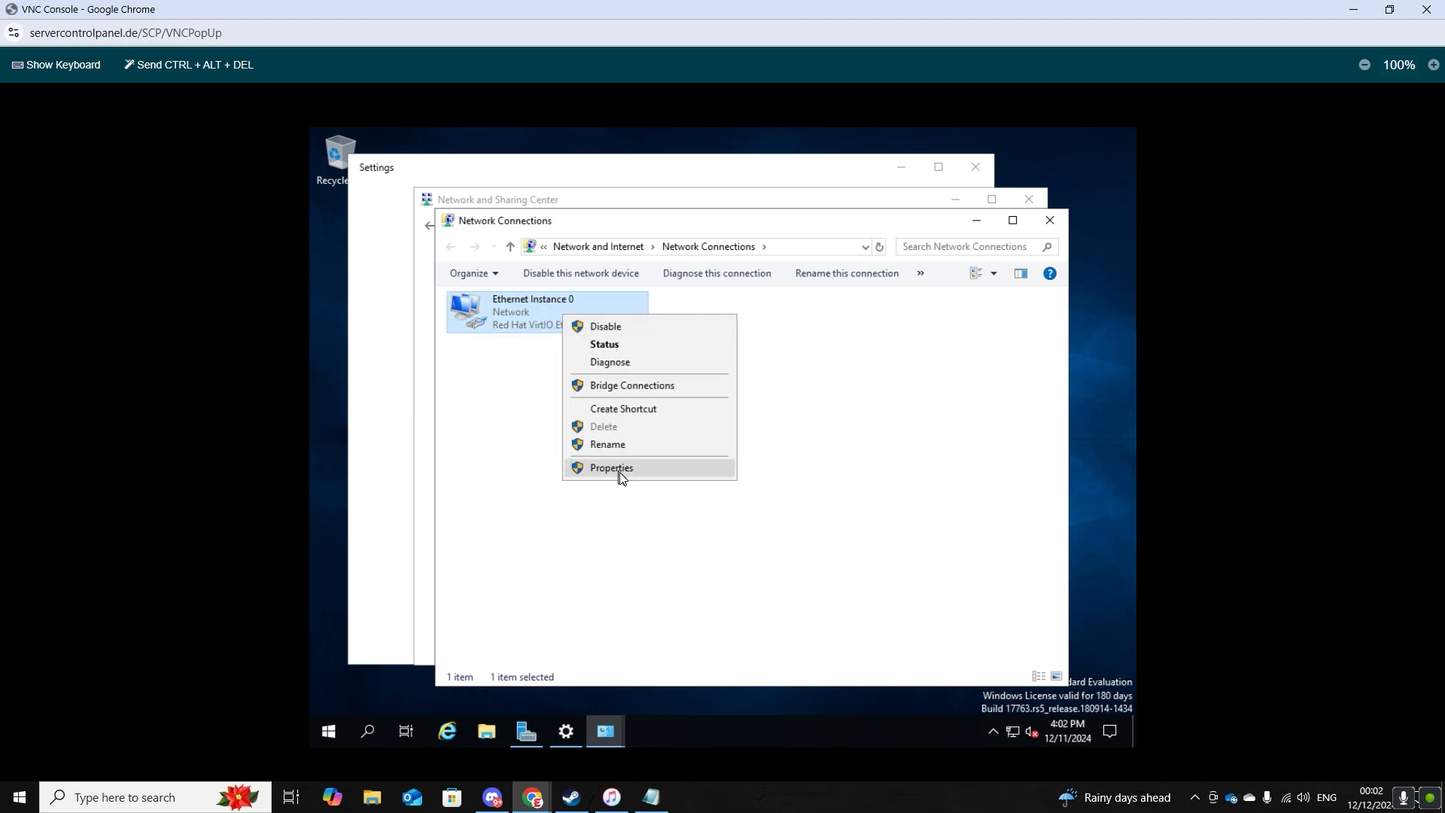
{"action": "left_click", "coordinate": [611, 467]}
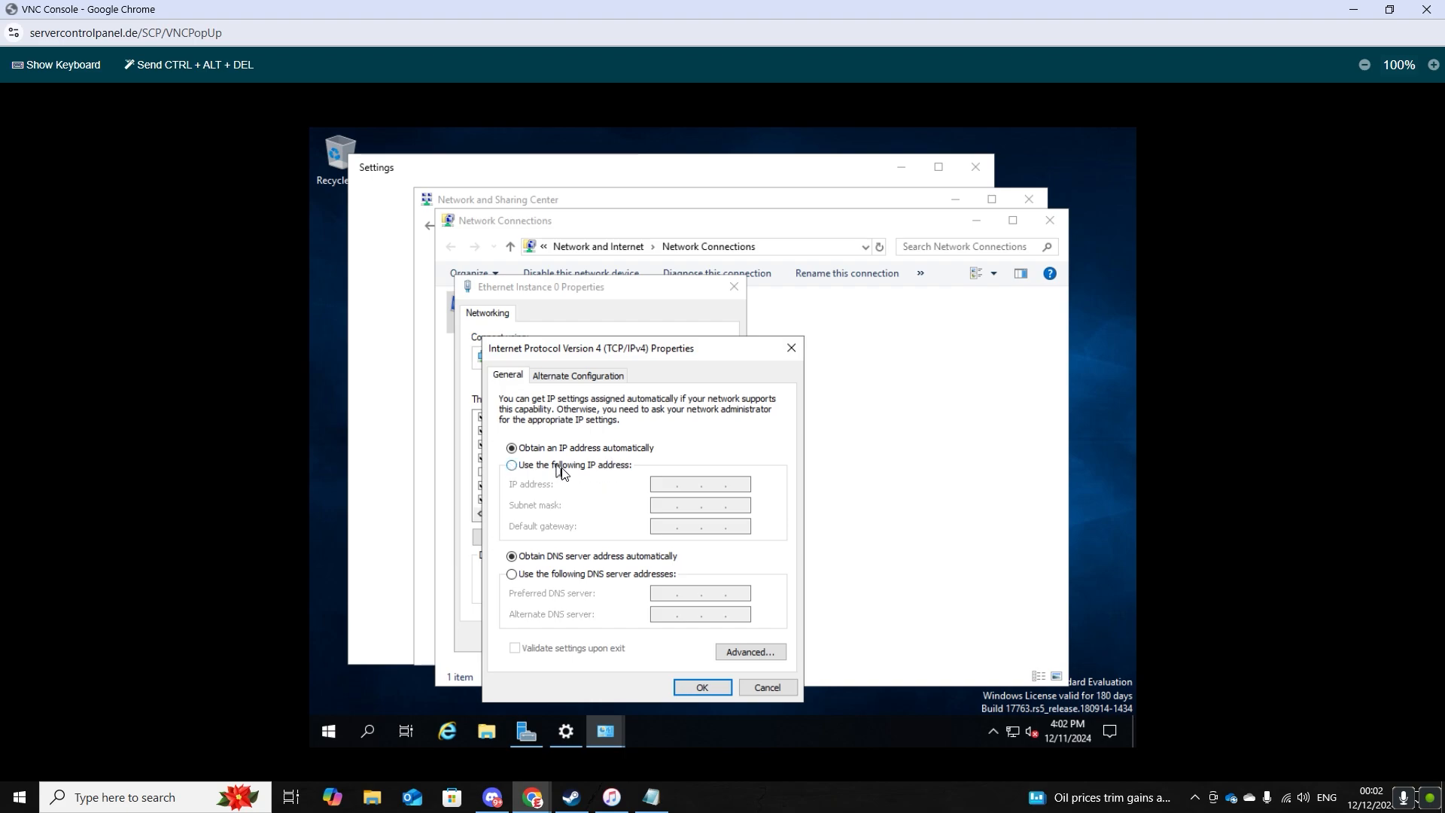
{"action": "left_click", "coordinate": [511, 465]}
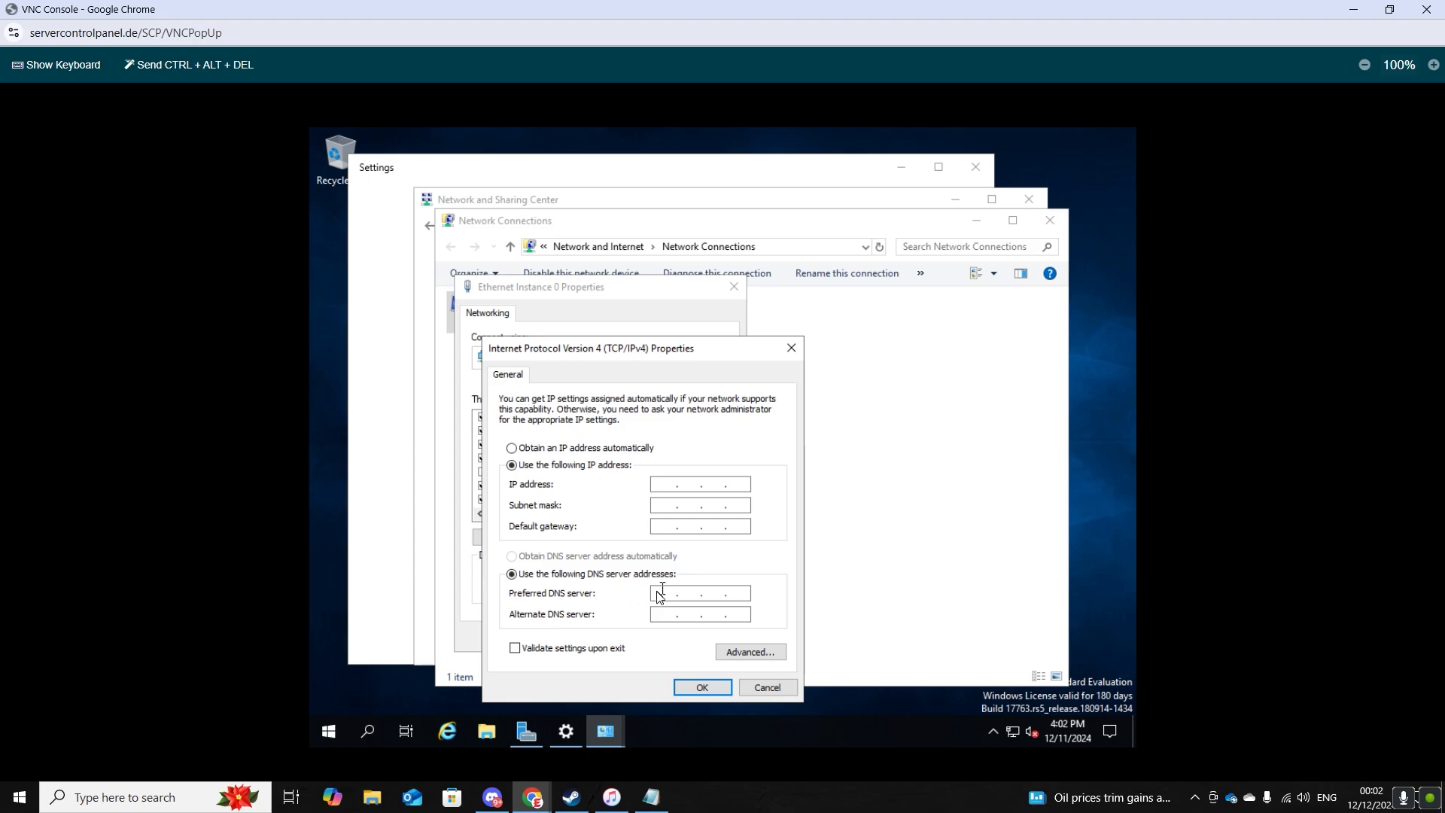
{"action": "mouse_move", "coordinate": [640, 490]}
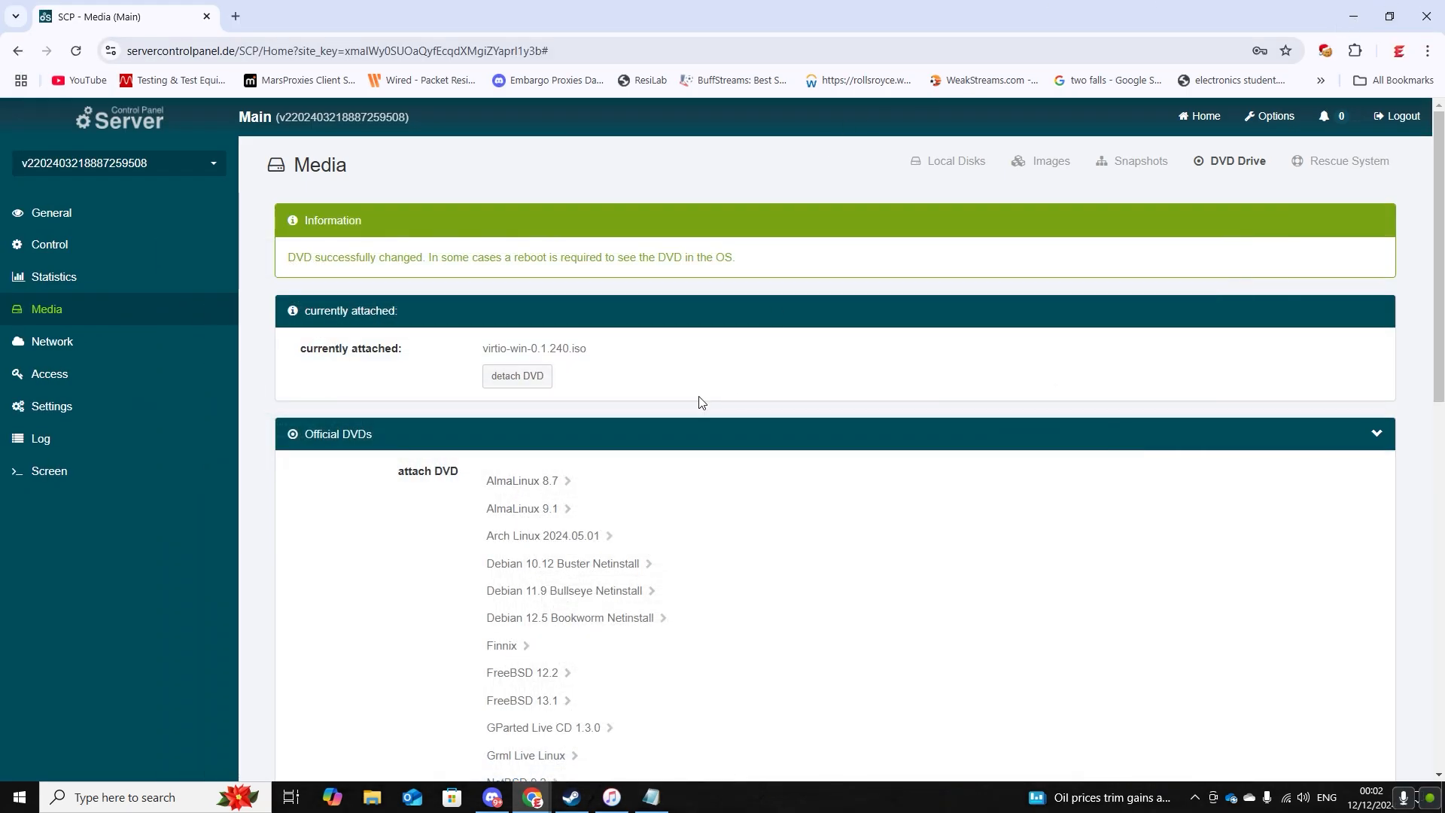
Step: Show the General overview with IPv4 address 89.58.10.15
{"action": "left_click", "coordinate": [52, 212]}
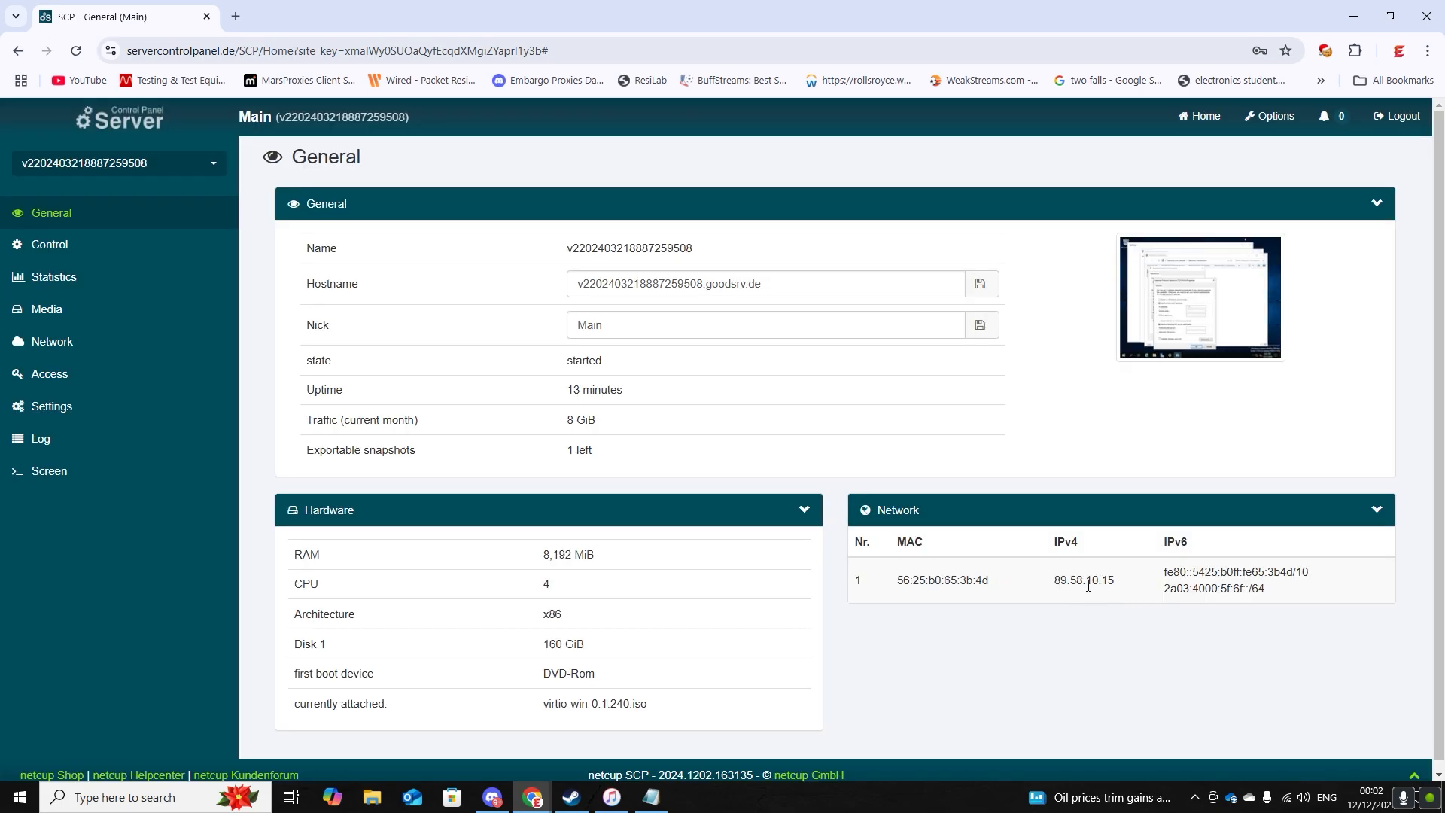
{"action": "mouse_move", "coordinate": [523, 797]}
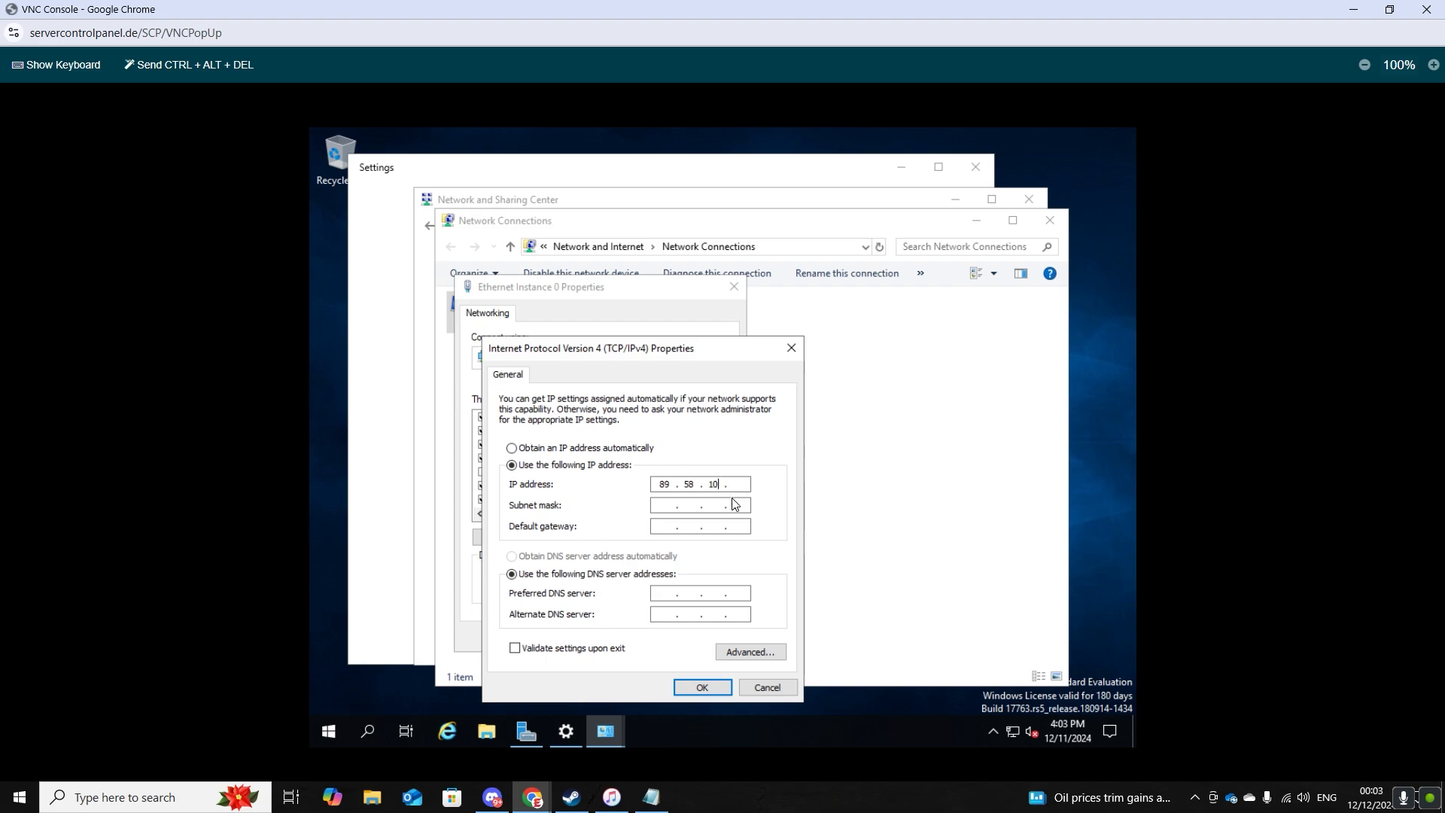
Step: Enter IP 89.58.10.15, subnet mask 255.0.0.0 and DNS servers 8.8.8.8 and 8.8.4.4
{"action": "type", "text": "15"}
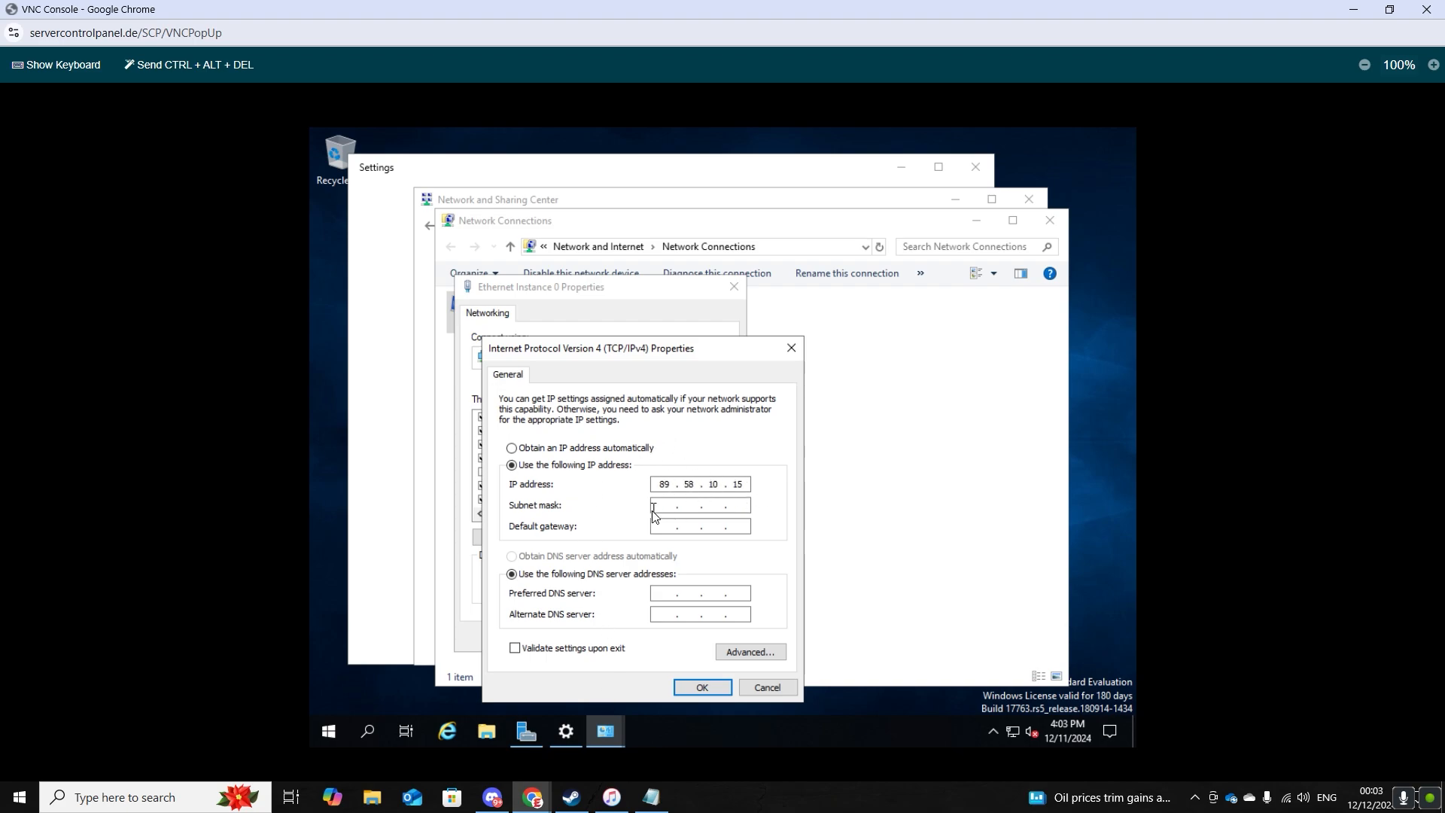
{"action": "type", "text": "255.0.0.0"}
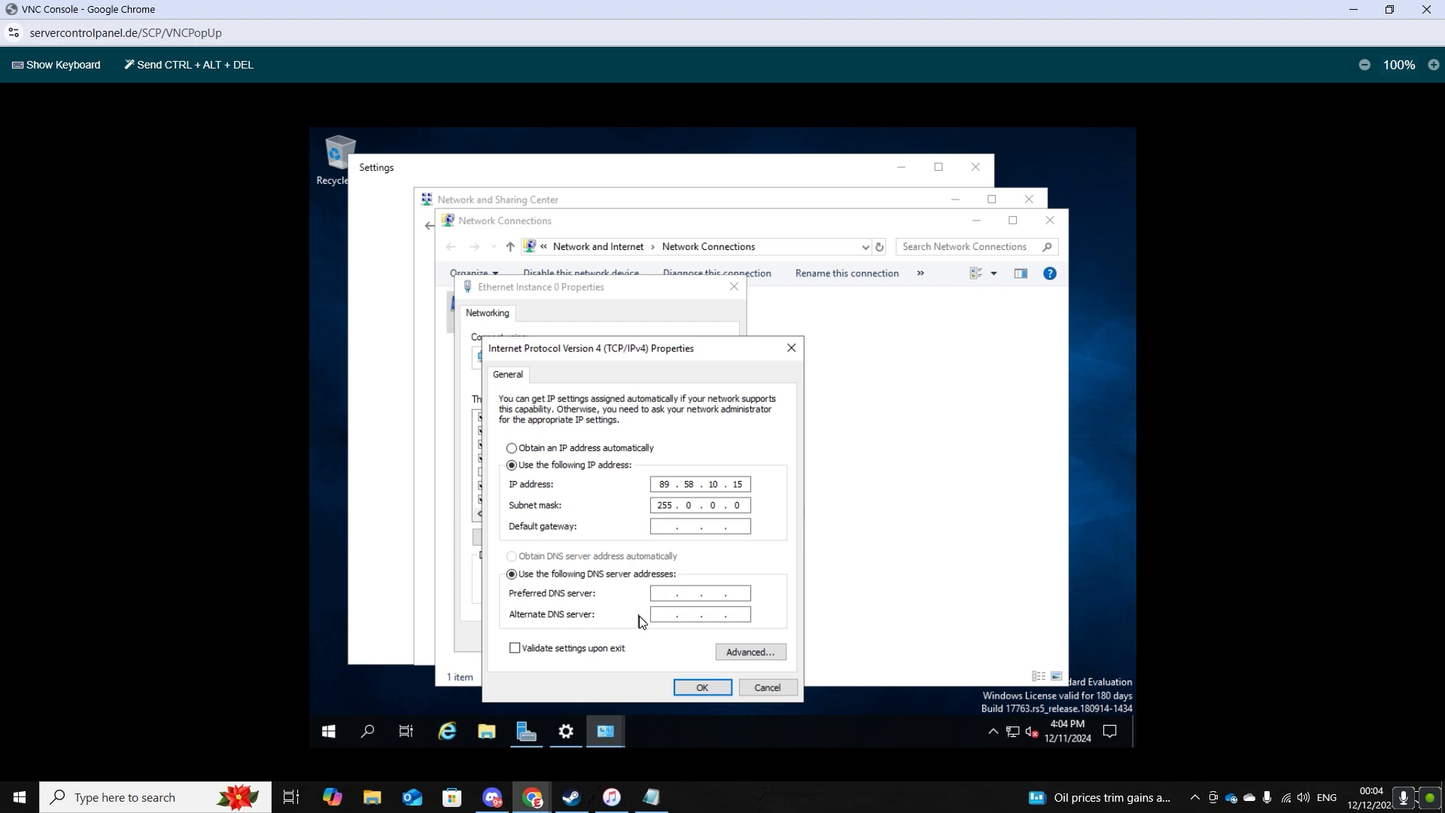
{"action": "type", "text": "8.8.8."}
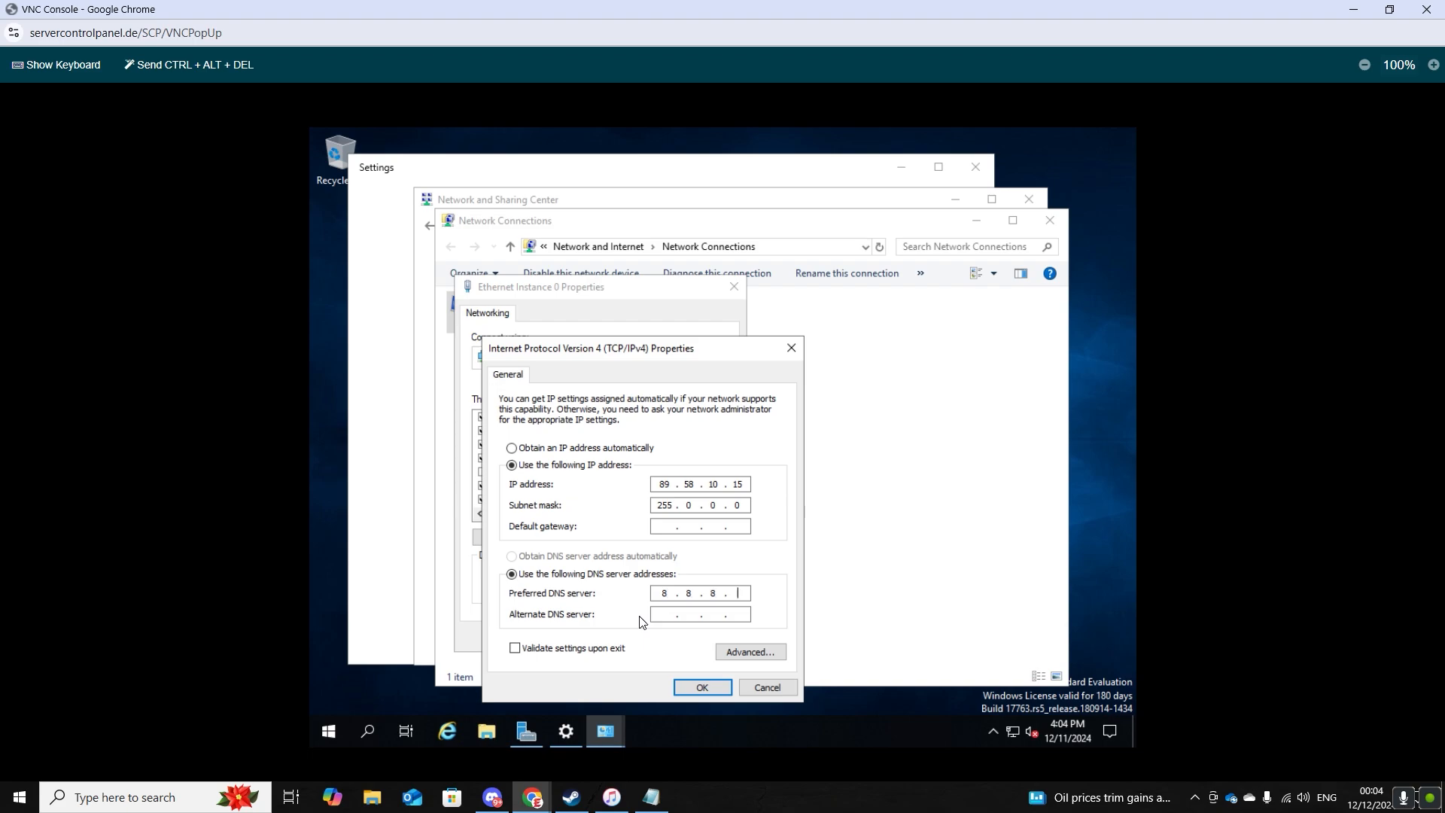
{"action": "type", "text": "8"}
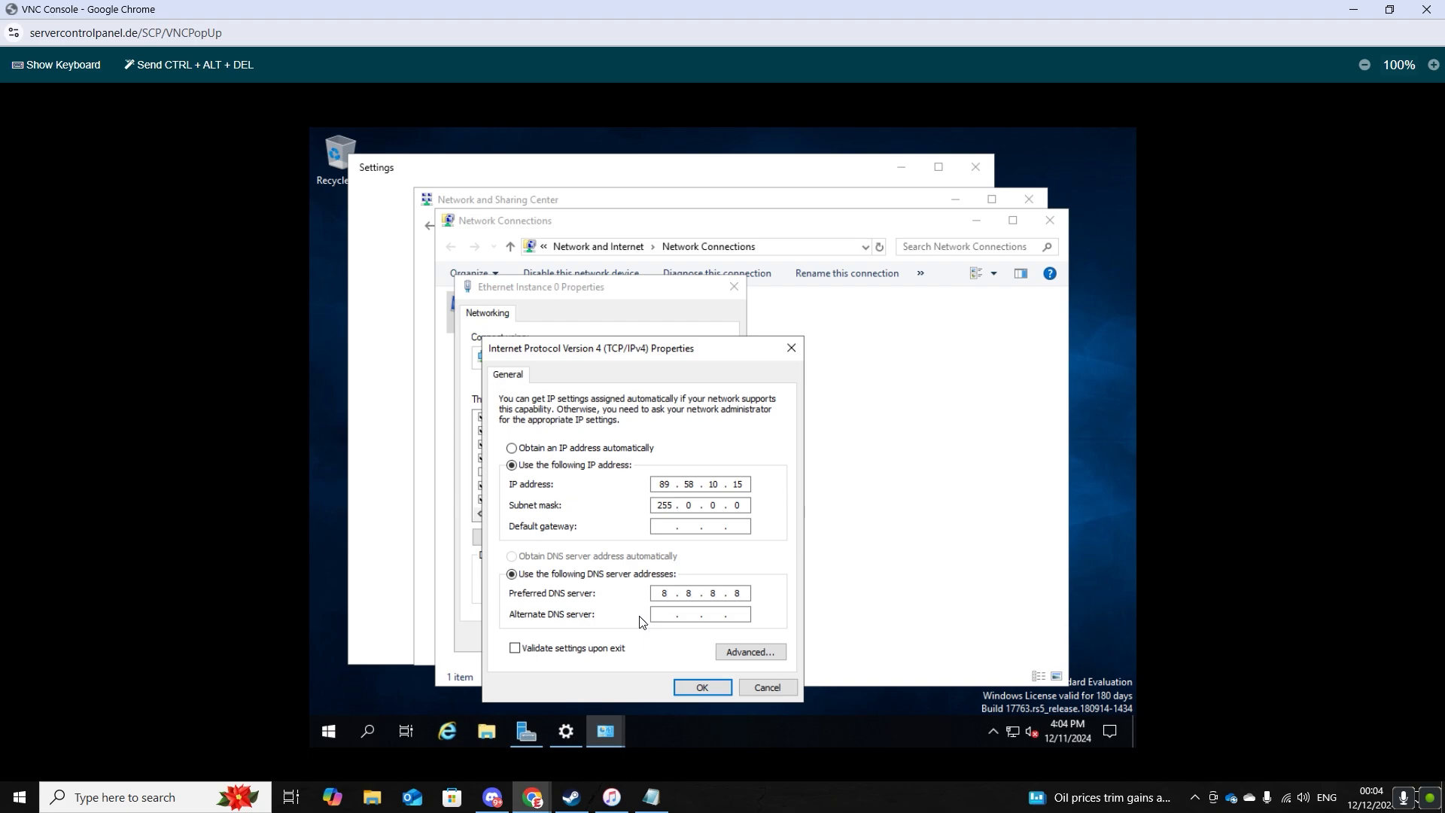
{"action": "type", "text": "8"}
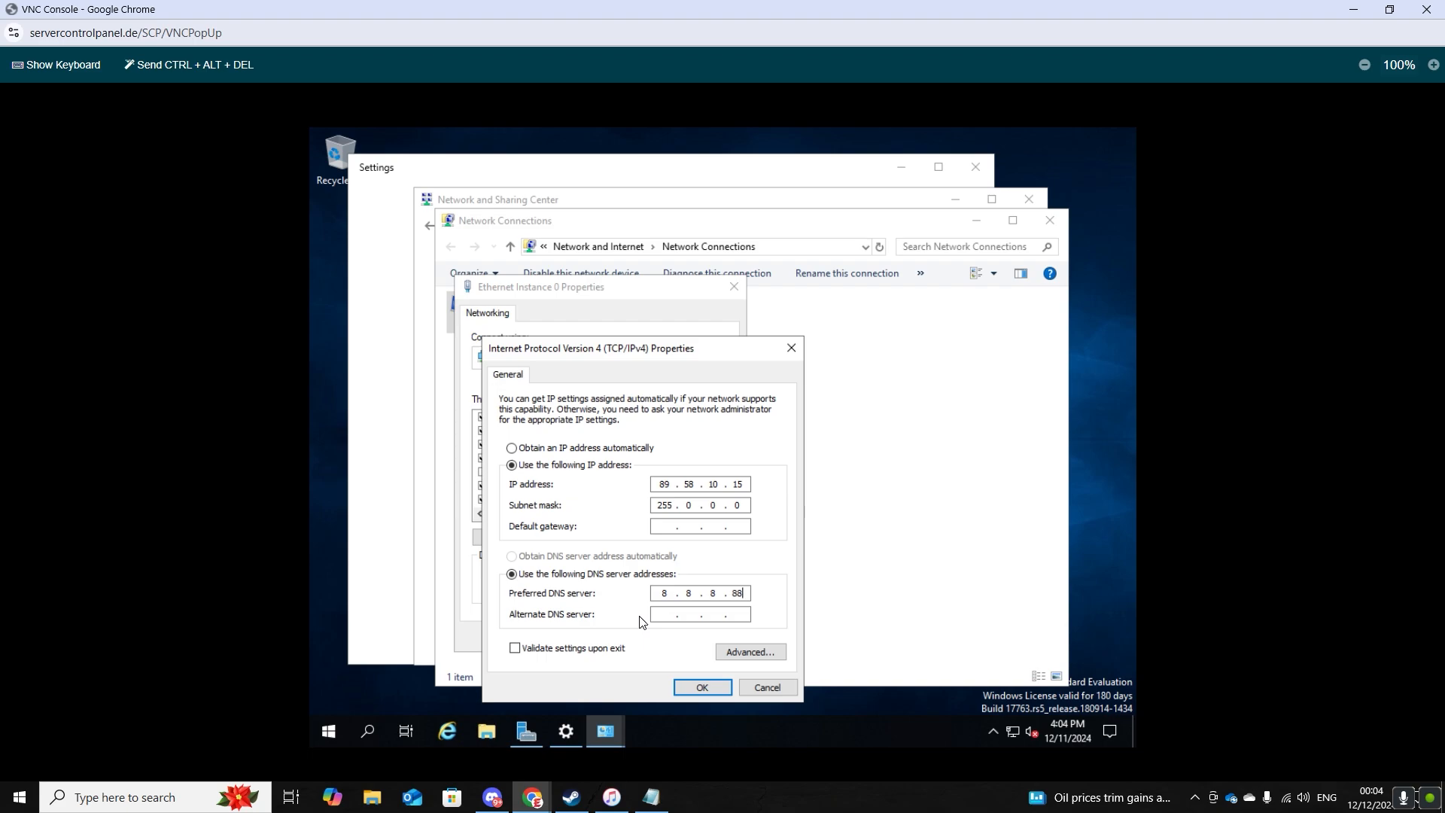
{"action": "key", "text": "Backspace"}
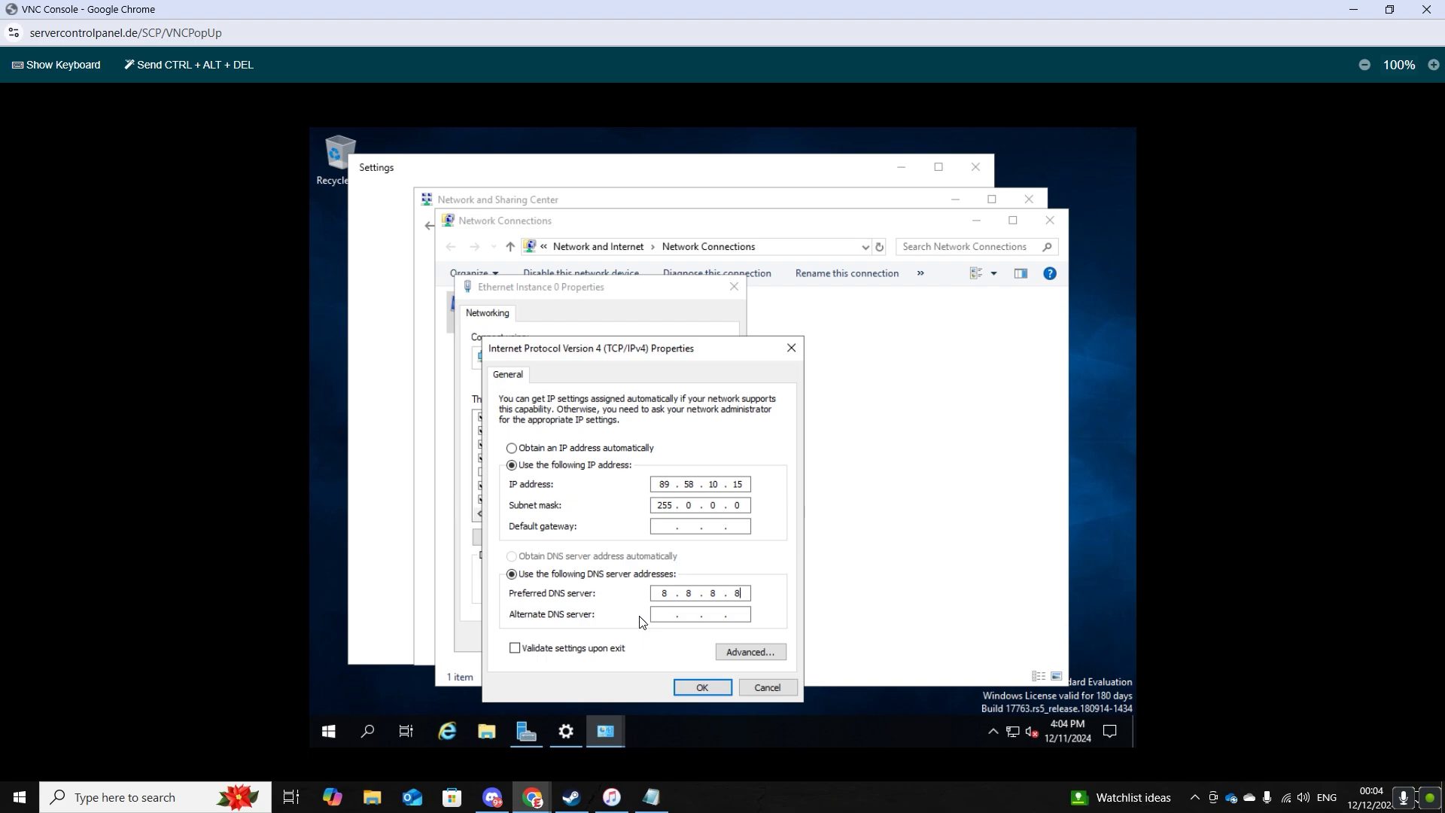
{"action": "type", "text": "8 . 8 . 4 . 4"}
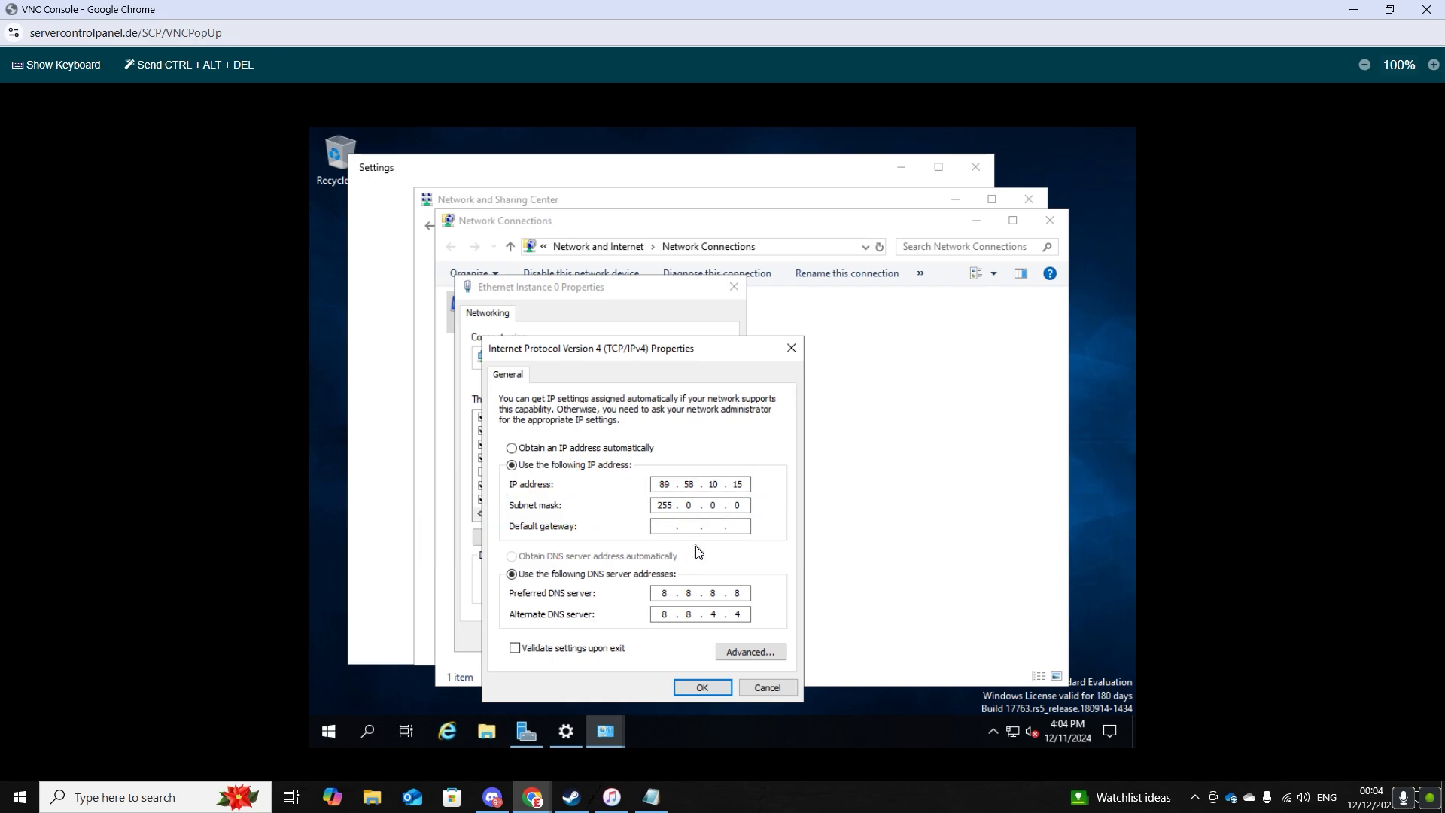
Step: Enter gateway 89.58.10.1, then switch to obtaining the IP address automatically
{"action": "left_click", "coordinate": [663, 526]}
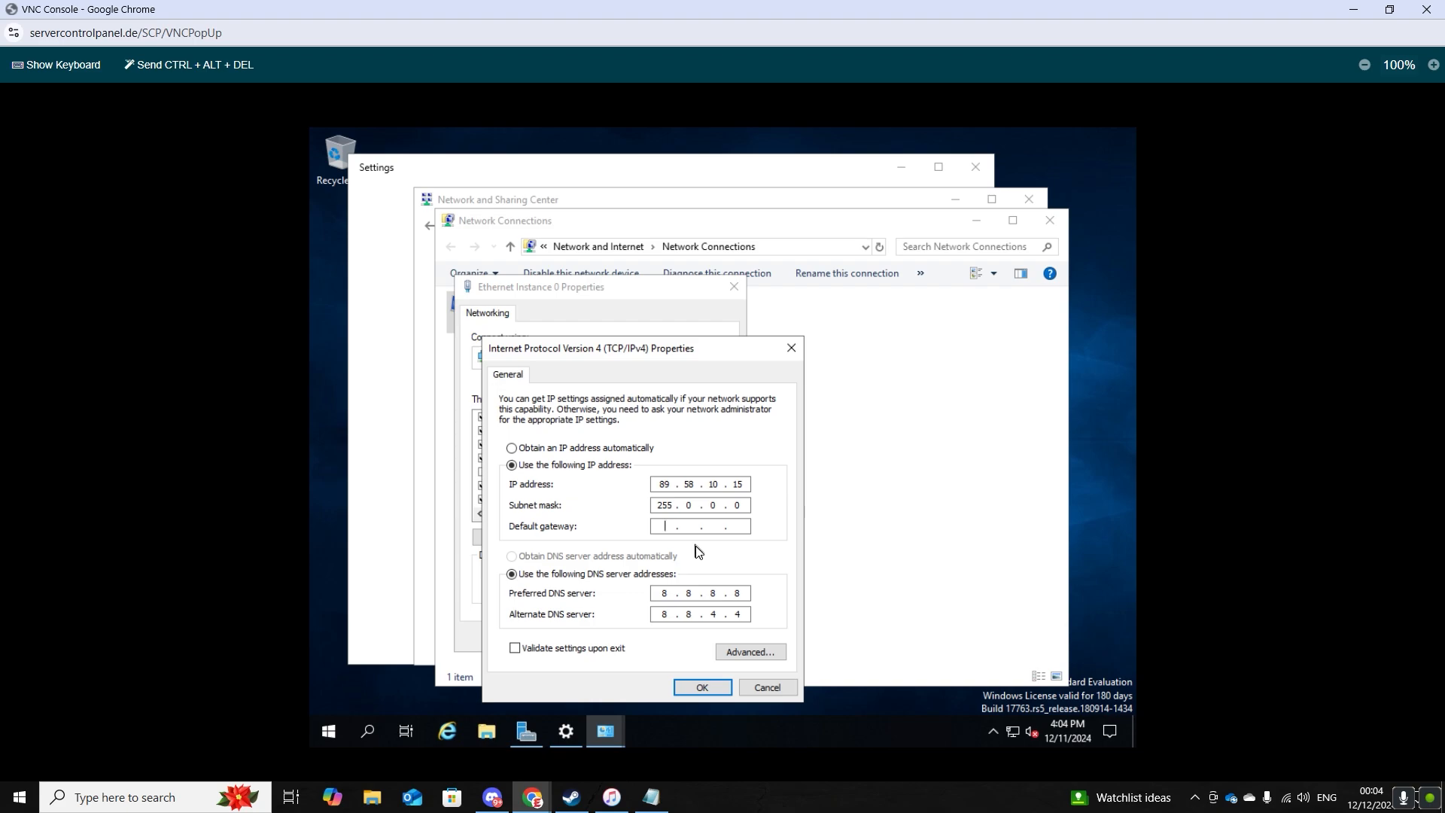
{"action": "mouse_move", "coordinate": [718, 546]}
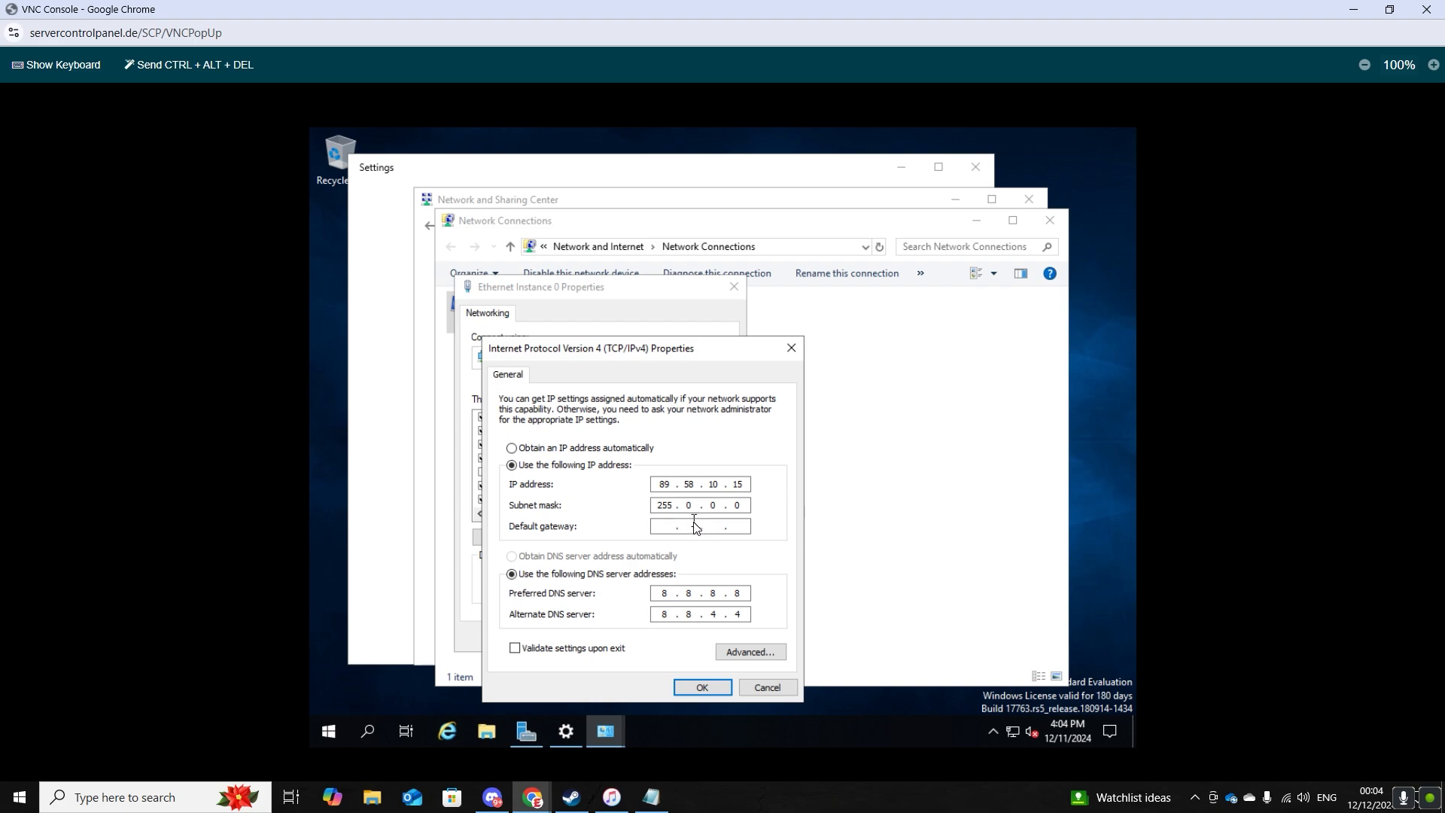
{"action": "type", "text": "192"}
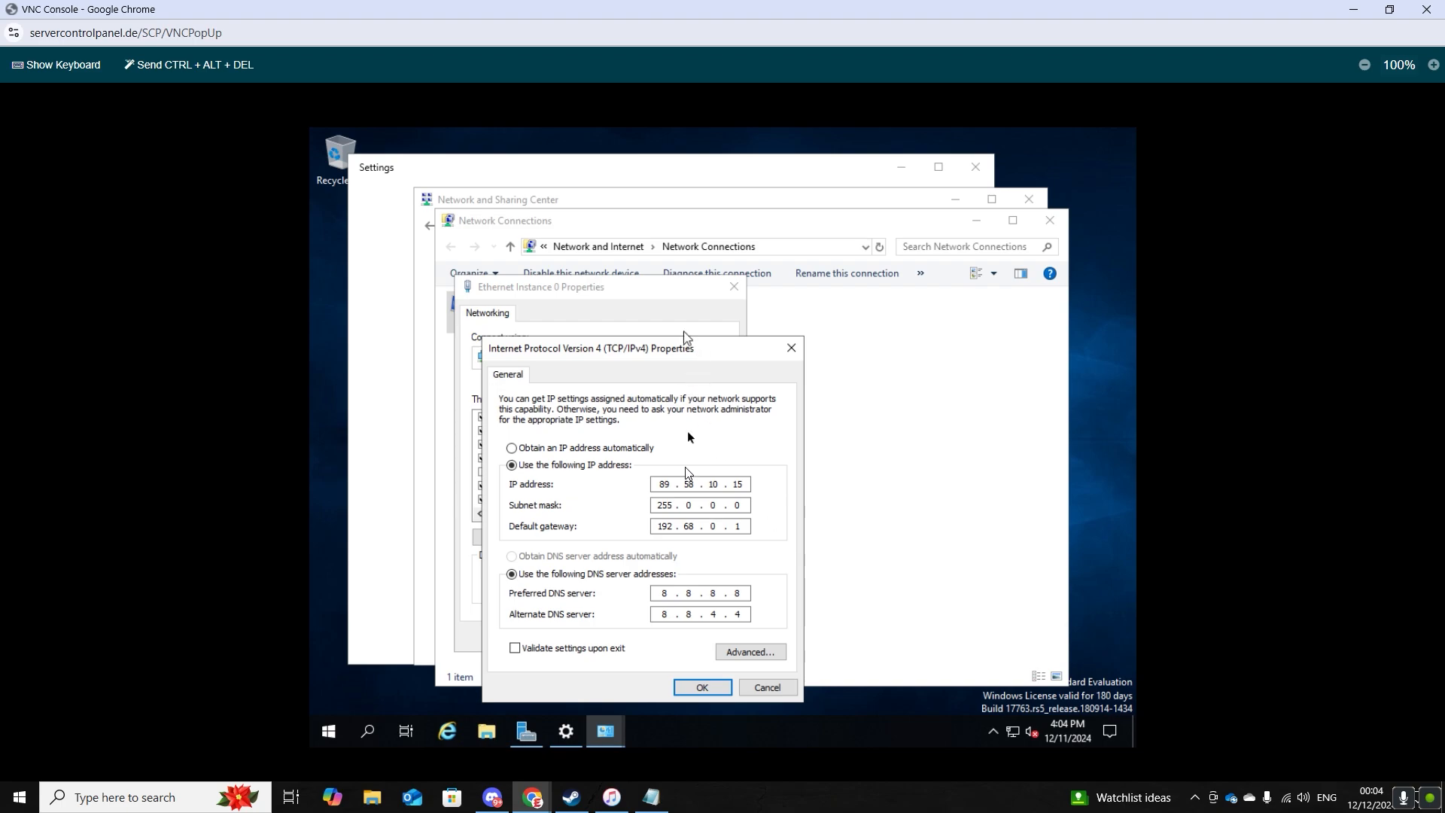
{"action": "mouse_move", "coordinate": [740, 542]}
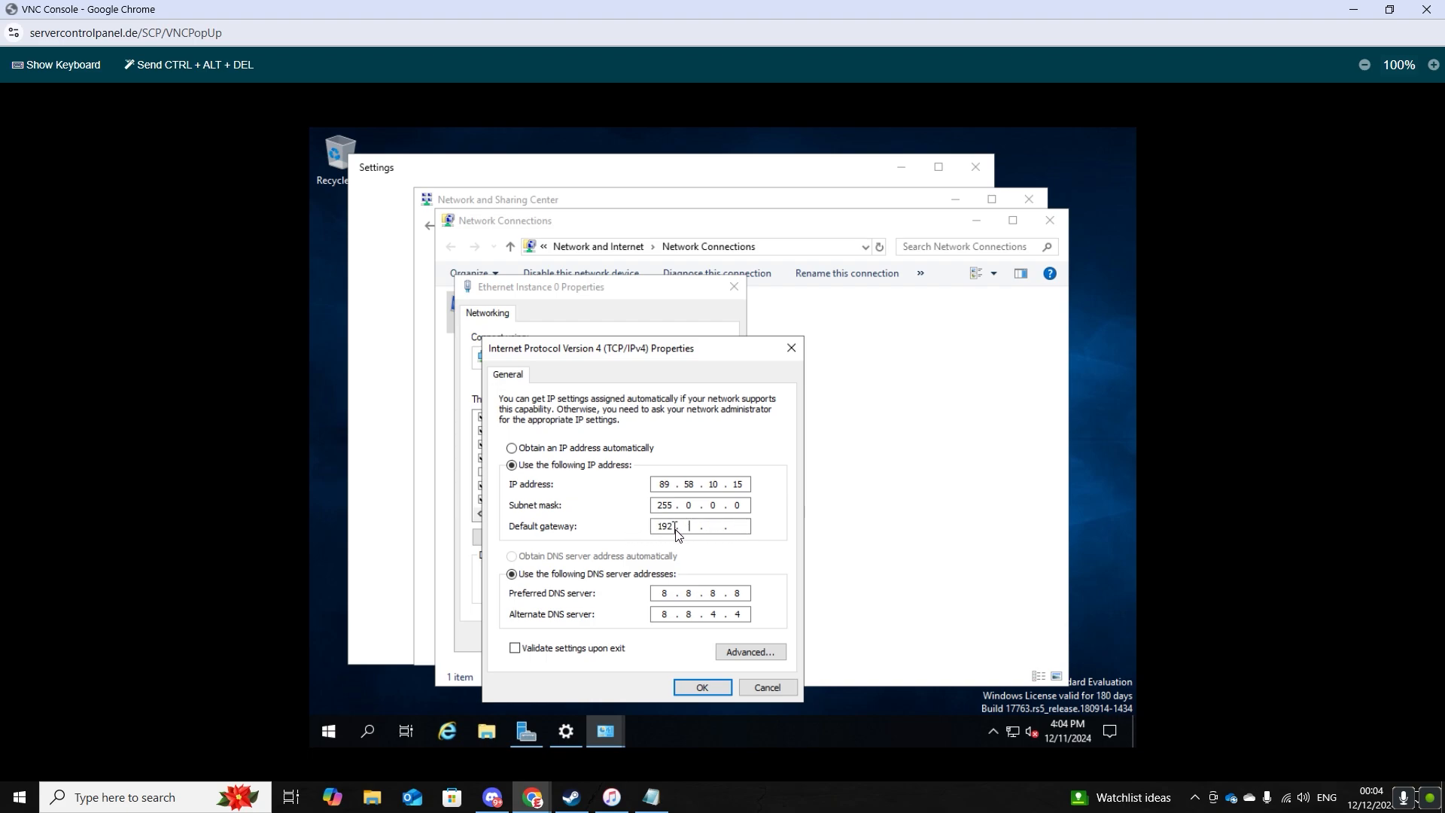
{"action": "key", "text": "BackSpace"}
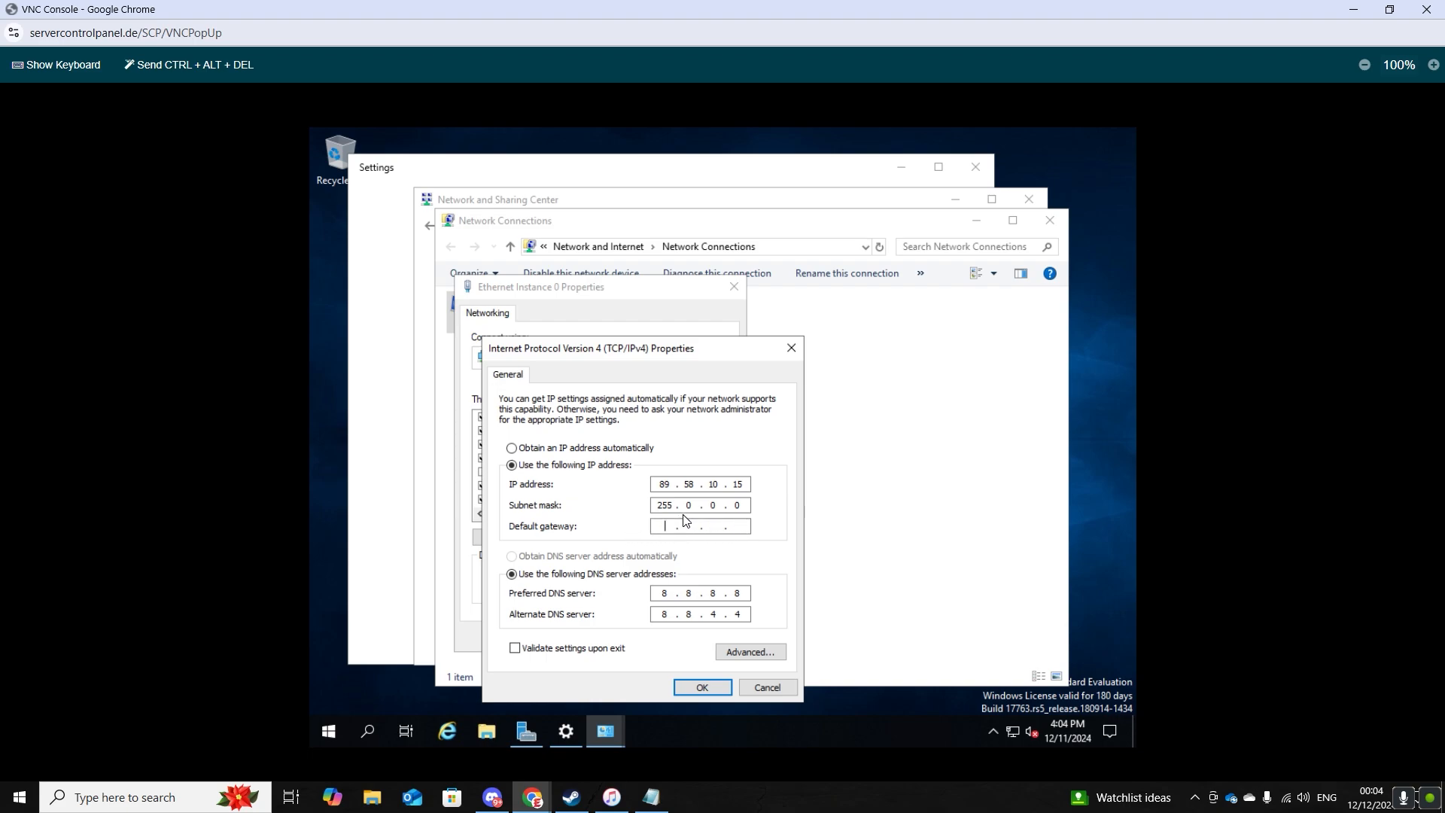
{"action": "type", "text": "89"}
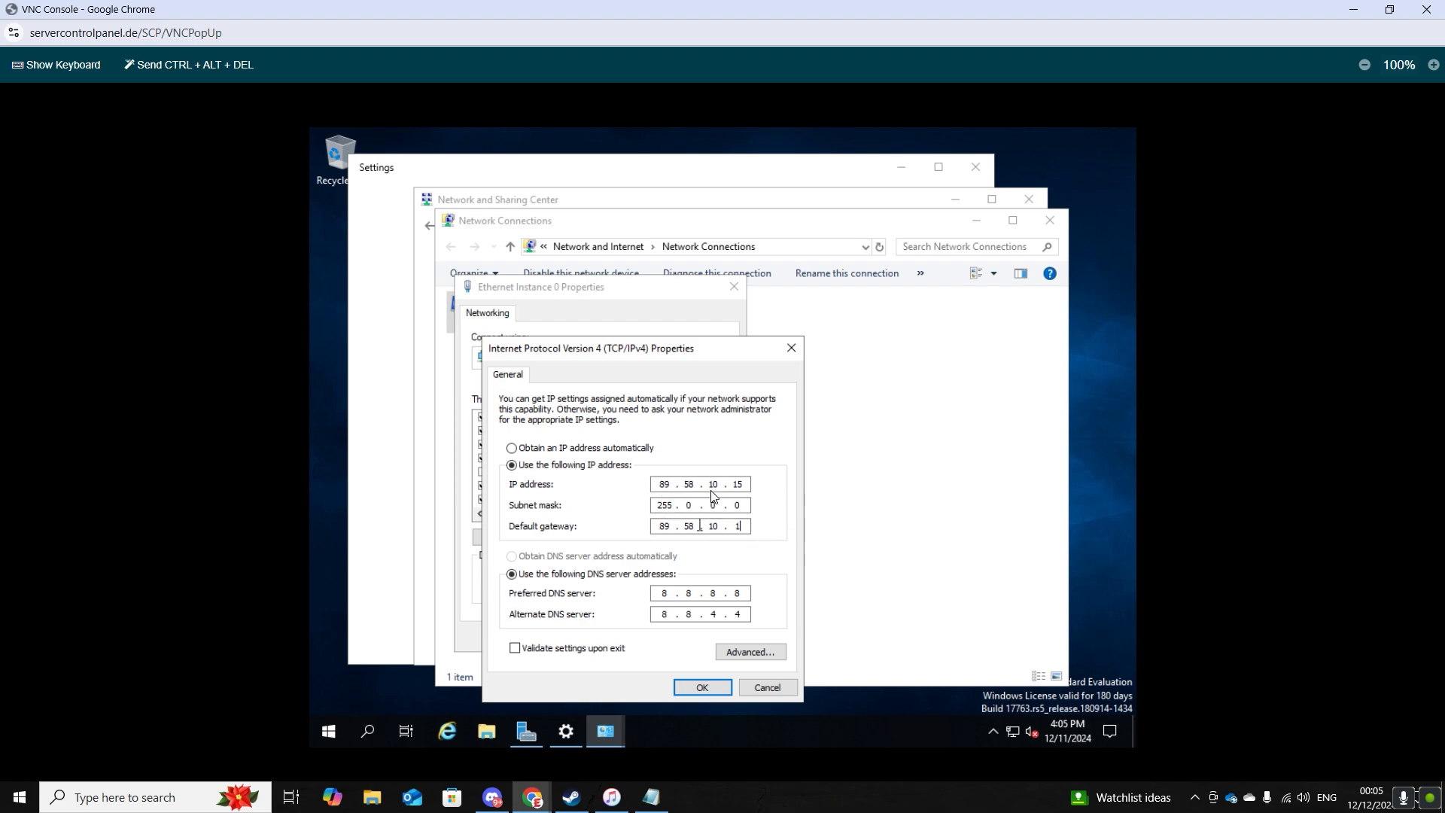
{"action": "mouse_move", "coordinate": [748, 541]}
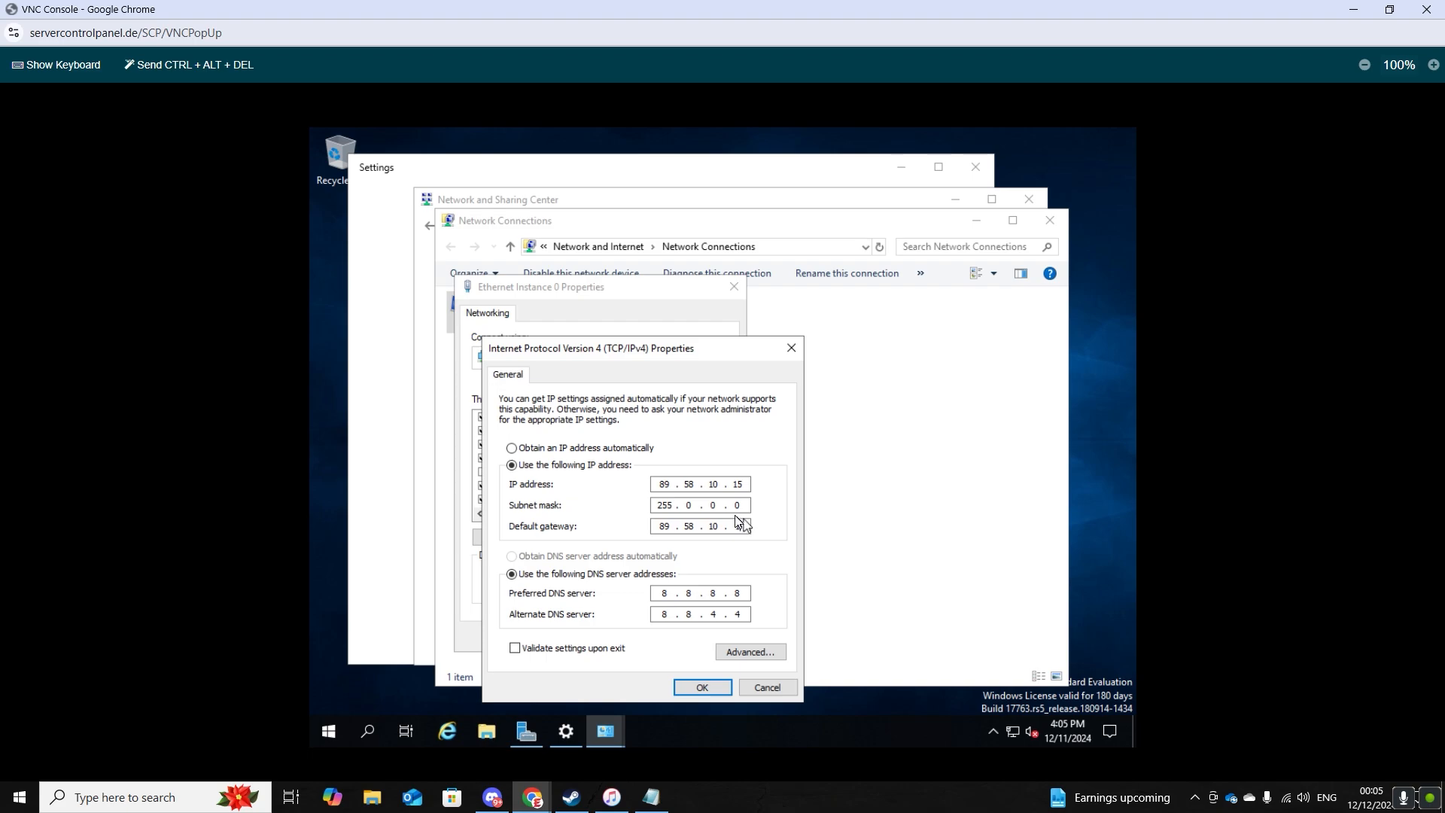
{"action": "type", "text": "1"}
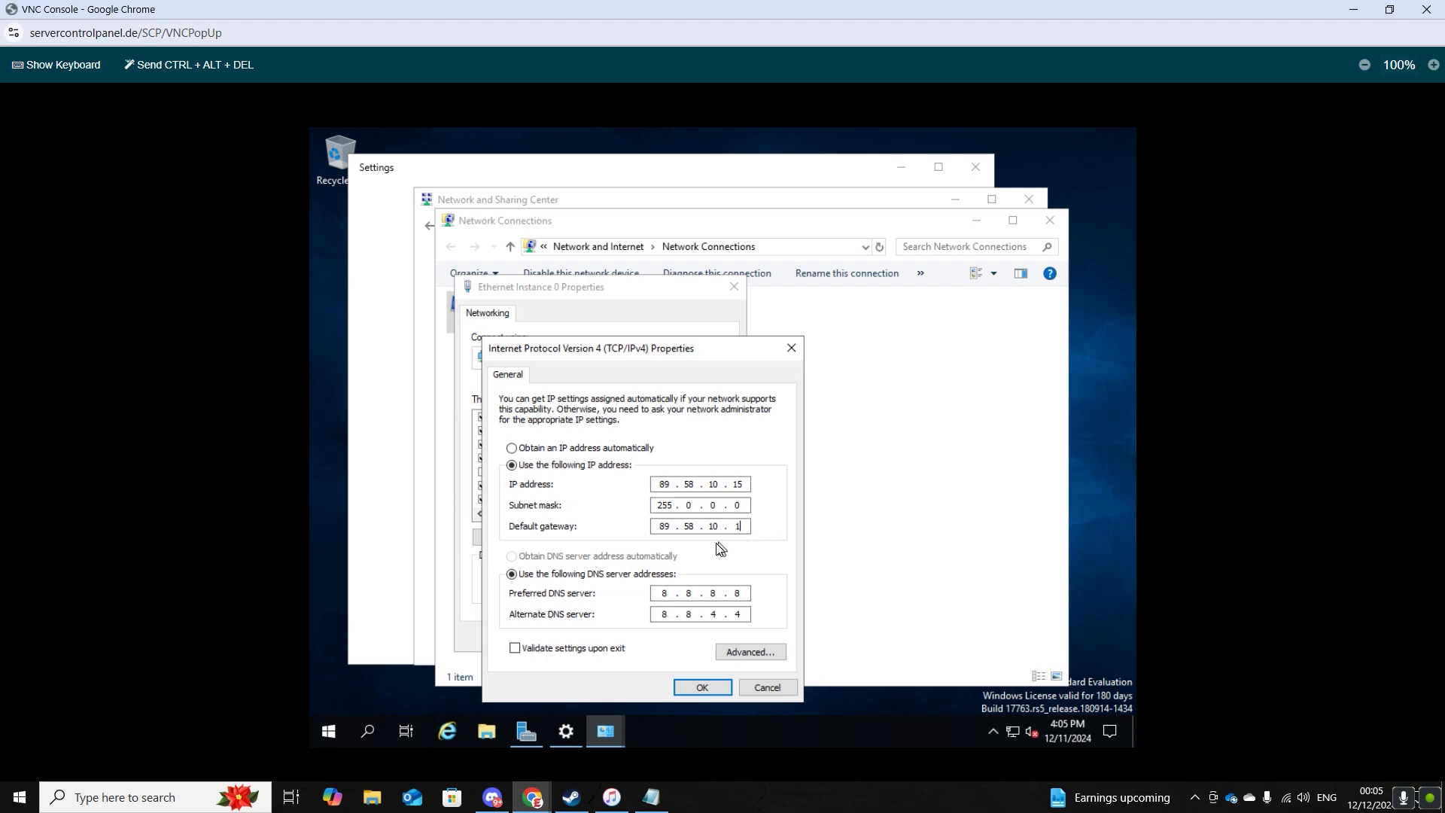
{"action": "left_click", "coordinate": [510, 448]}
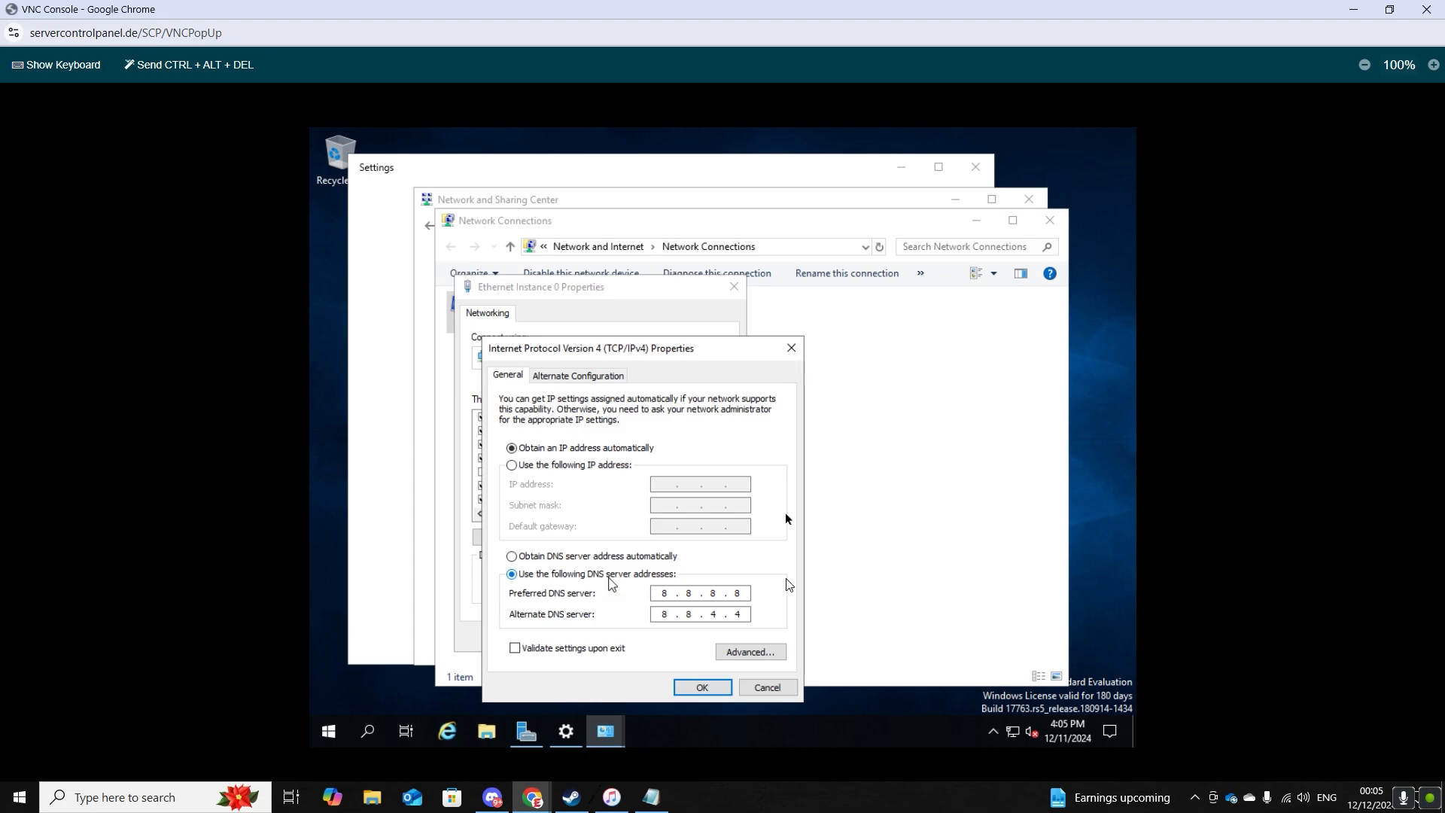
Step: Cancel the IPv4 and adapter properties dialogs and close Windows Settings
{"action": "left_click", "coordinate": [768, 687]}
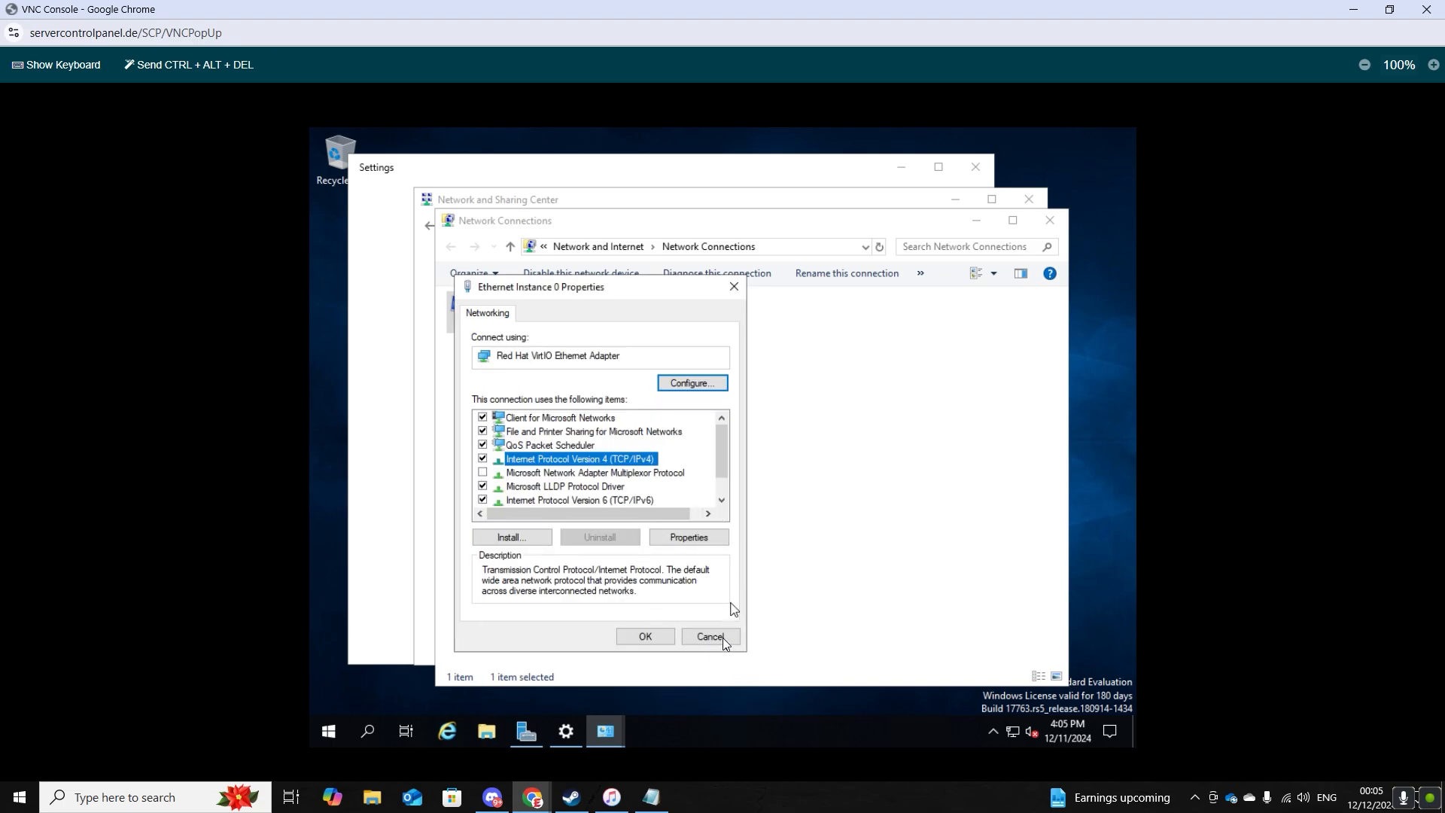
{"action": "left_click", "coordinate": [710, 636]}
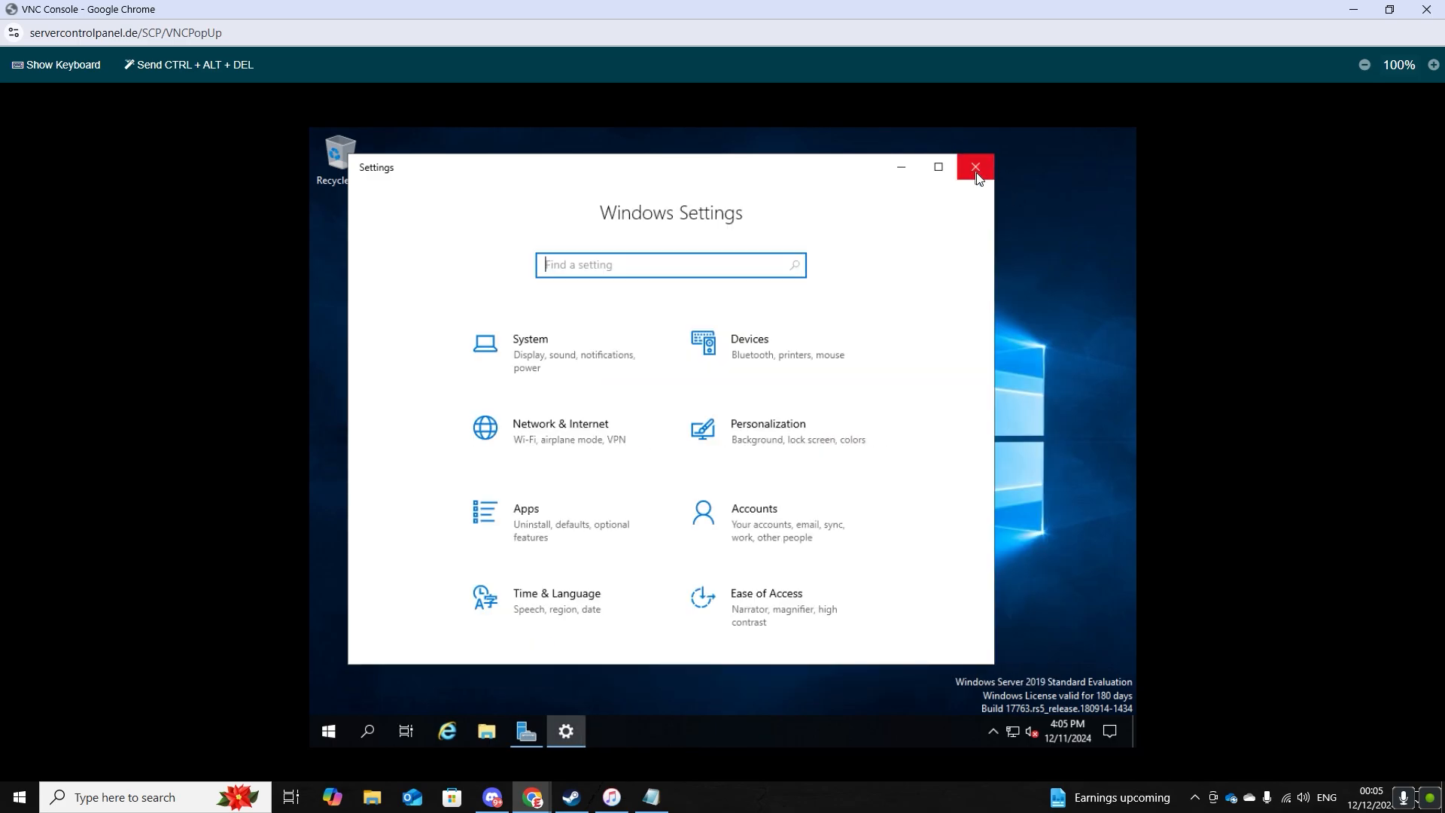
{"action": "left_click", "coordinate": [975, 166]}
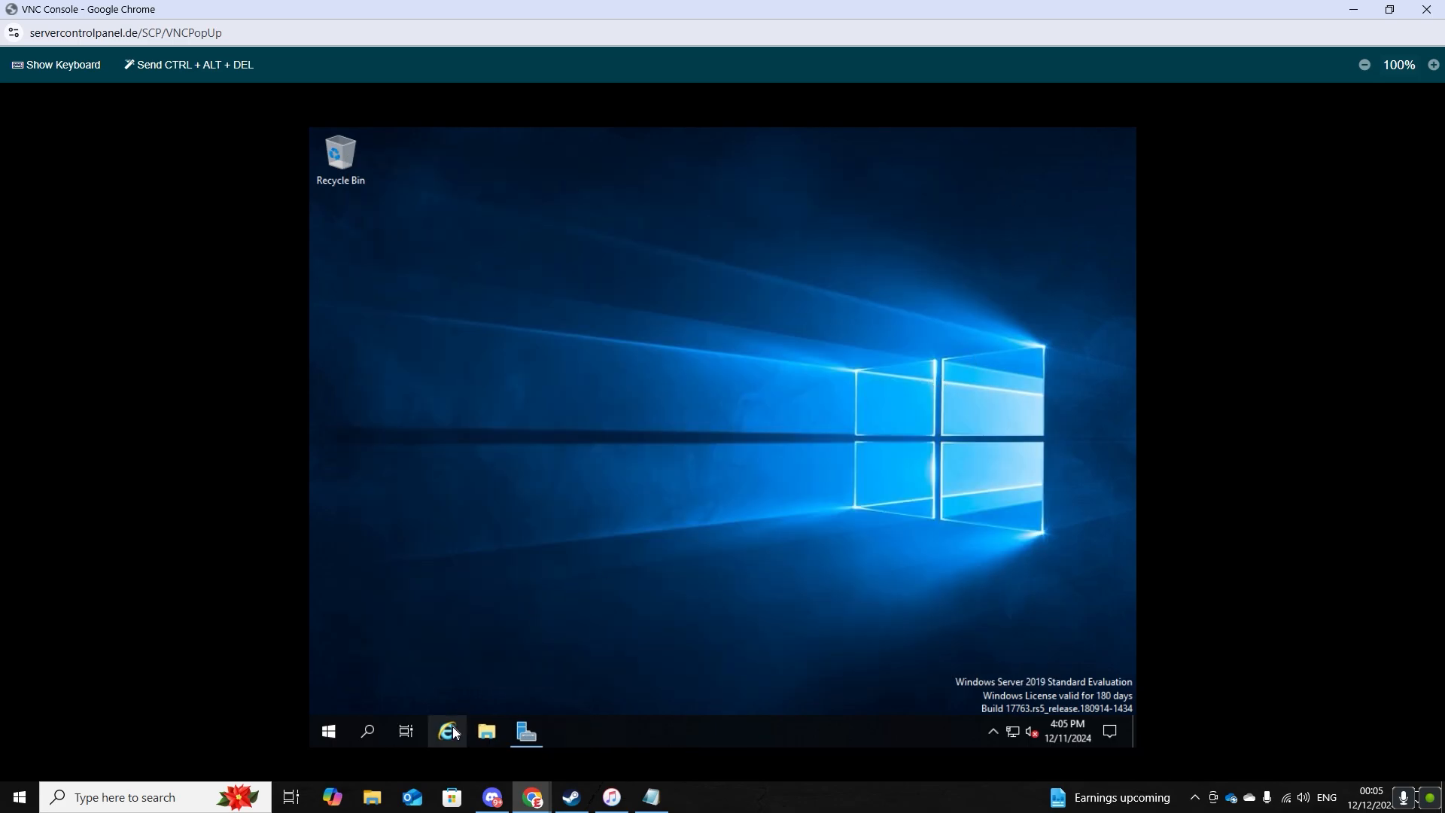
Step: Reach the Chrome for Desktop page in Internet Explorer, dismiss the block warning, and close IE
{"action": "left_click", "coordinate": [447, 732]}
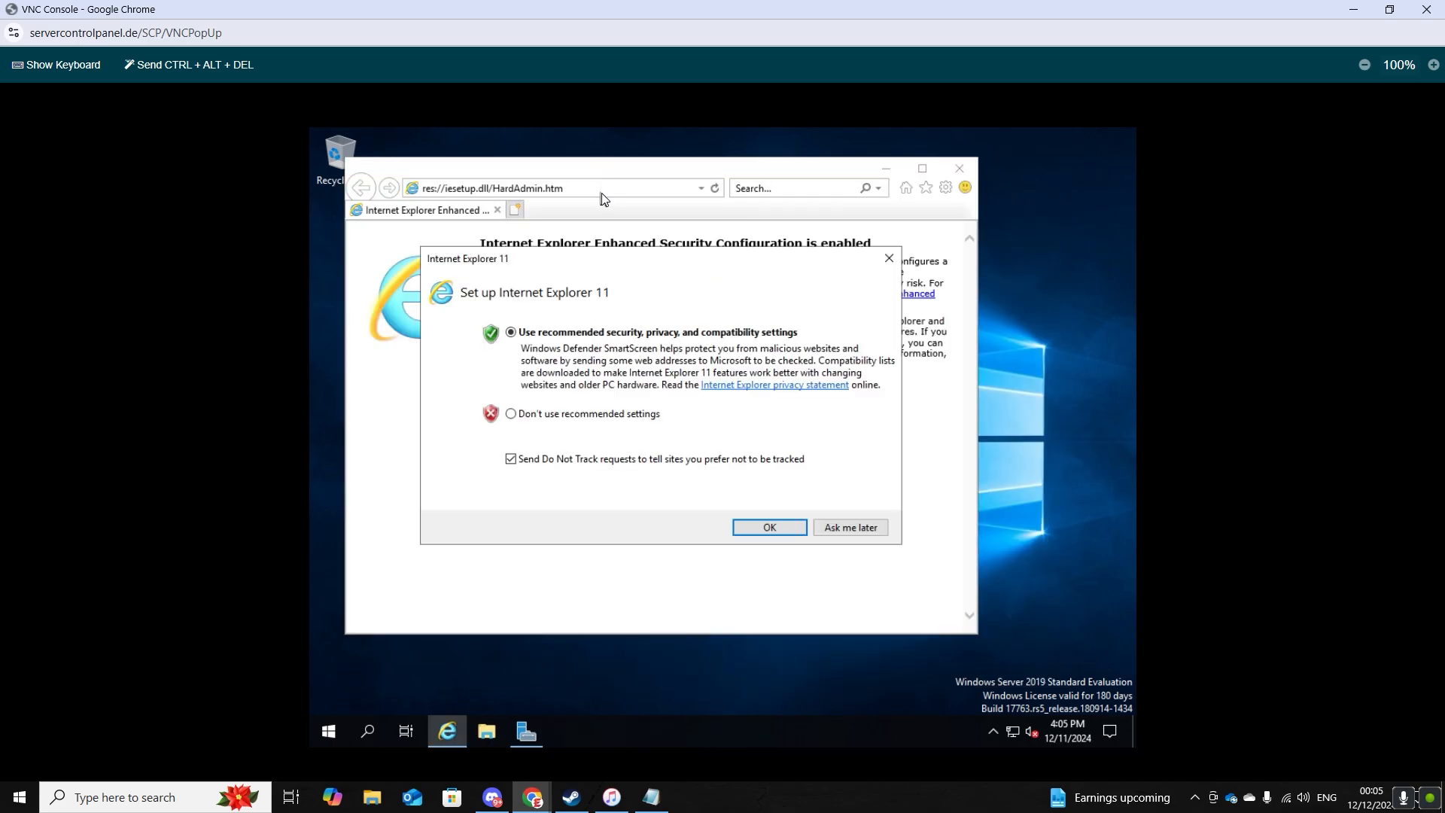
{"action": "left_click", "coordinate": [769, 526]}
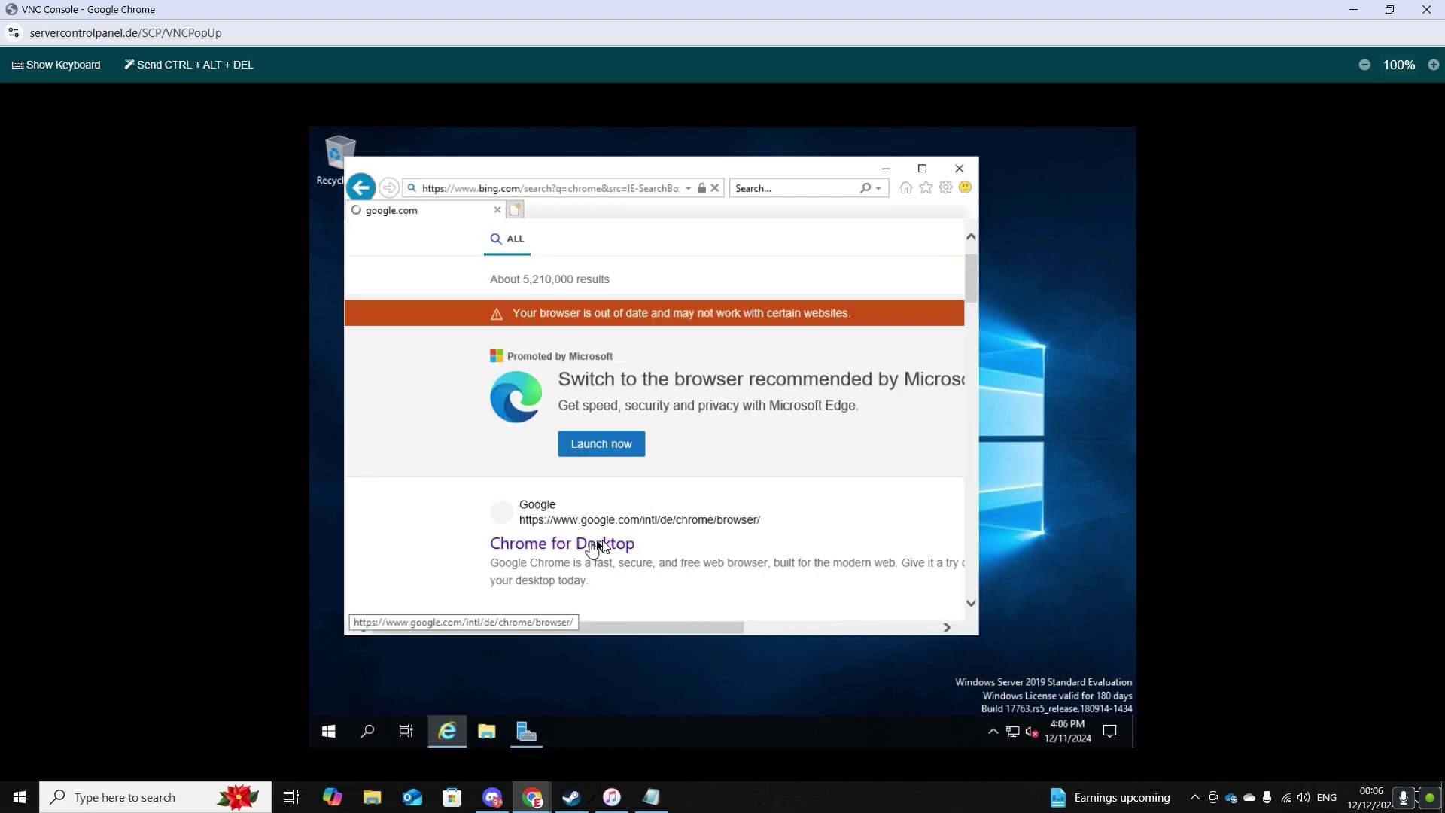
{"action": "left_click", "coordinate": [563, 543]}
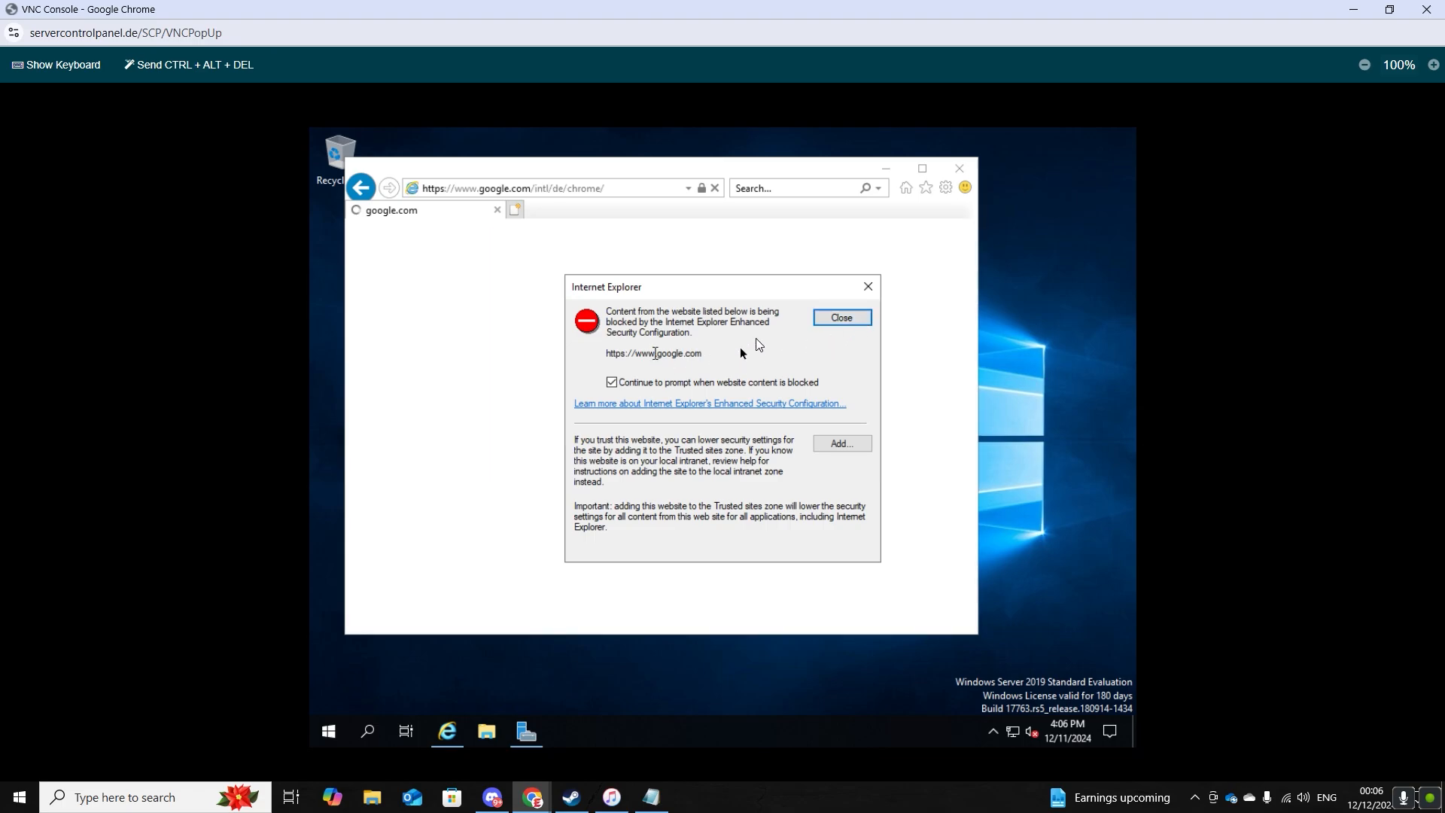
{"action": "left_click", "coordinate": [841, 318]}
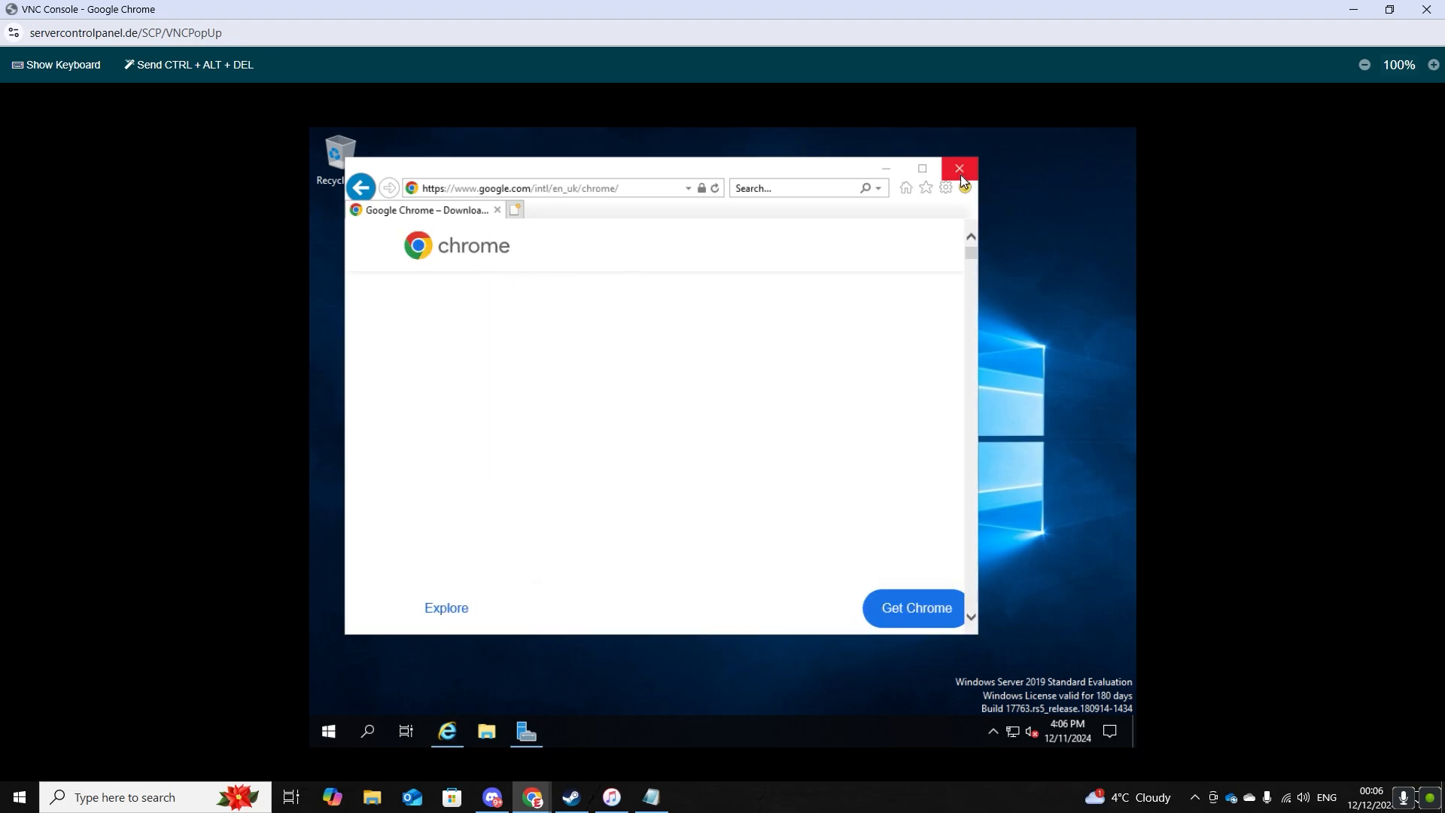
{"action": "left_click", "coordinate": [959, 167]}
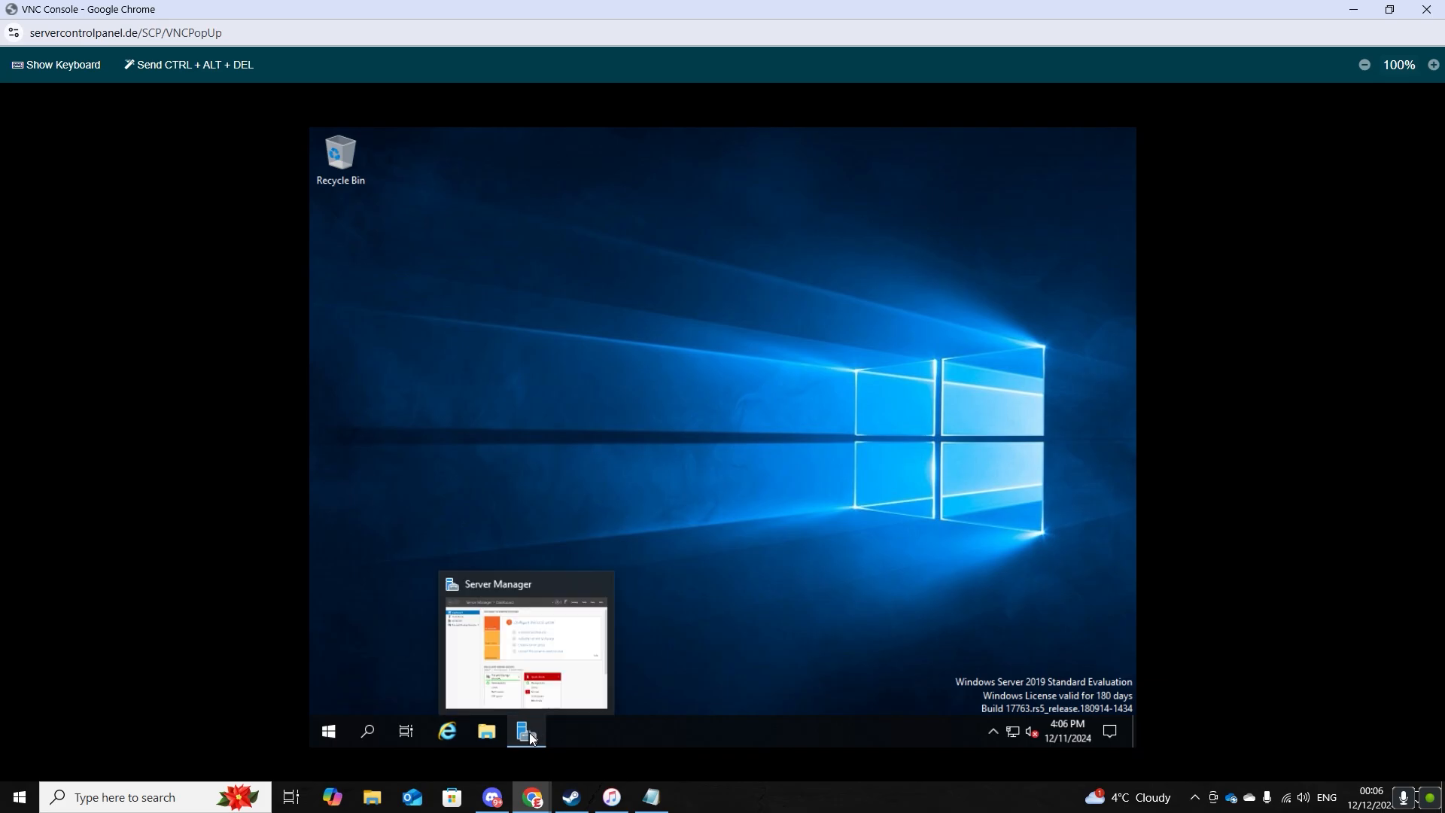
Step: In Server Manager, set IE Enhanced Security Configuration to Off and apply with OK
{"action": "left_click", "coordinate": [524, 730]}
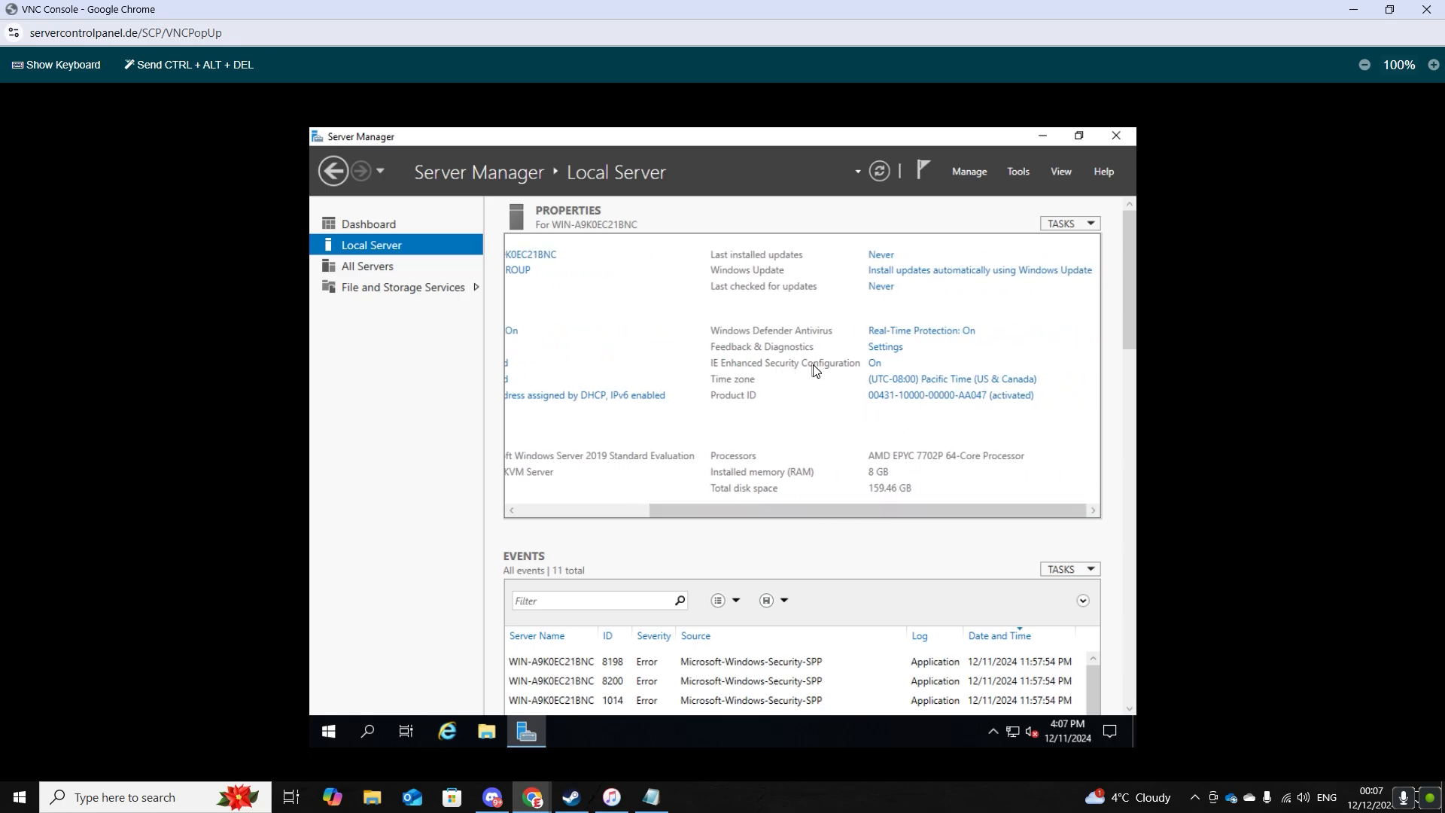
{"action": "left_click", "coordinate": [874, 363]}
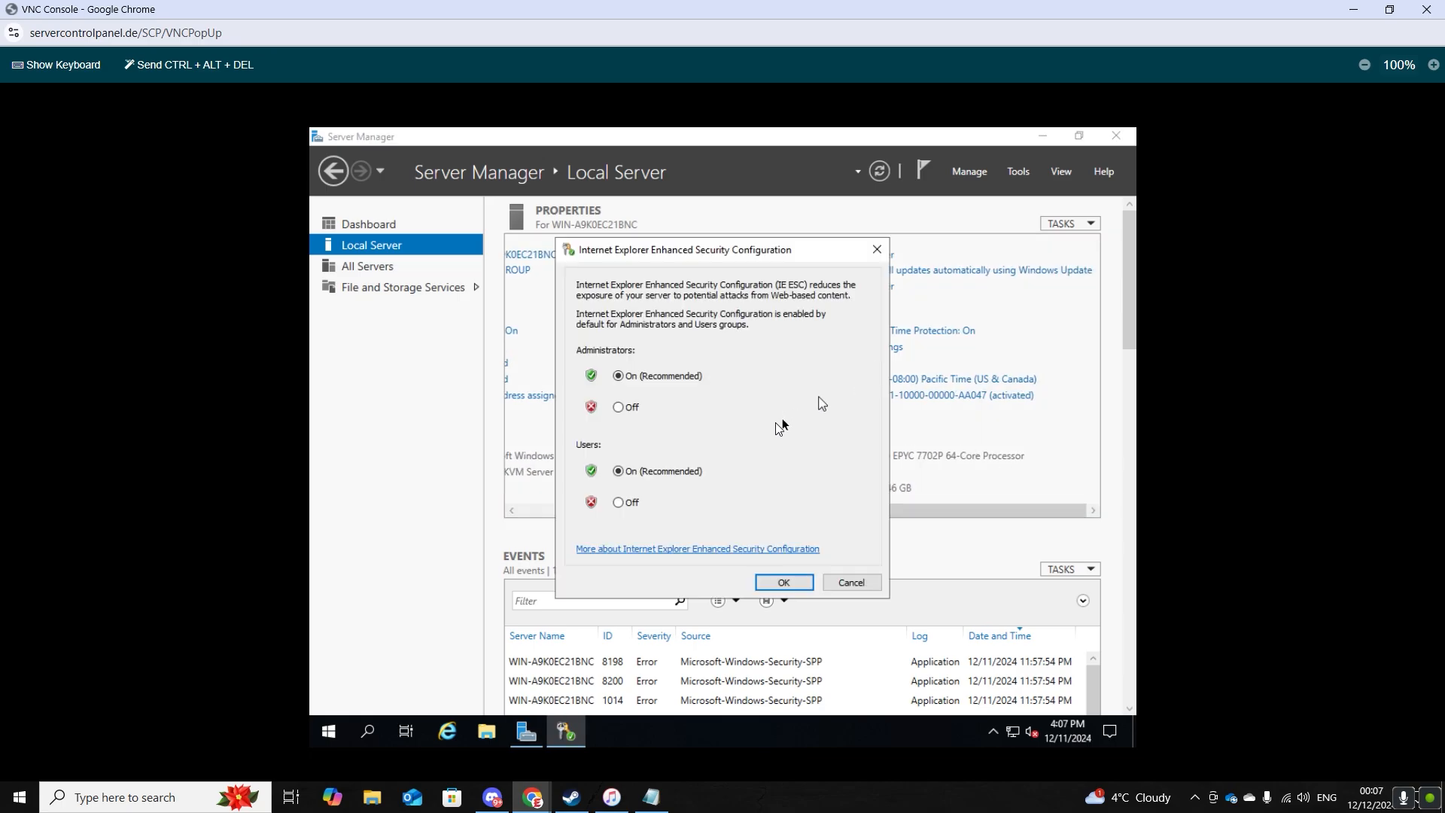
{"action": "left_click", "coordinate": [617, 502]}
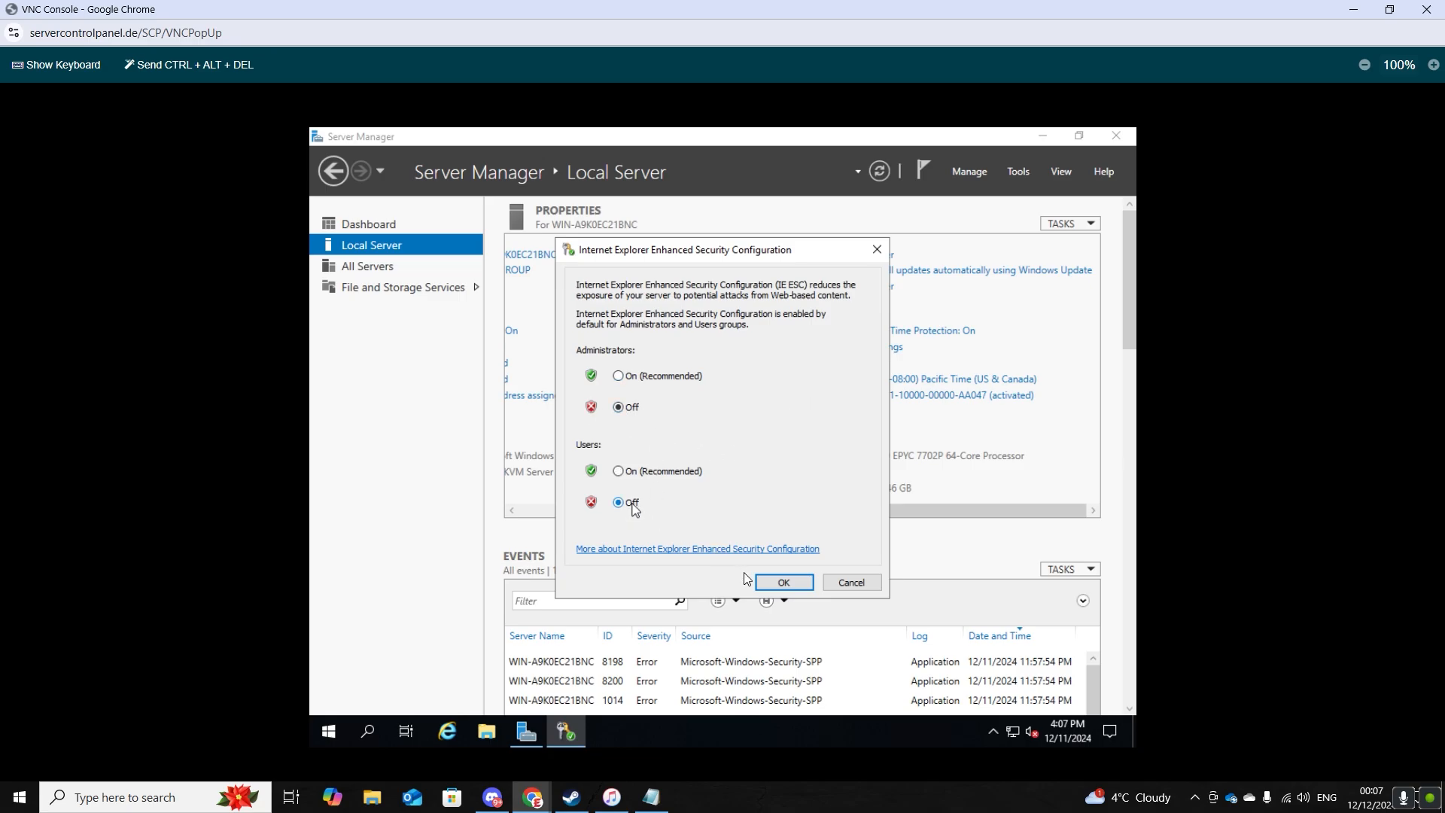
{"action": "left_click", "coordinate": [783, 582]}
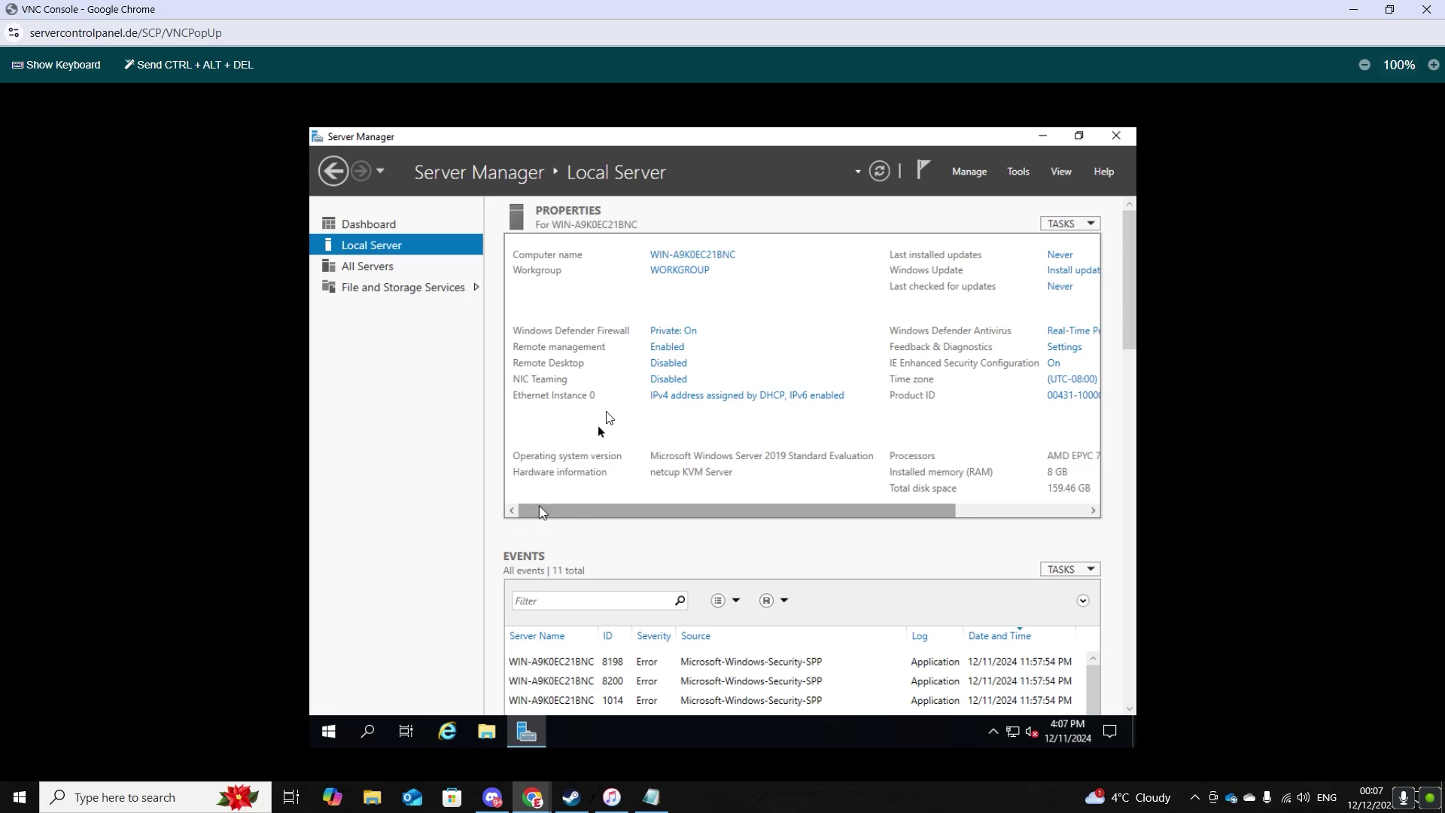
{"action": "mouse_move", "coordinate": [666, 350]}
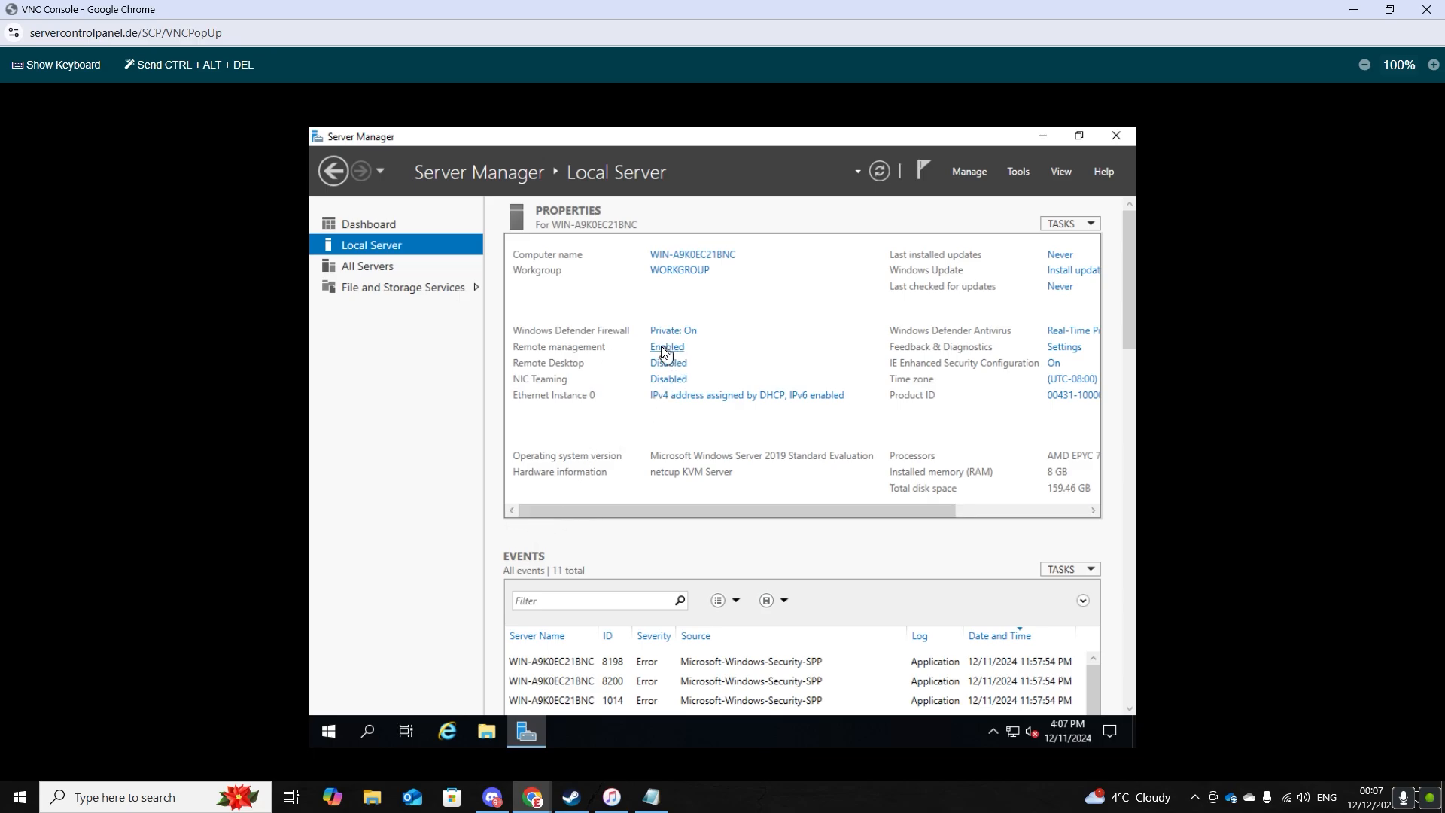
{"action": "mouse_move", "coordinate": [629, 372]}
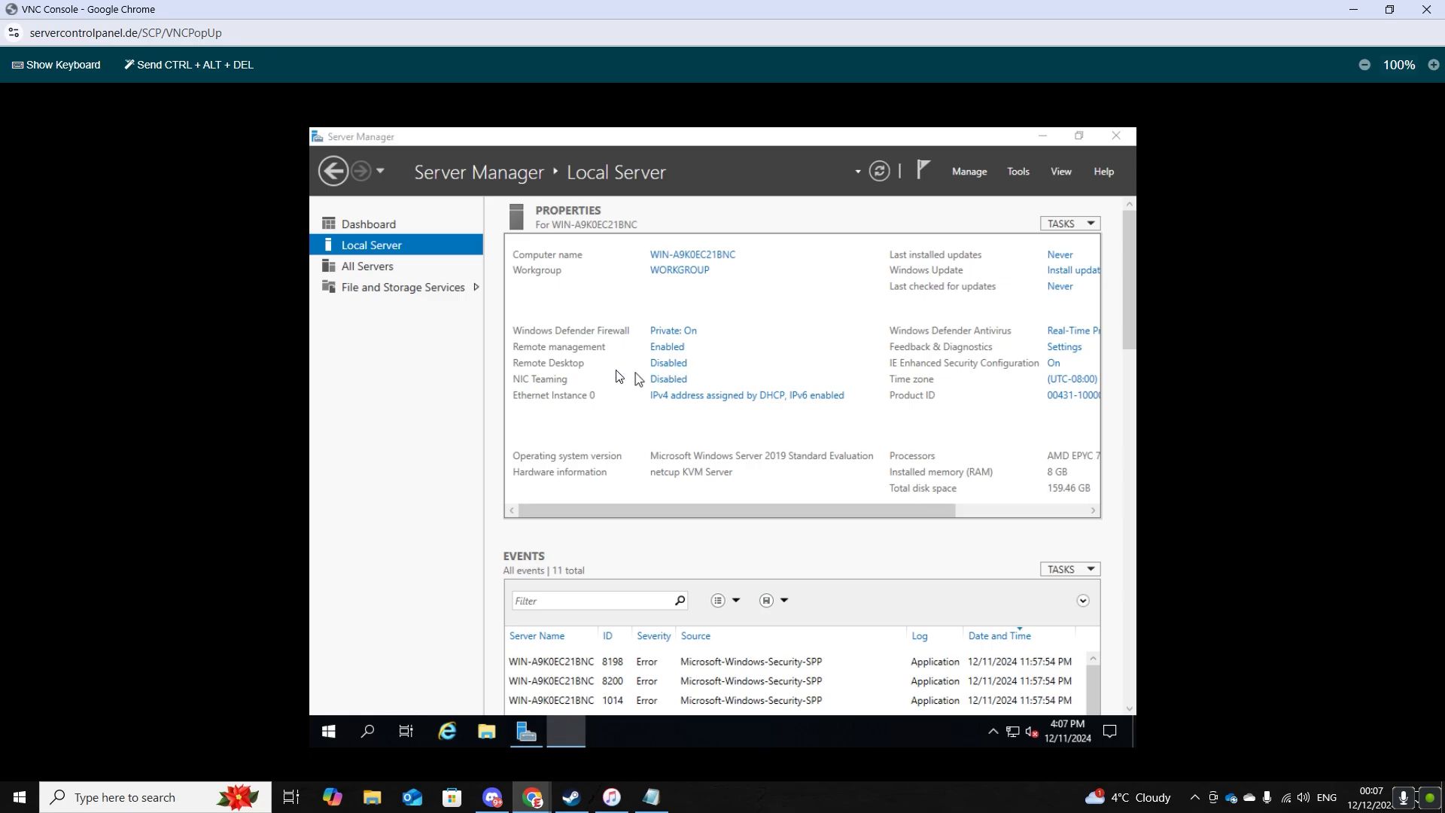
Step: Allow Remote Desktop connections with Network Level Authentication, then reopen to verify the setting
{"action": "left_click", "coordinate": [364, 397]}
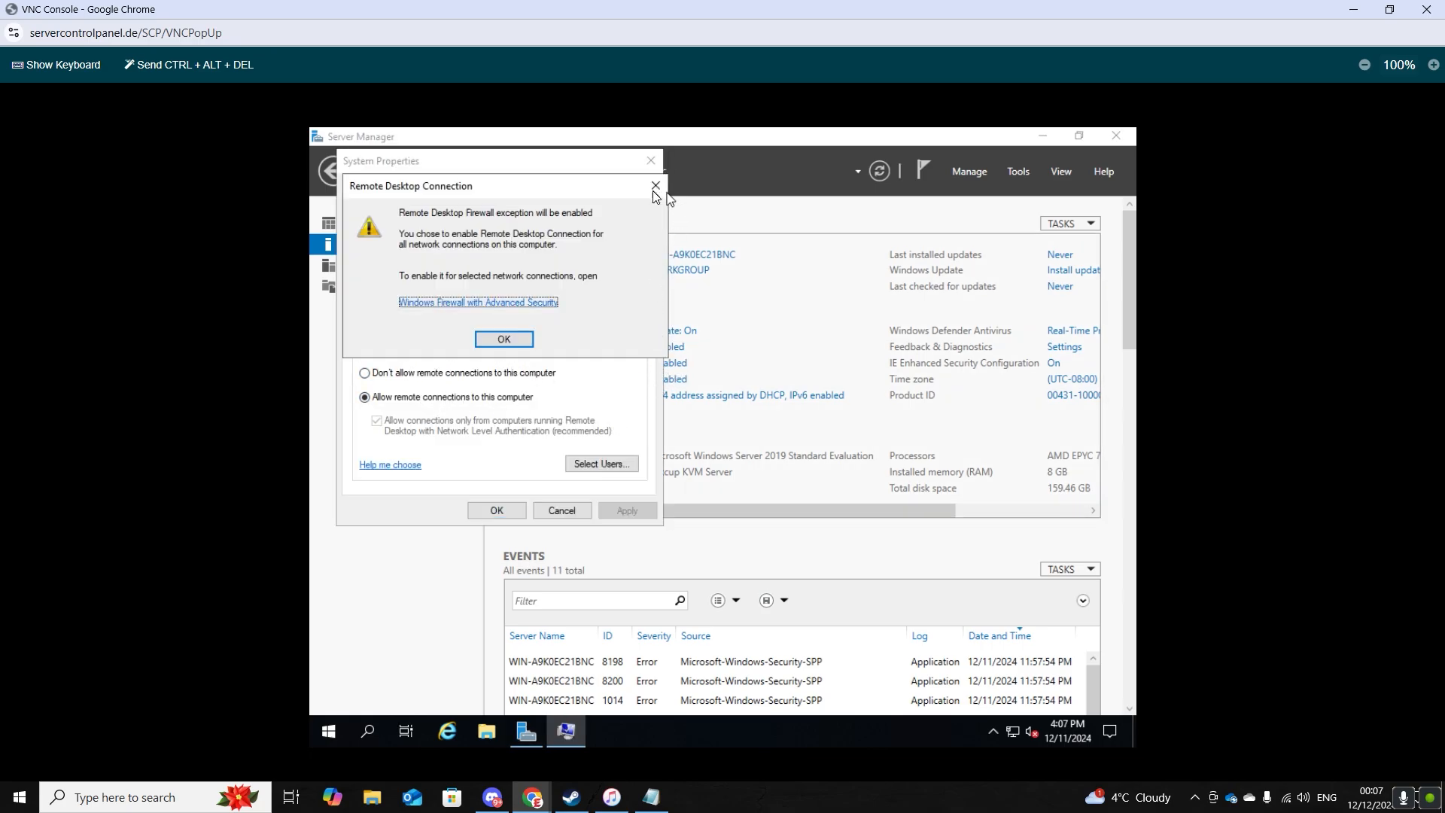
{"action": "left_click", "coordinate": [504, 338]}
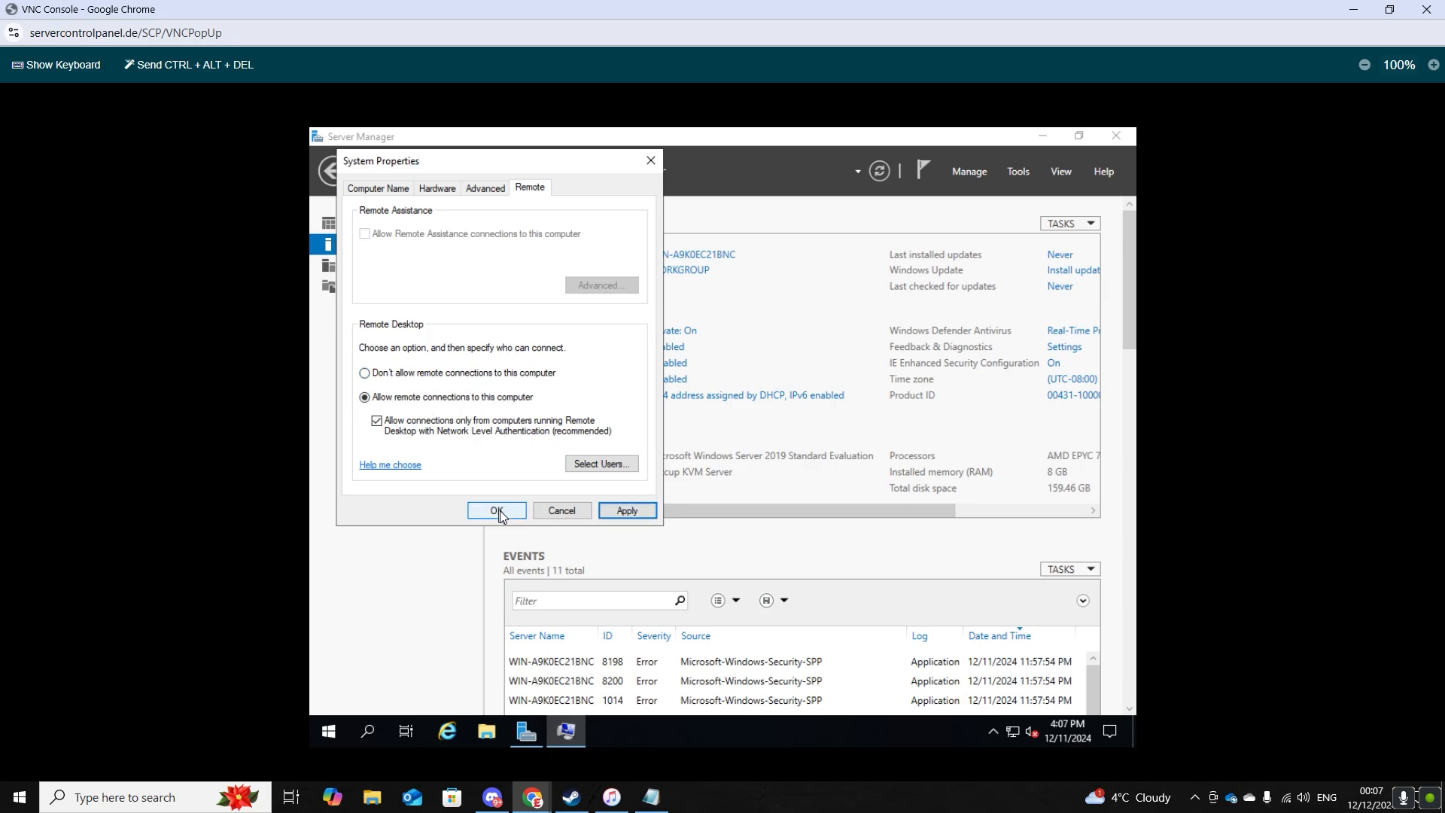
{"action": "left_click", "coordinate": [497, 511]}
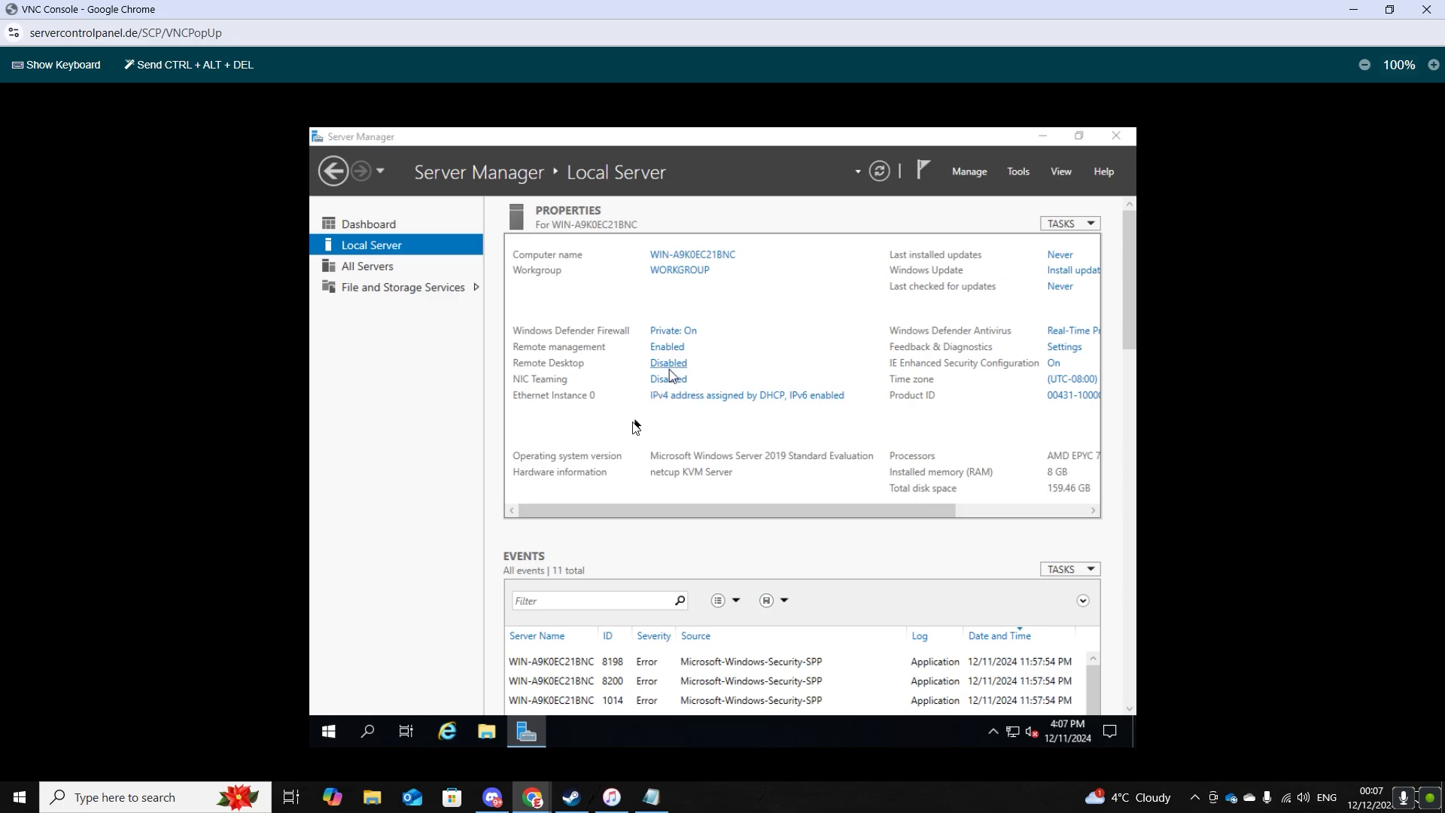
{"action": "left_click", "coordinate": [668, 363]}
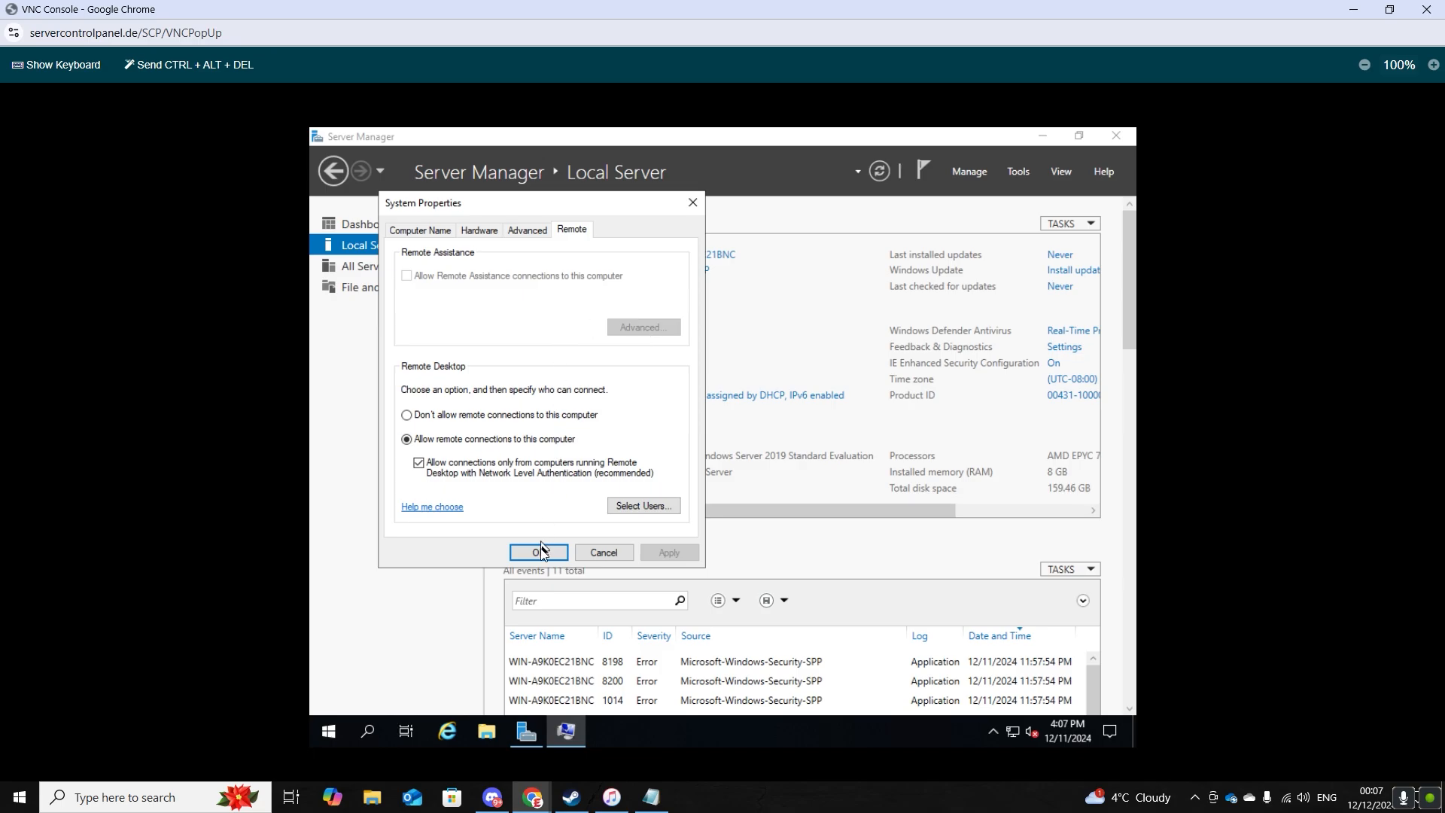
{"action": "left_click", "coordinate": [539, 553]}
{"action": "type", "text": "set"}
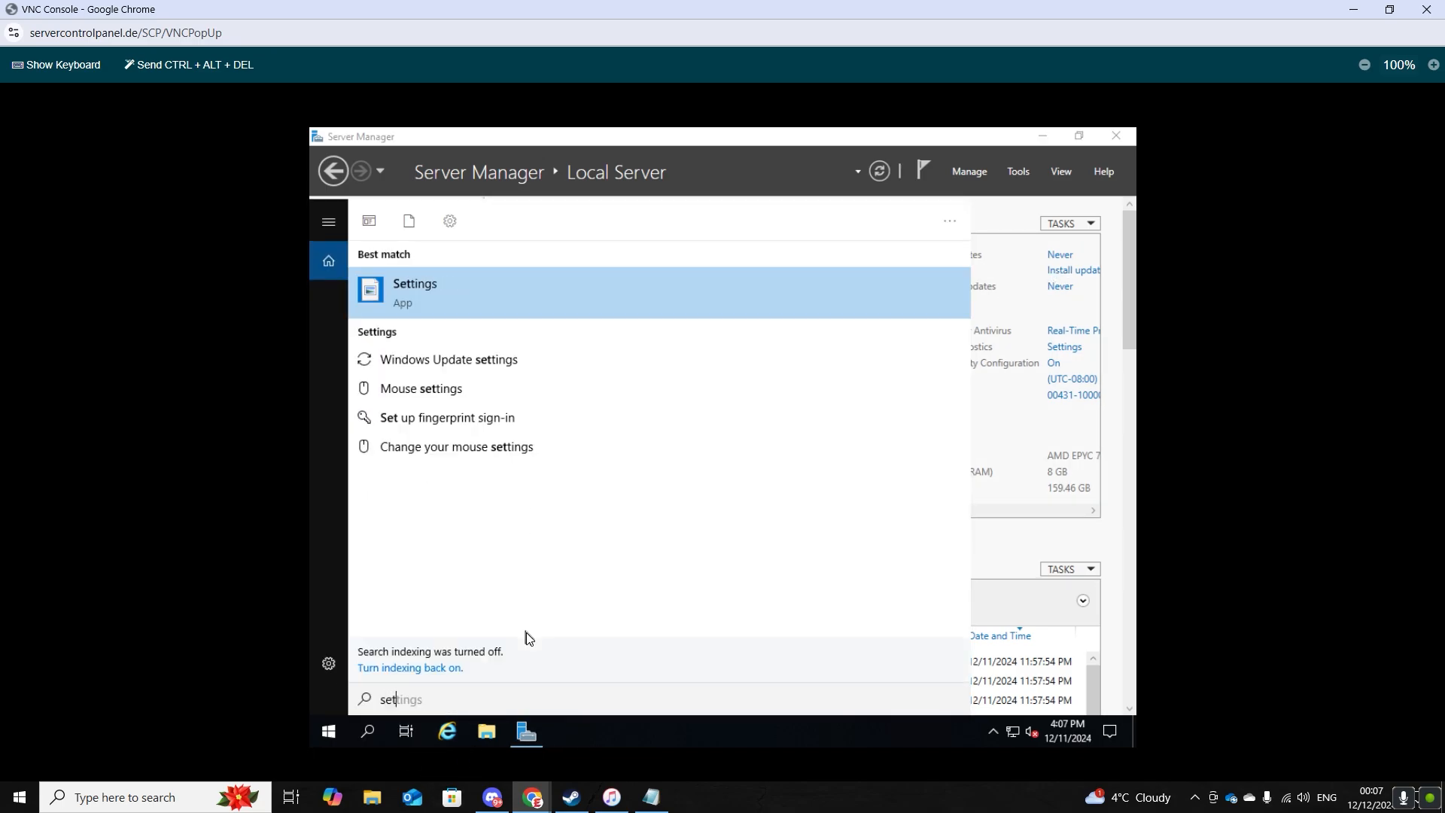
Step: Search Windows Settings for 'remote' and open the Remote Desktop settings page
{"action": "left_click", "coordinate": [414, 291]}
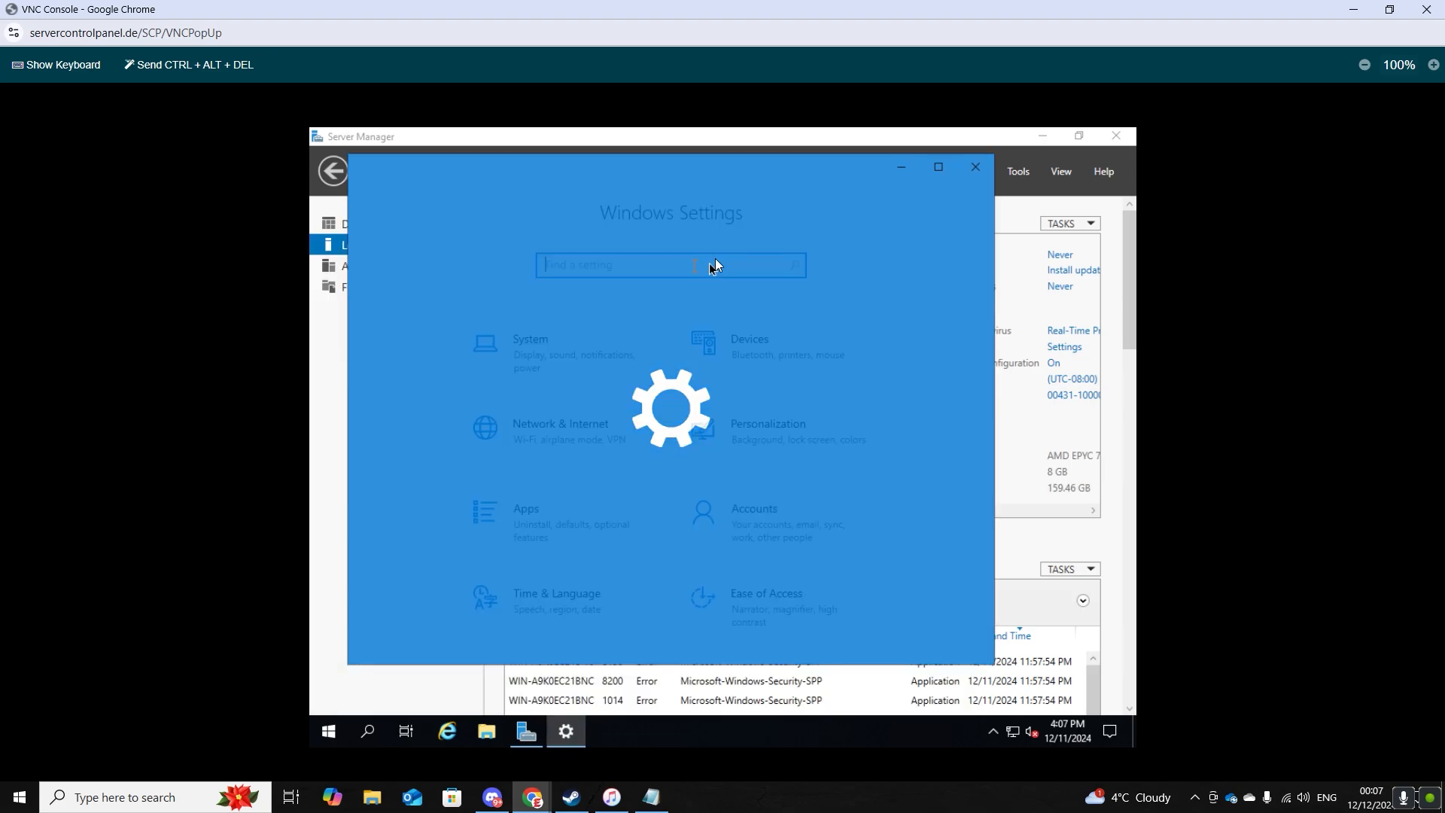
{"action": "type", "text": "remote"}
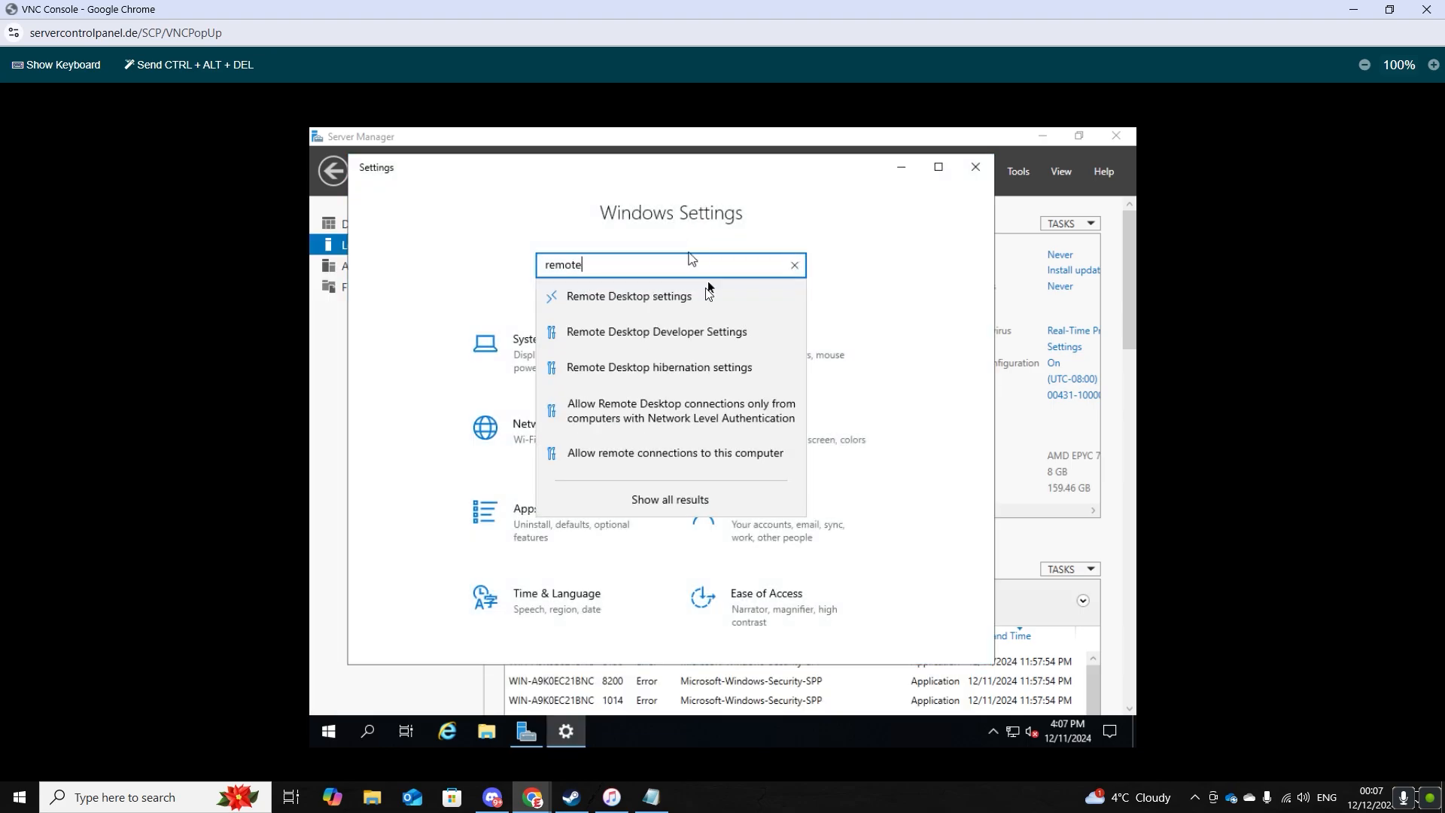
{"action": "left_click", "coordinate": [628, 296]}
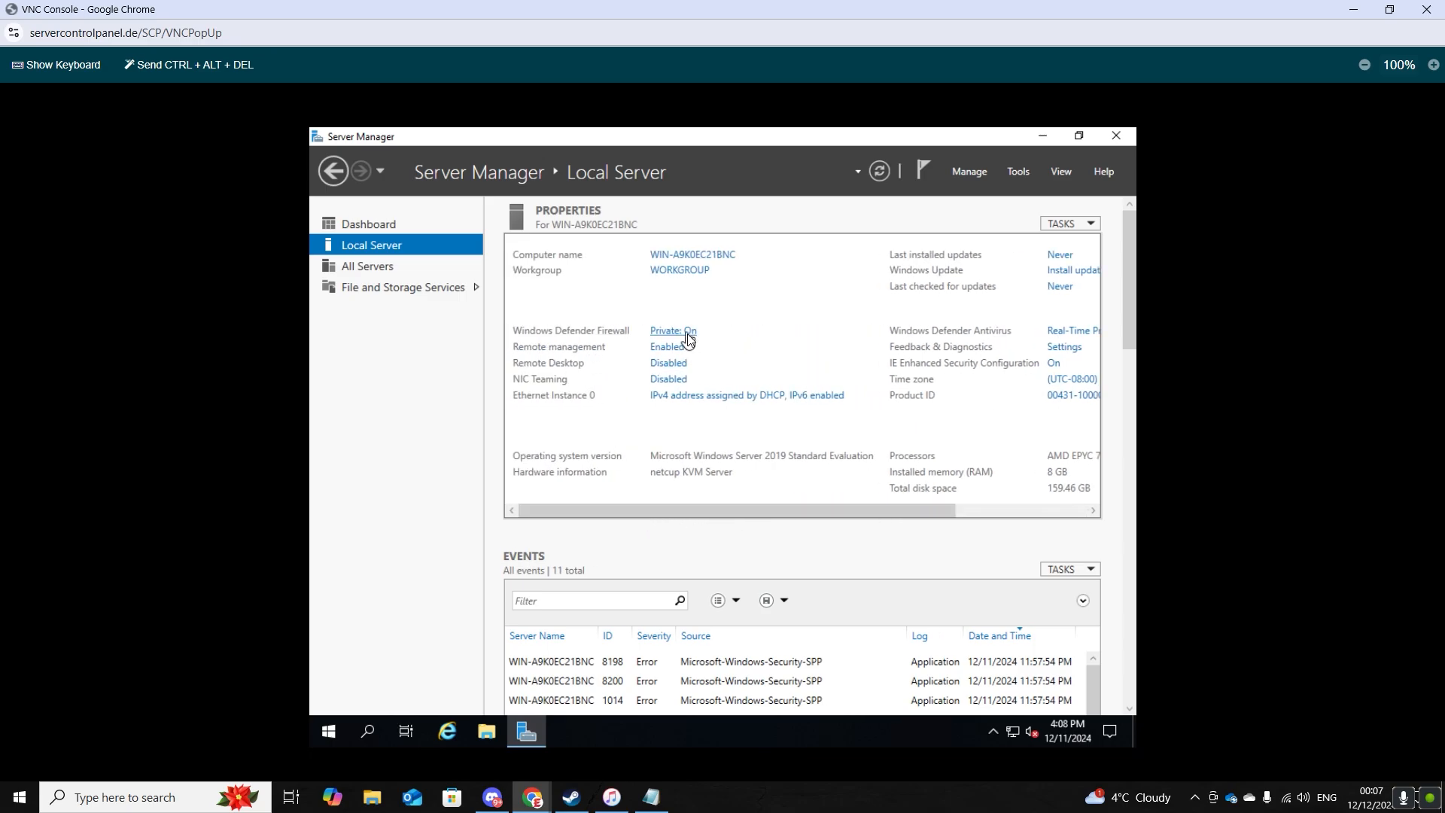
Step: Confirm the firewall is on for domain, private and public networks, then close Server Manager
{"action": "left_click", "coordinate": [673, 331]}
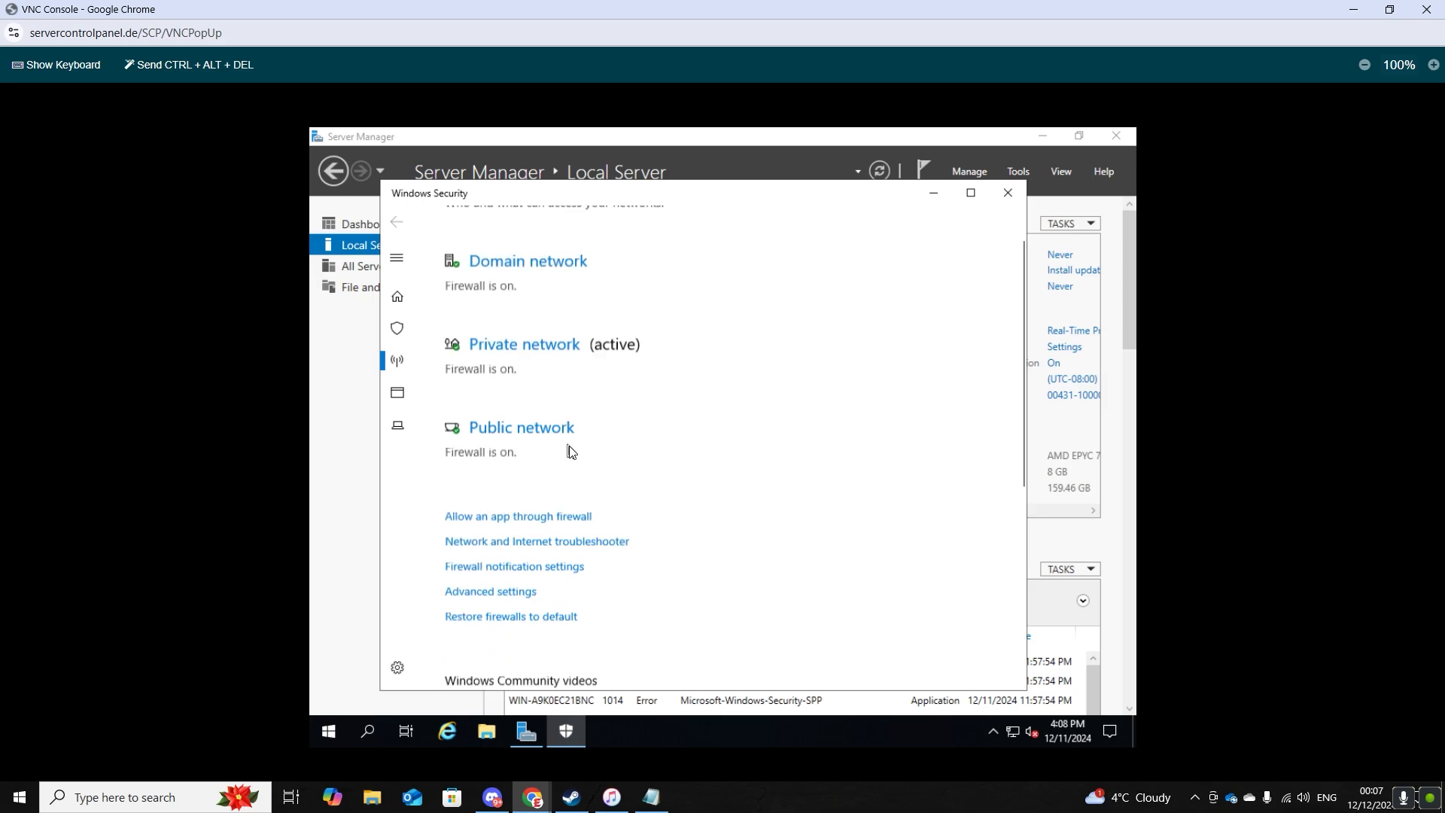
{"action": "left_click", "coordinate": [1008, 193]}
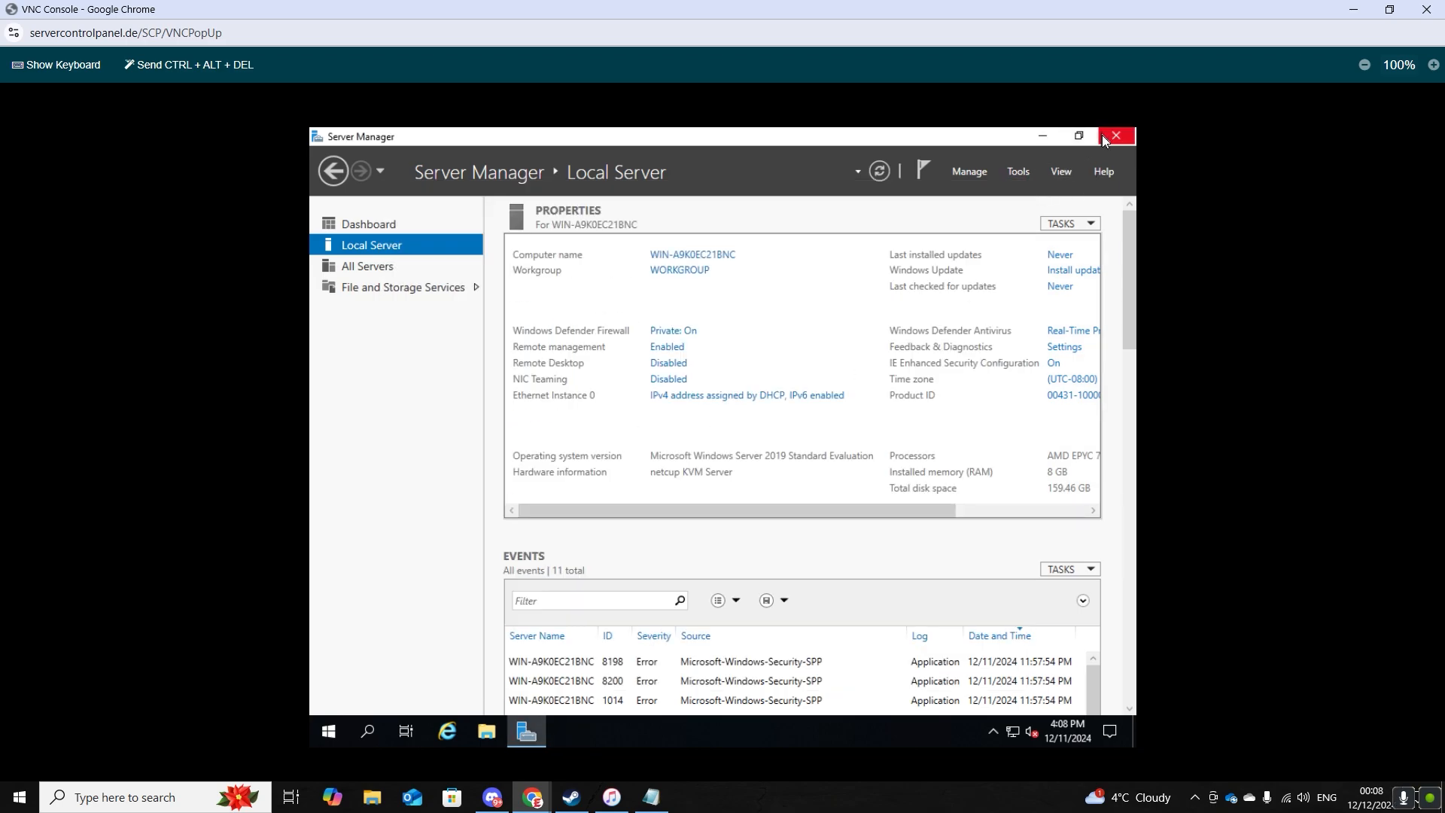
{"action": "left_click", "coordinate": [1117, 135]}
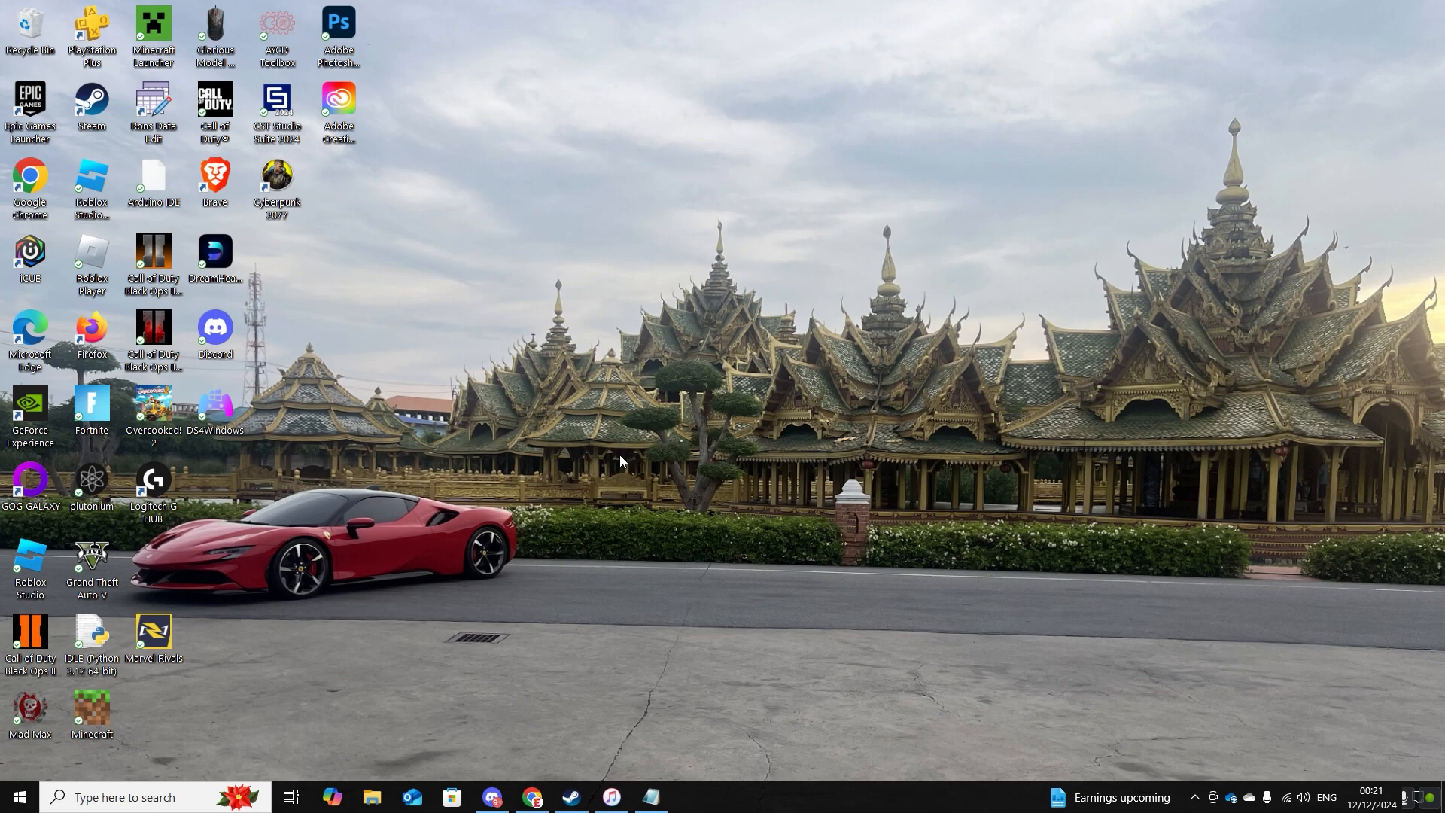
{"action": "mouse_move", "coordinate": [650, 469]}
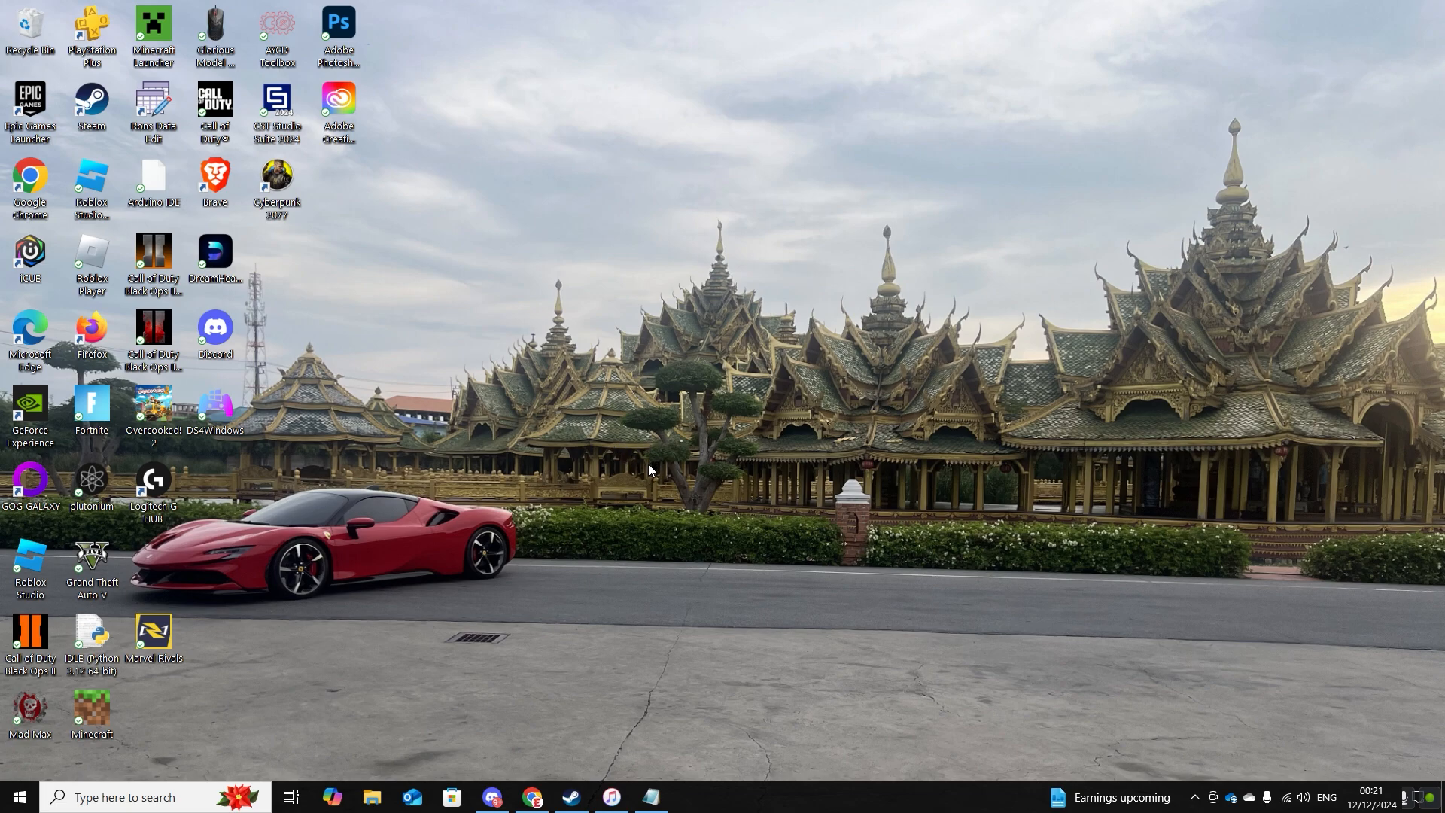
{"action": "mouse_move", "coordinate": [645, 456]}
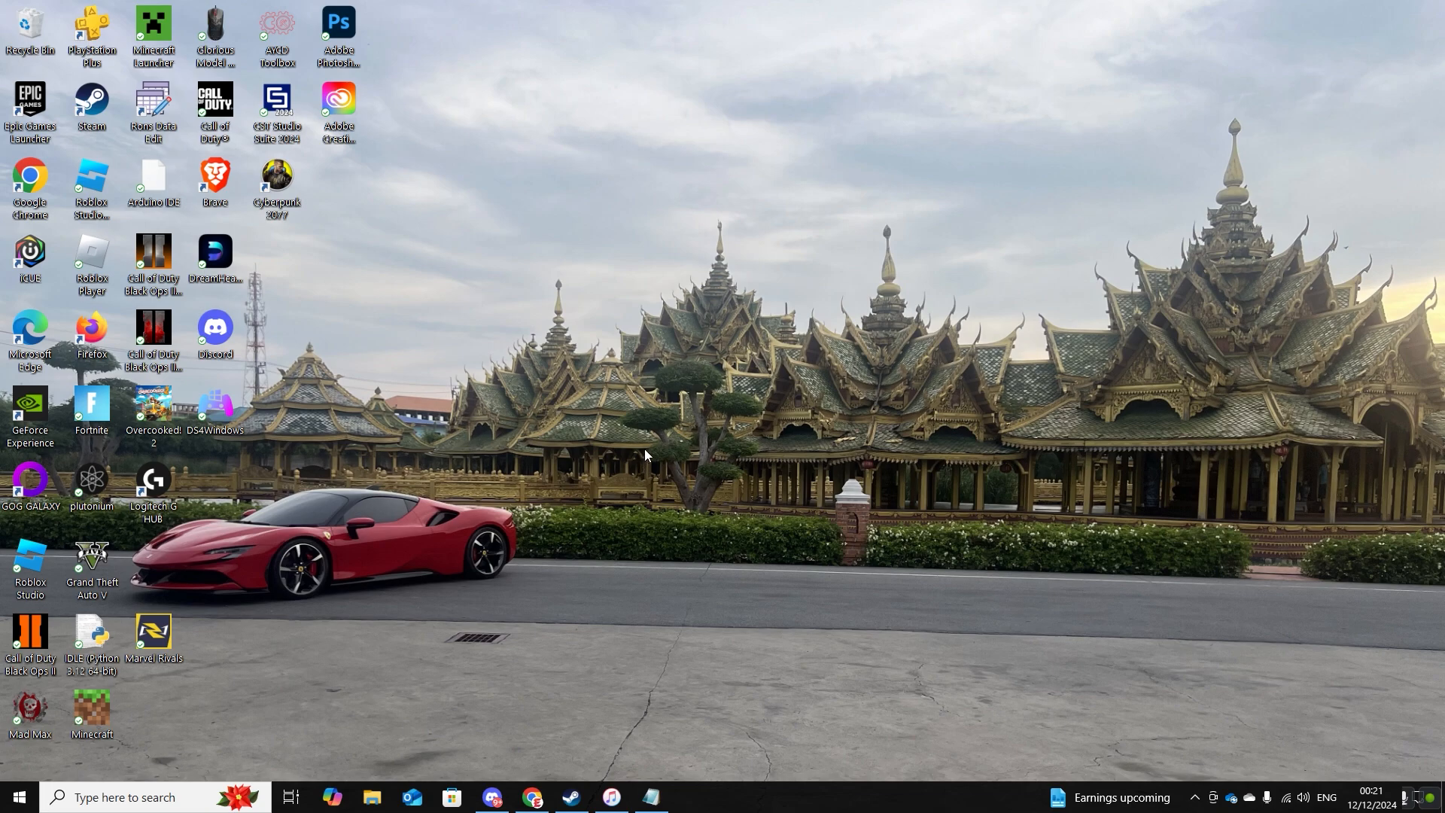